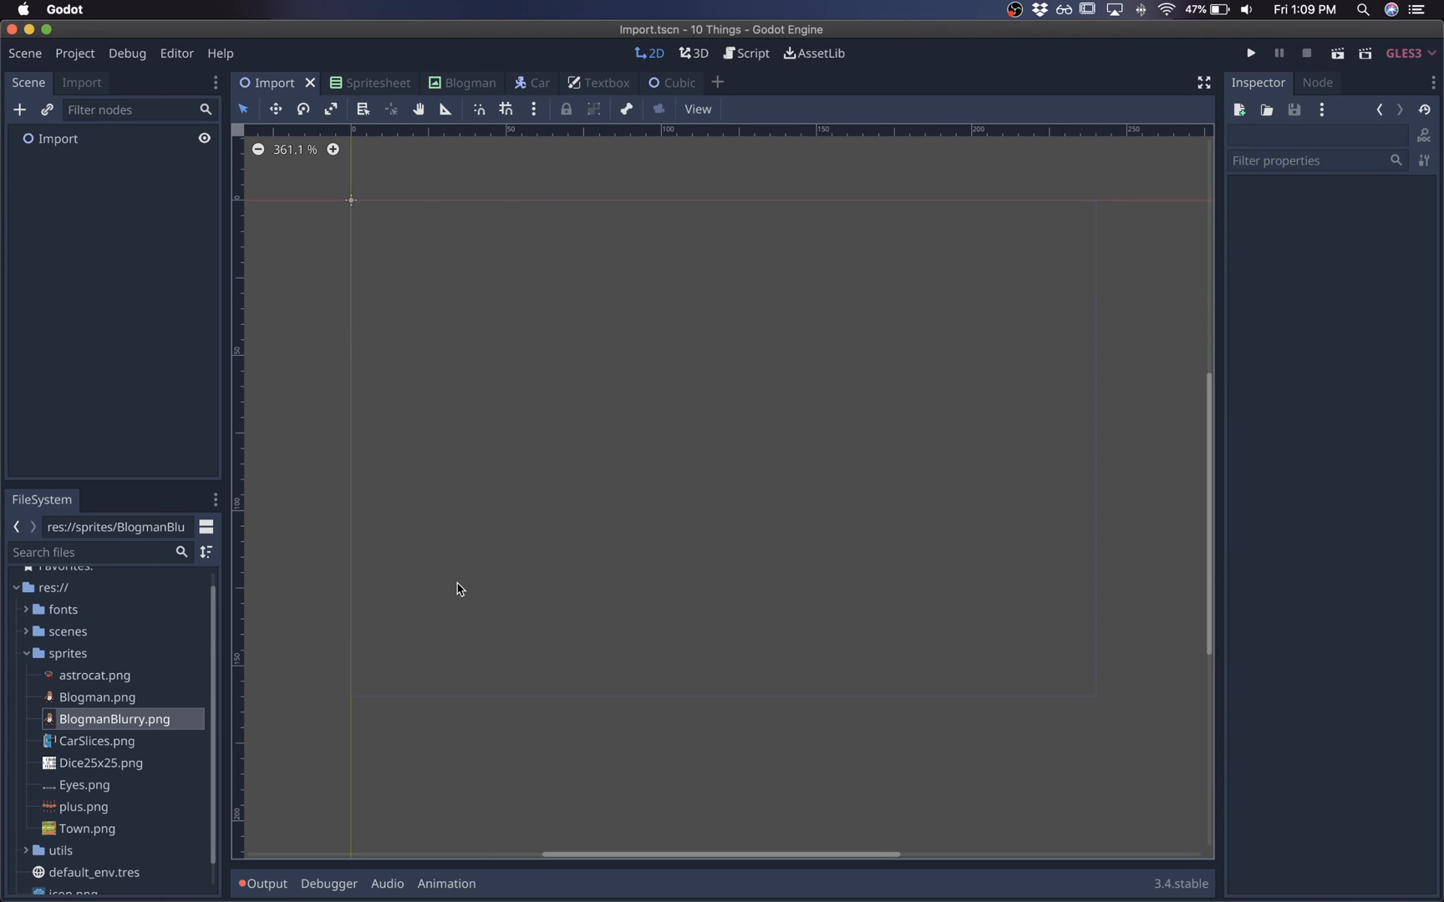
pyautogui.moveTo(115, 724)
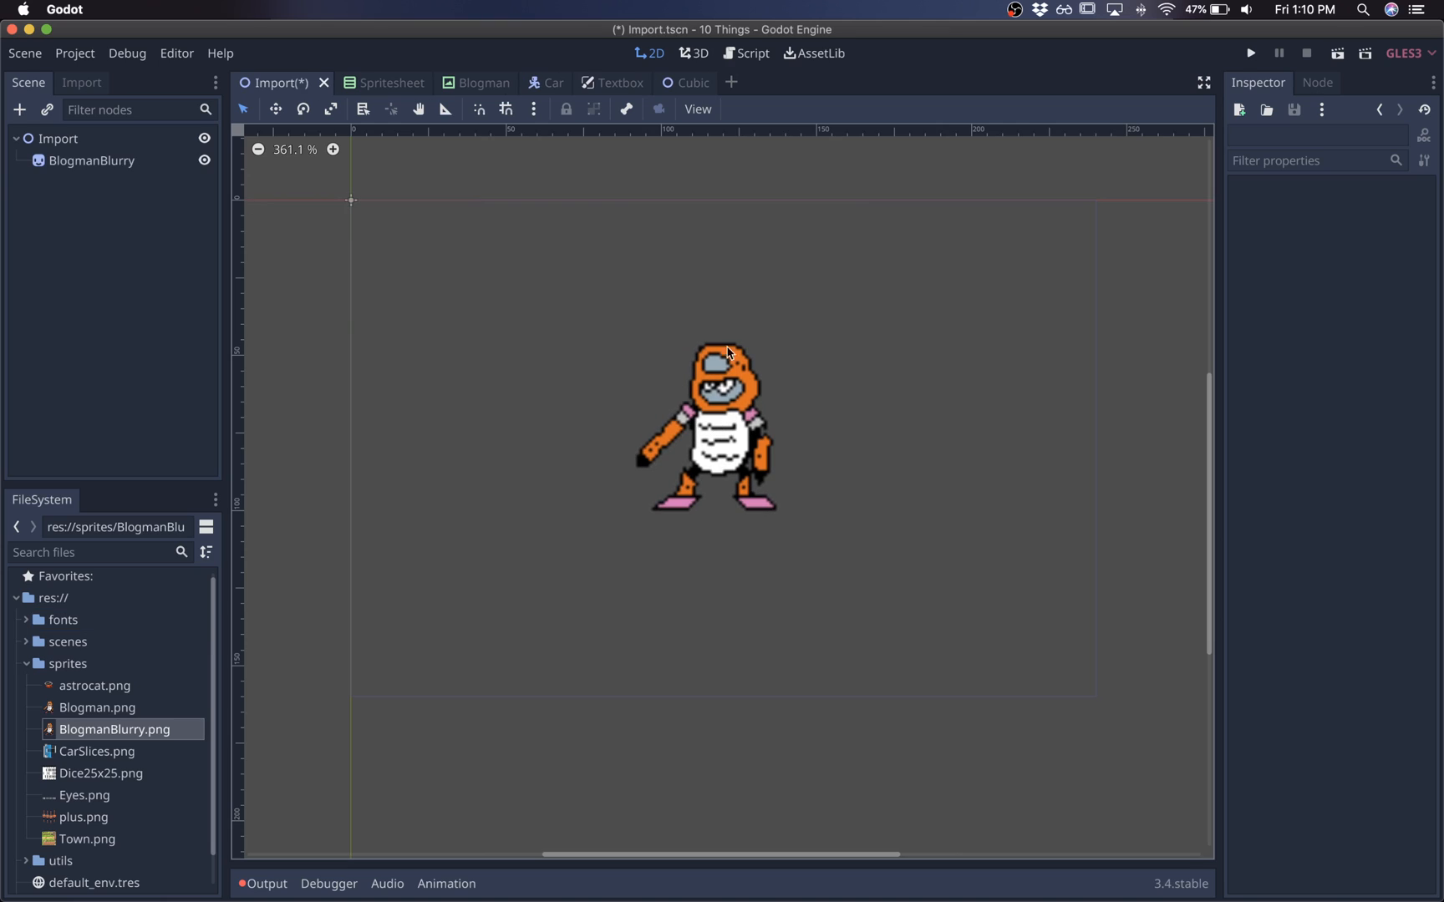
pyautogui.moveTo(629, 503)
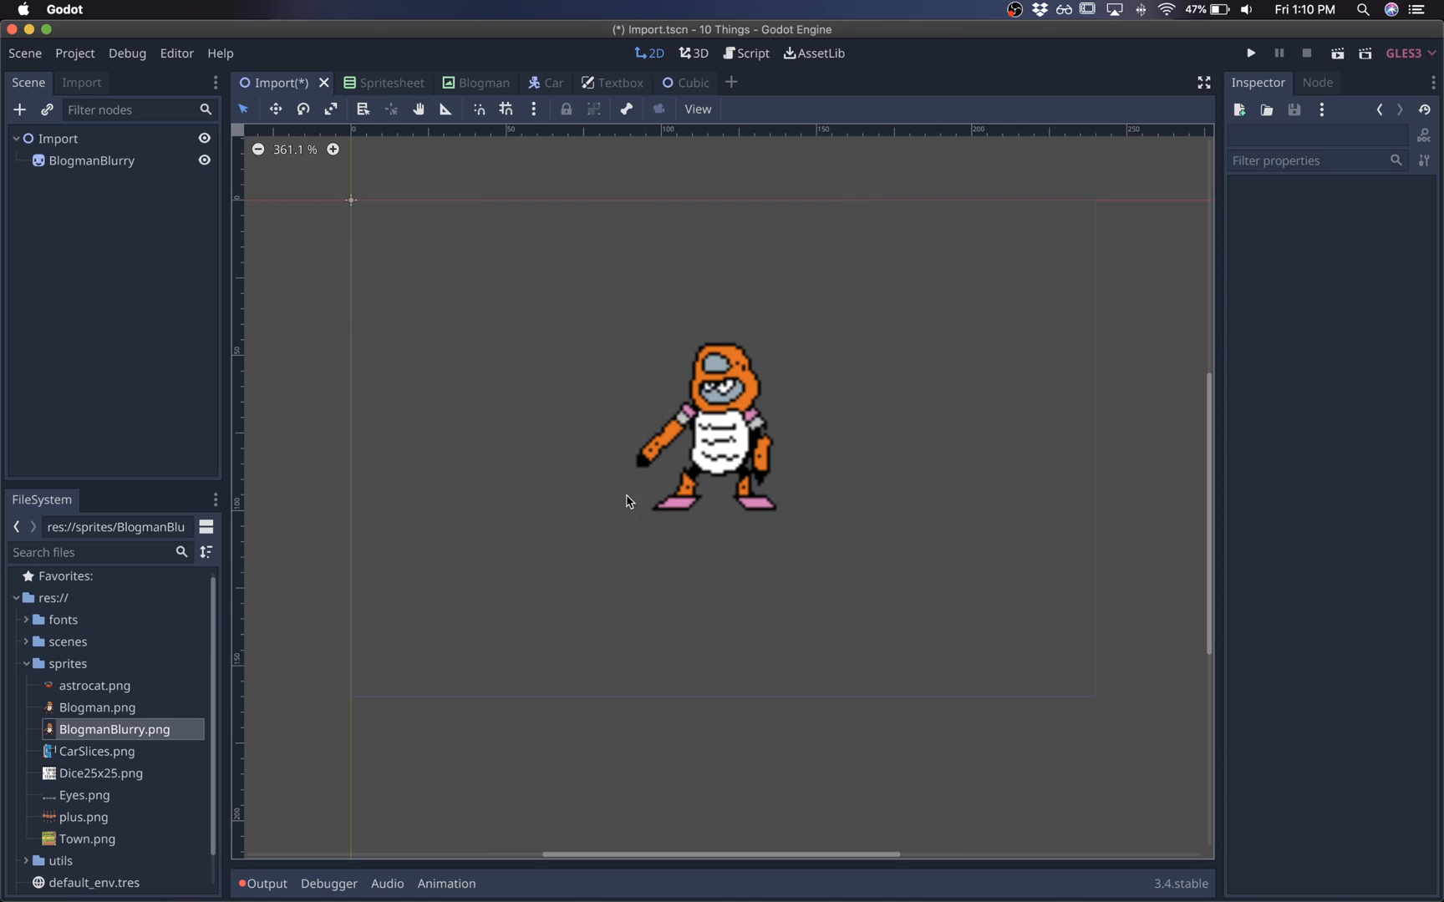
pyautogui.moveTo(723, 291)
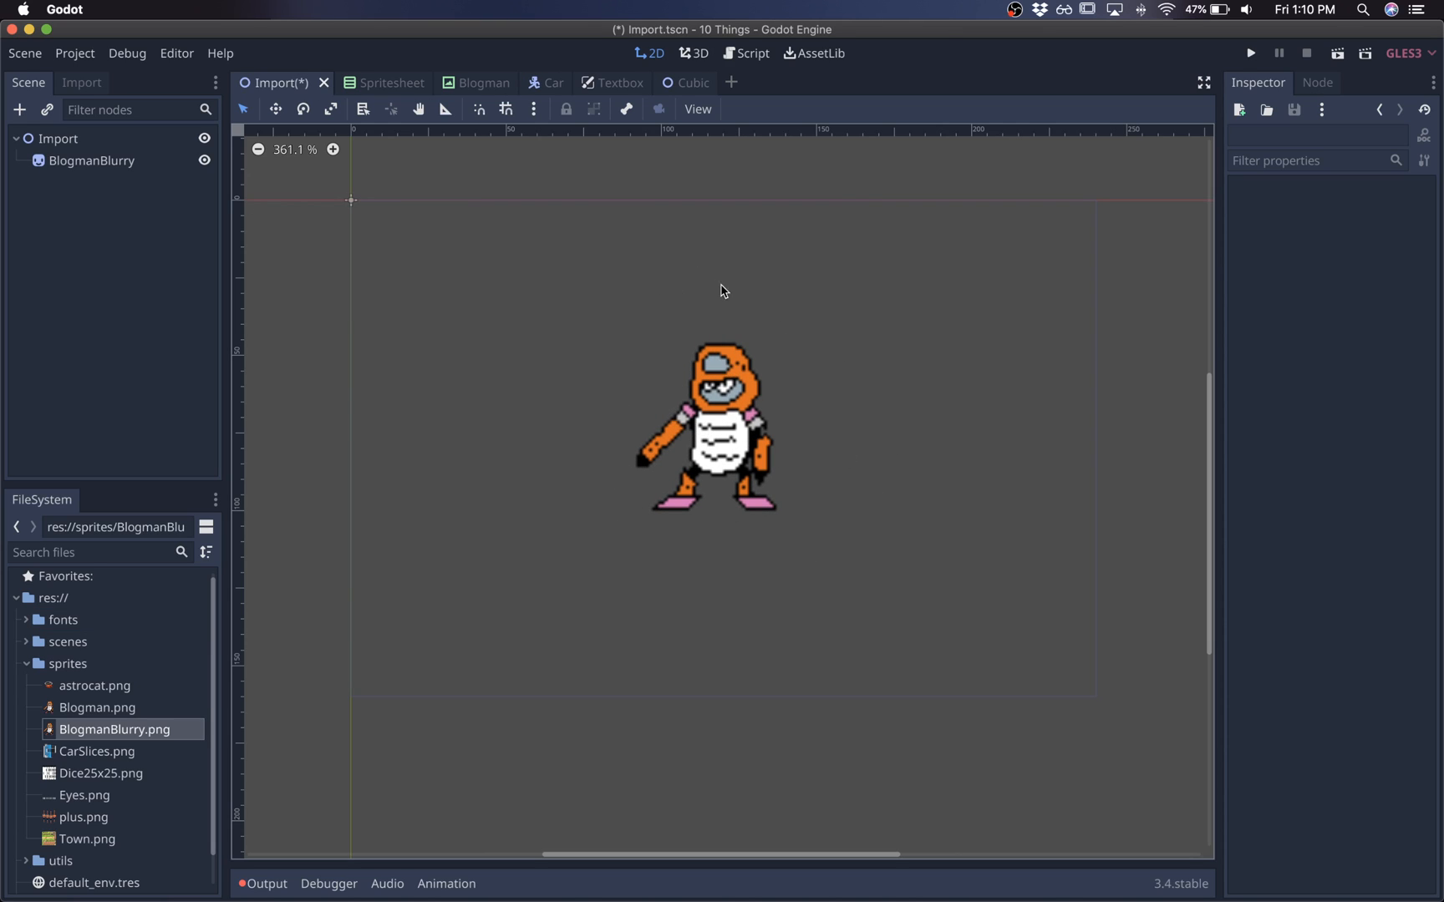
pyautogui.moveTo(187, 543)
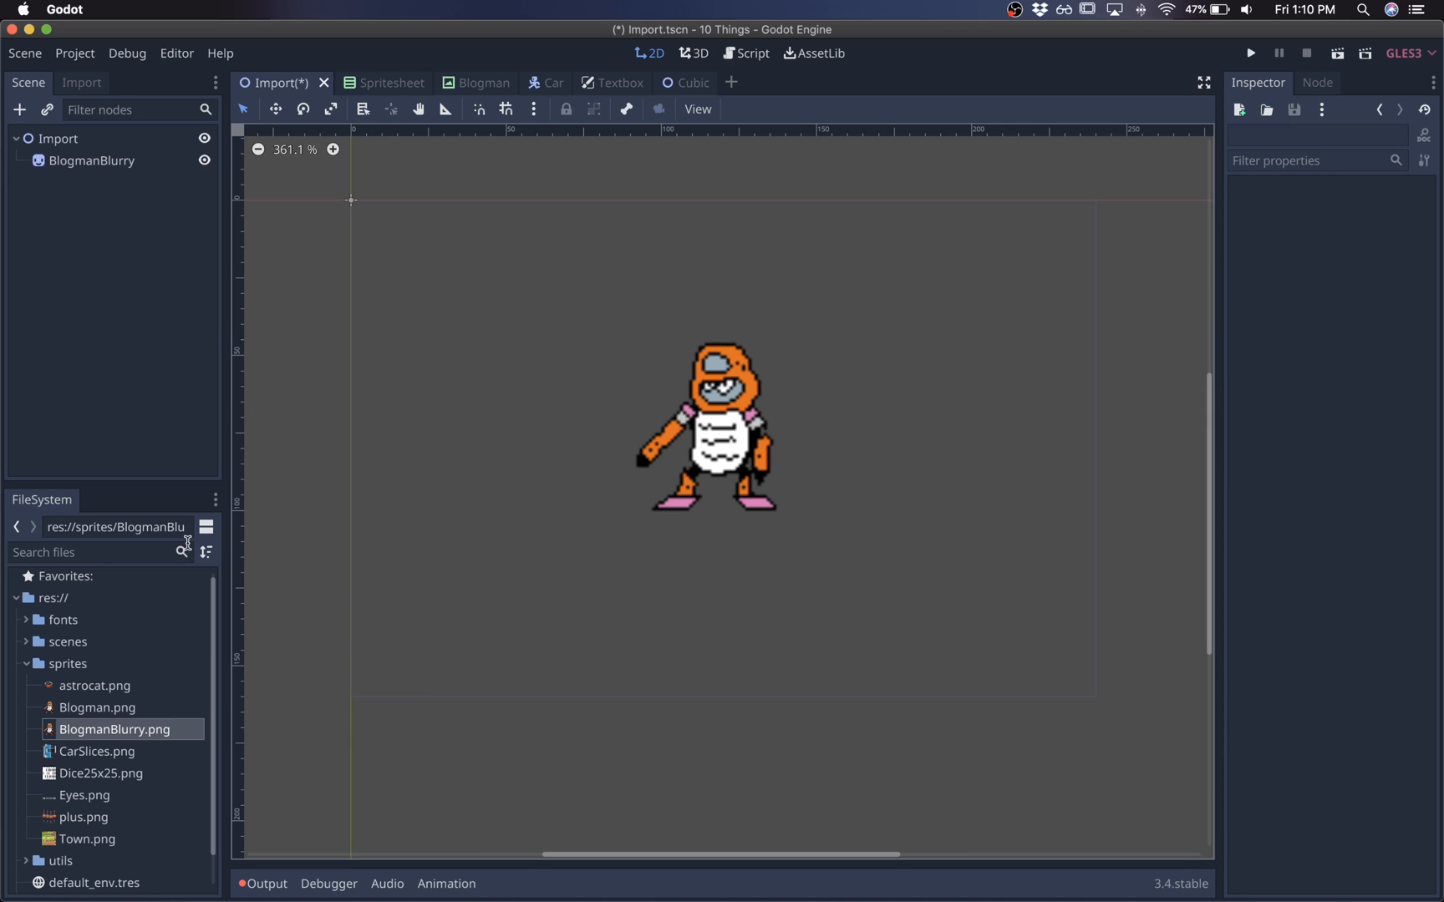
# Reimport BlogmanBlurry.png with the Filter flag unchecked so its pixels stay crisp.
pyautogui.click(115, 729)
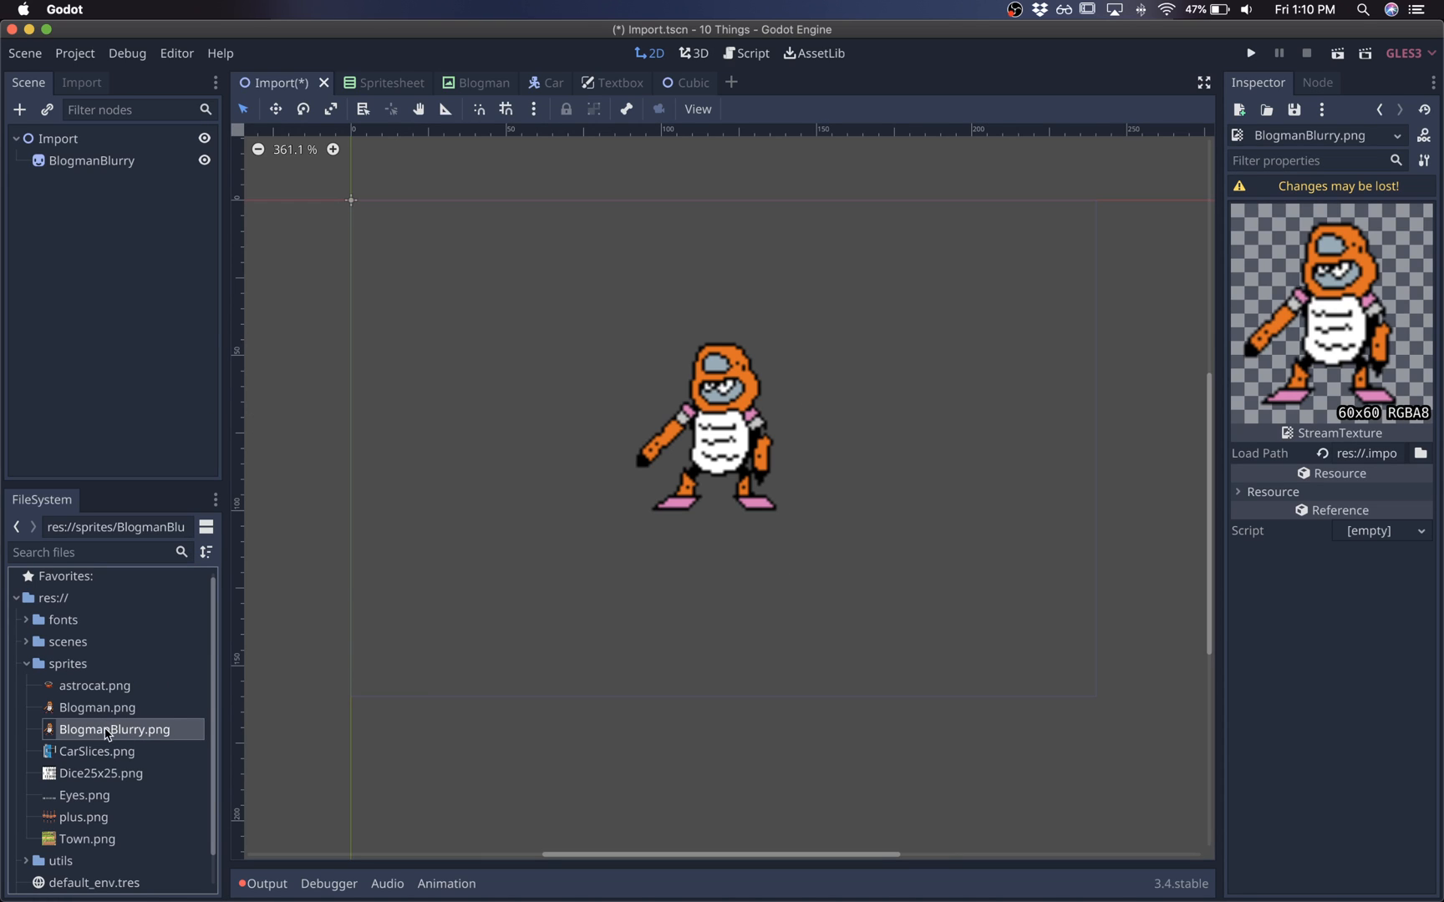
pyautogui.click(82, 82)
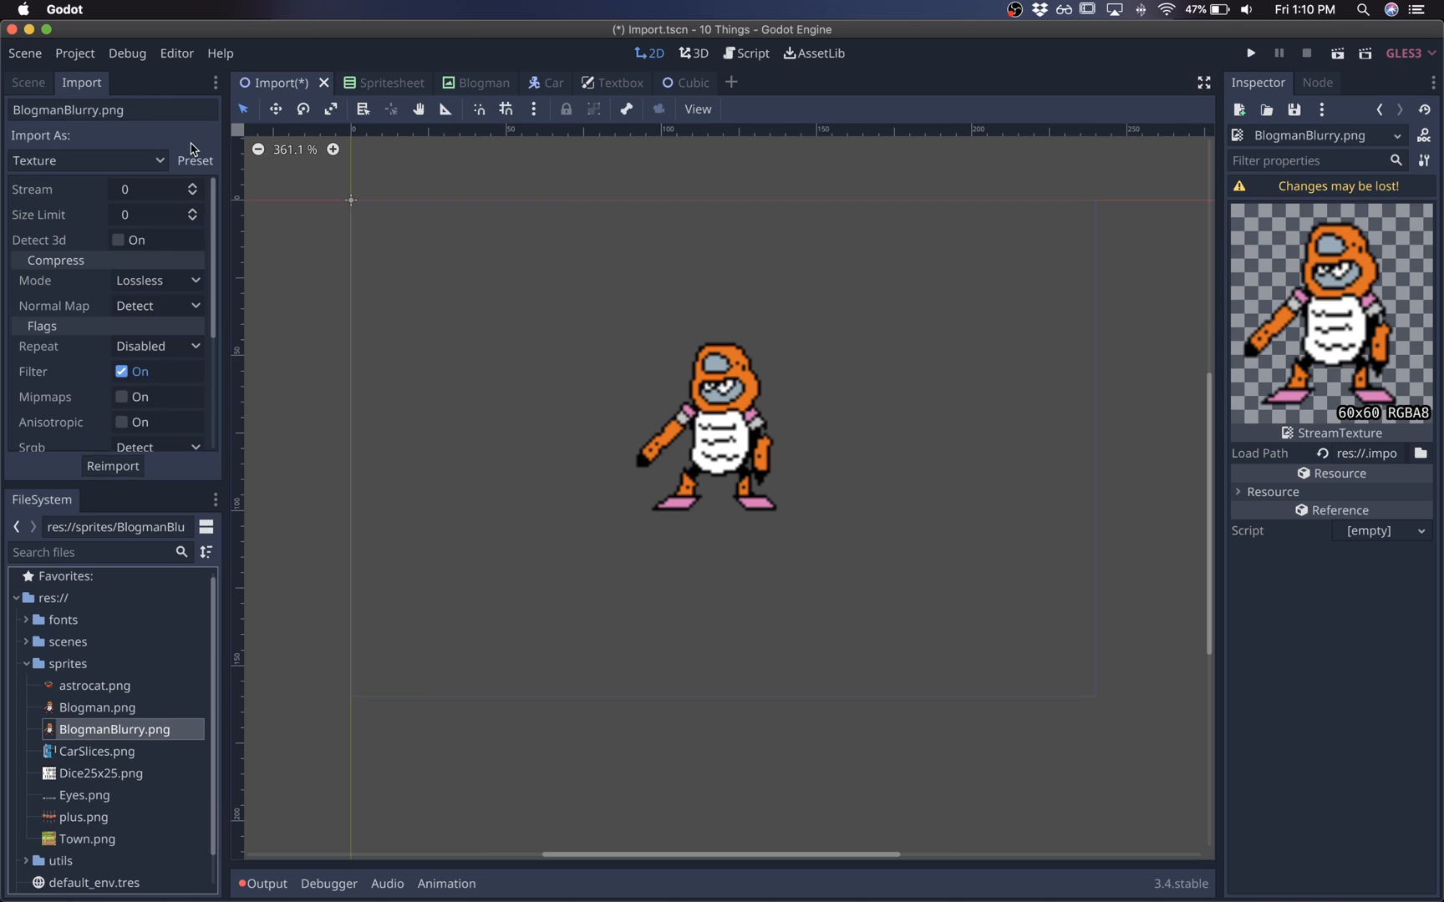
pyautogui.click(120, 371)
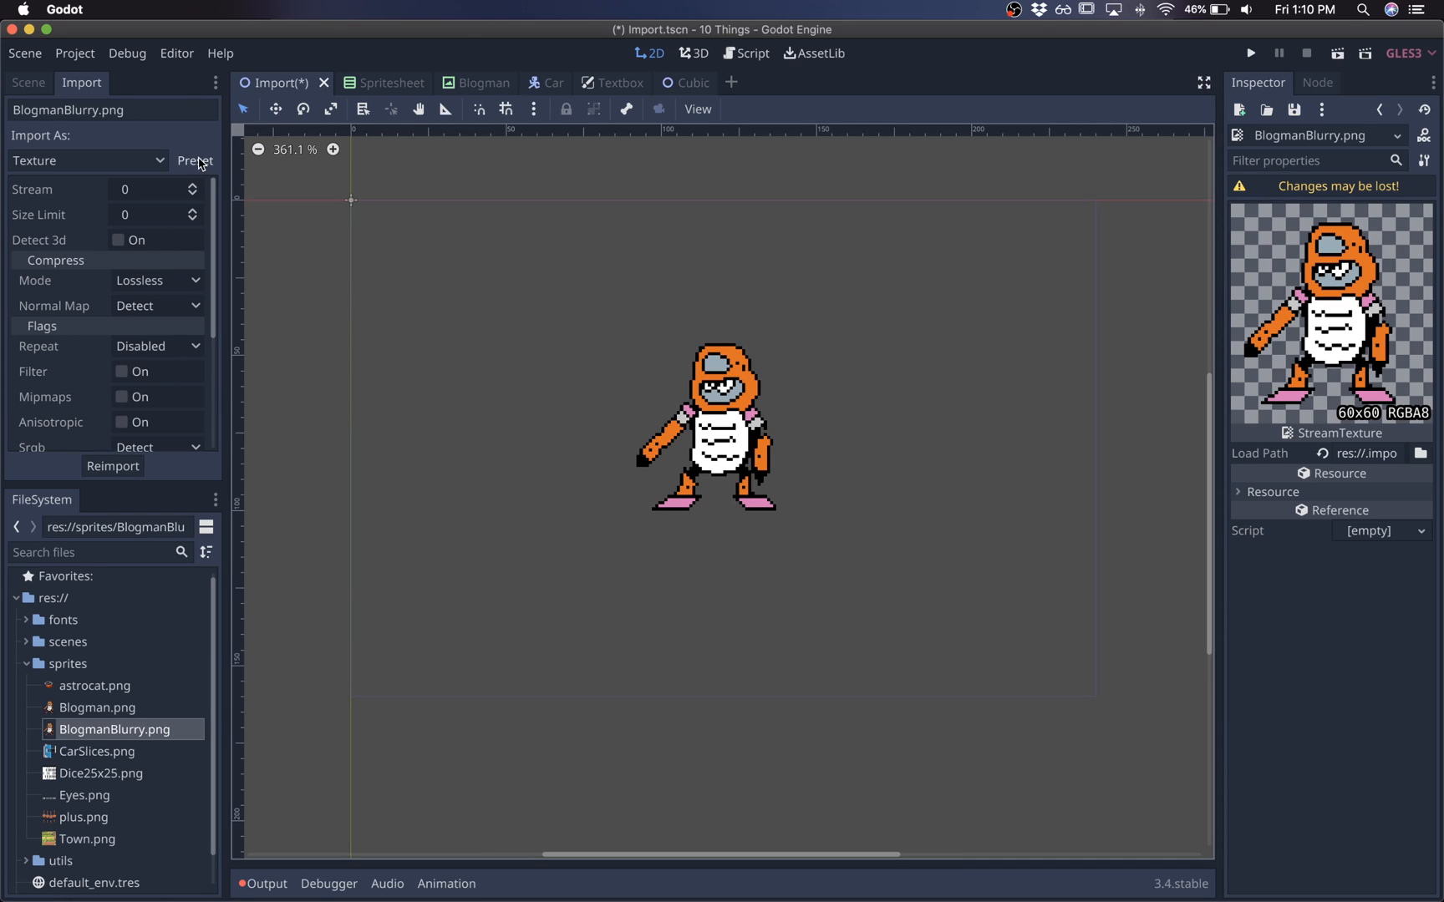
pyautogui.click(195, 161)
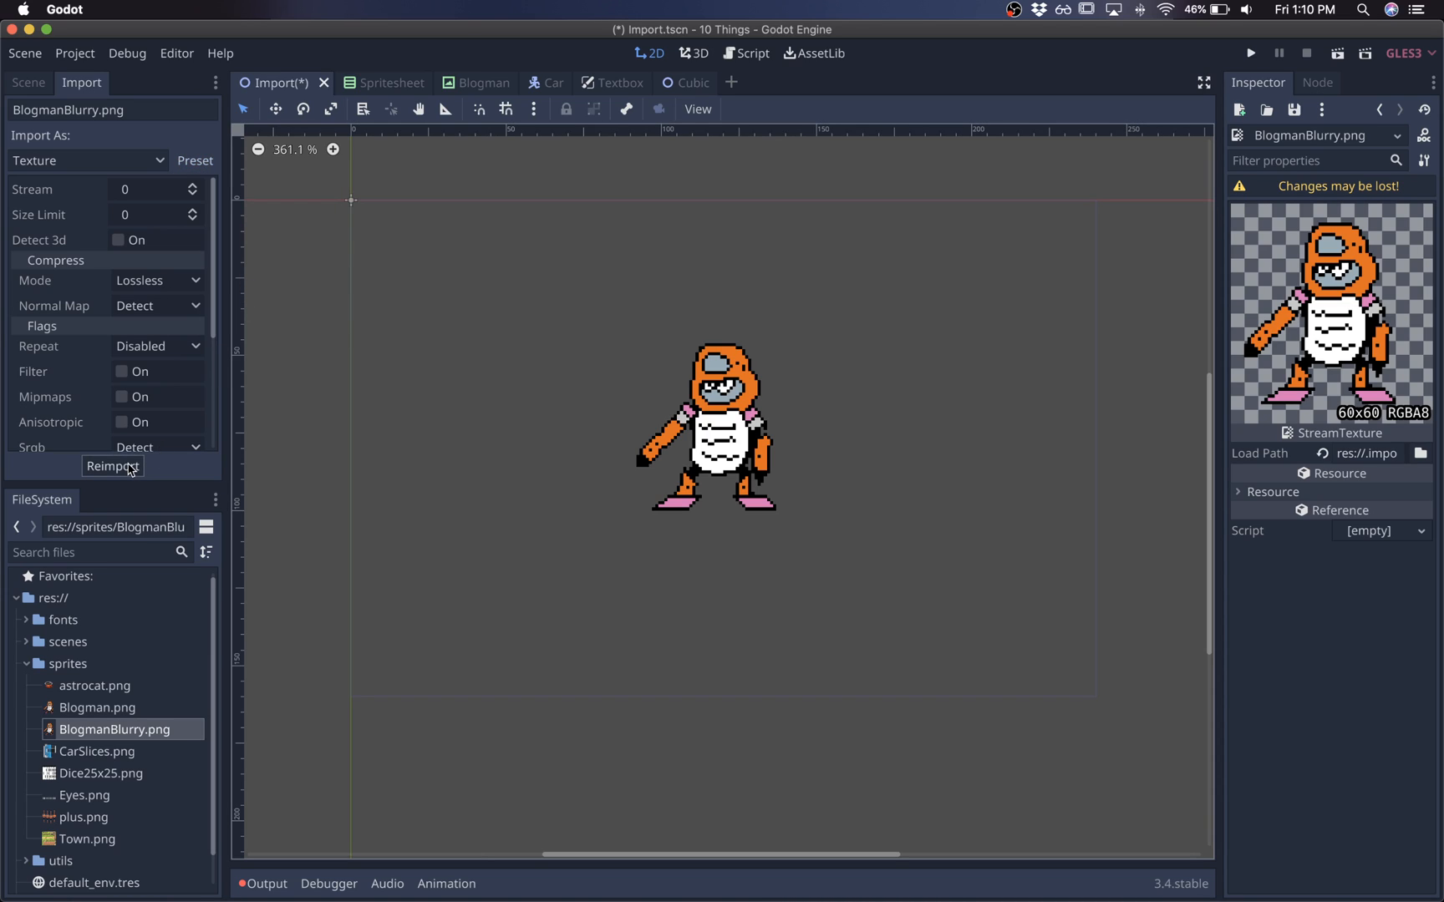
pyautogui.click(111, 466)
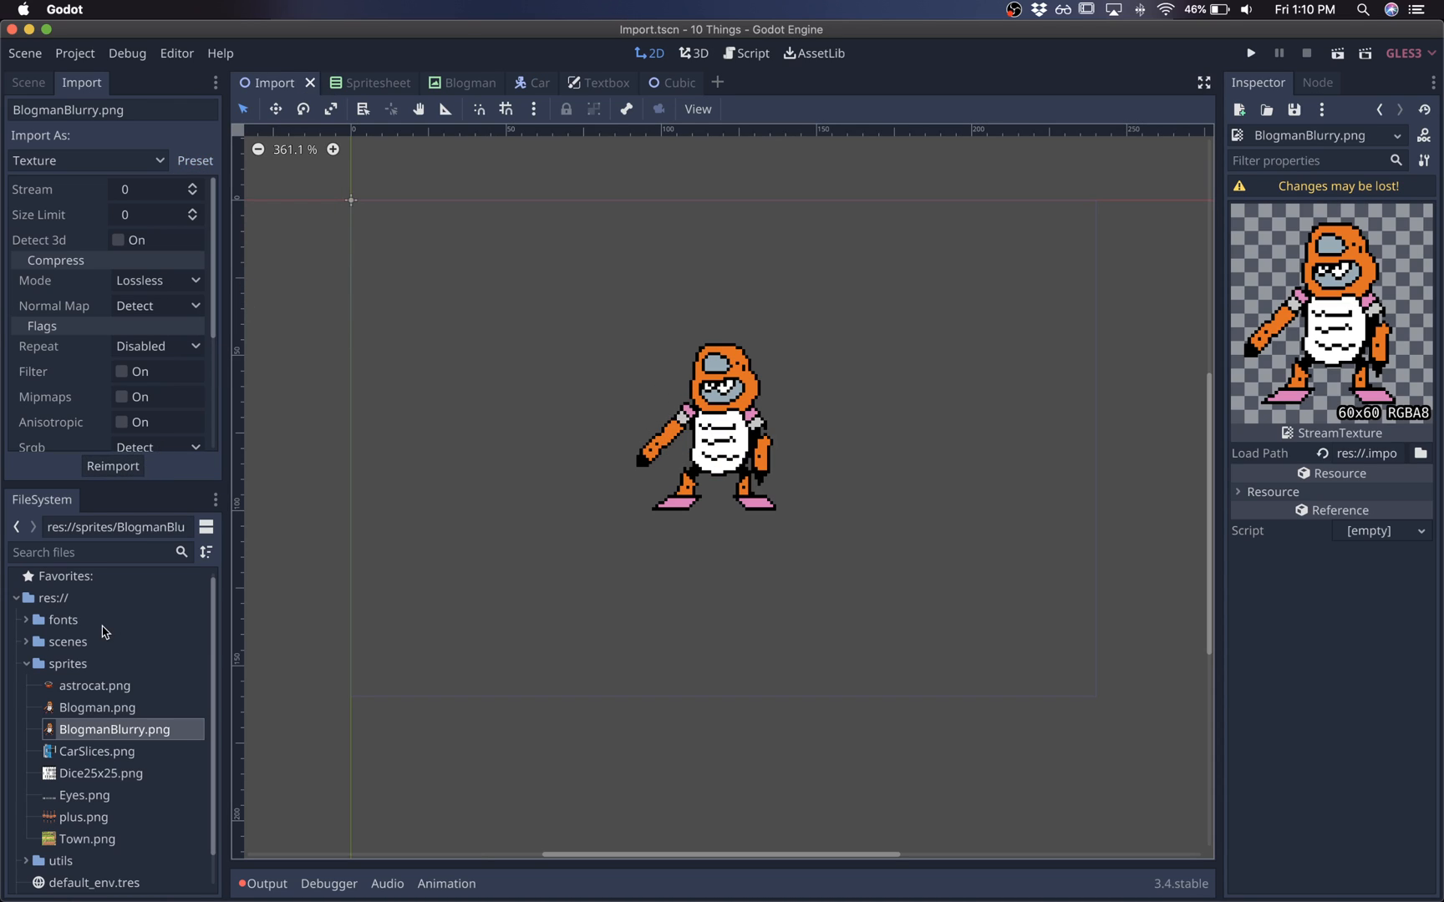
pyautogui.click(95, 685)
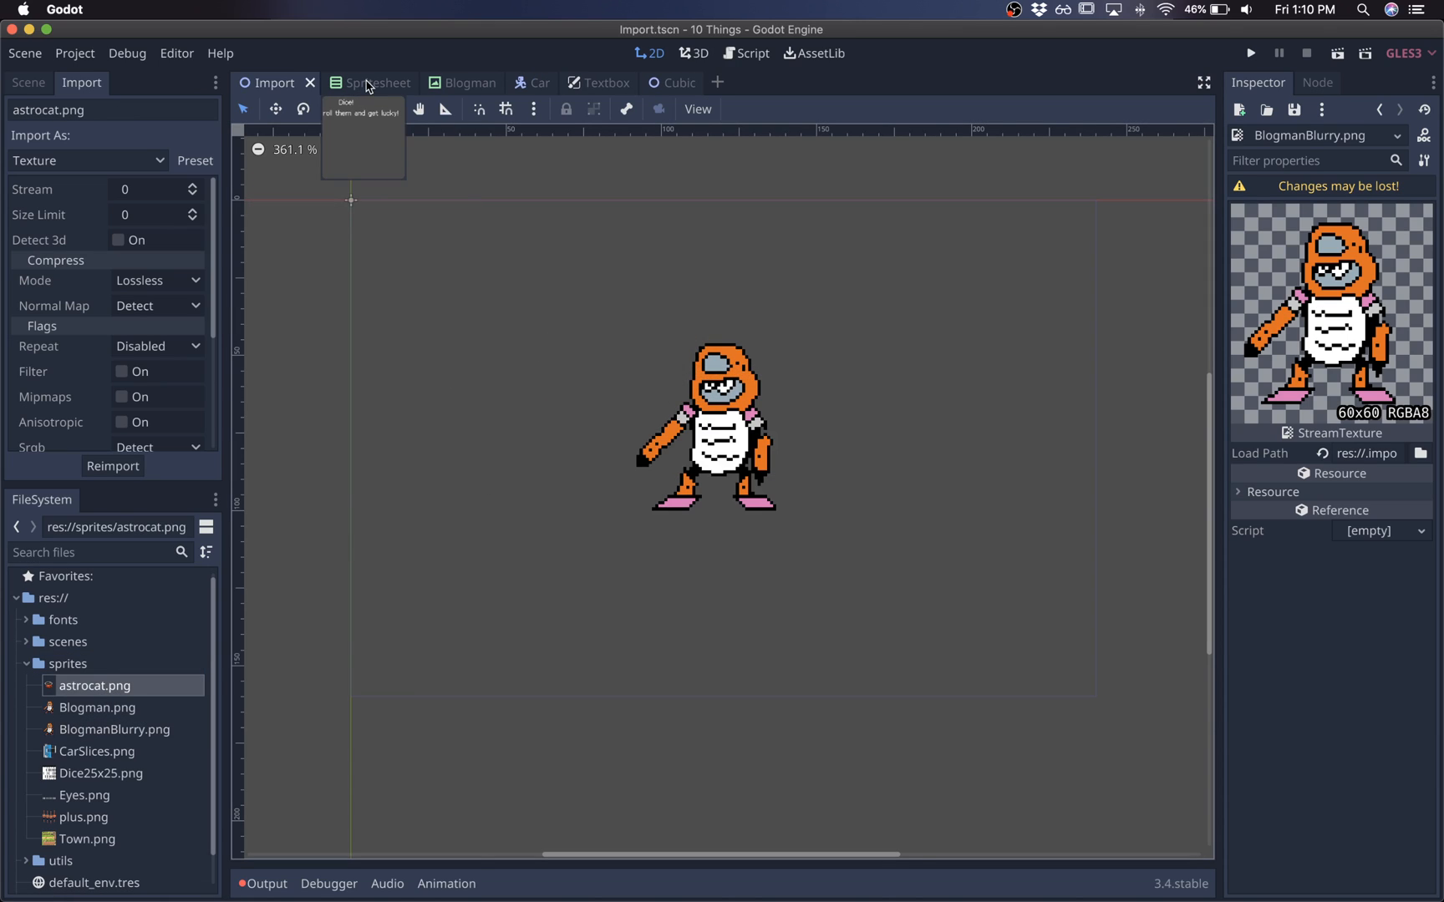
# In the Spritesheet scene, reset DiceSprite's Hframes and Frame to their defaults.
pyautogui.click(376, 83)
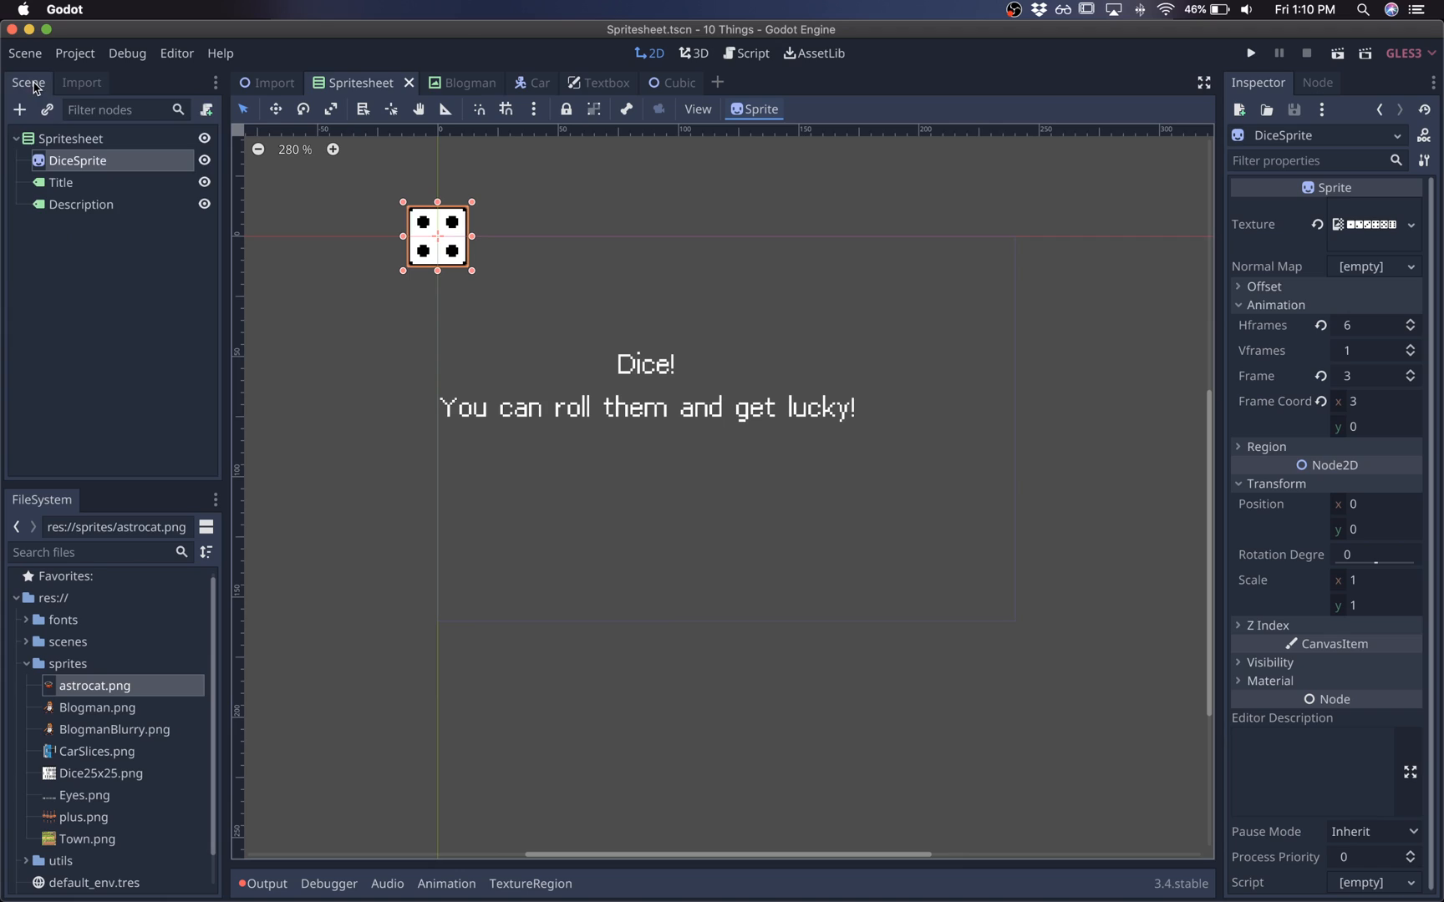
pyautogui.moveTo(359, 207)
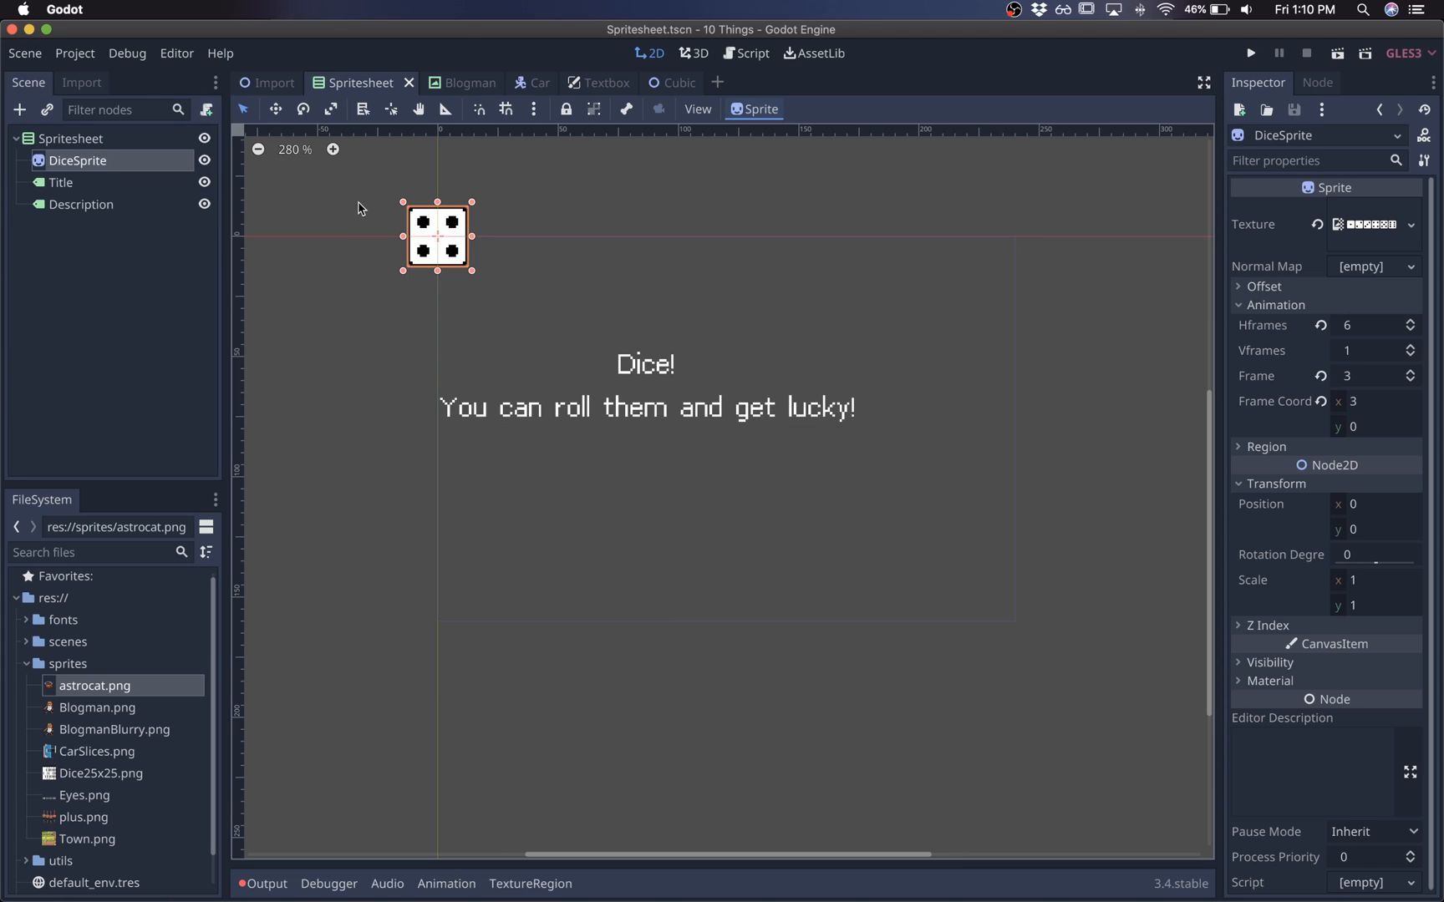
pyautogui.moveTo(313, 253)
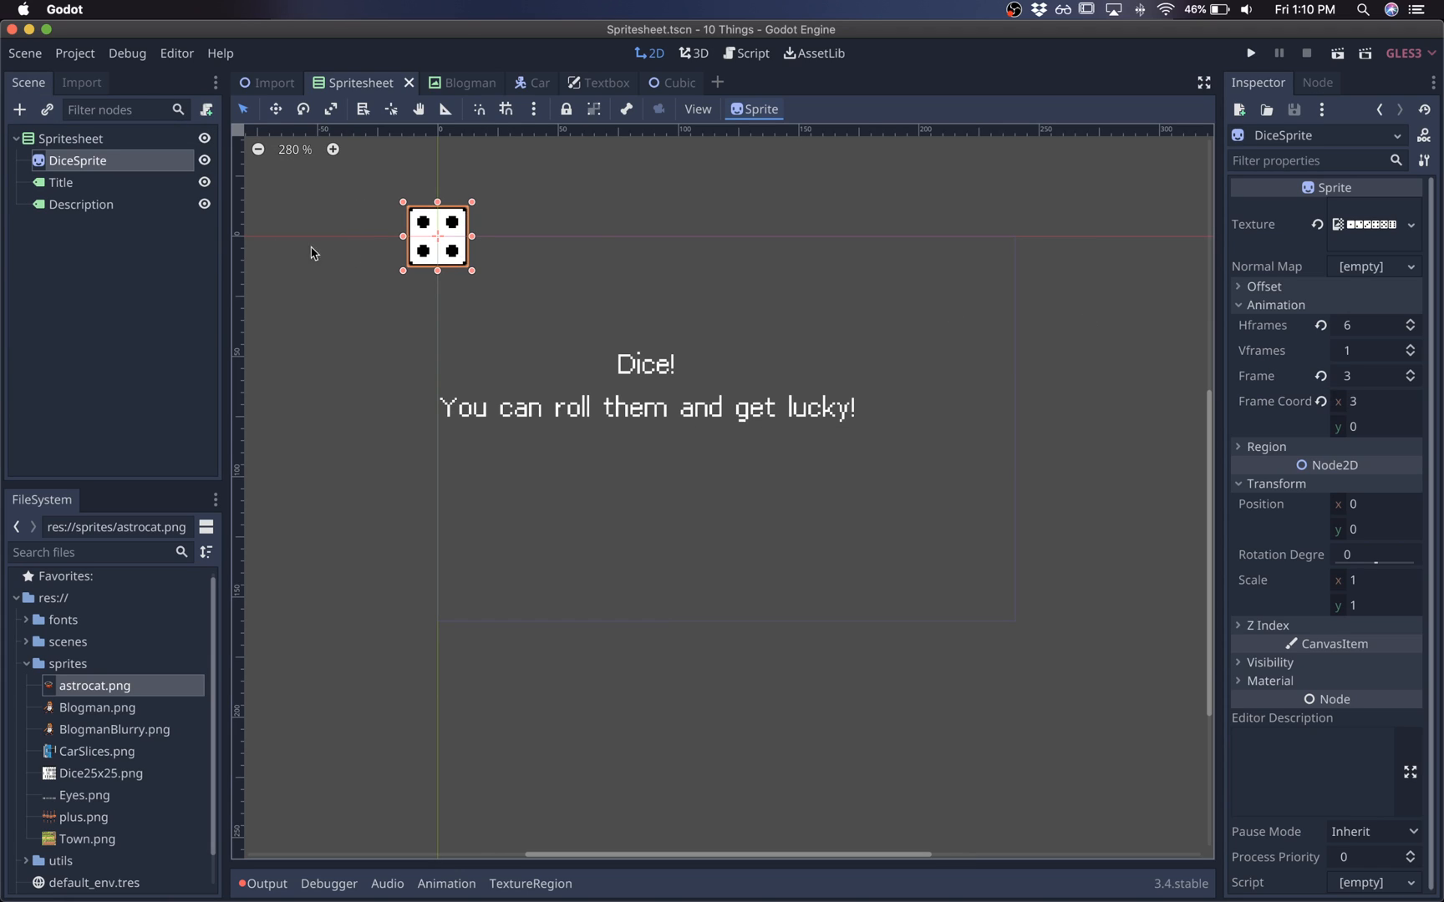
pyautogui.tripleClick(1372, 376)
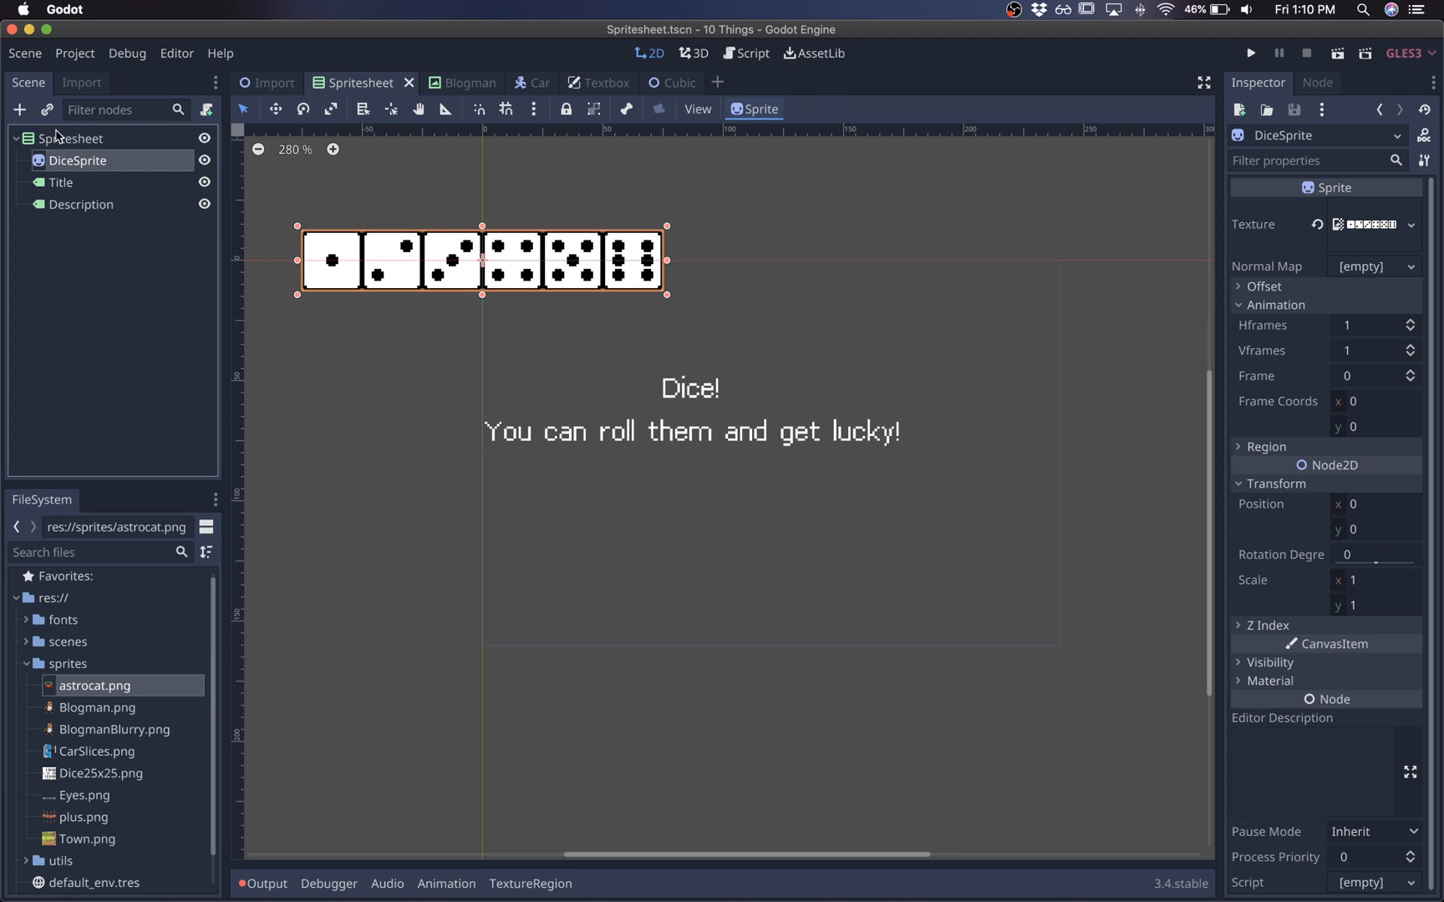
pyautogui.click(71, 137)
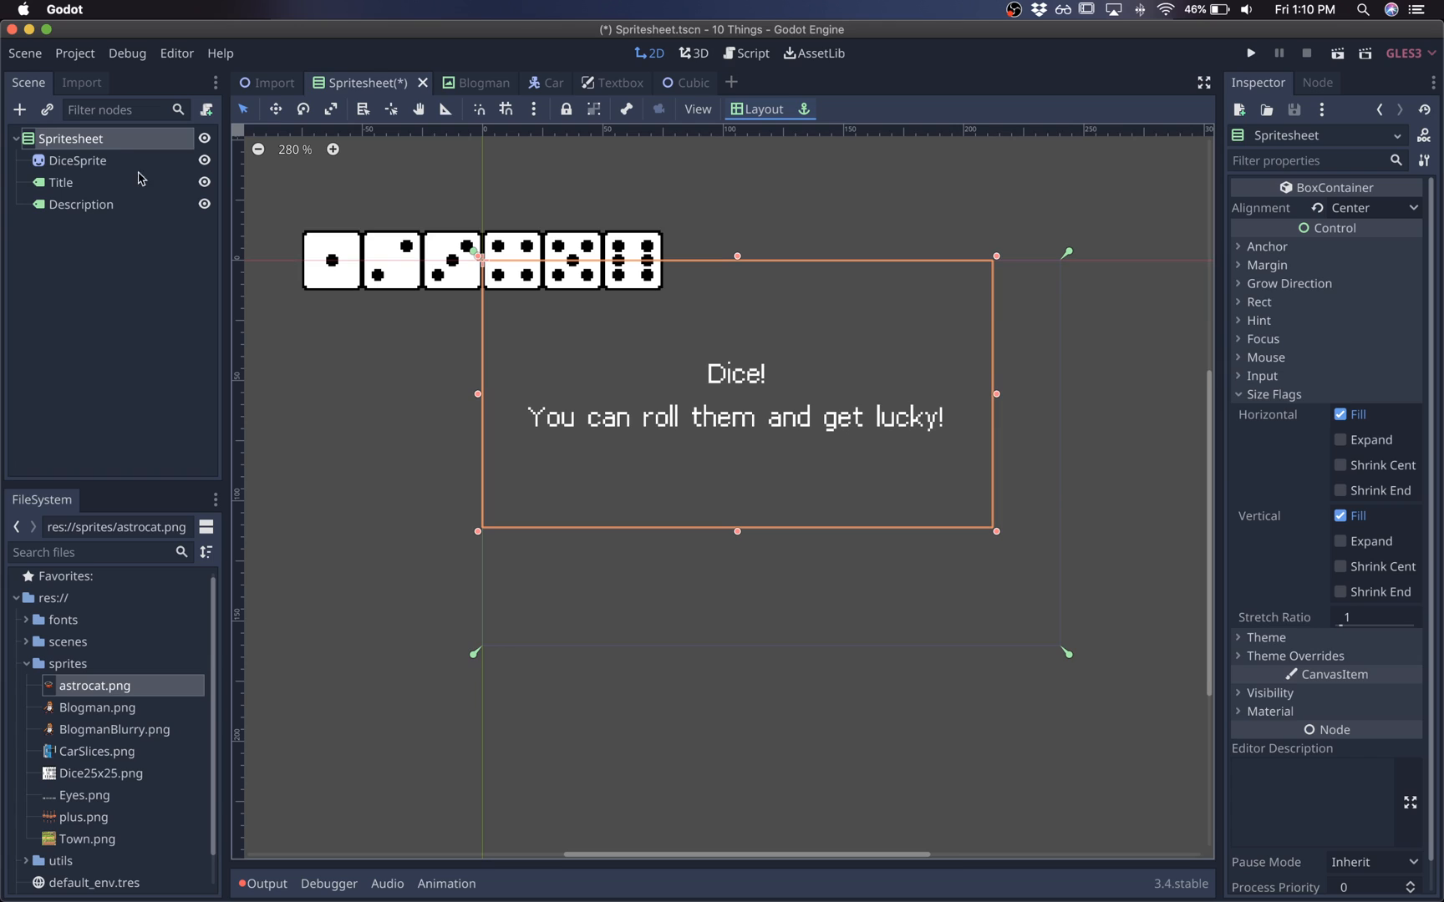
# Add a TextureRect child under Spritesheet showing the Dice25x25.png strip.
pyautogui.click(77, 161)
pyautogui.write('texture')
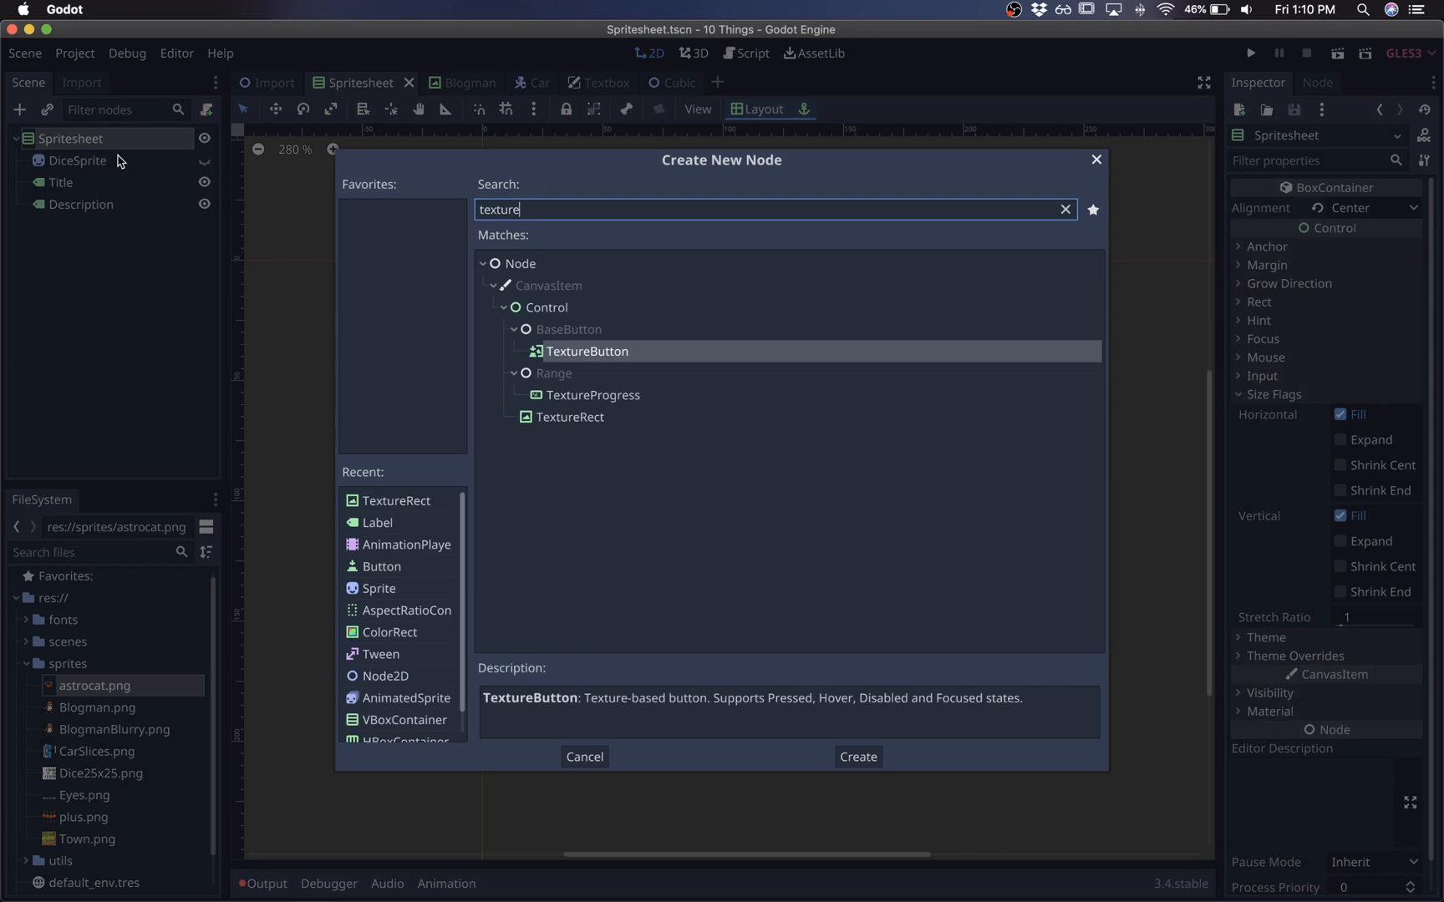
pyautogui.click(856, 757)
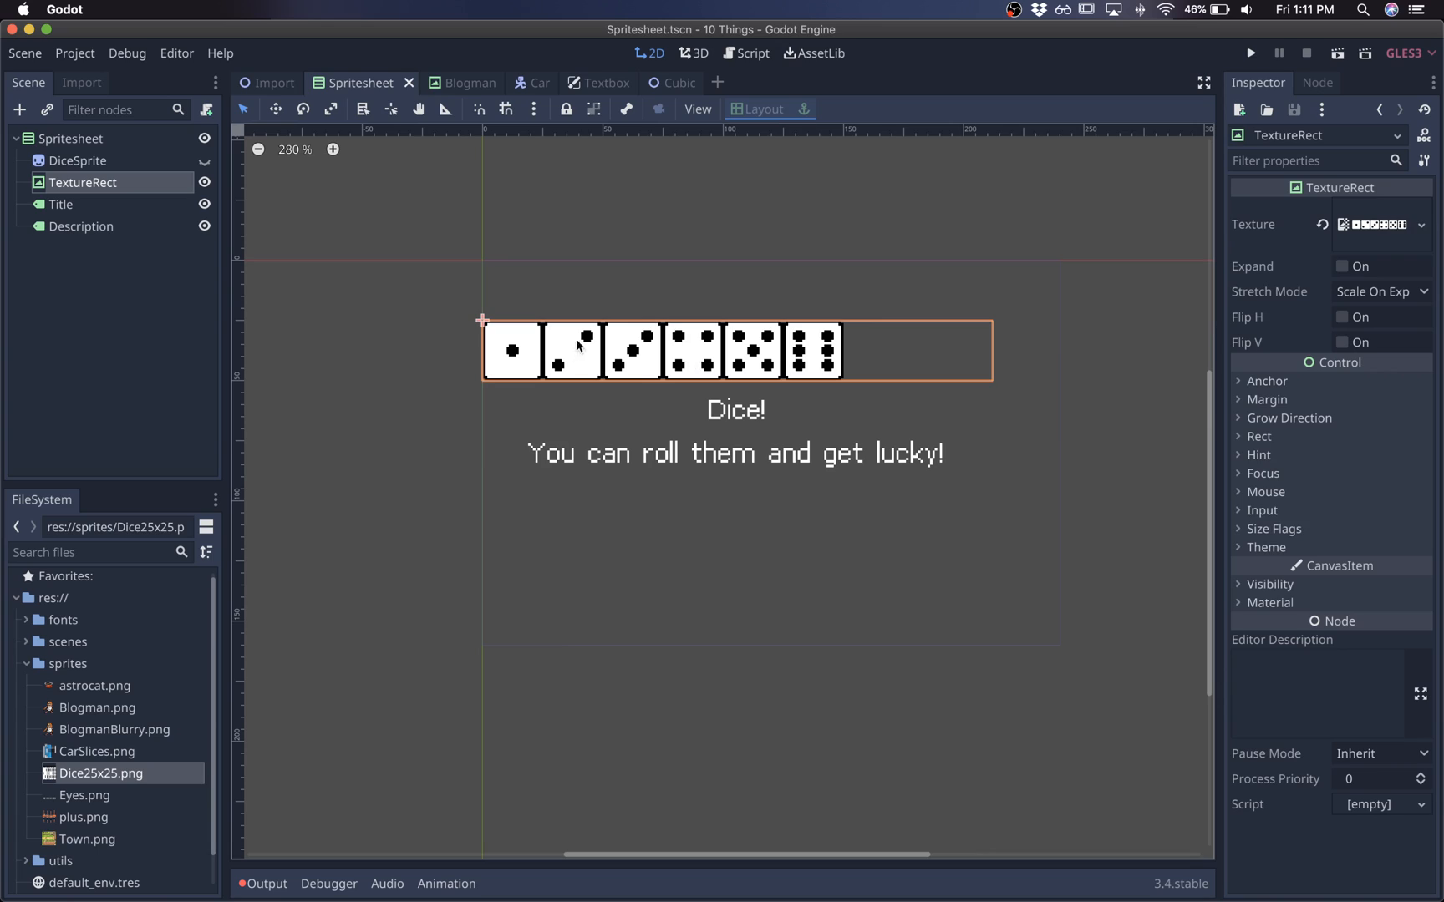
pyautogui.moveTo(794, 420)
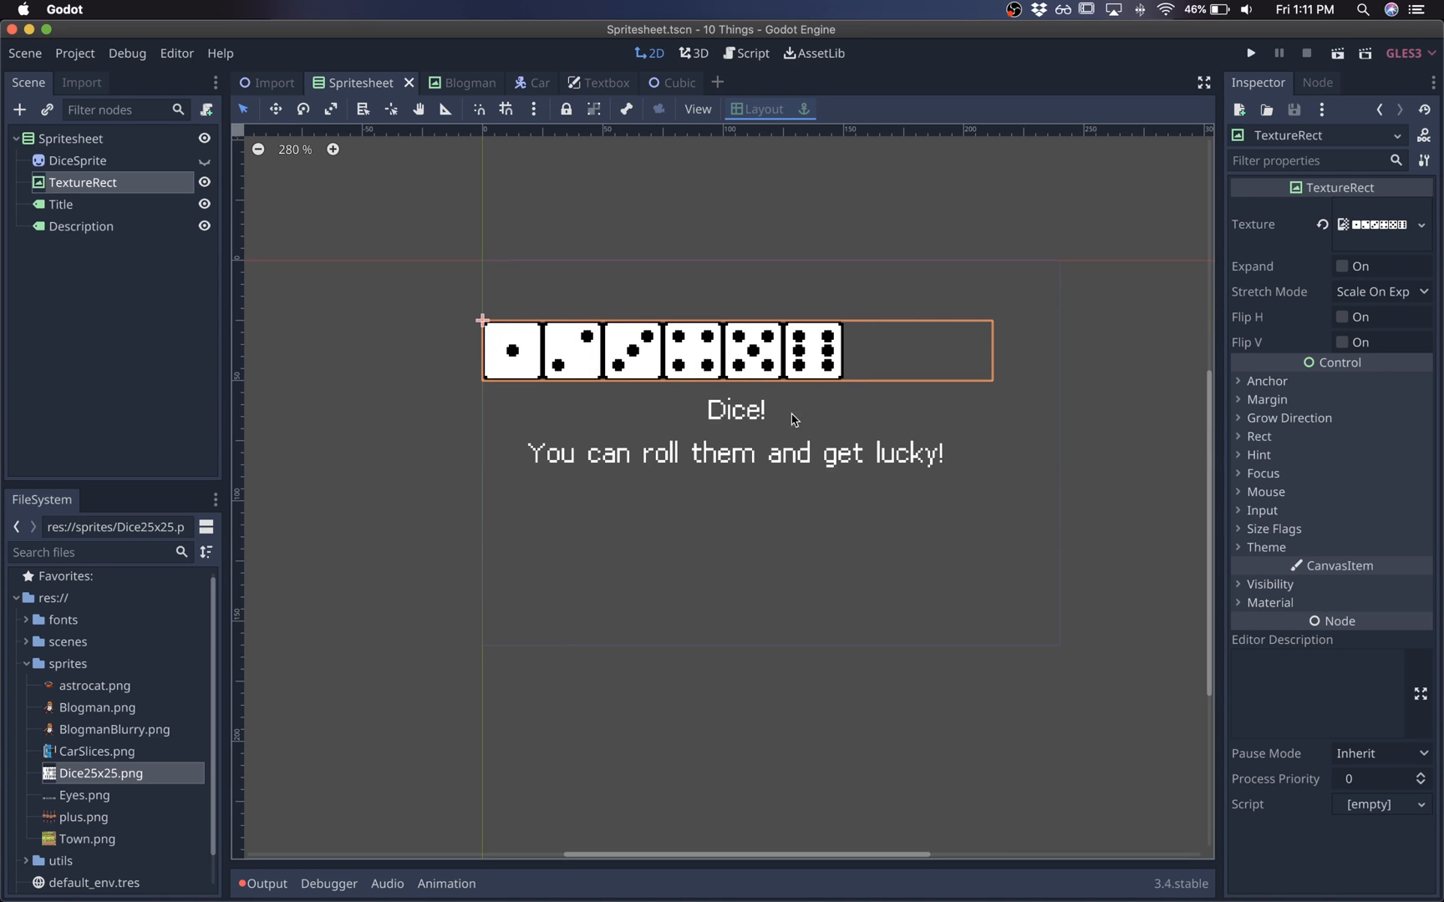
pyautogui.moveTo(828, 394)
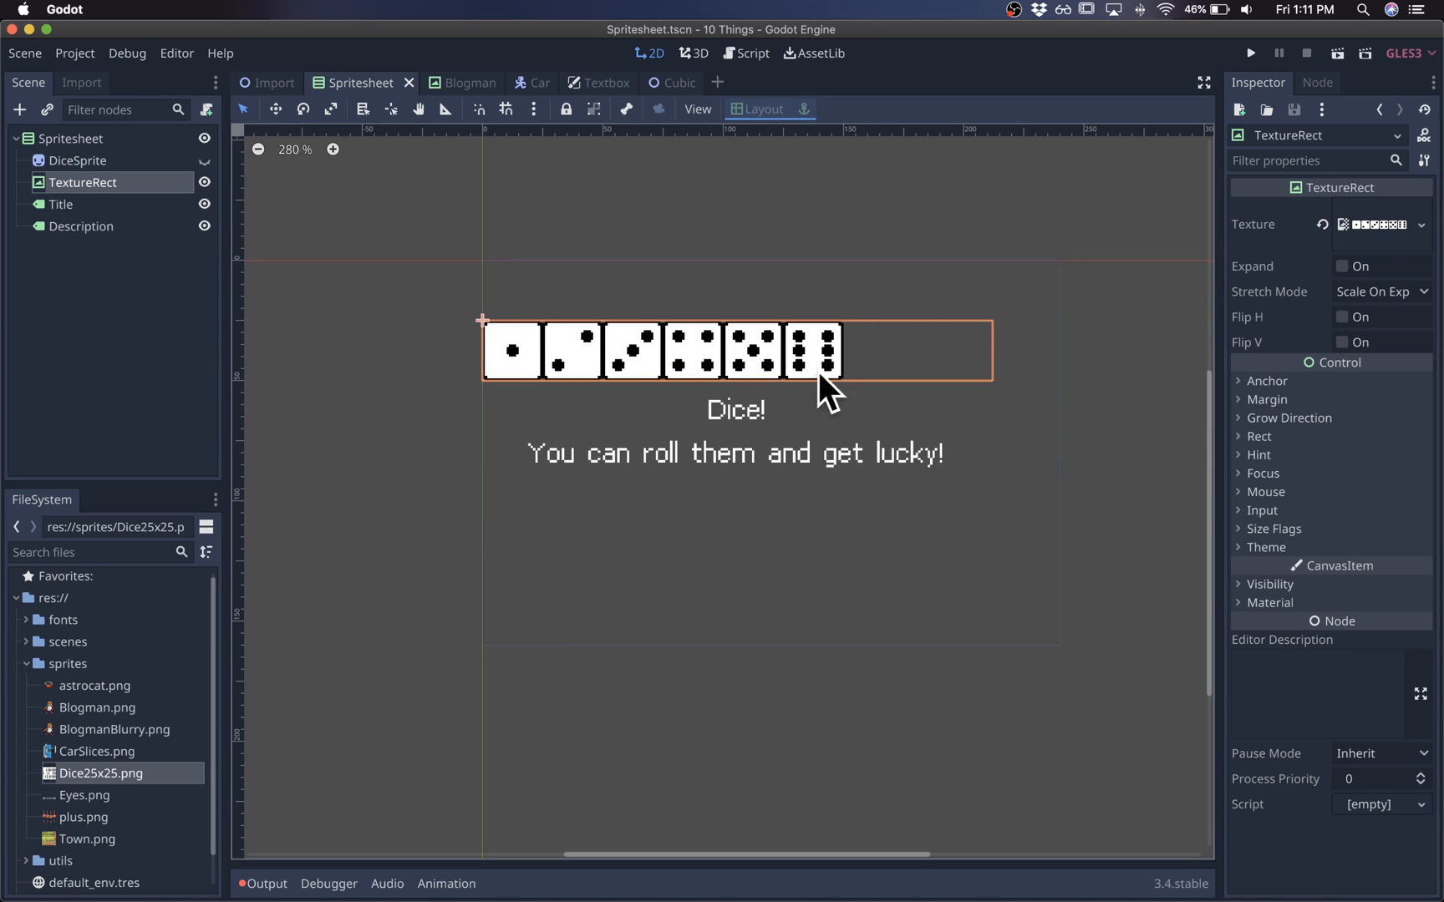
# Crop the TextureRect via AtlasTexture region x 75, w 25, h 25, then resize the container.
pyautogui.click(1421, 224)
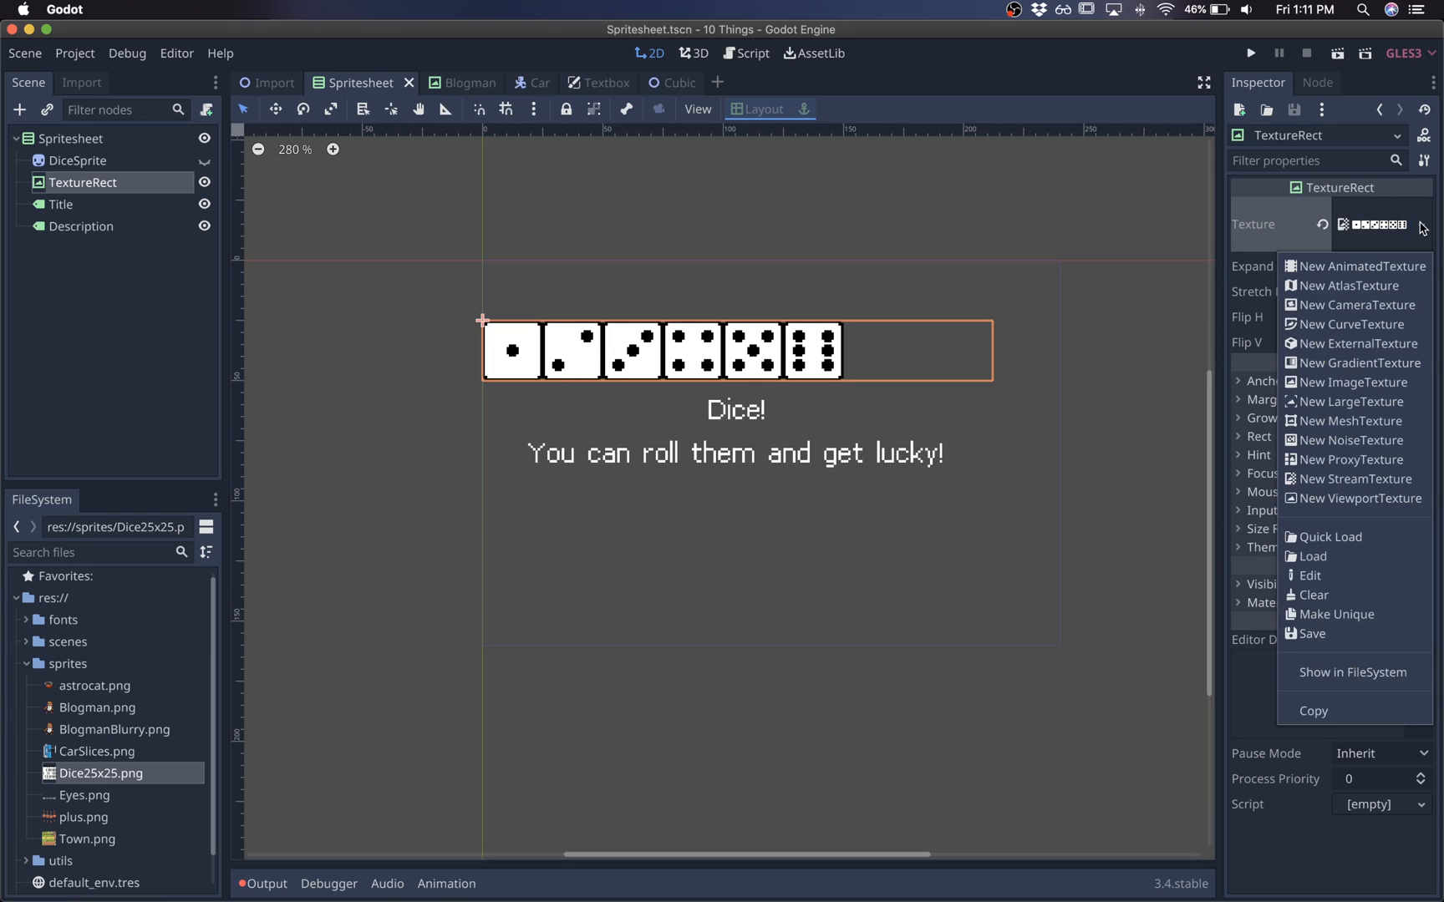
pyautogui.click(1356, 286)
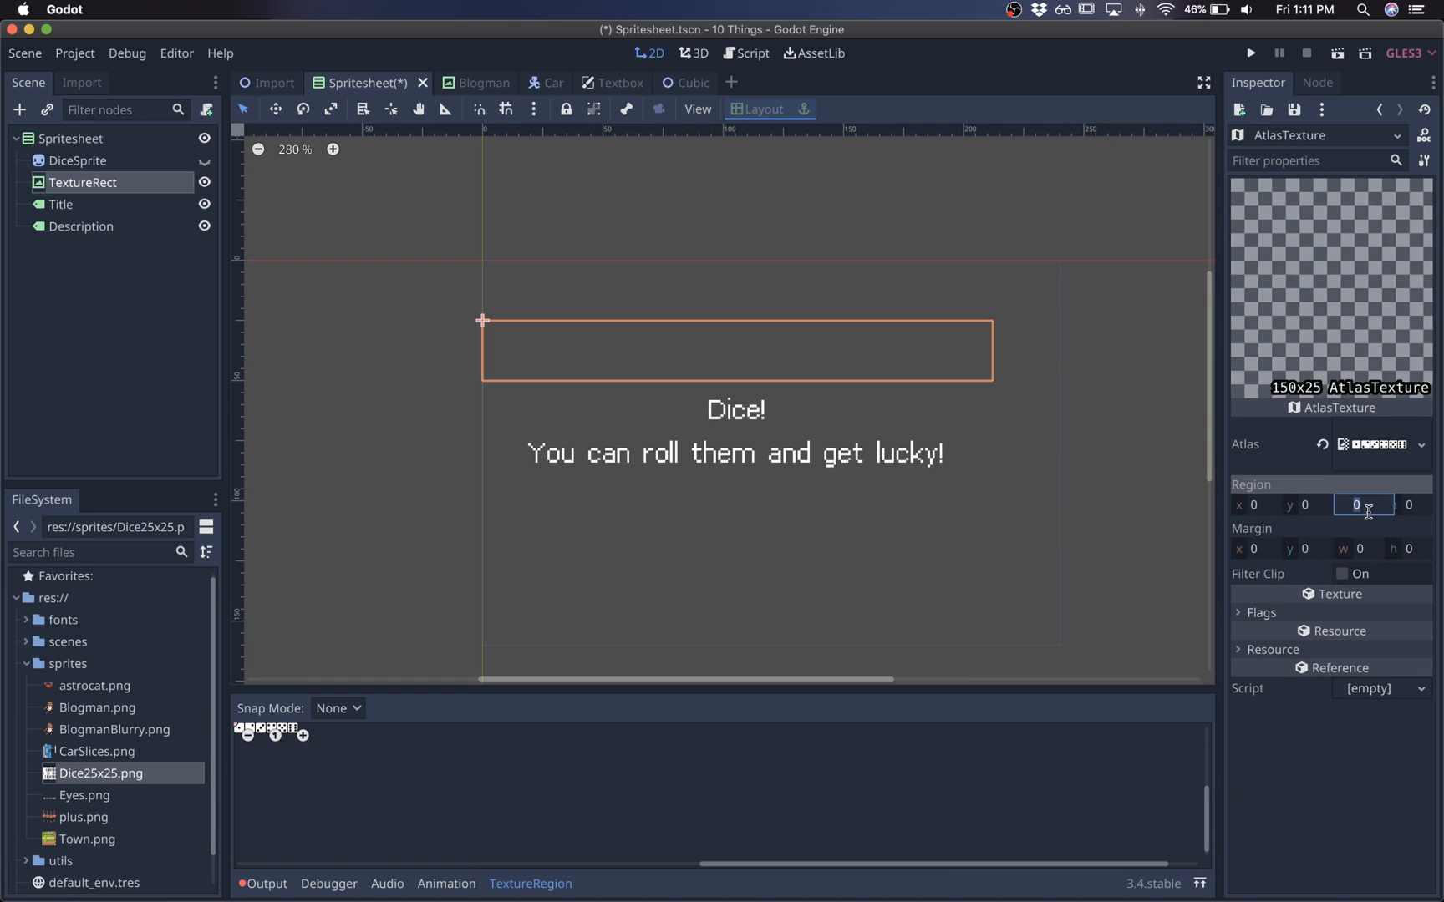
pyautogui.write('25')
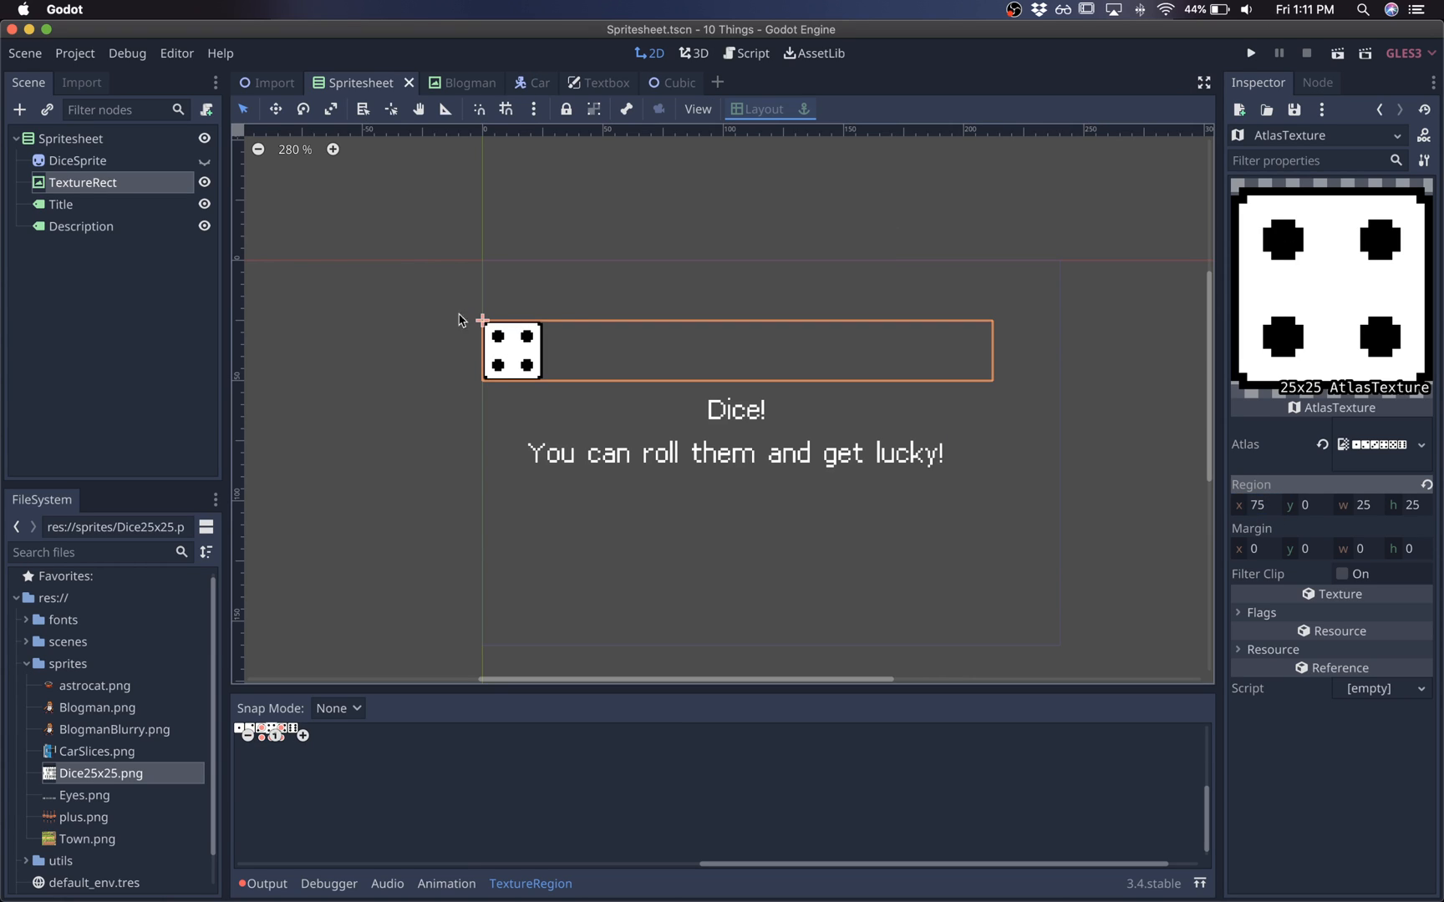
pyautogui.click(83, 182)
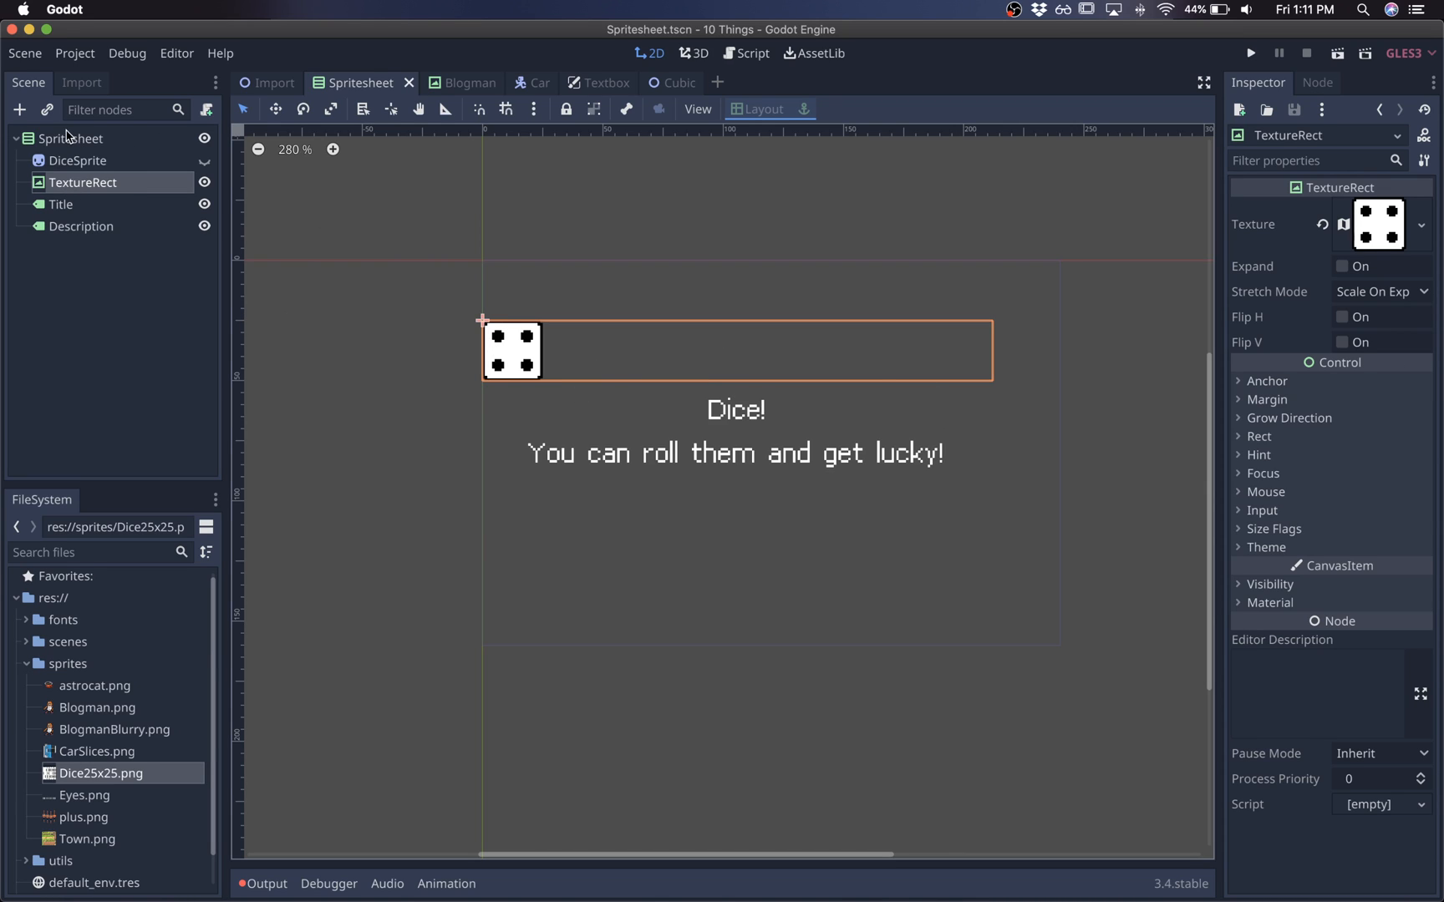
pyautogui.click(71, 138)
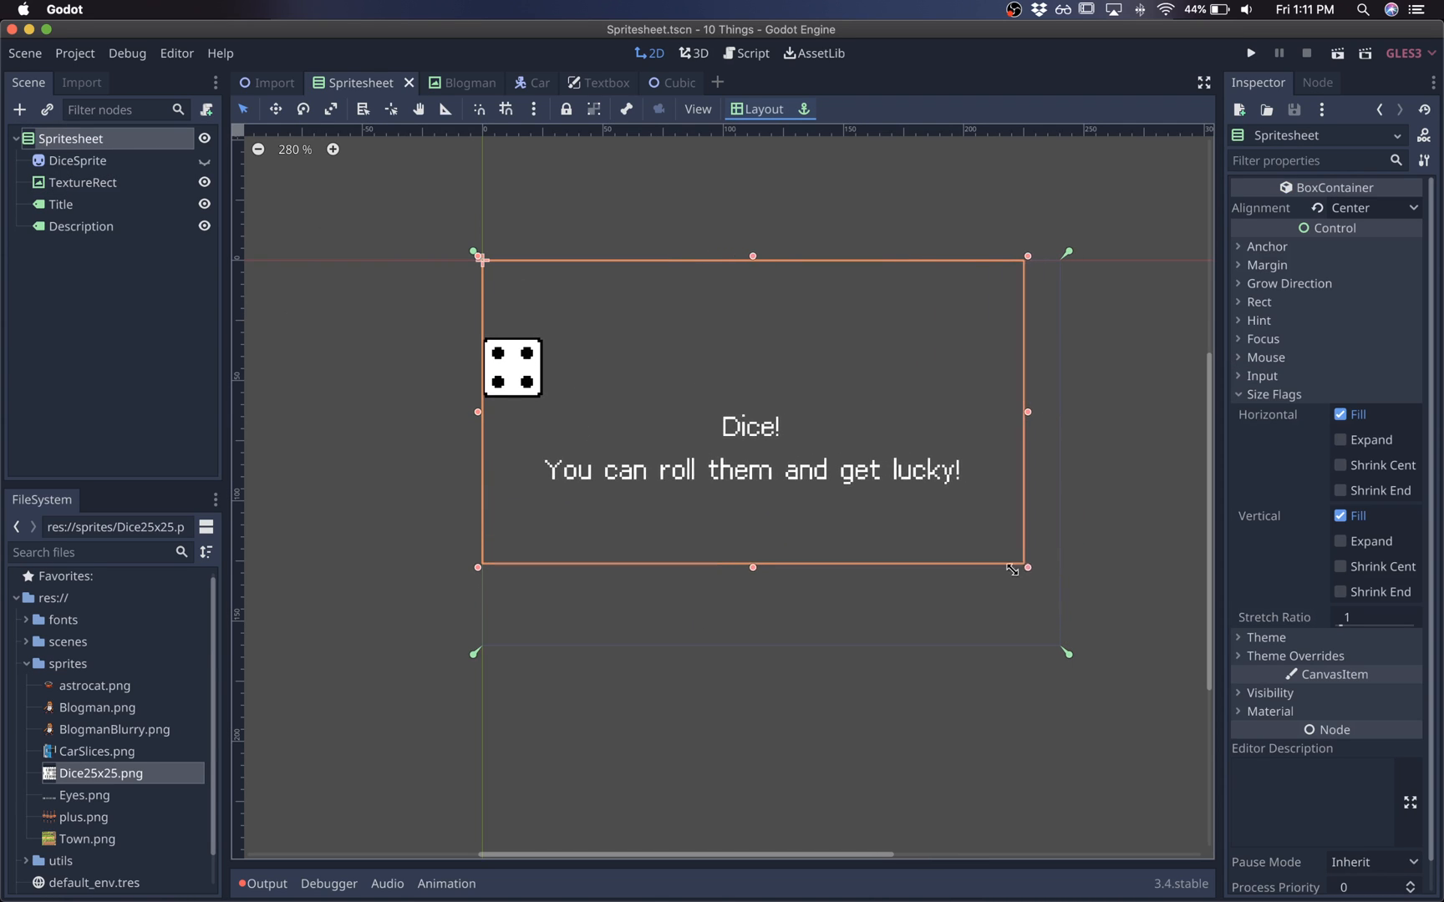
pyautogui.click(1379, 291)
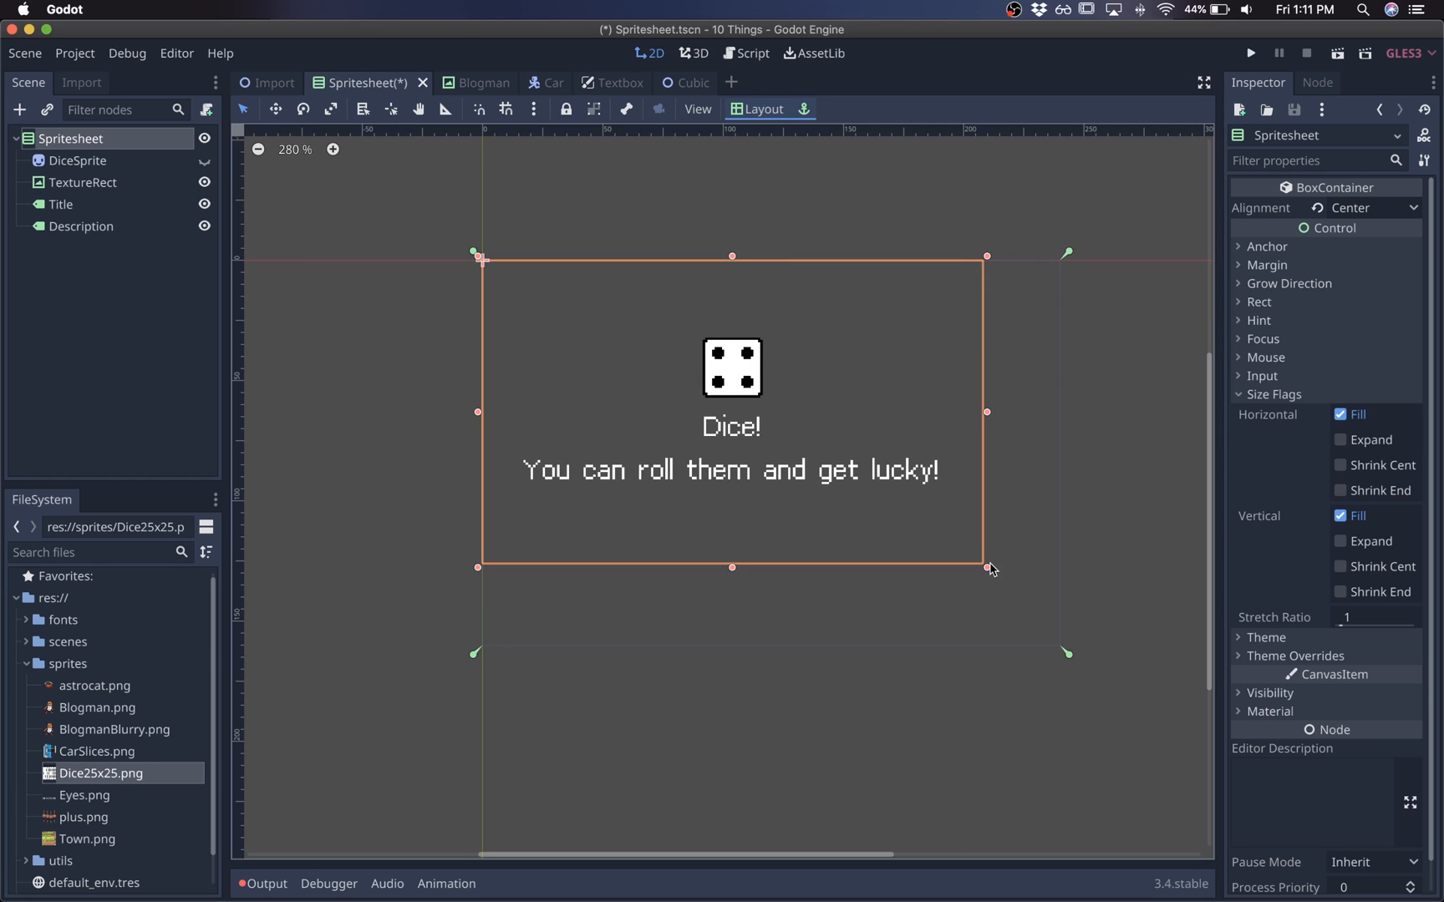
# Enable Fill and Expand size flags on TextureRect, Title and Description together.
pyautogui.click(88, 181)
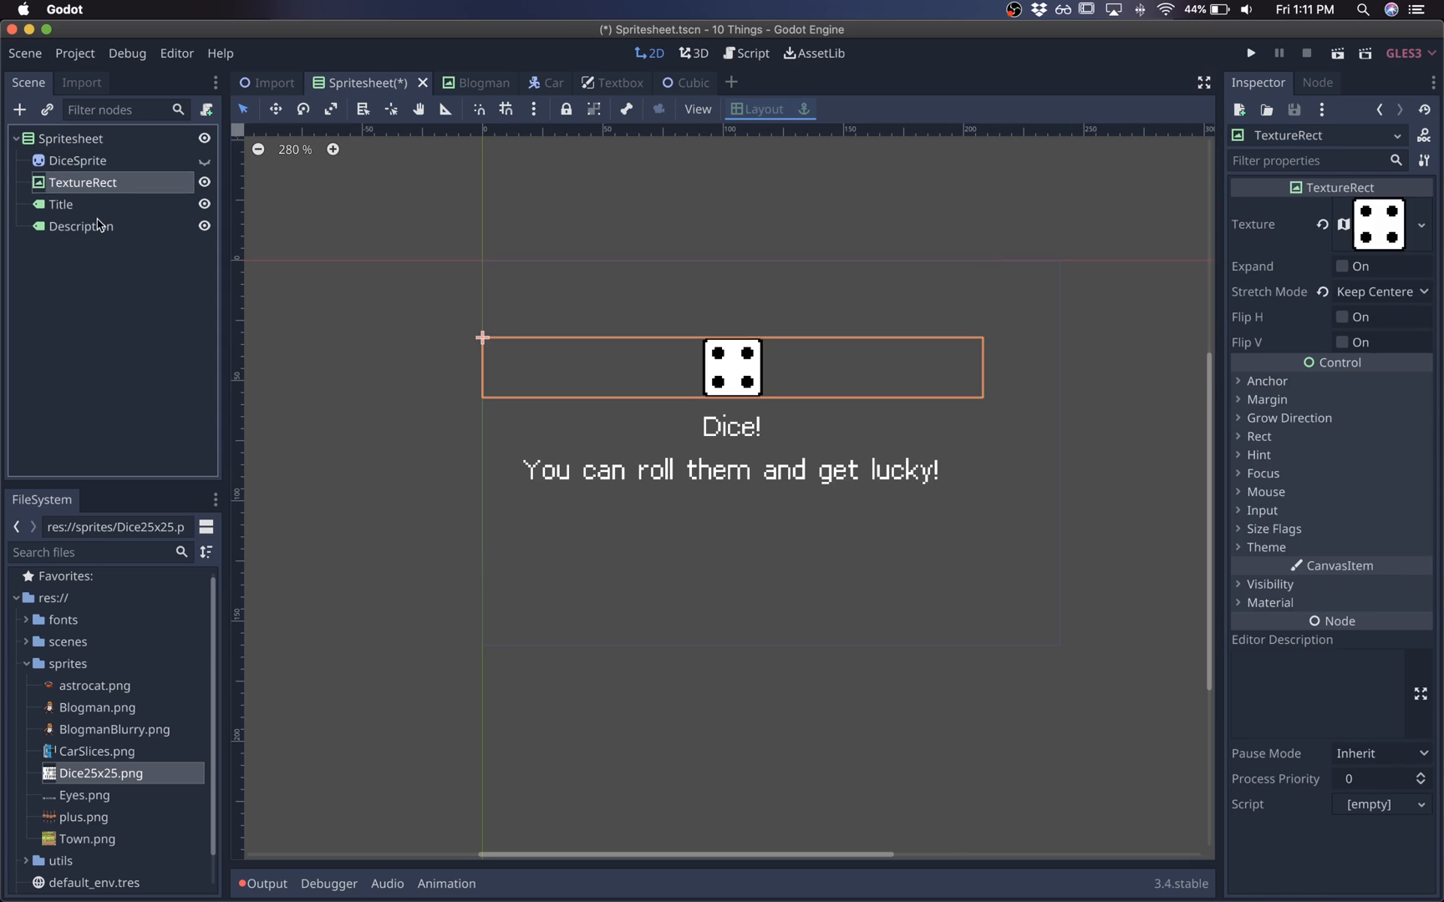
pyautogui.click(81, 226)
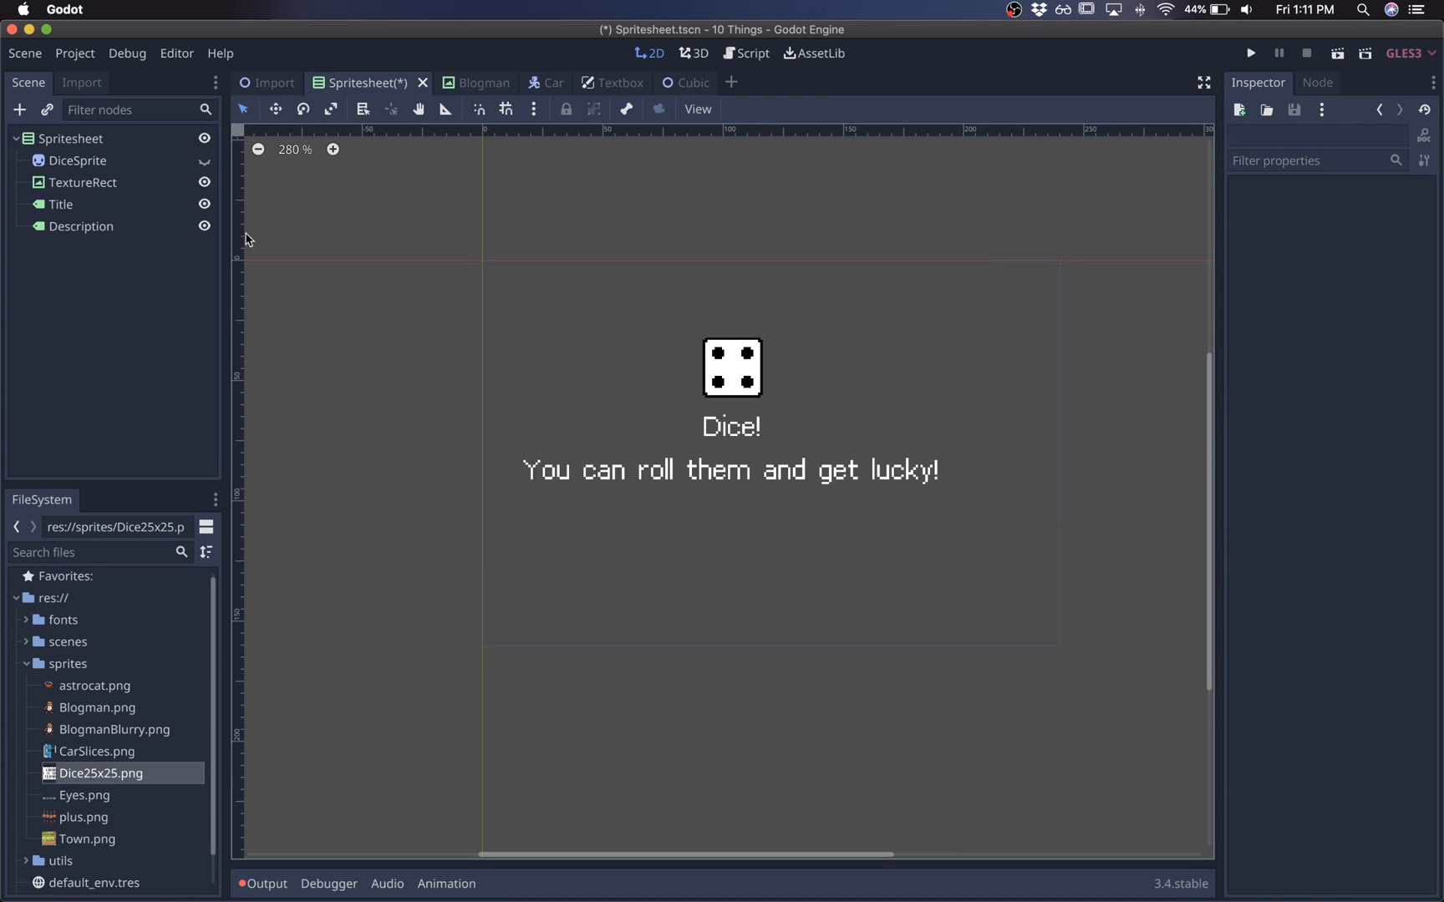
pyautogui.click(79, 138)
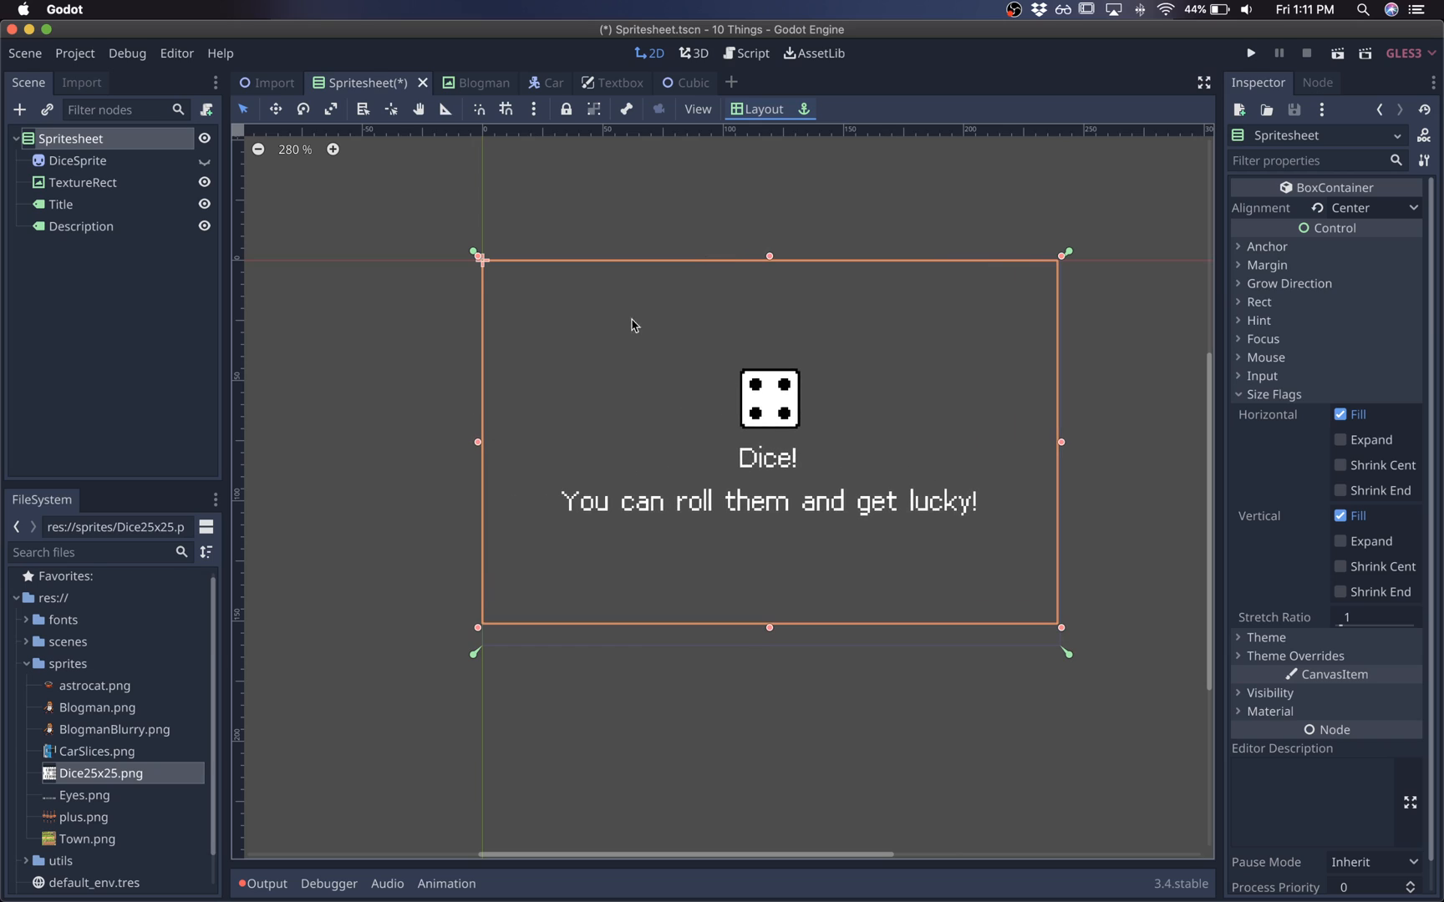
pyautogui.click(81, 225)
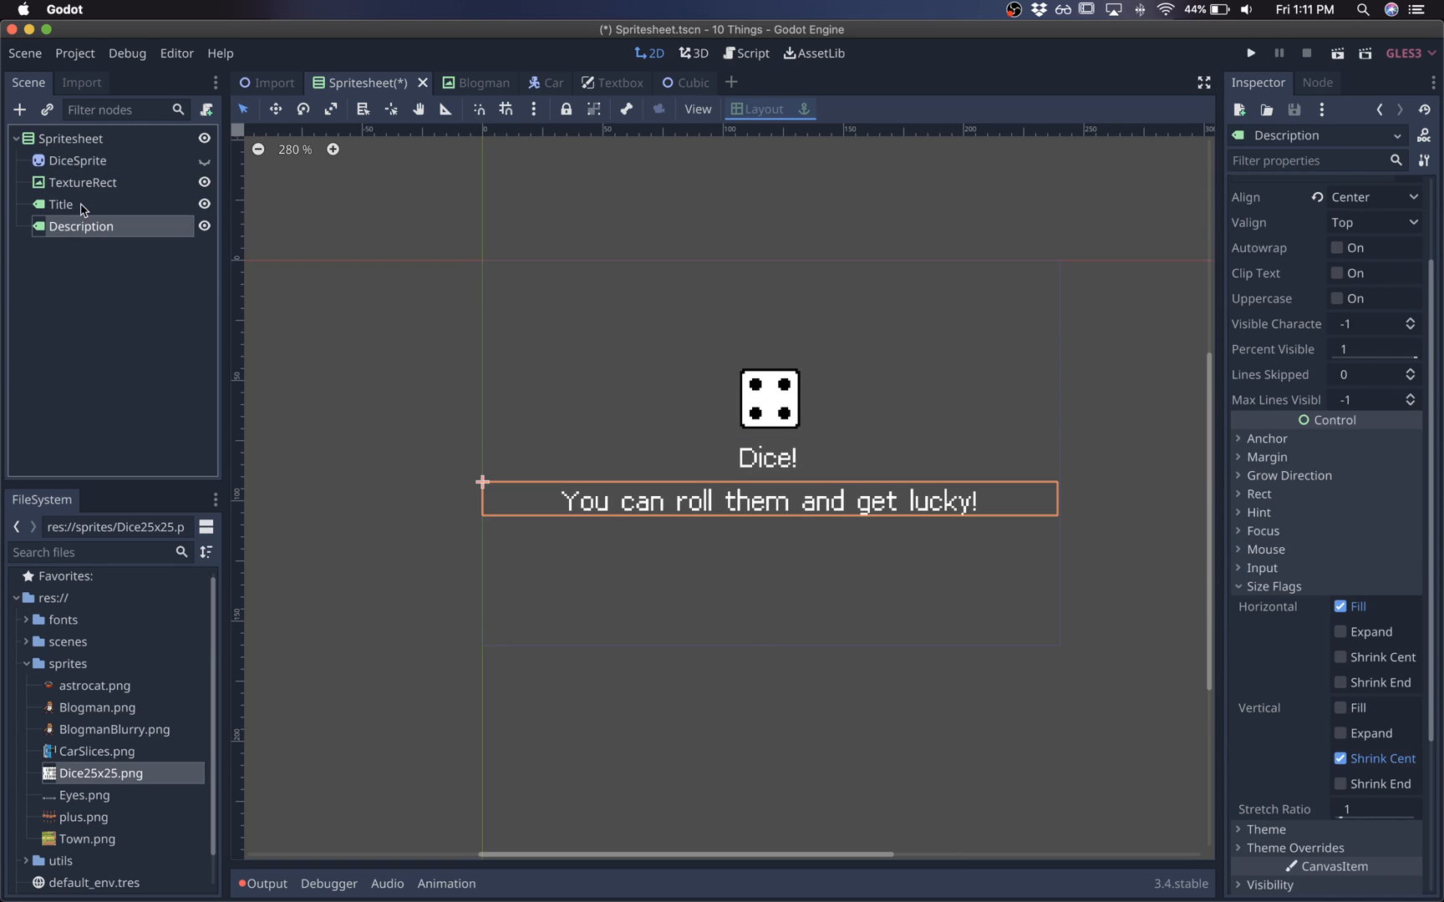
pyautogui.click(72, 138)
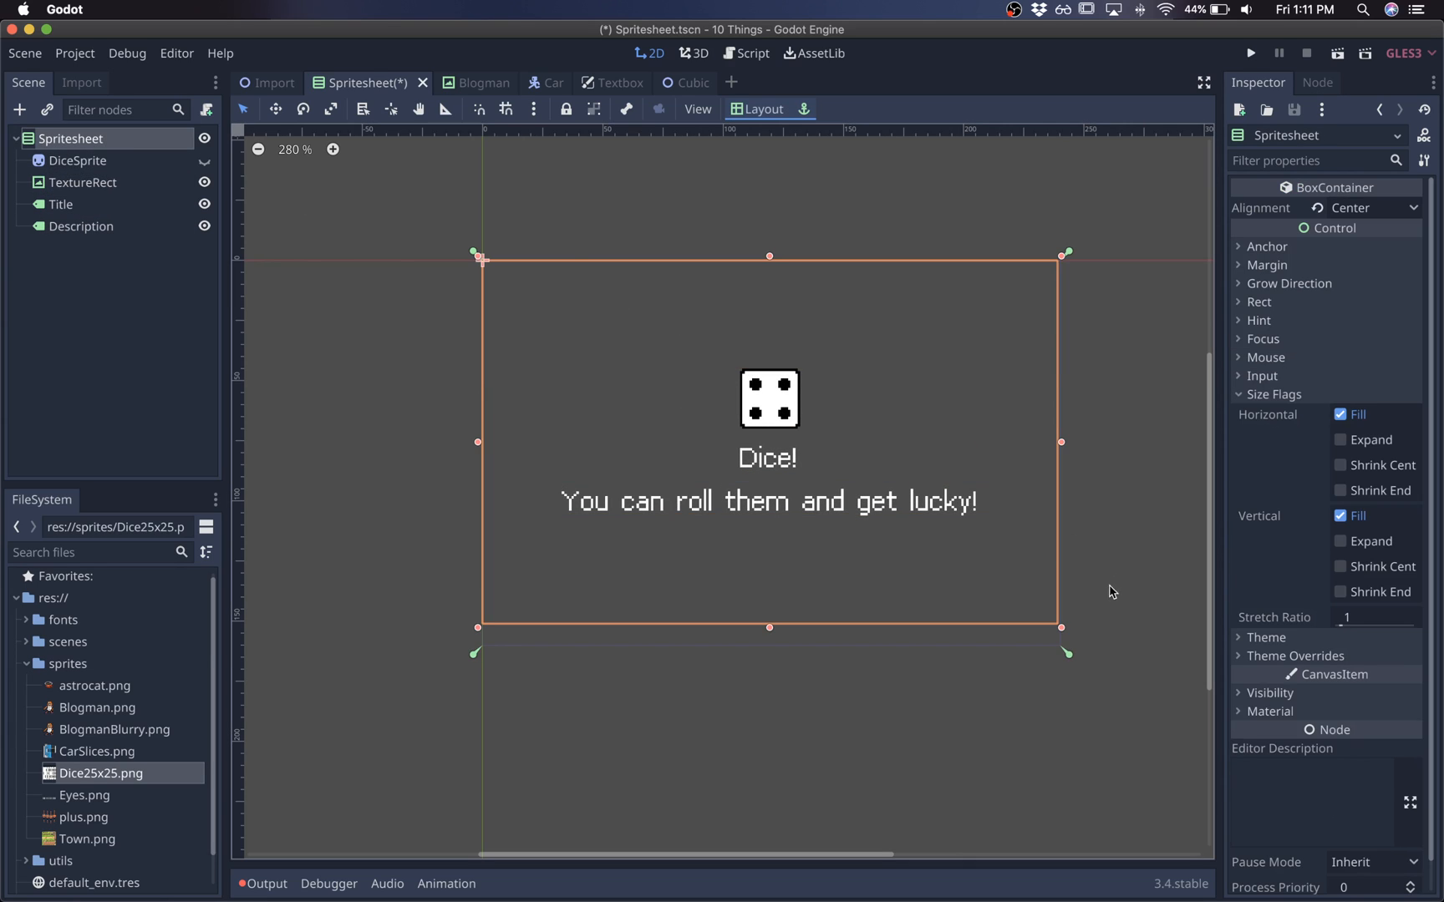
pyautogui.click(88, 182)
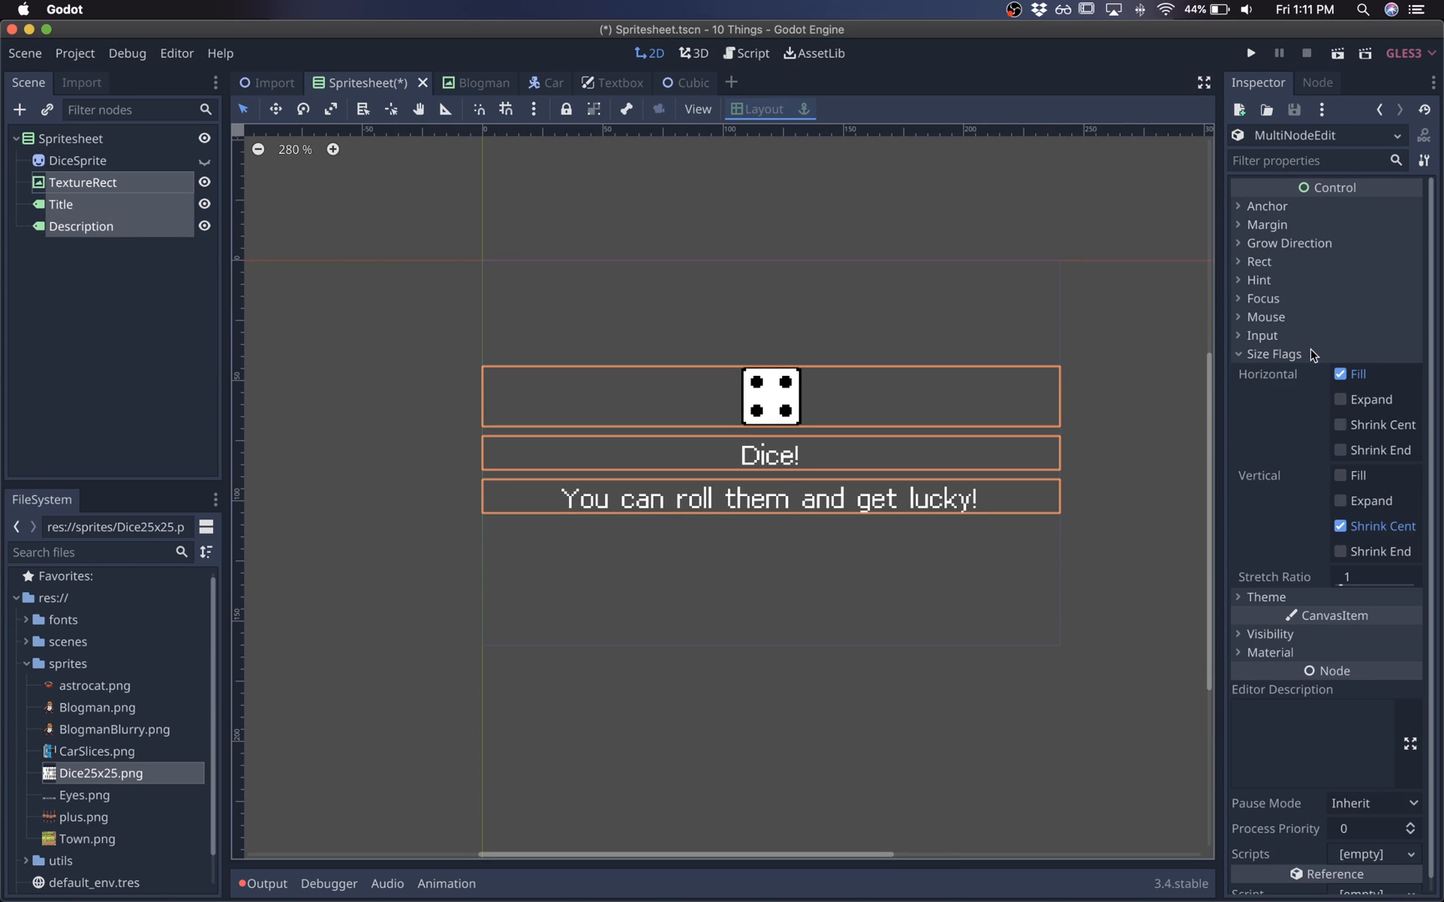
pyautogui.click(1342, 475)
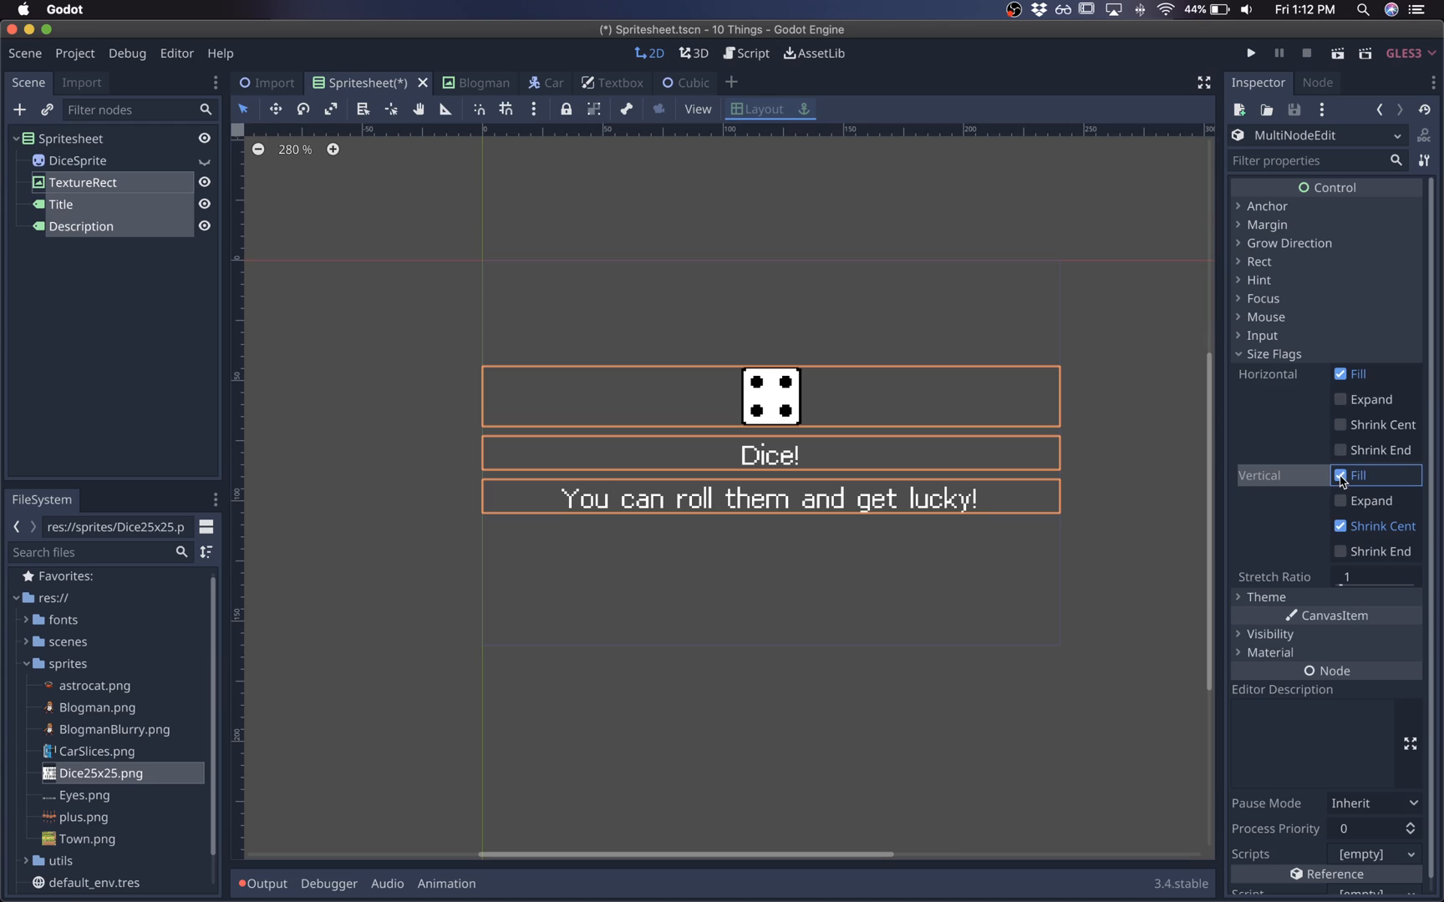
pyautogui.click(1340, 499)
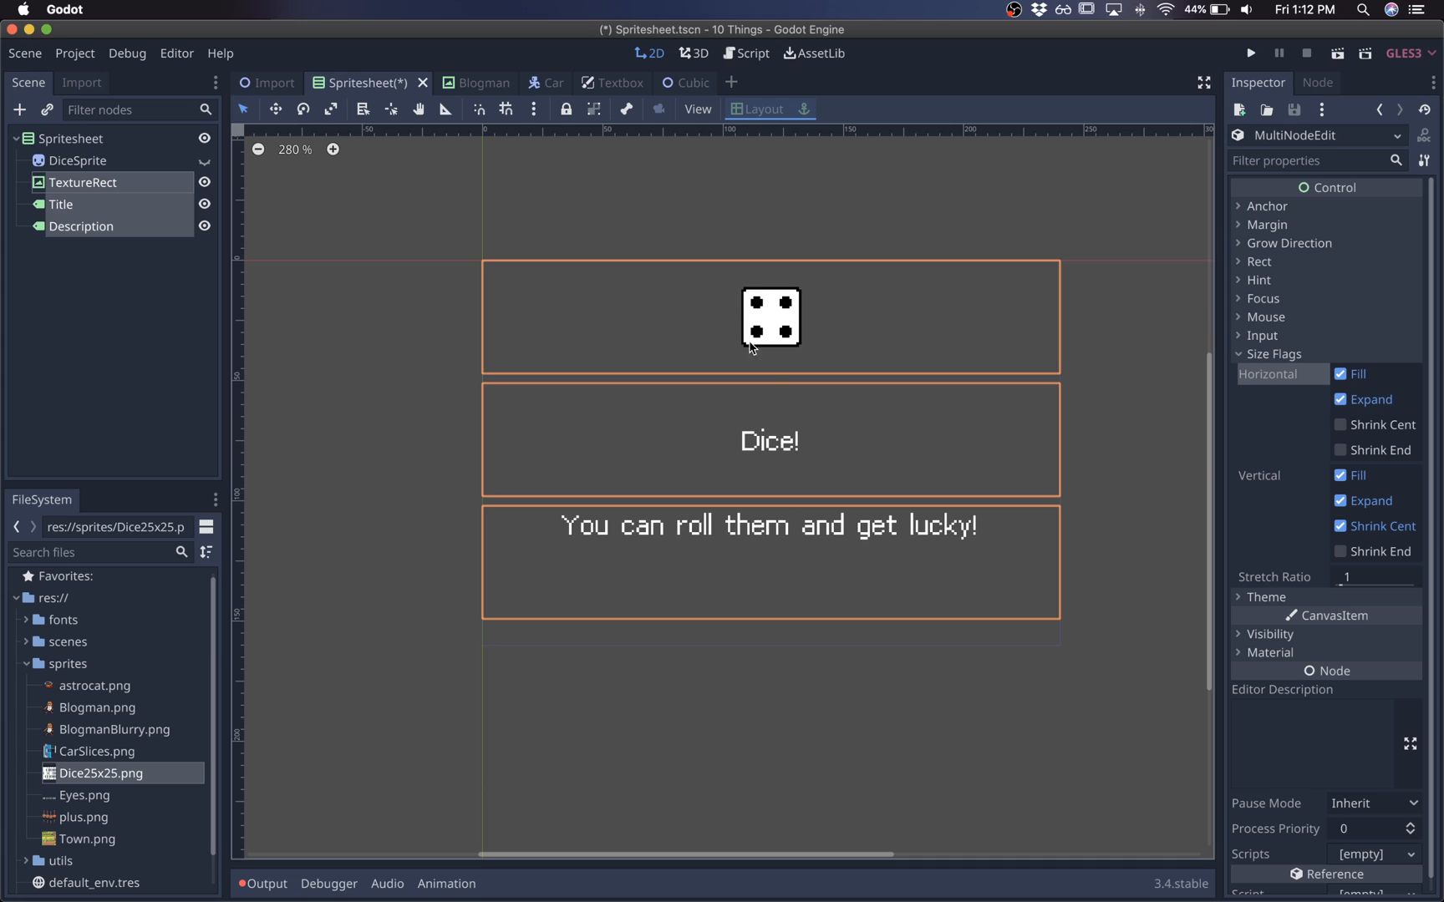
pyautogui.moveTo(72, 138)
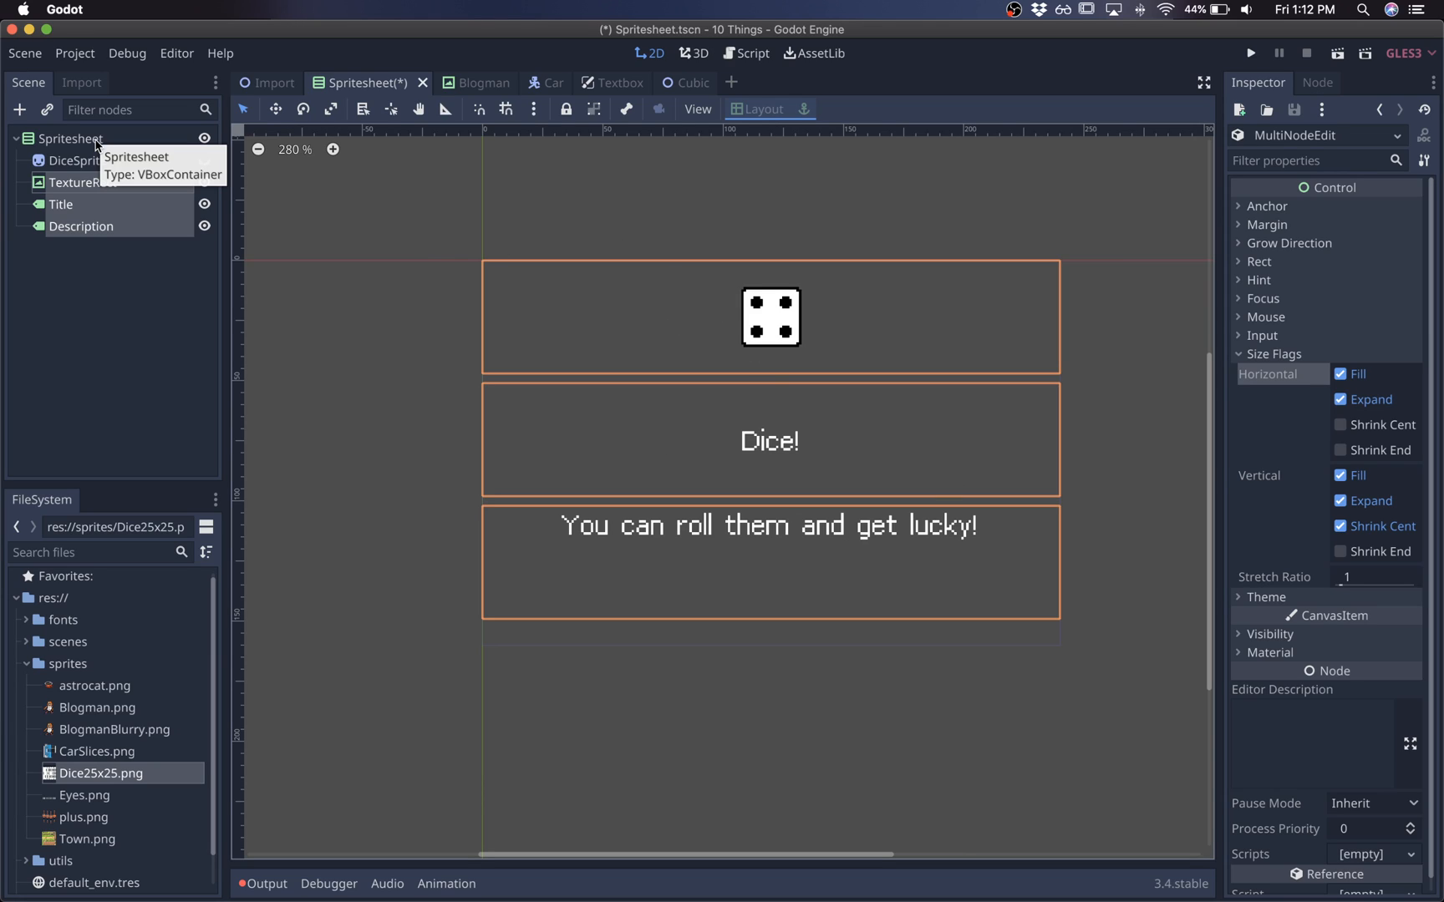
# Reselect the Spritesheet container and save the scene.
pyautogui.click(72, 138)
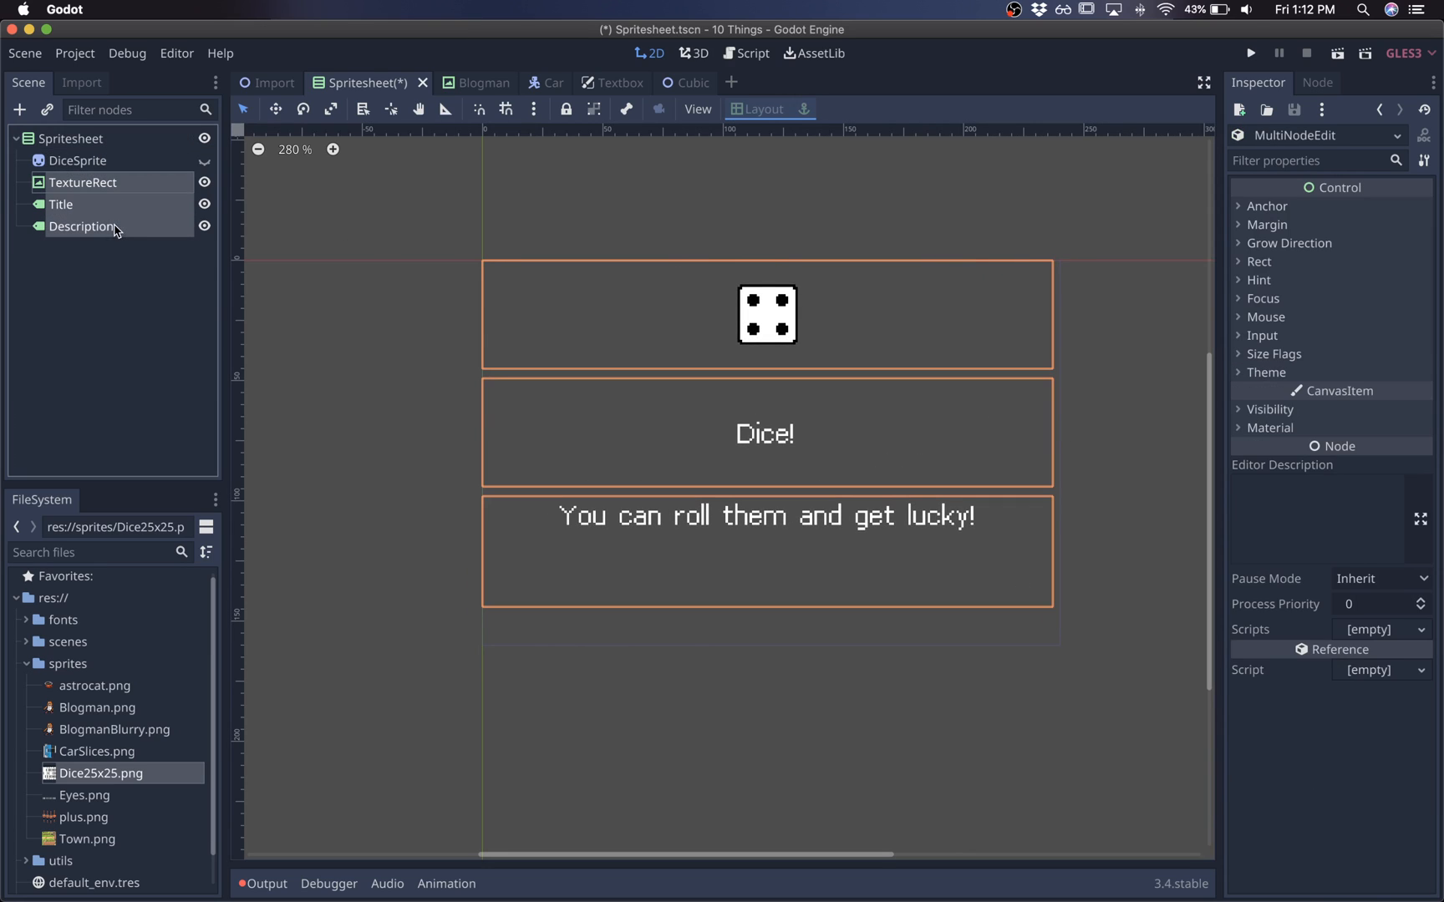
pyautogui.click(71, 138)
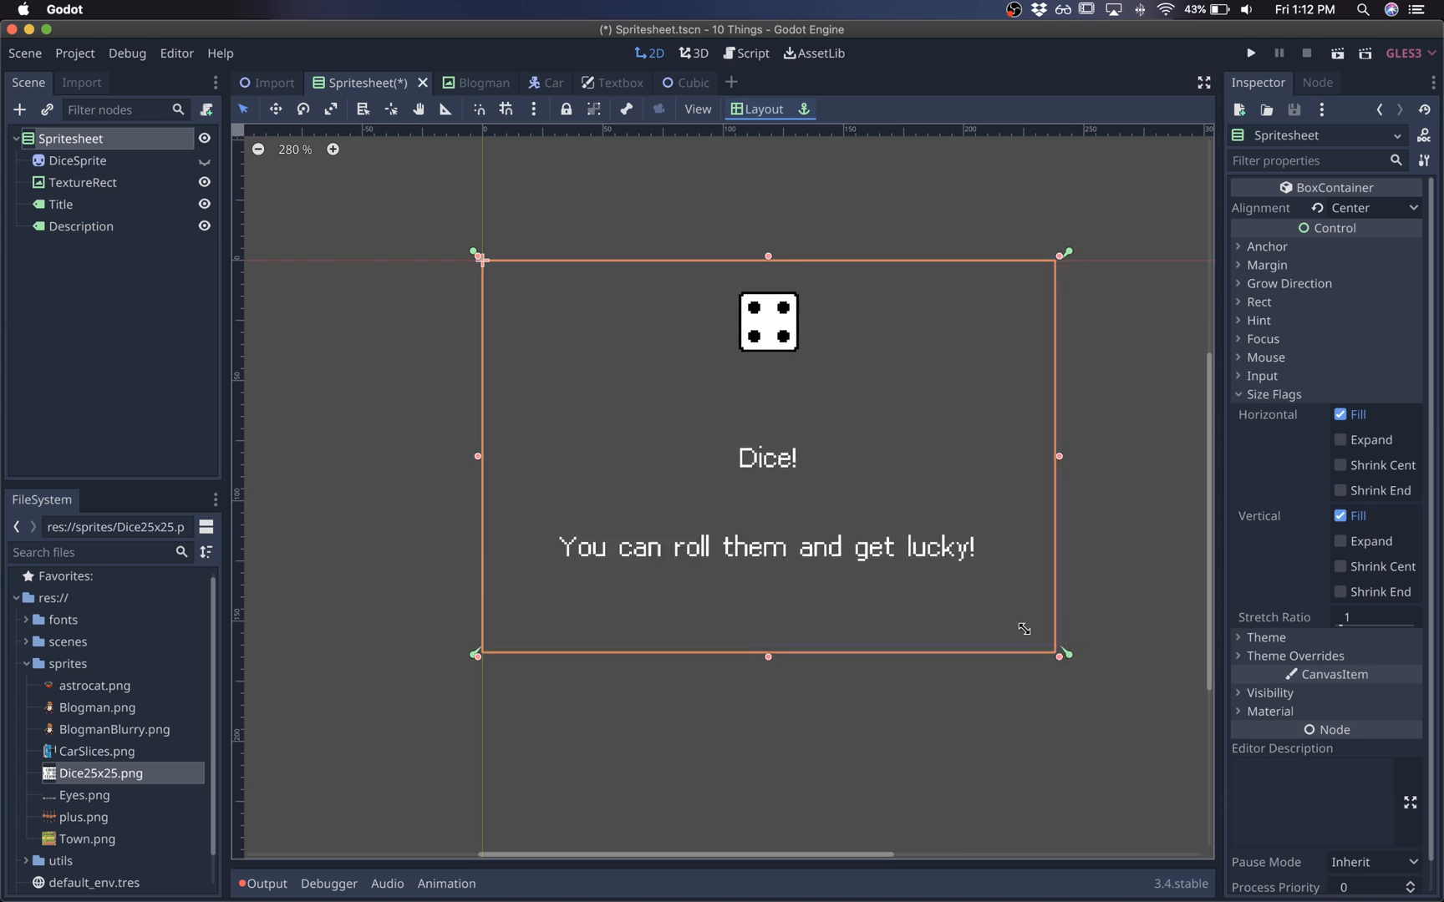
pyautogui.click(760, 109)
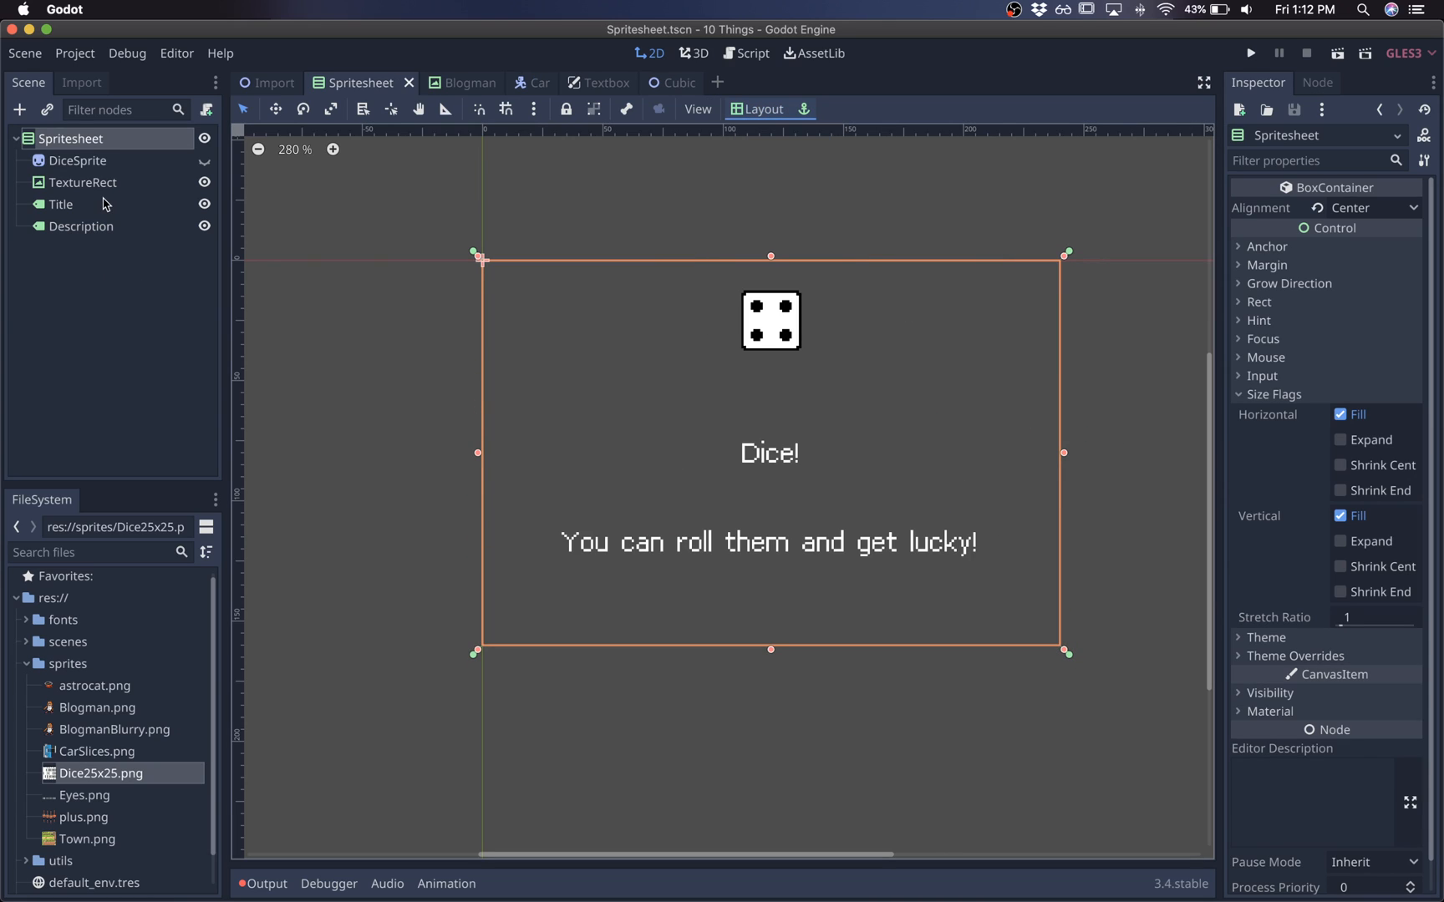
# Add a Button child node to the Spritesheet container.
pyautogui.rightClick(70, 137)
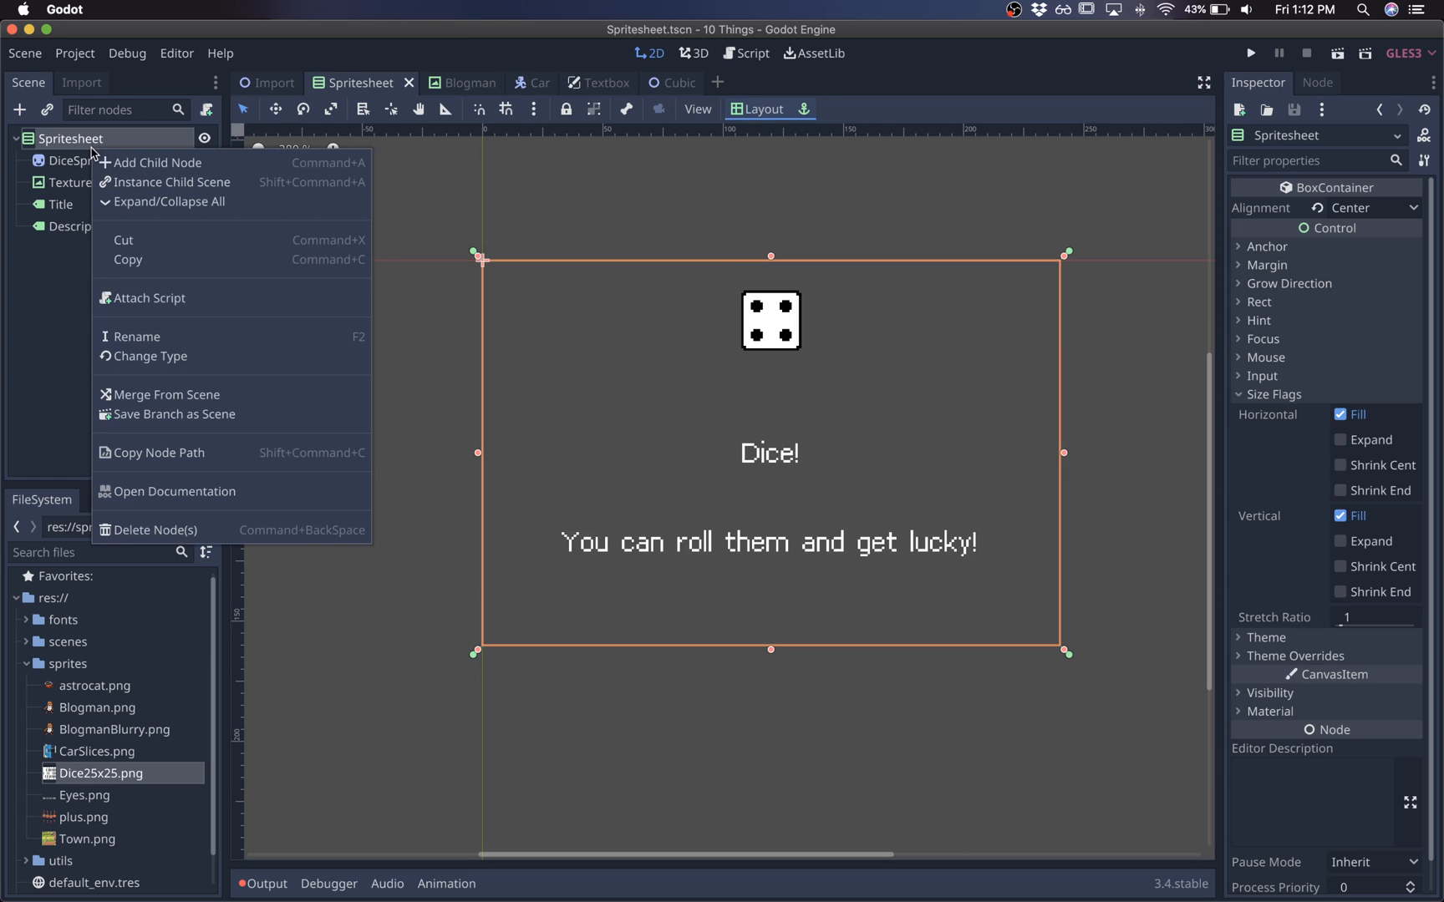
pyautogui.click(156, 162)
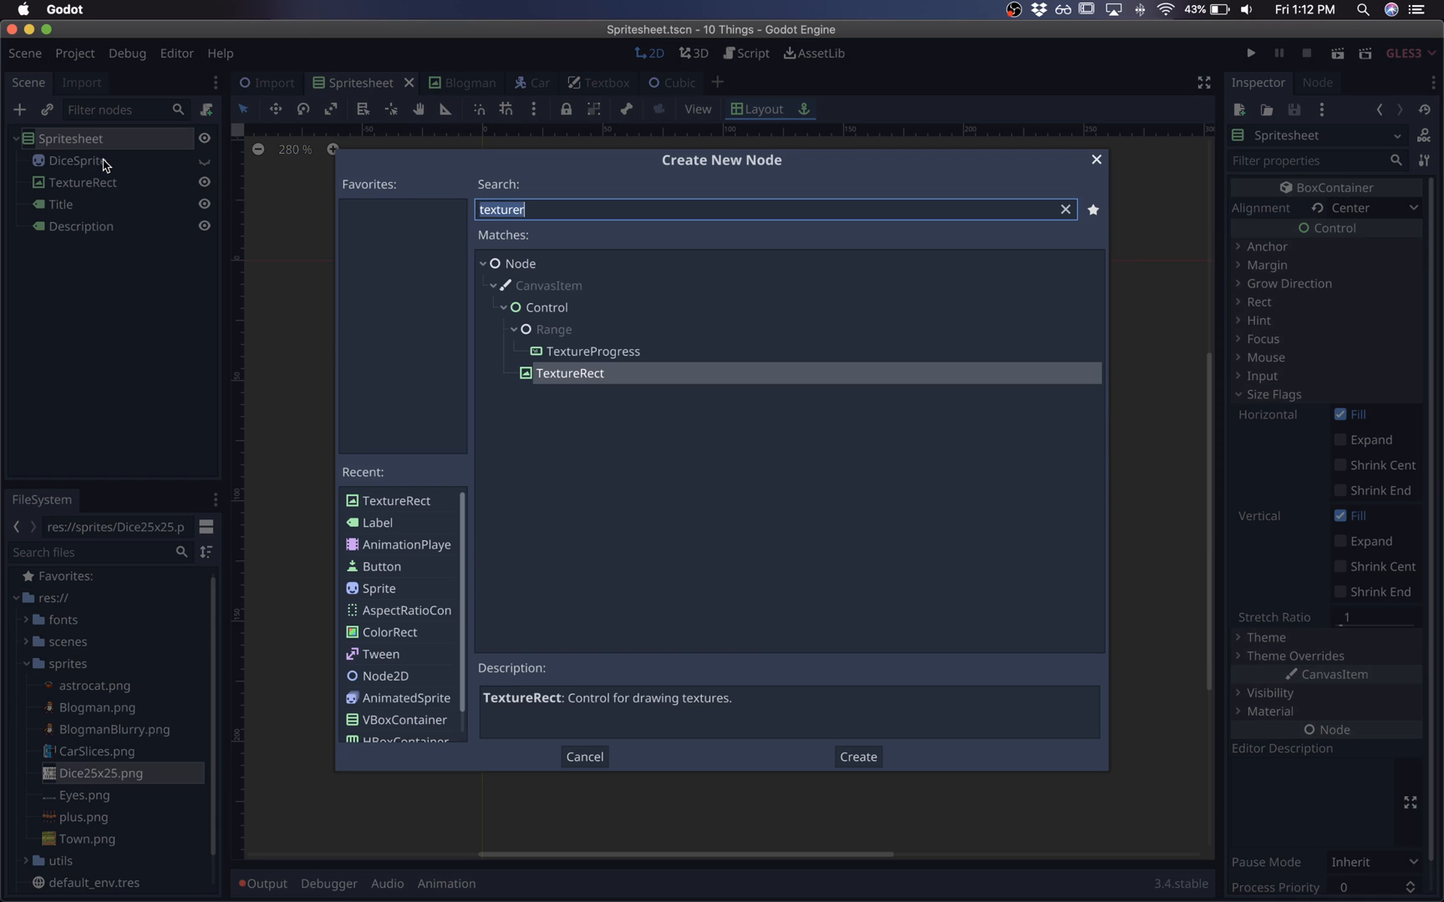
pyautogui.click(856, 756)
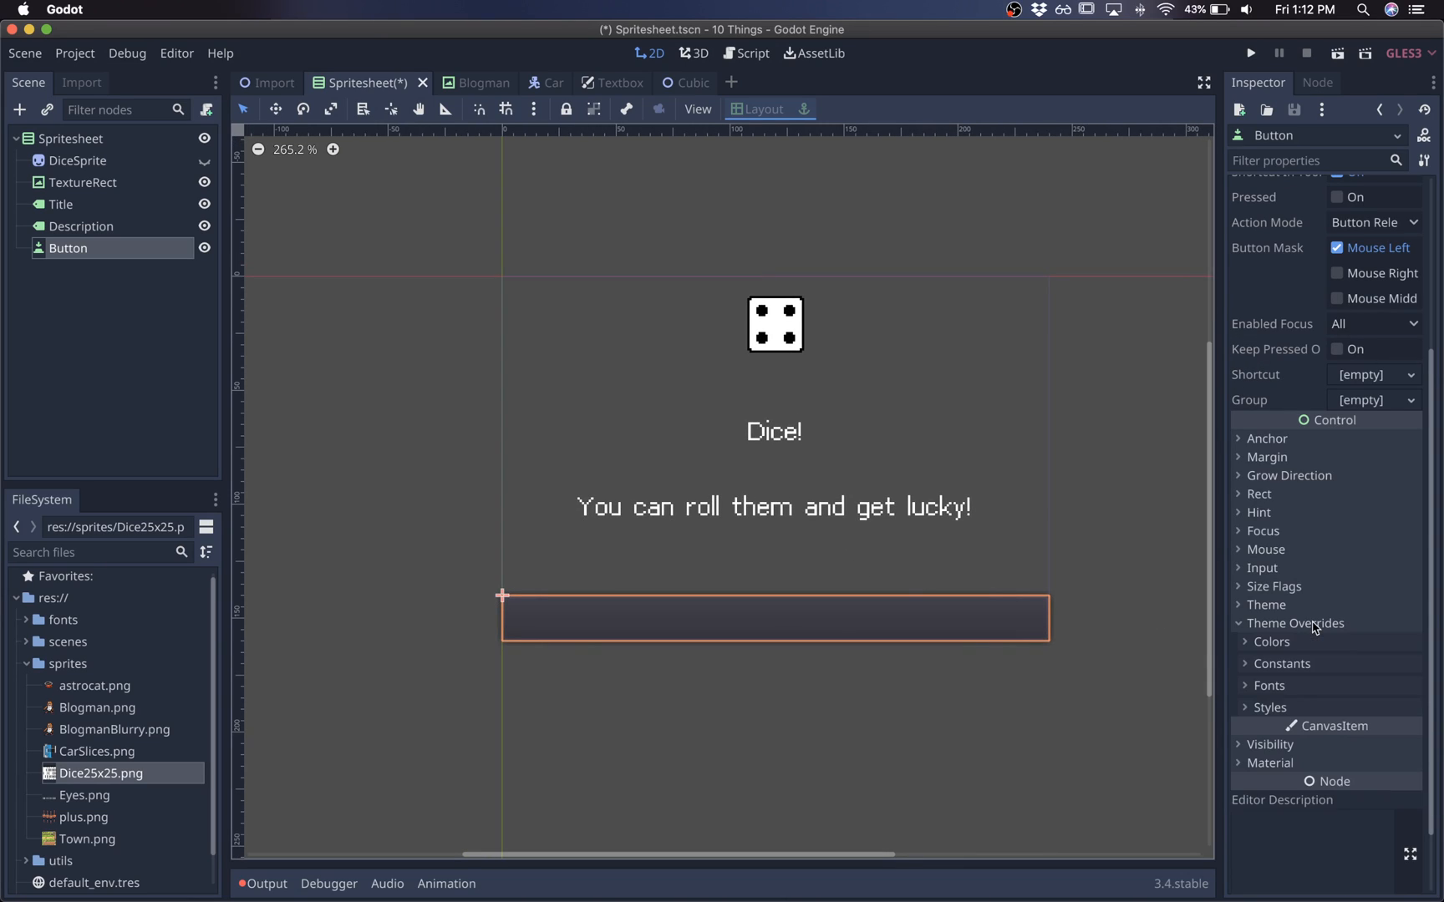
# Give the Button a StyleBoxFlat normal style with corner radius 8 and border width 1.
pyautogui.click(1270, 706)
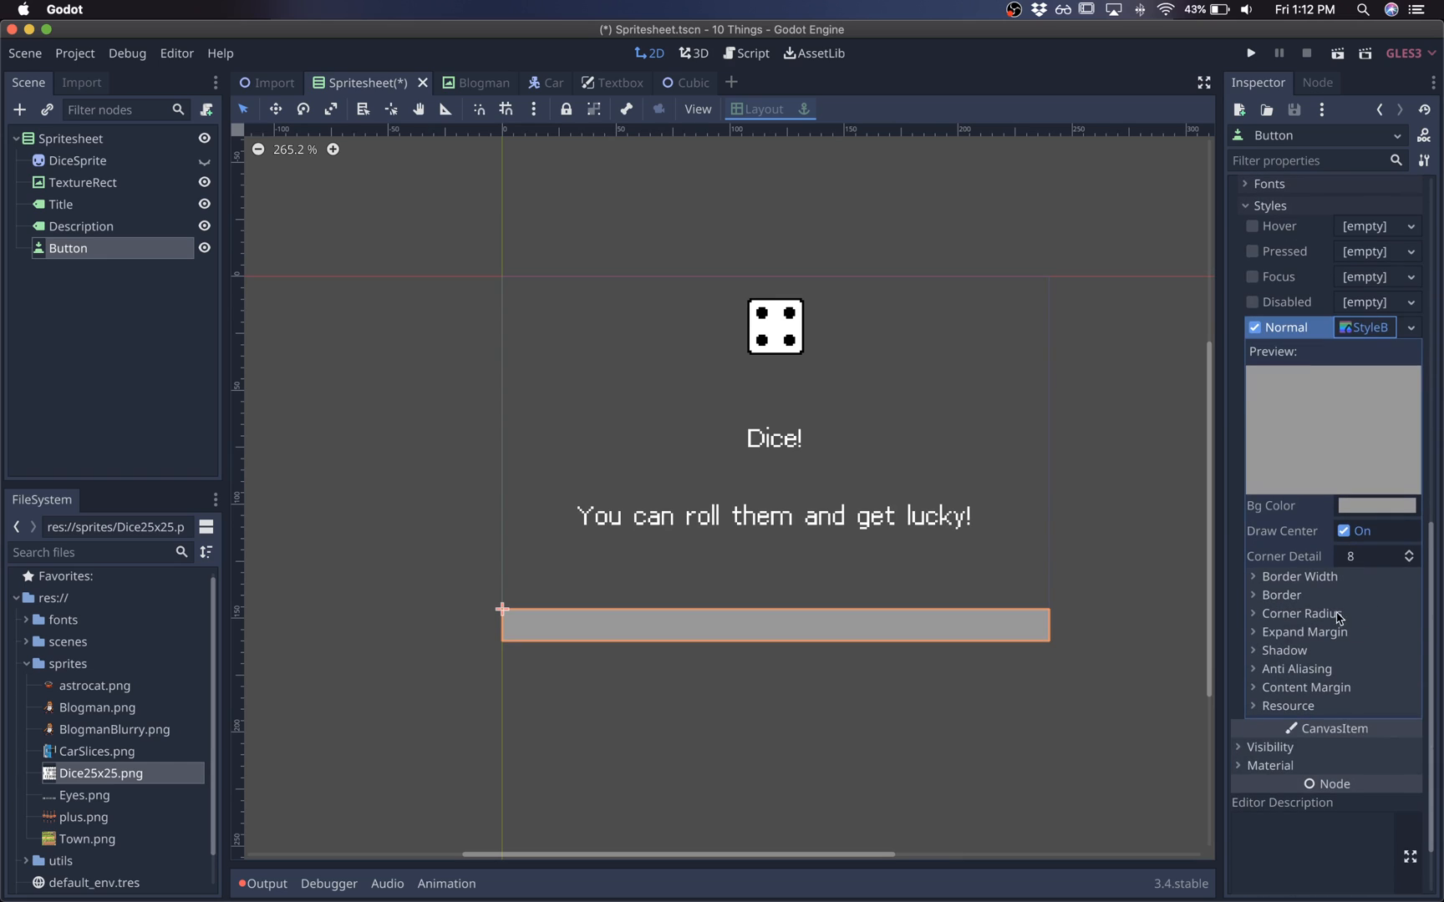
pyautogui.click(1301, 614)
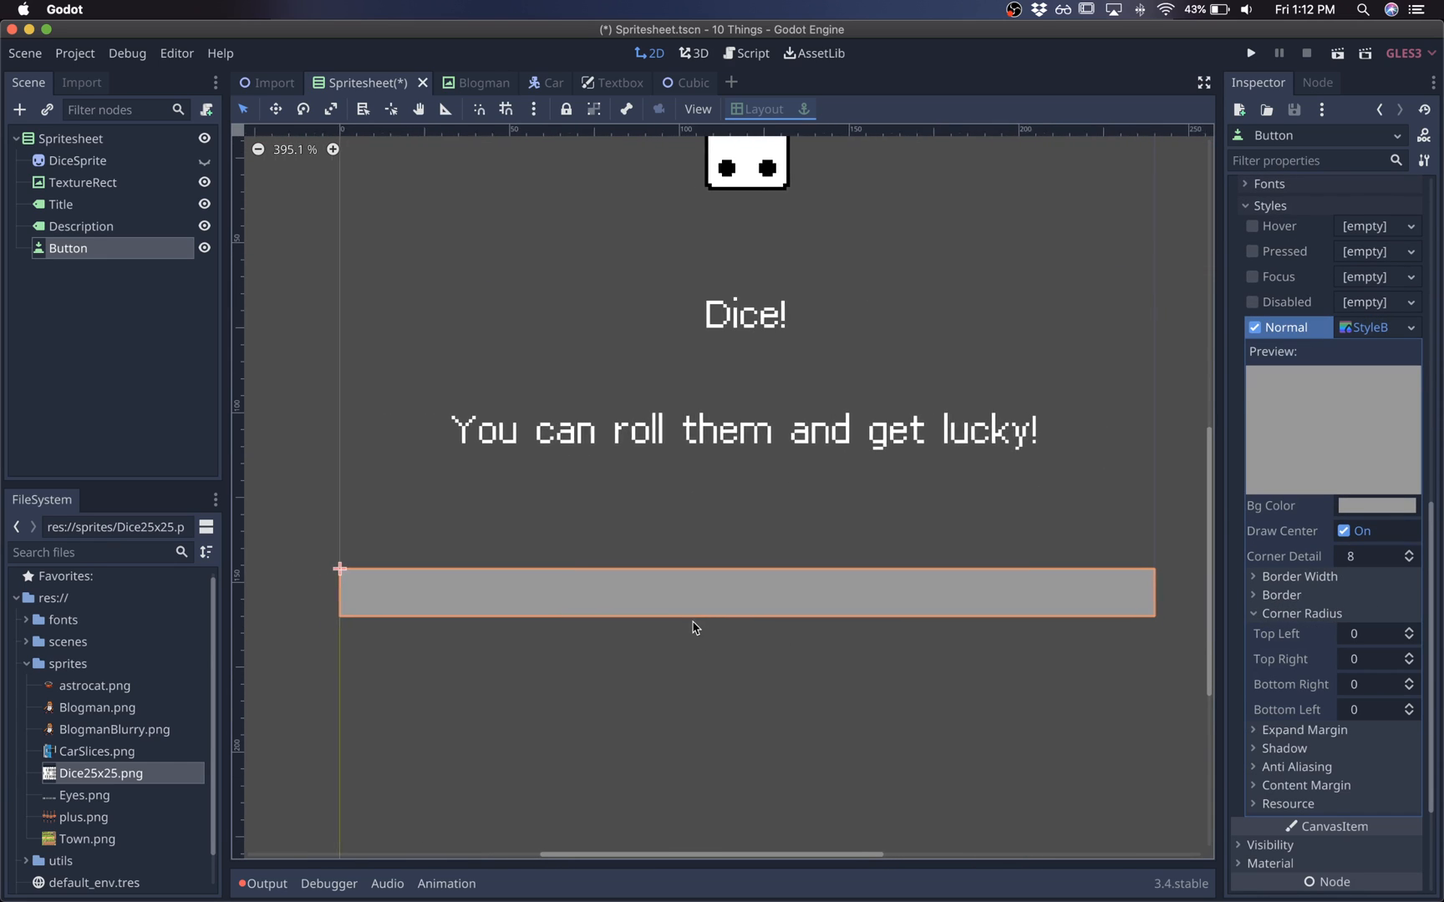
pyautogui.click(1379, 684)
pyautogui.write('1')
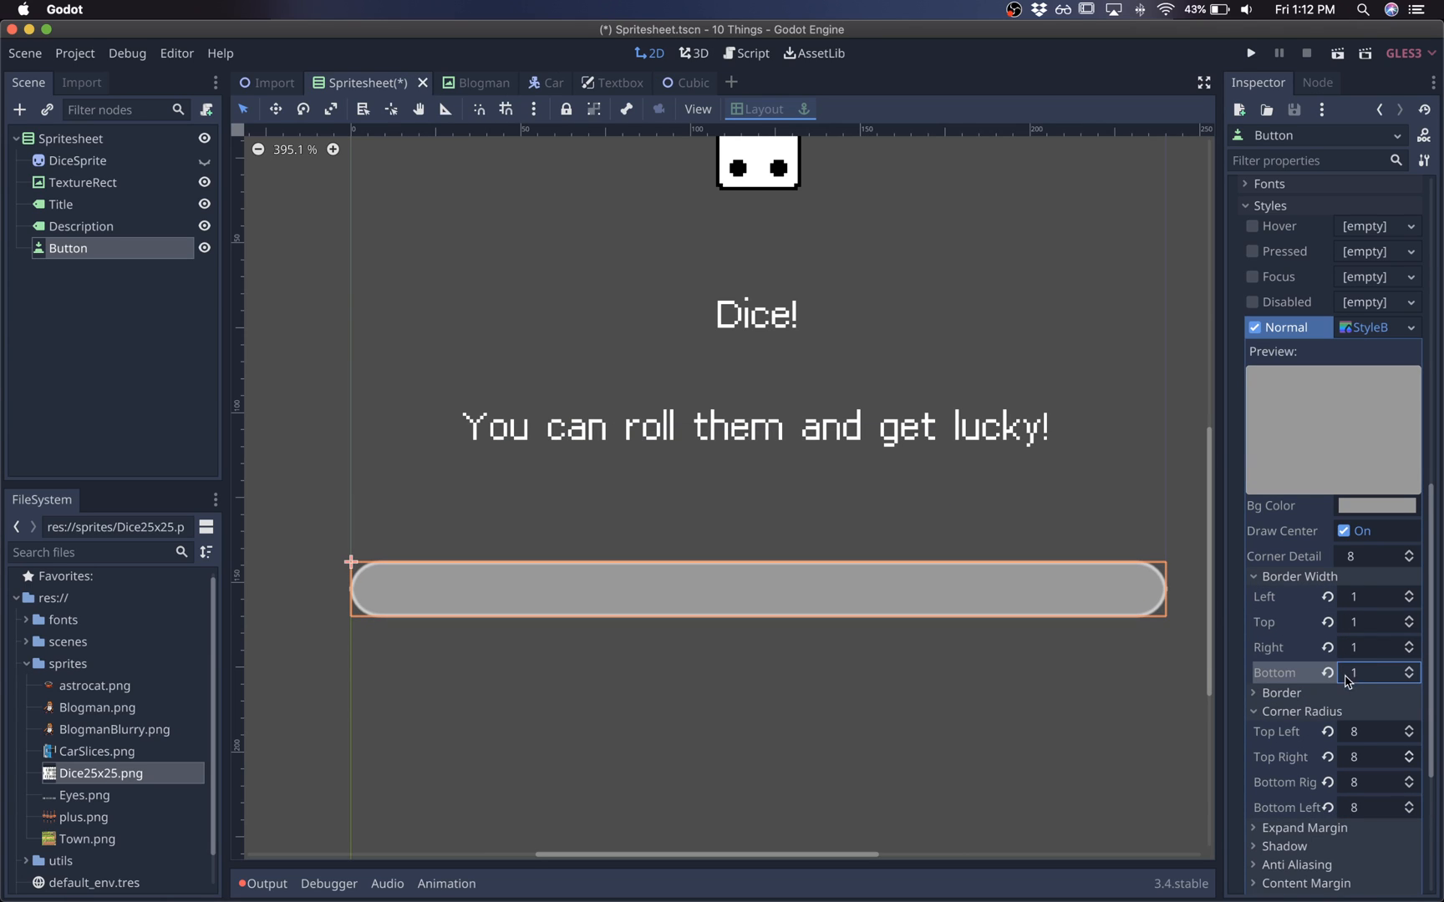
pyautogui.click(917, 718)
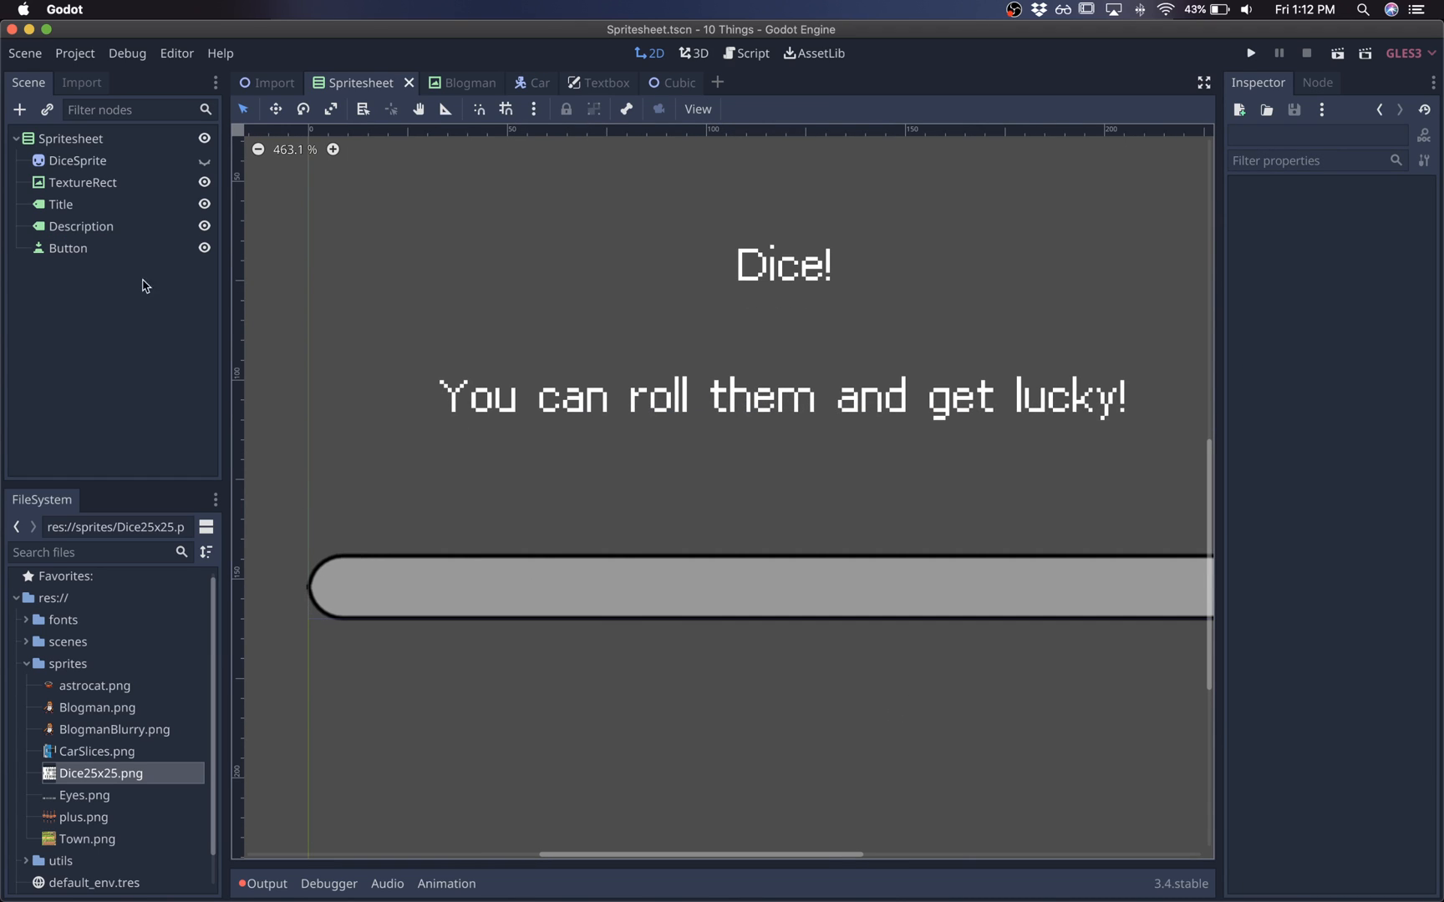
pyautogui.click(69, 249)
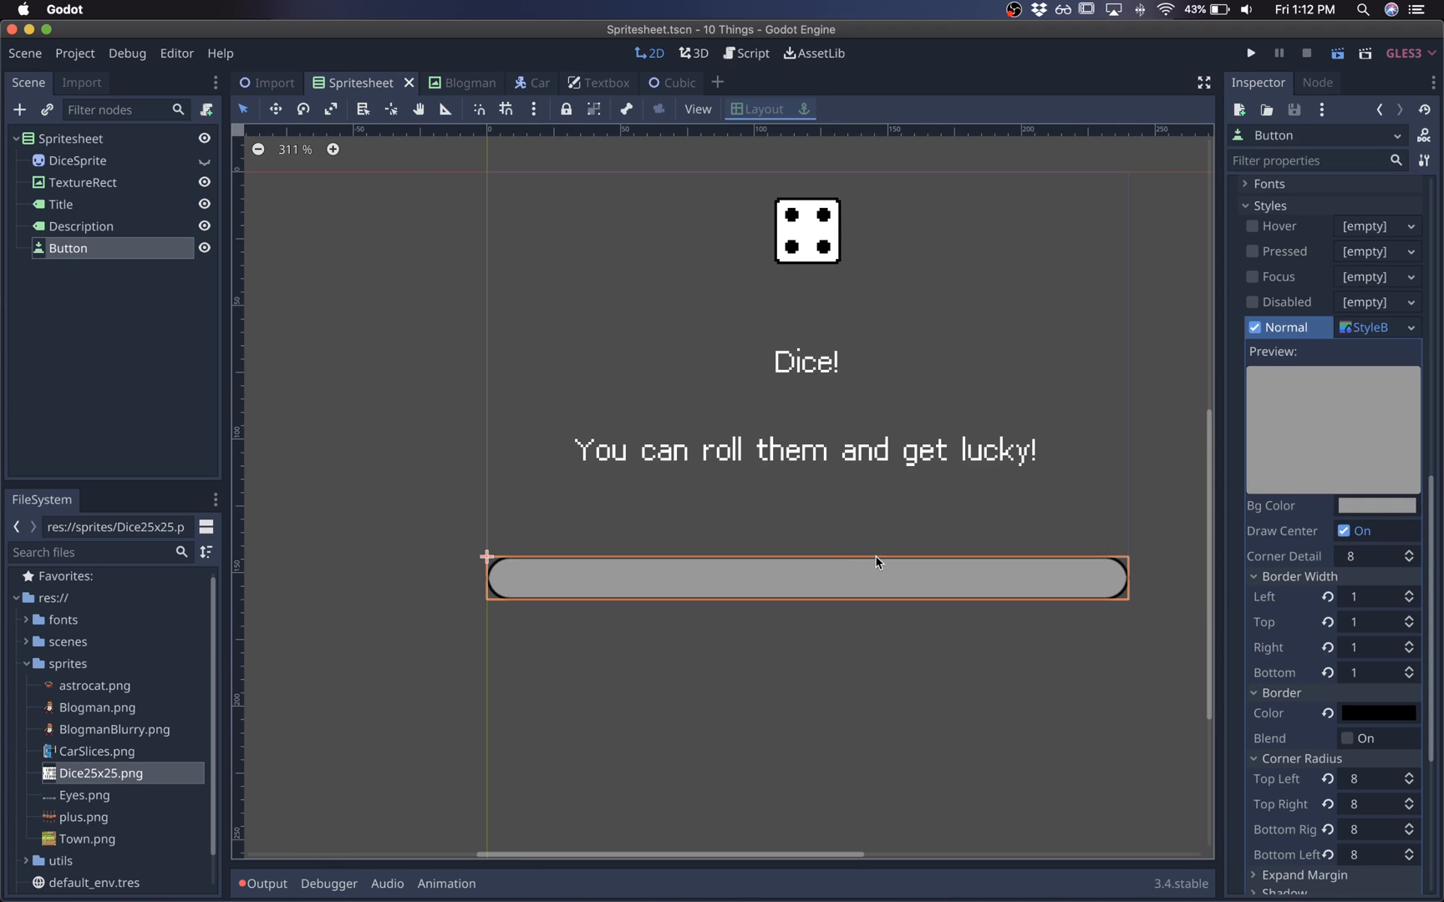
pyautogui.click(1251, 53)
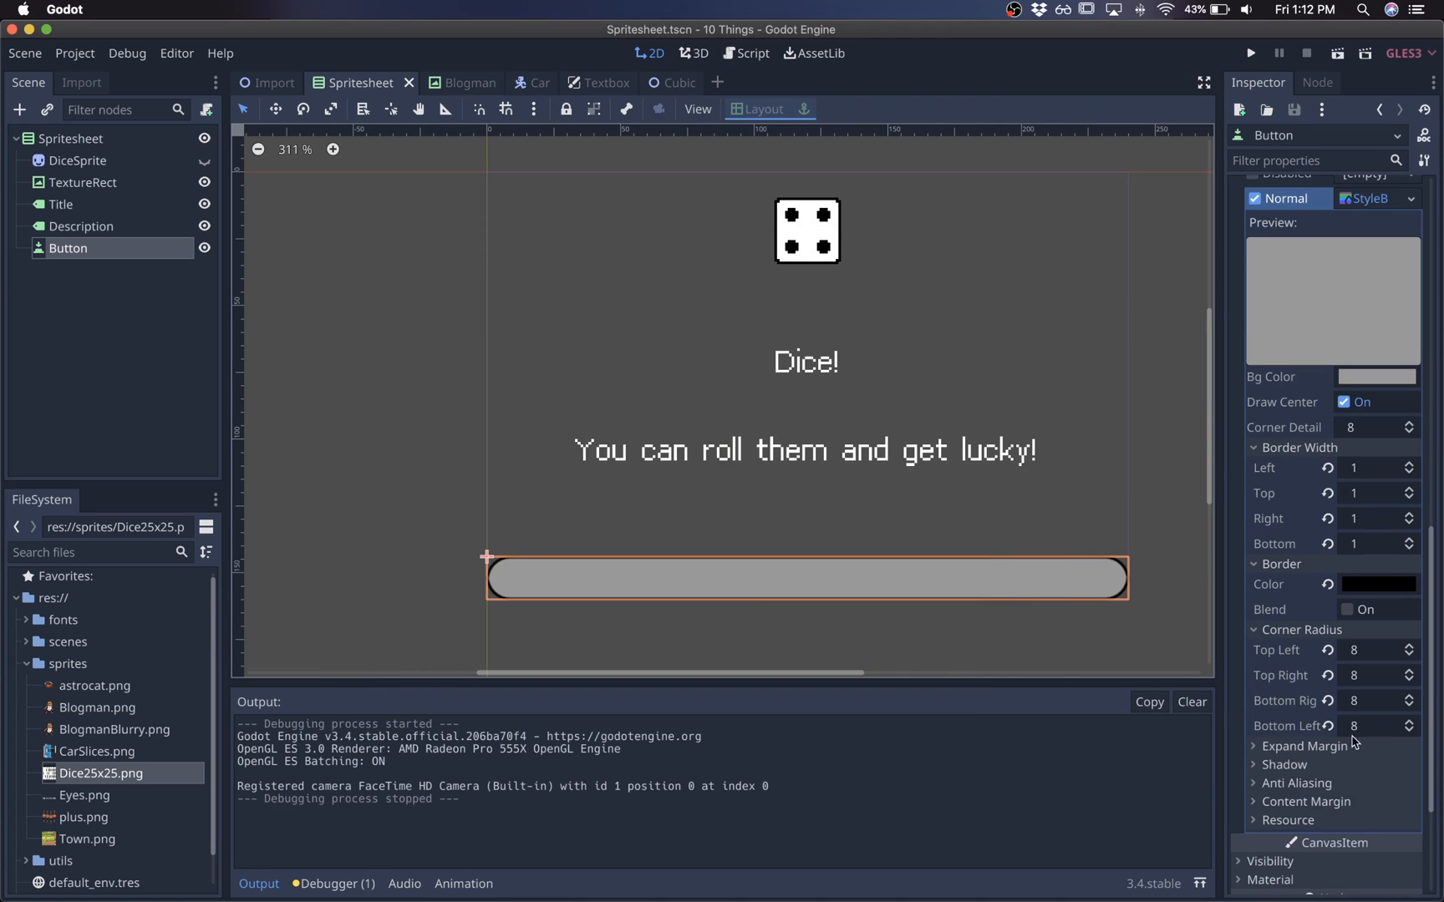
pyautogui.moveTo(468, 75)
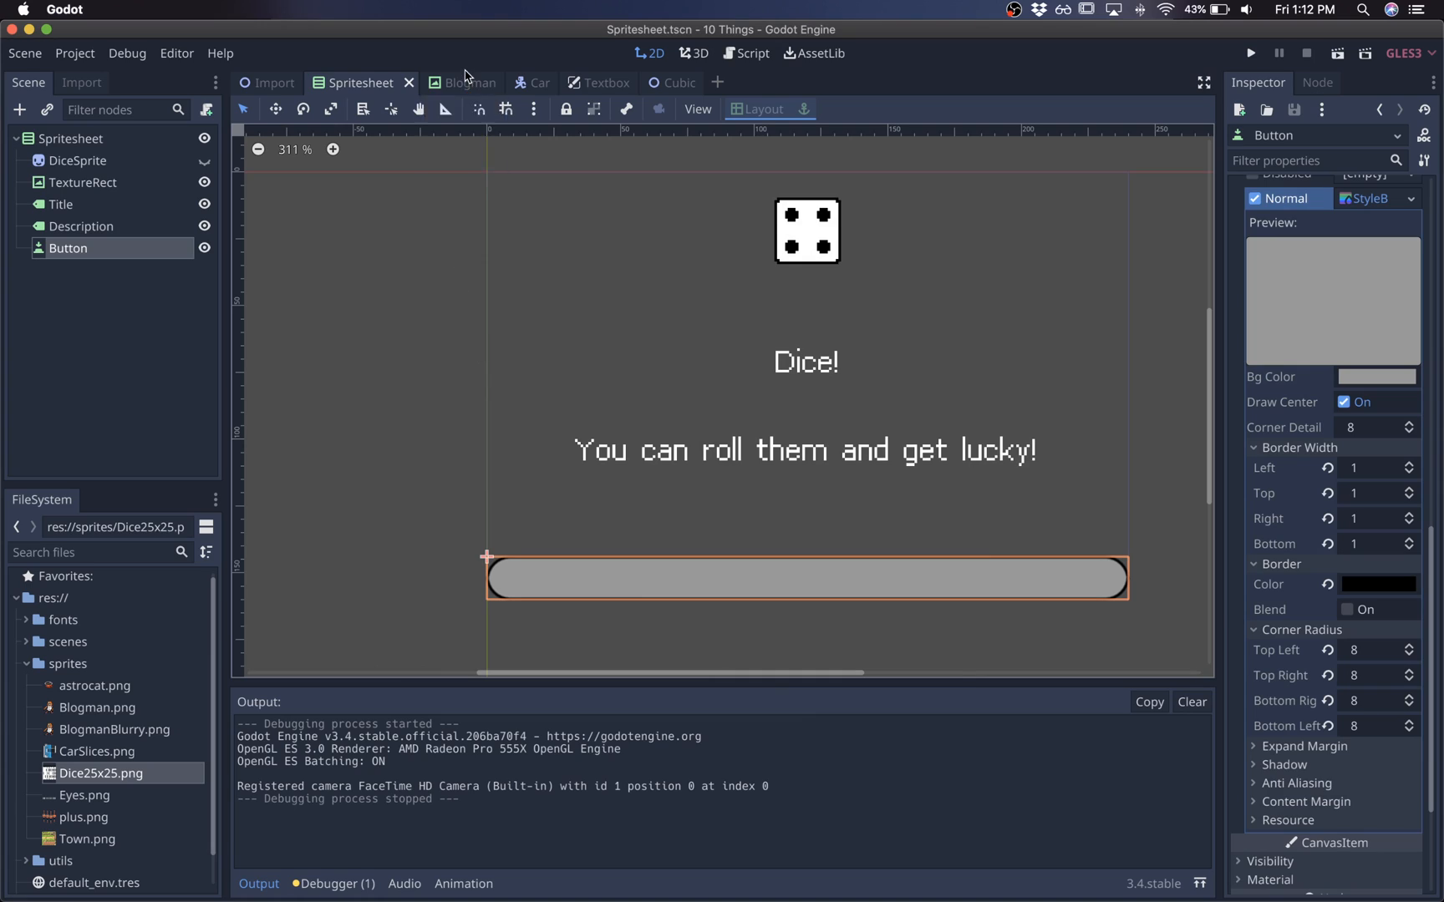
# From the Car scene, change the window stretch mode in Project Settings and test-run.
pyautogui.click(523, 83)
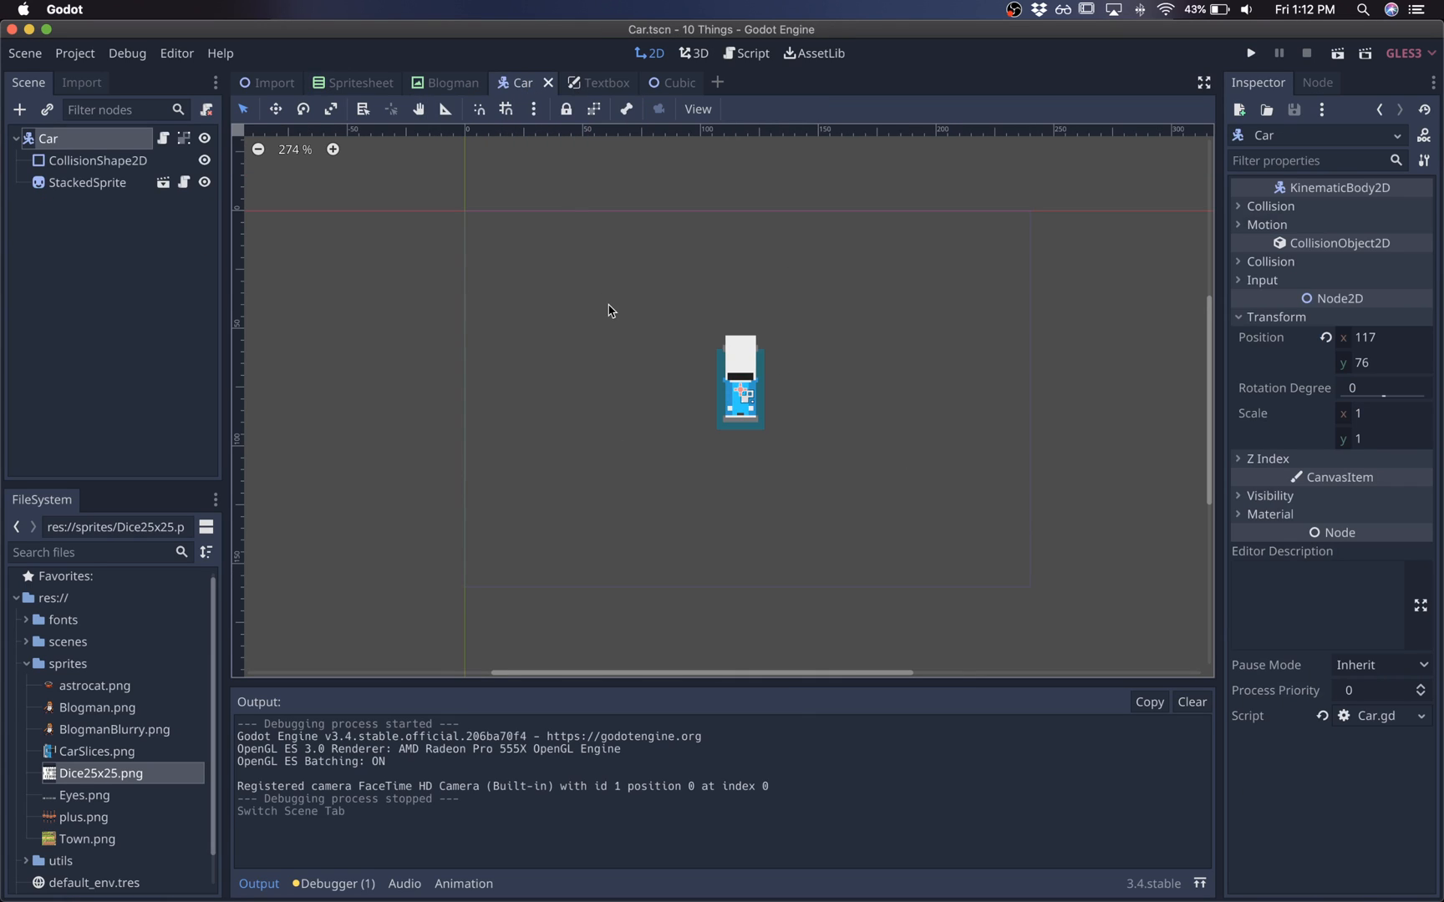
pyautogui.click(74, 53)
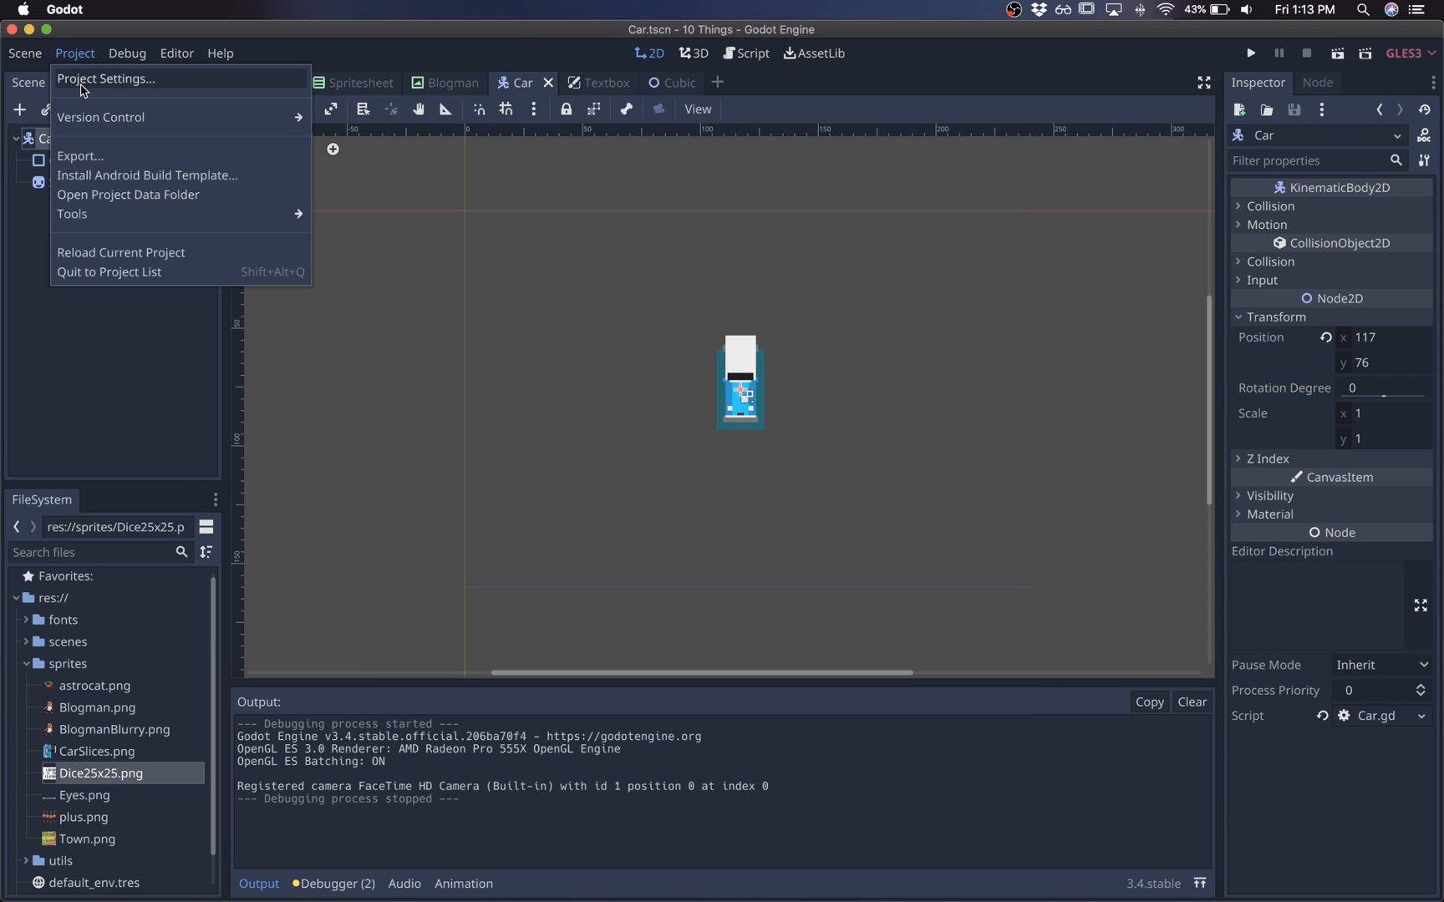
pyautogui.click(106, 78)
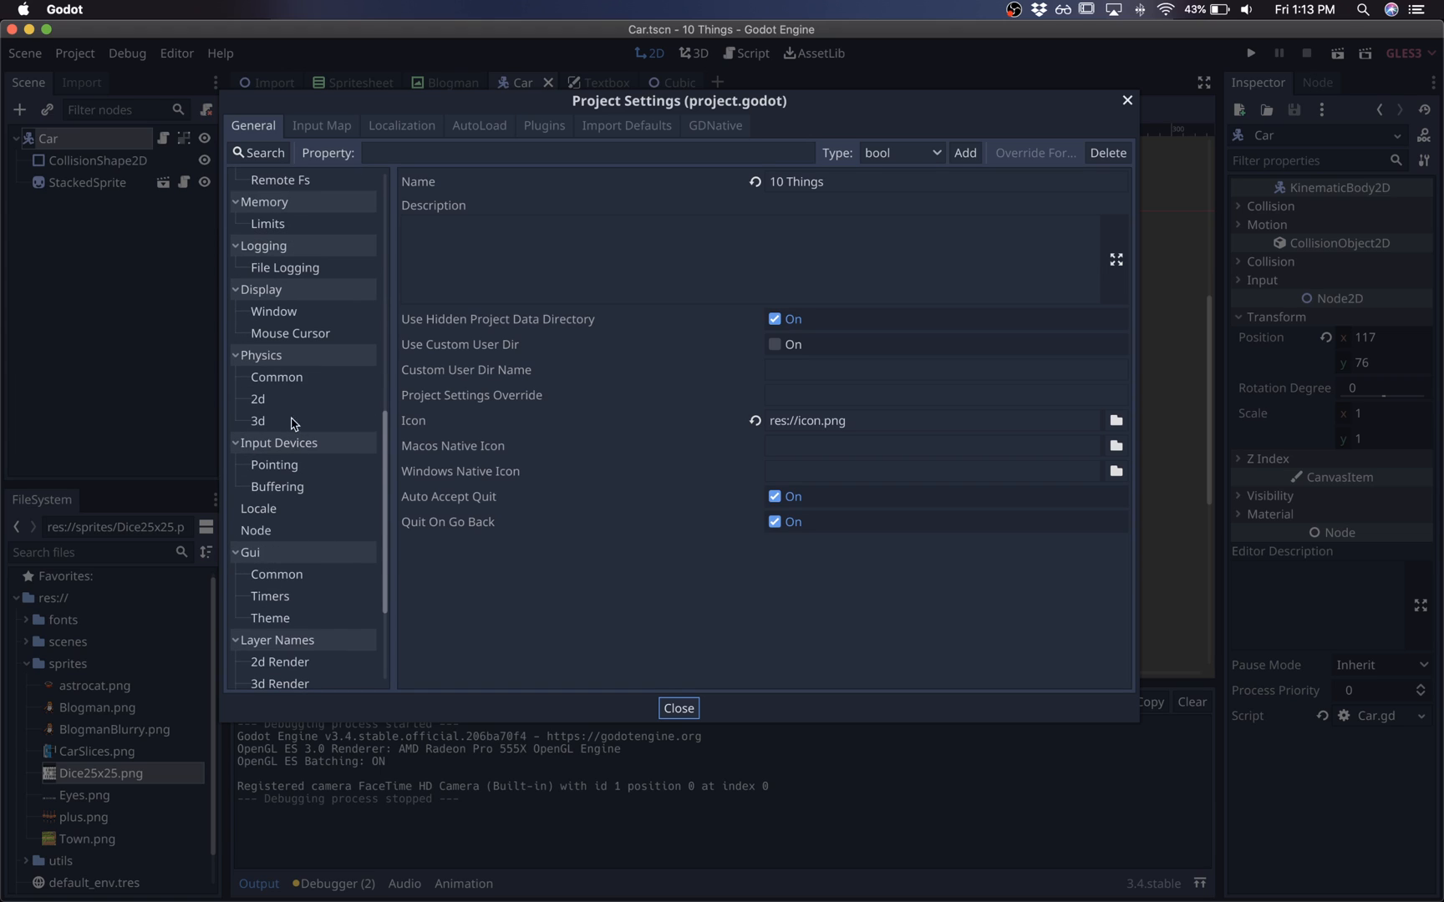
pyautogui.click(273, 311)
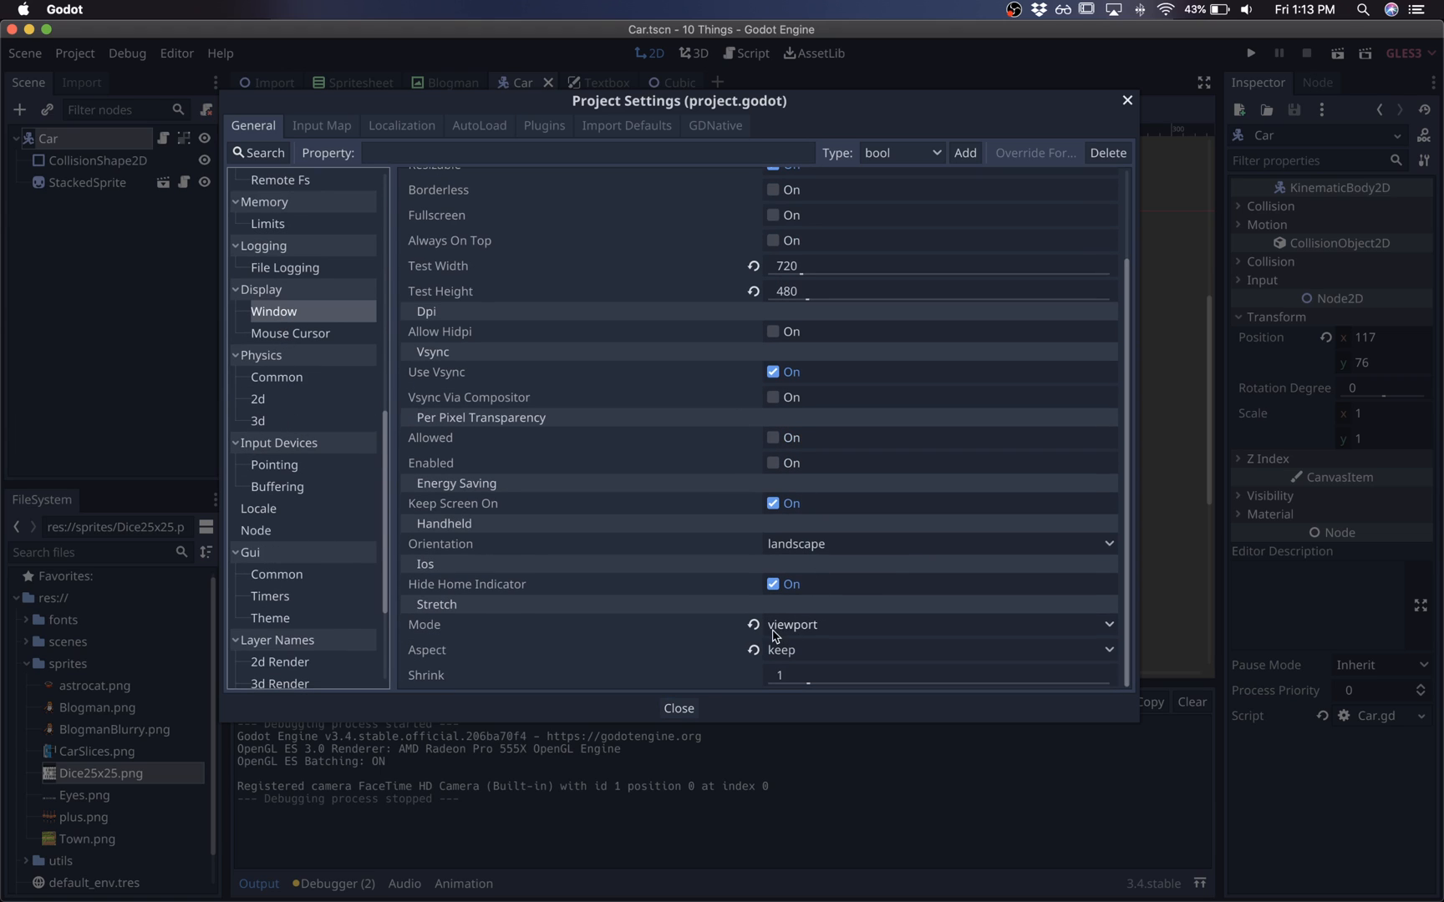
pyautogui.moveTo(793, 635)
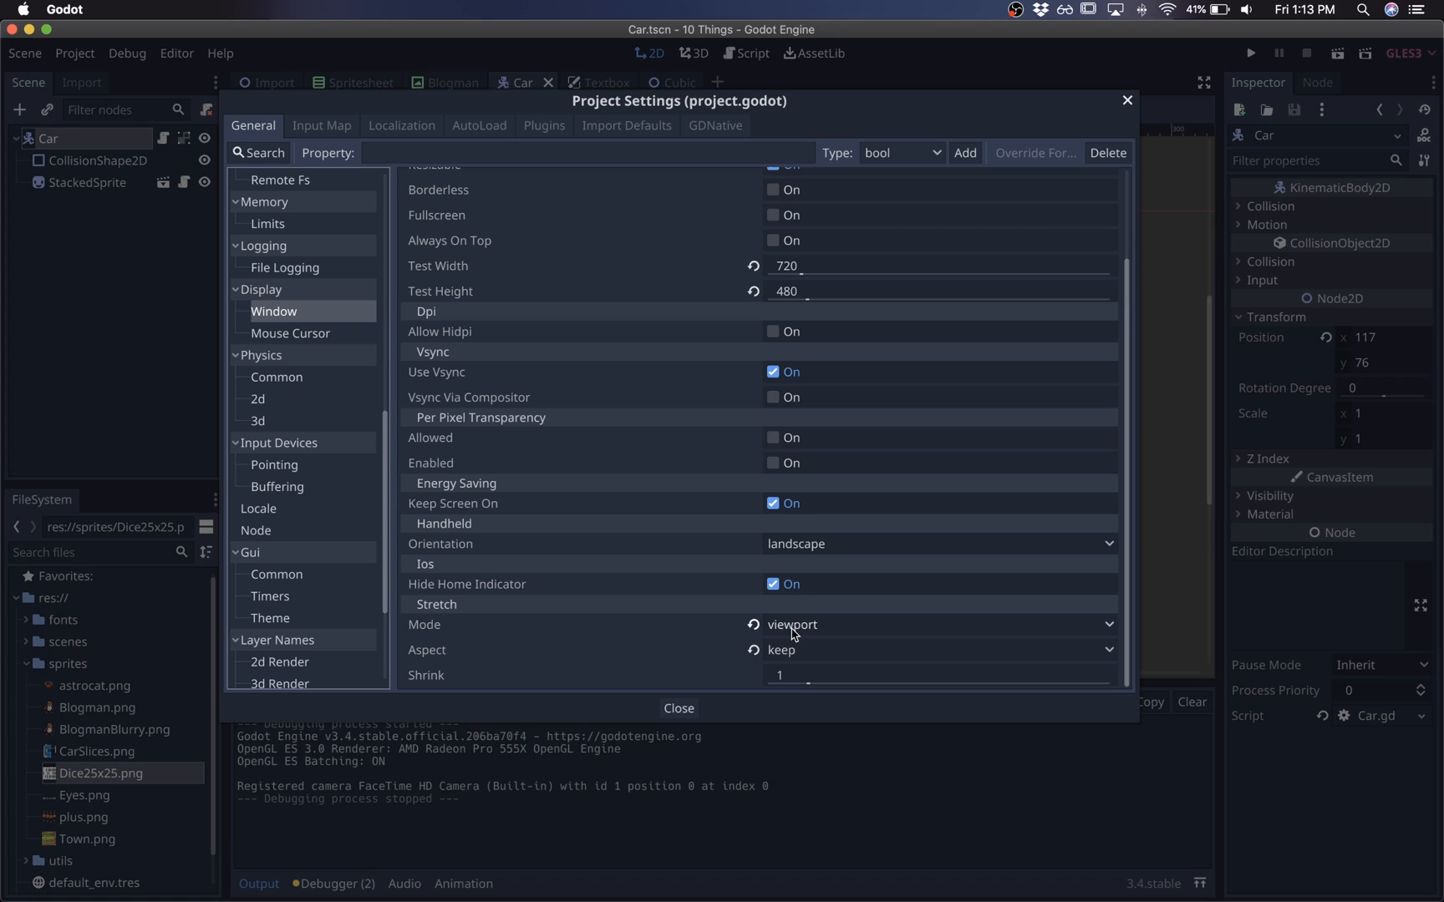
pyautogui.click(935, 624)
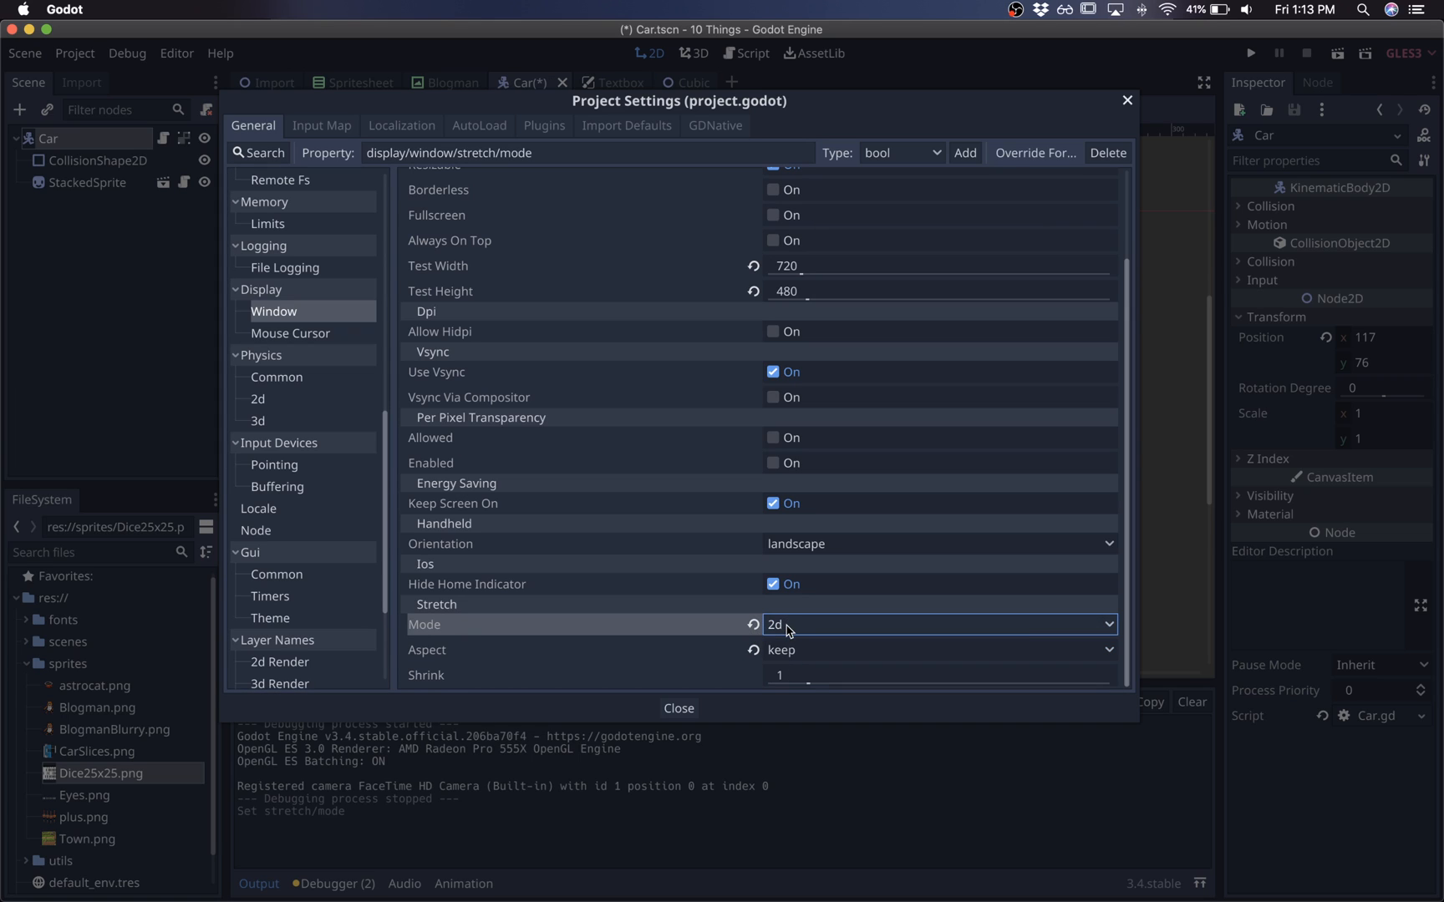
pyautogui.click(678, 708)
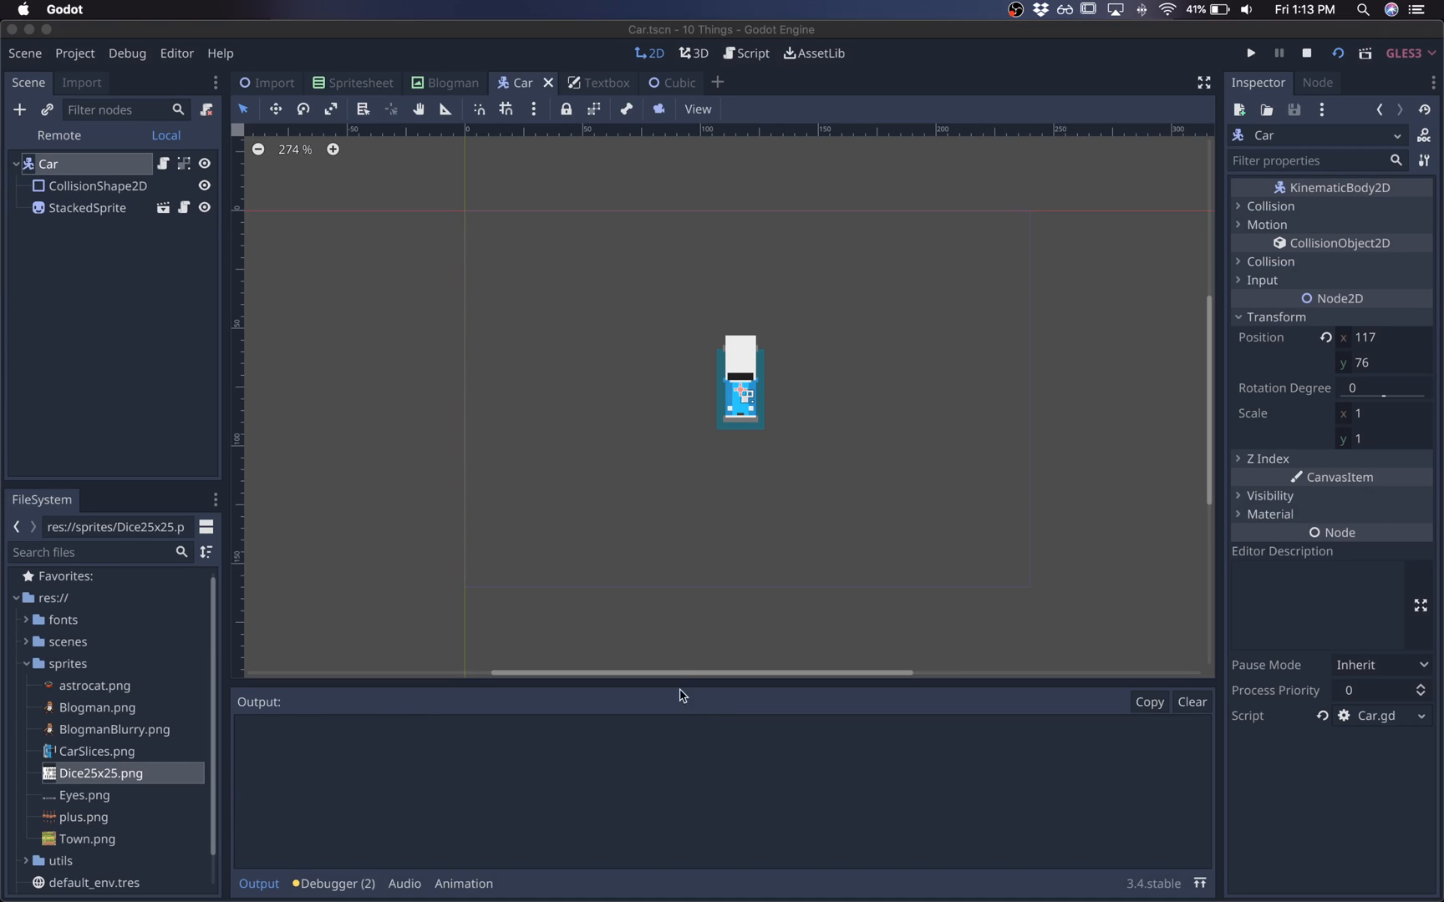
pyautogui.click(1250, 52)
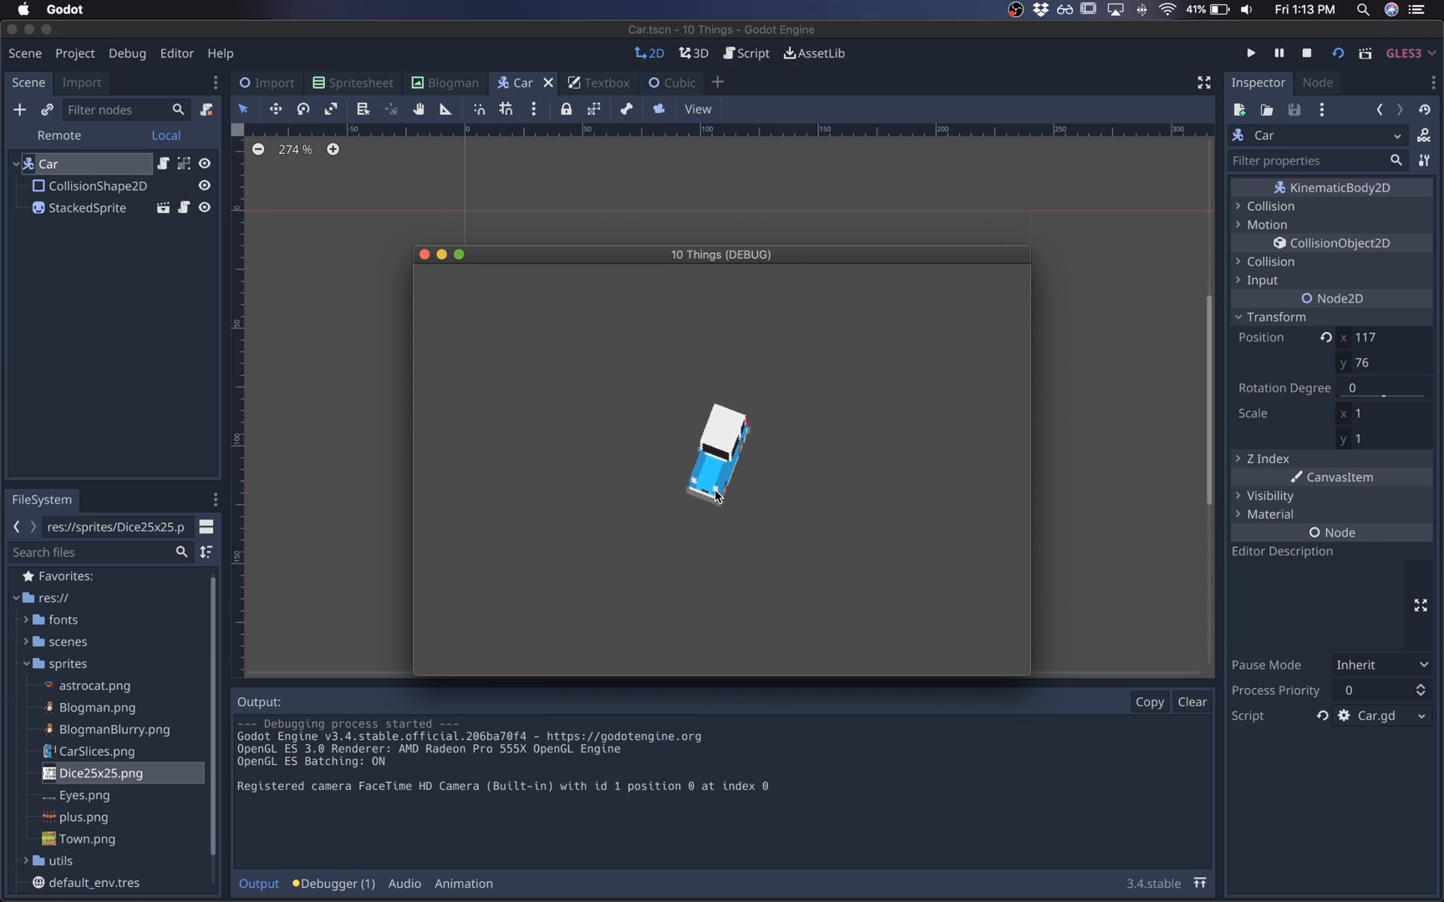
# Finish viewport stretch with keep aspect in Project Settings and rerun the game.
pyautogui.click(74, 53)
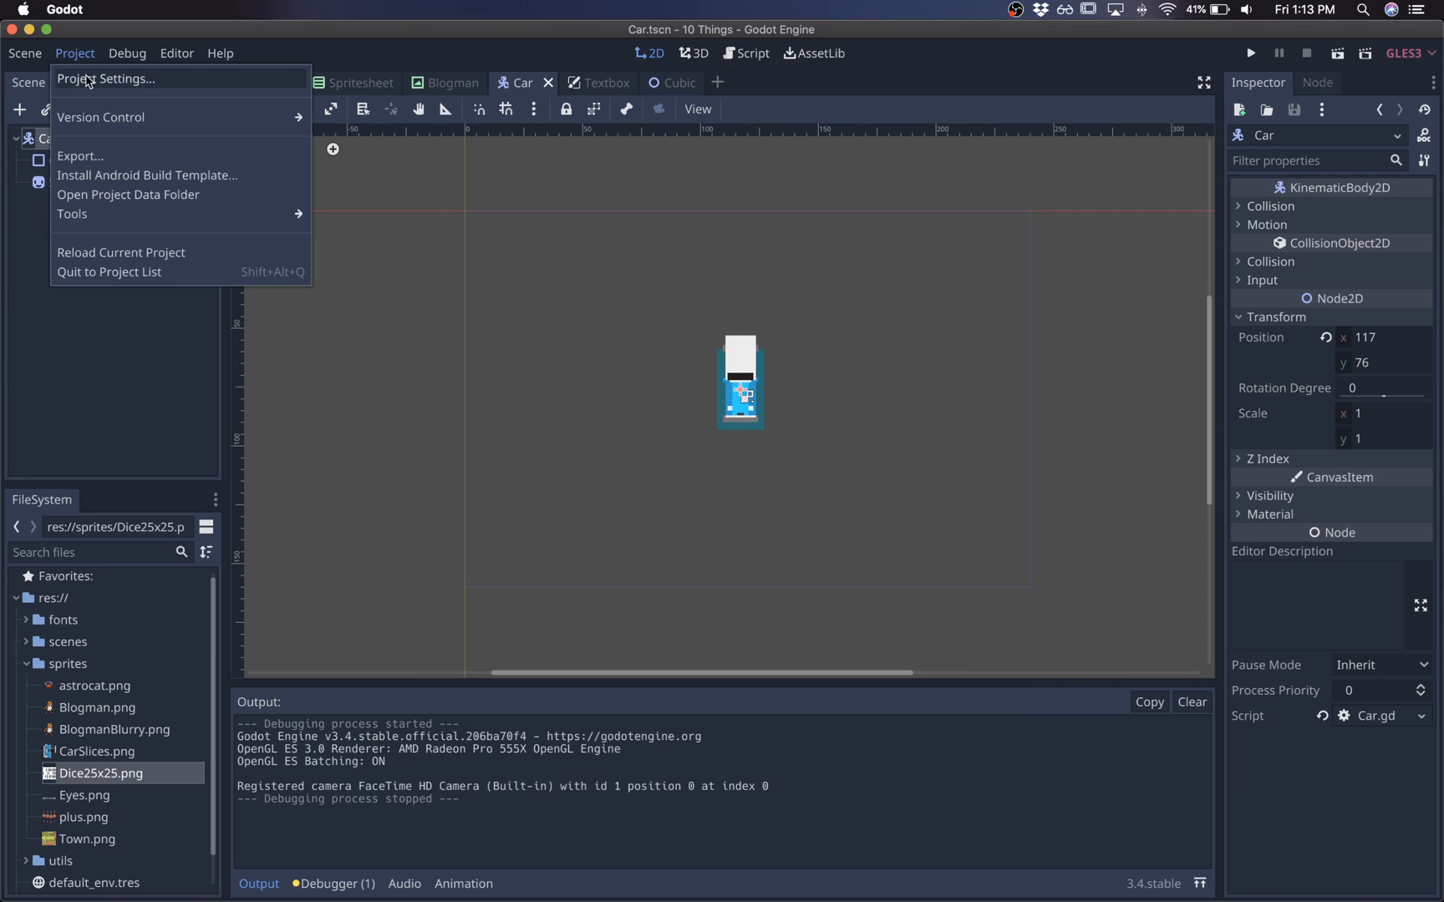
pyautogui.click(105, 78)
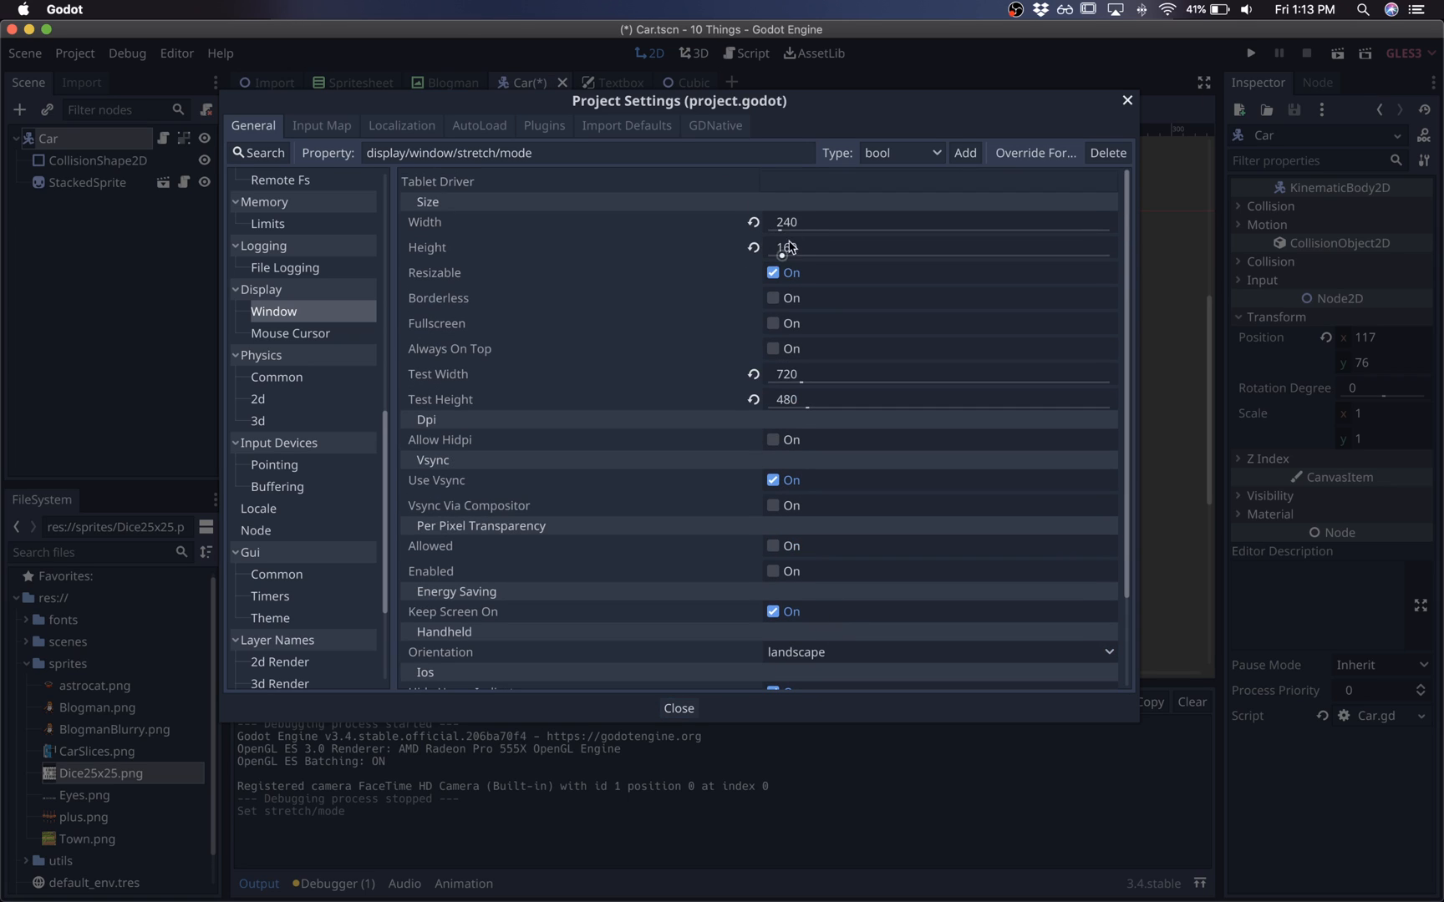
pyautogui.scroll(-3)
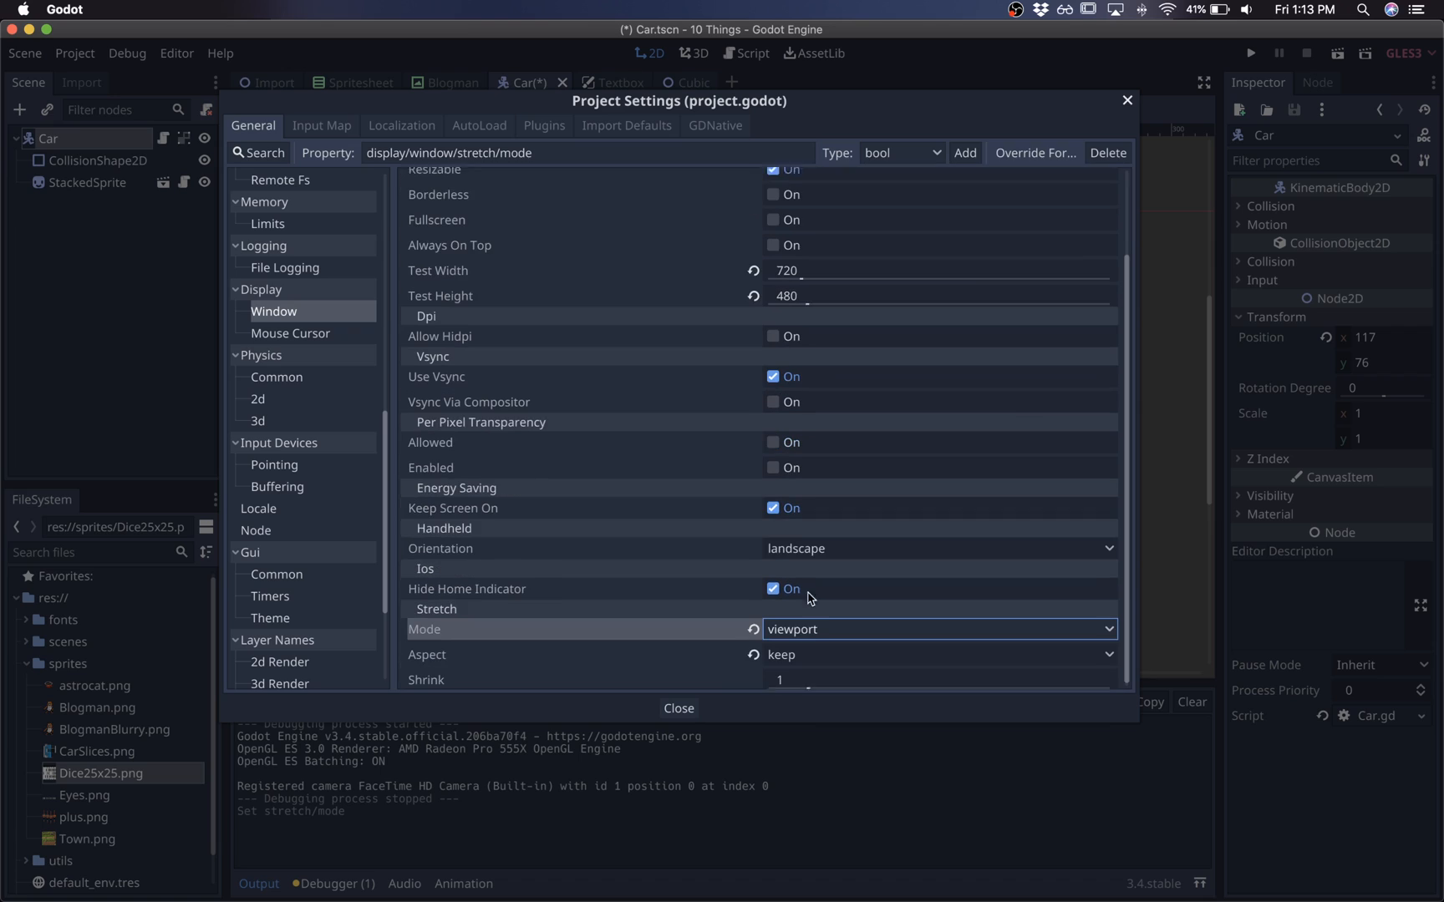
pyautogui.click(678, 707)
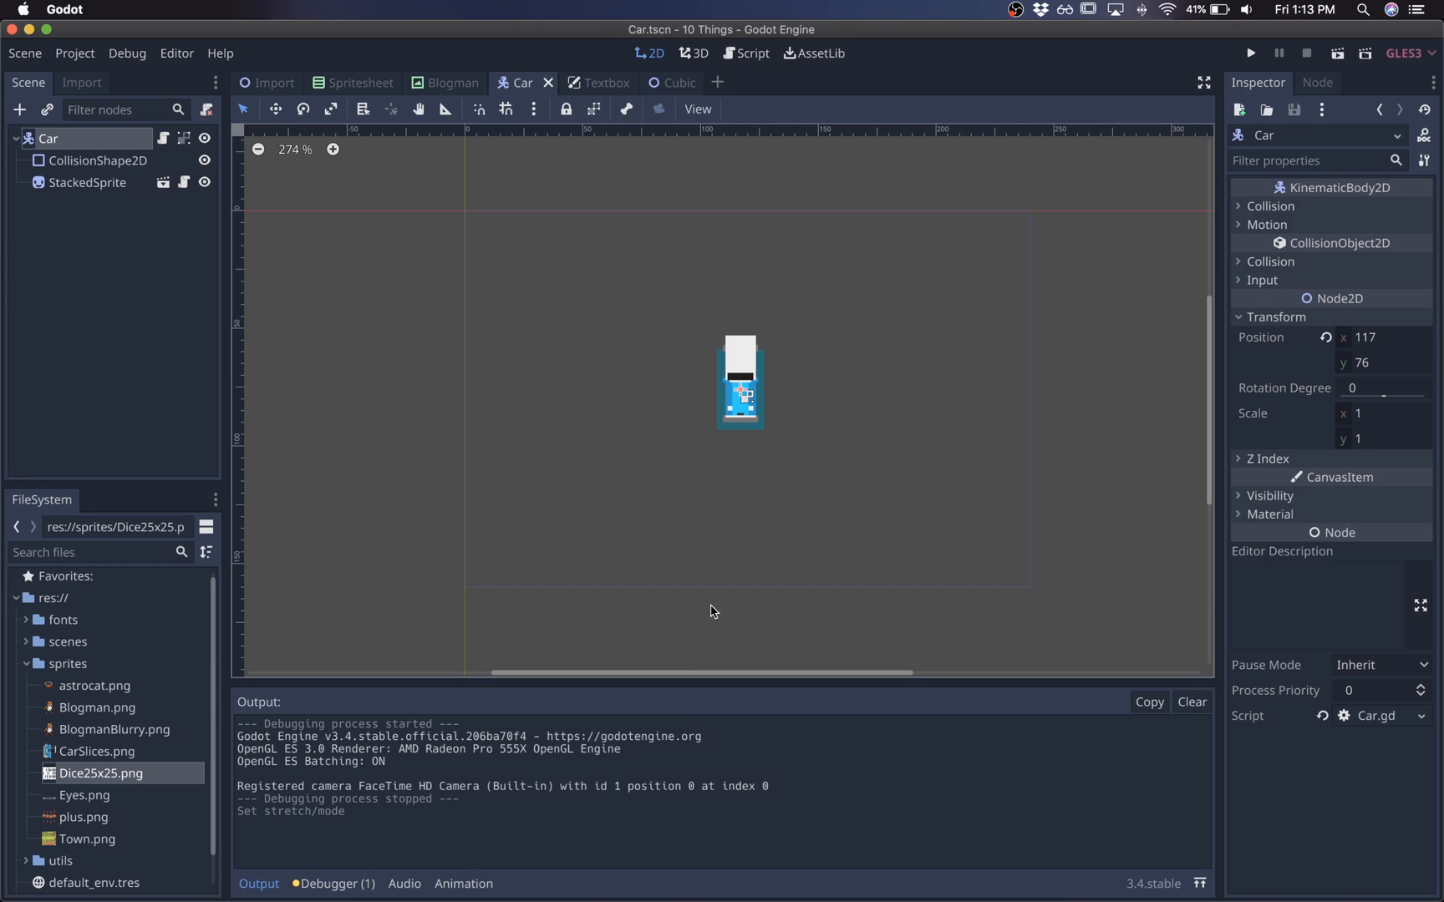
pyautogui.click(1249, 52)
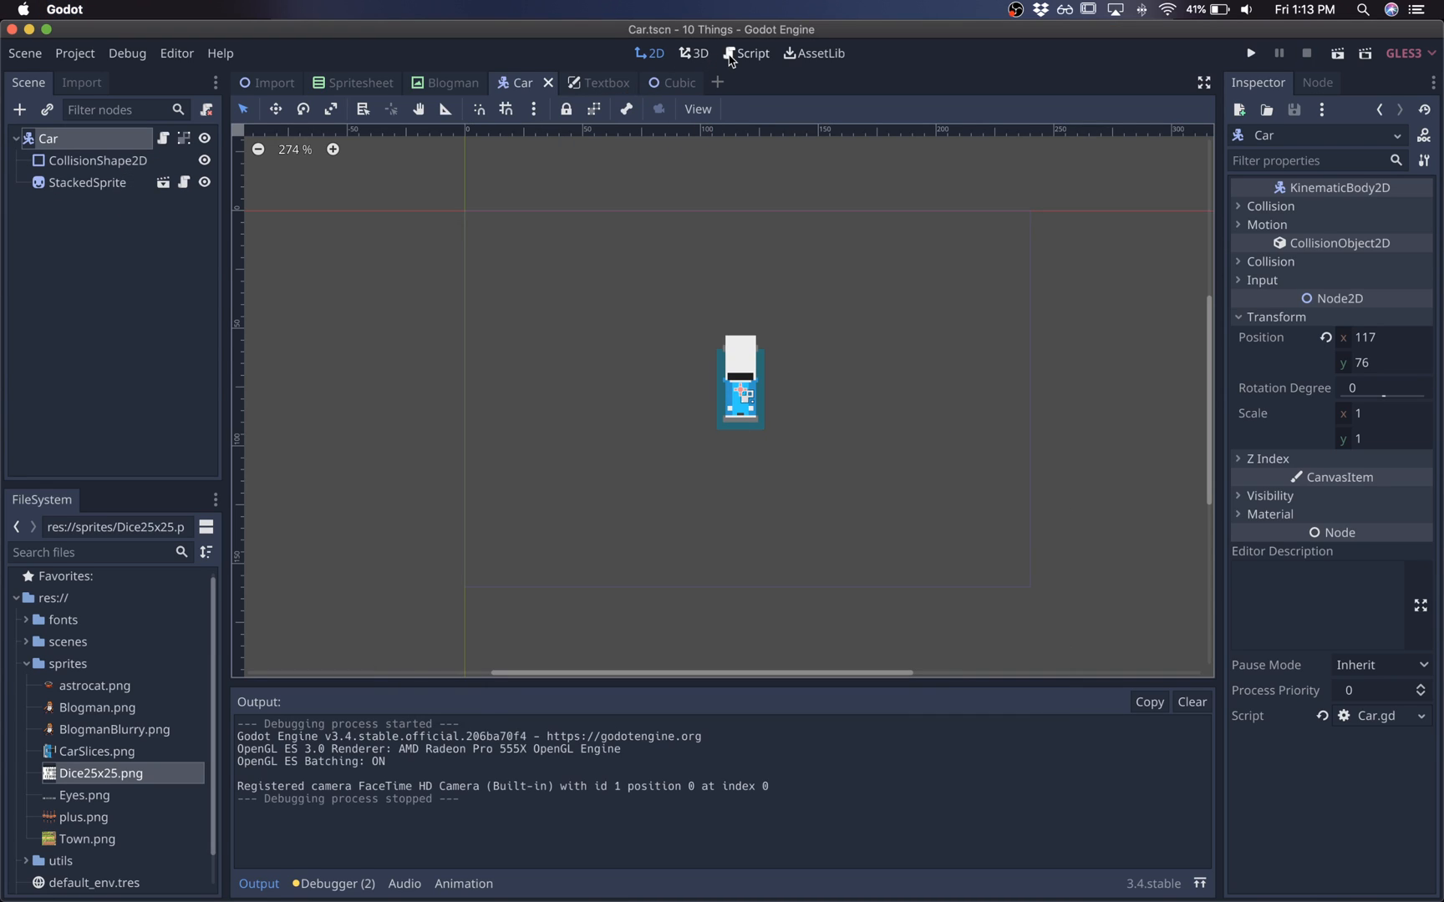
pyautogui.moveTo(170, 664)
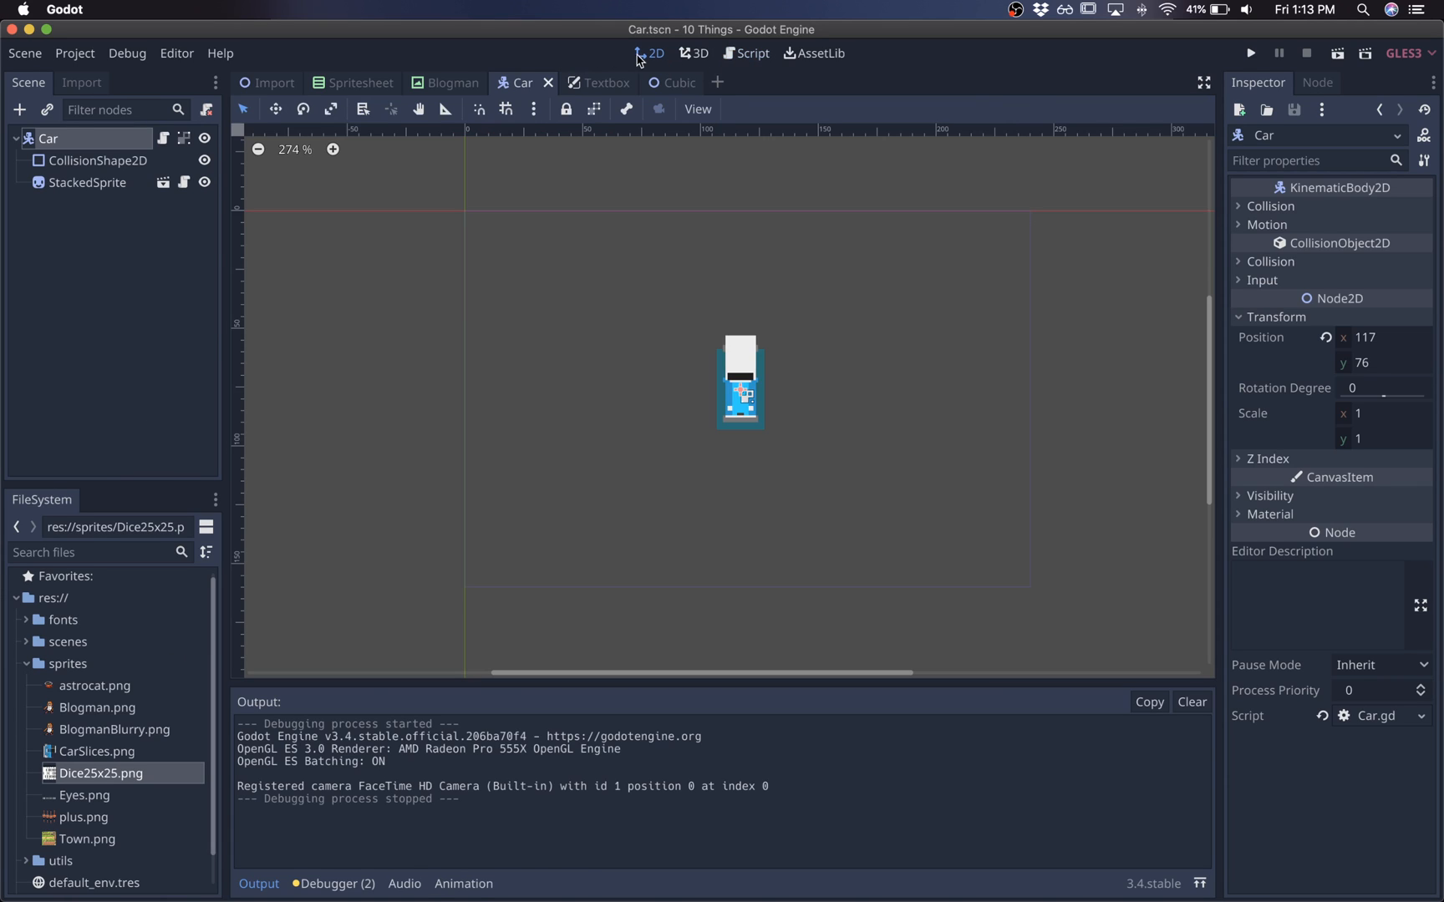
pyautogui.moveTo(75, 52)
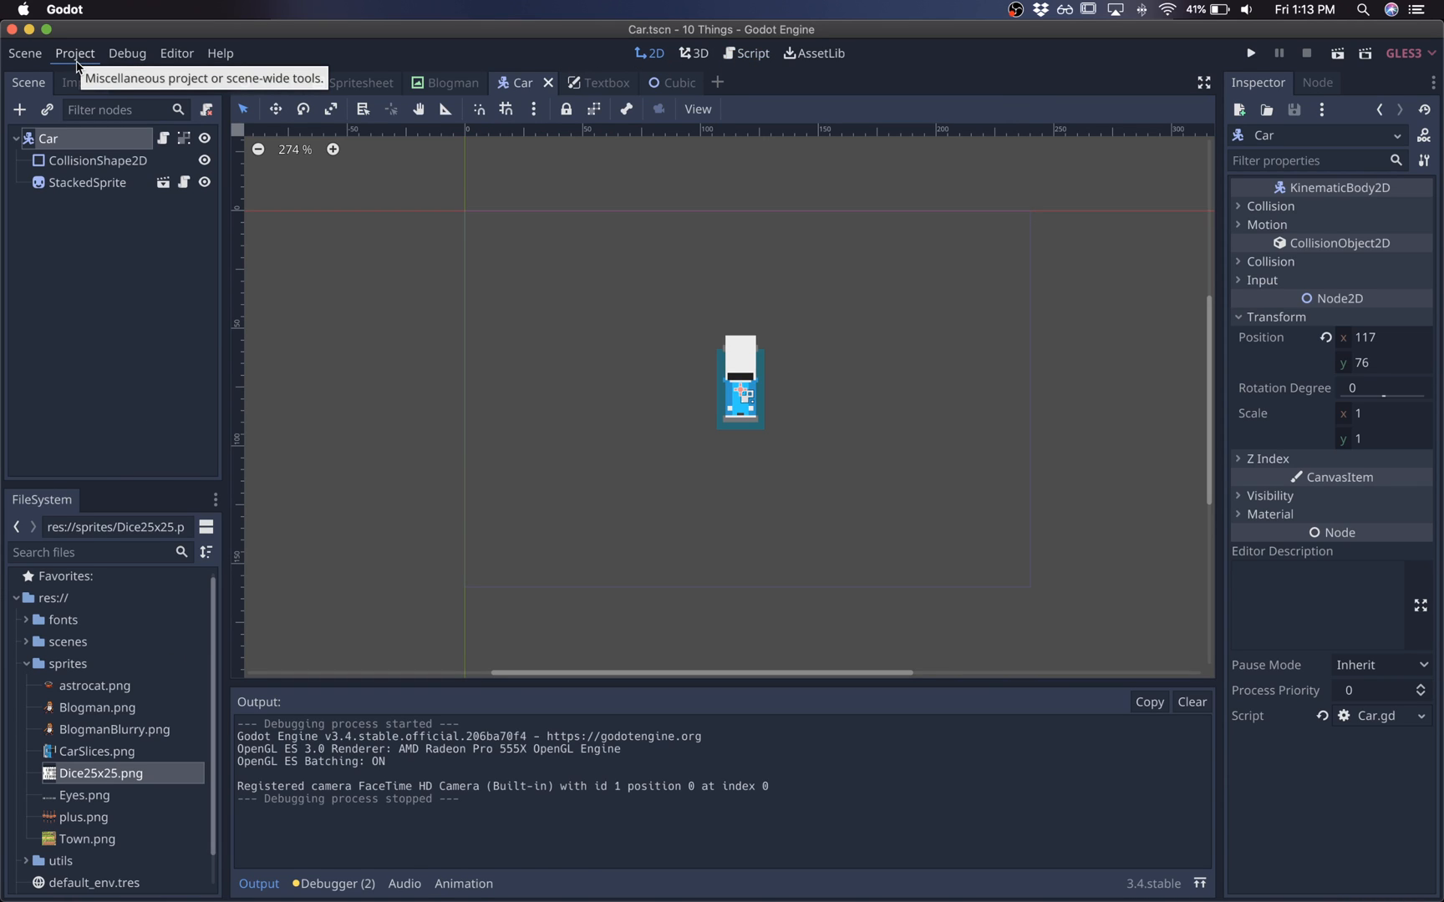
pyautogui.click(749, 53)
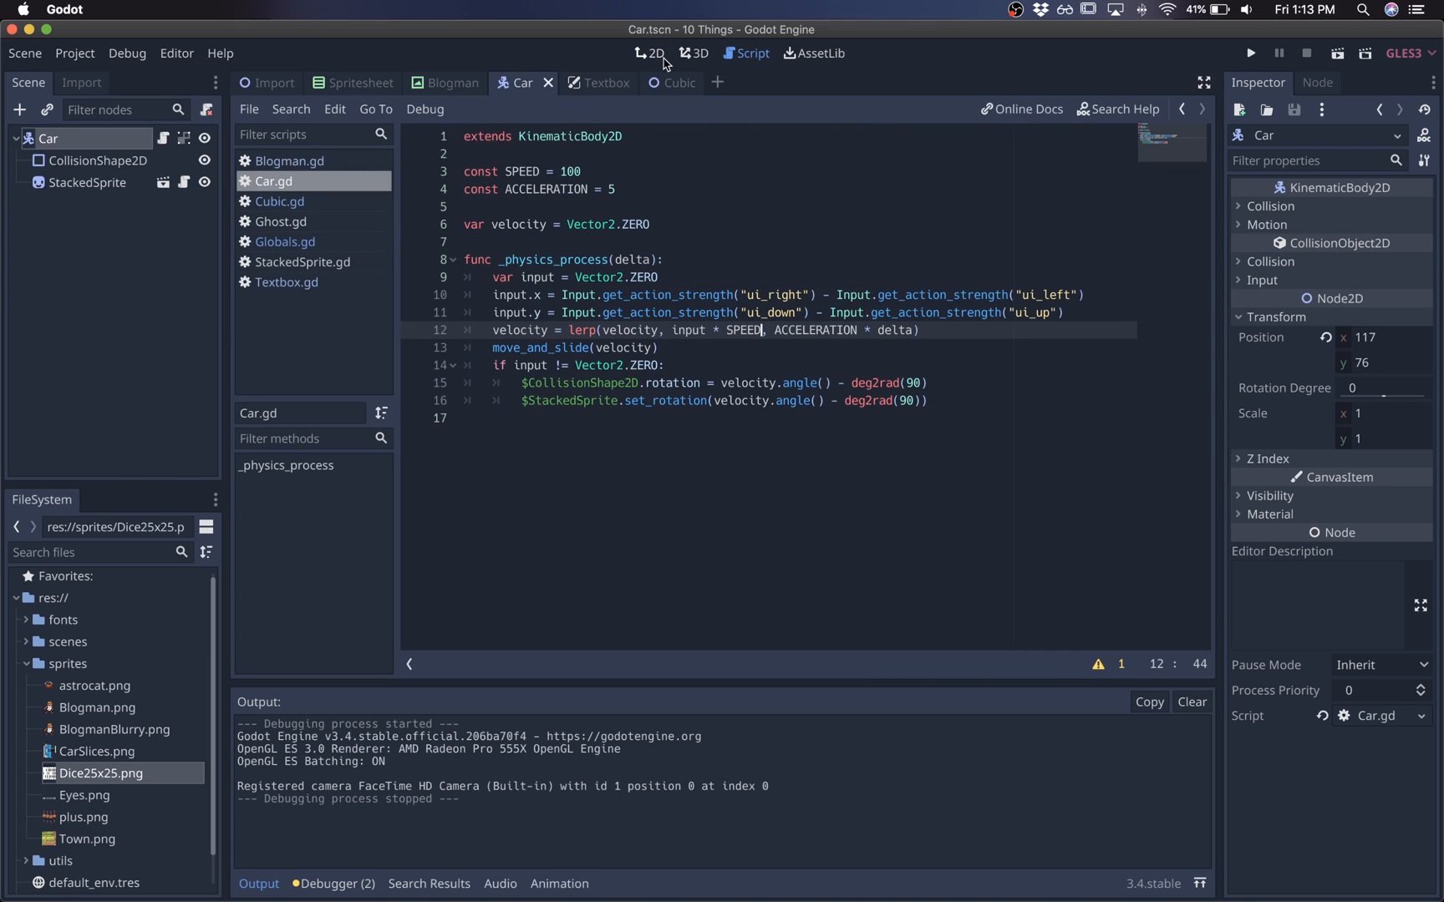
pyautogui.click(650, 52)
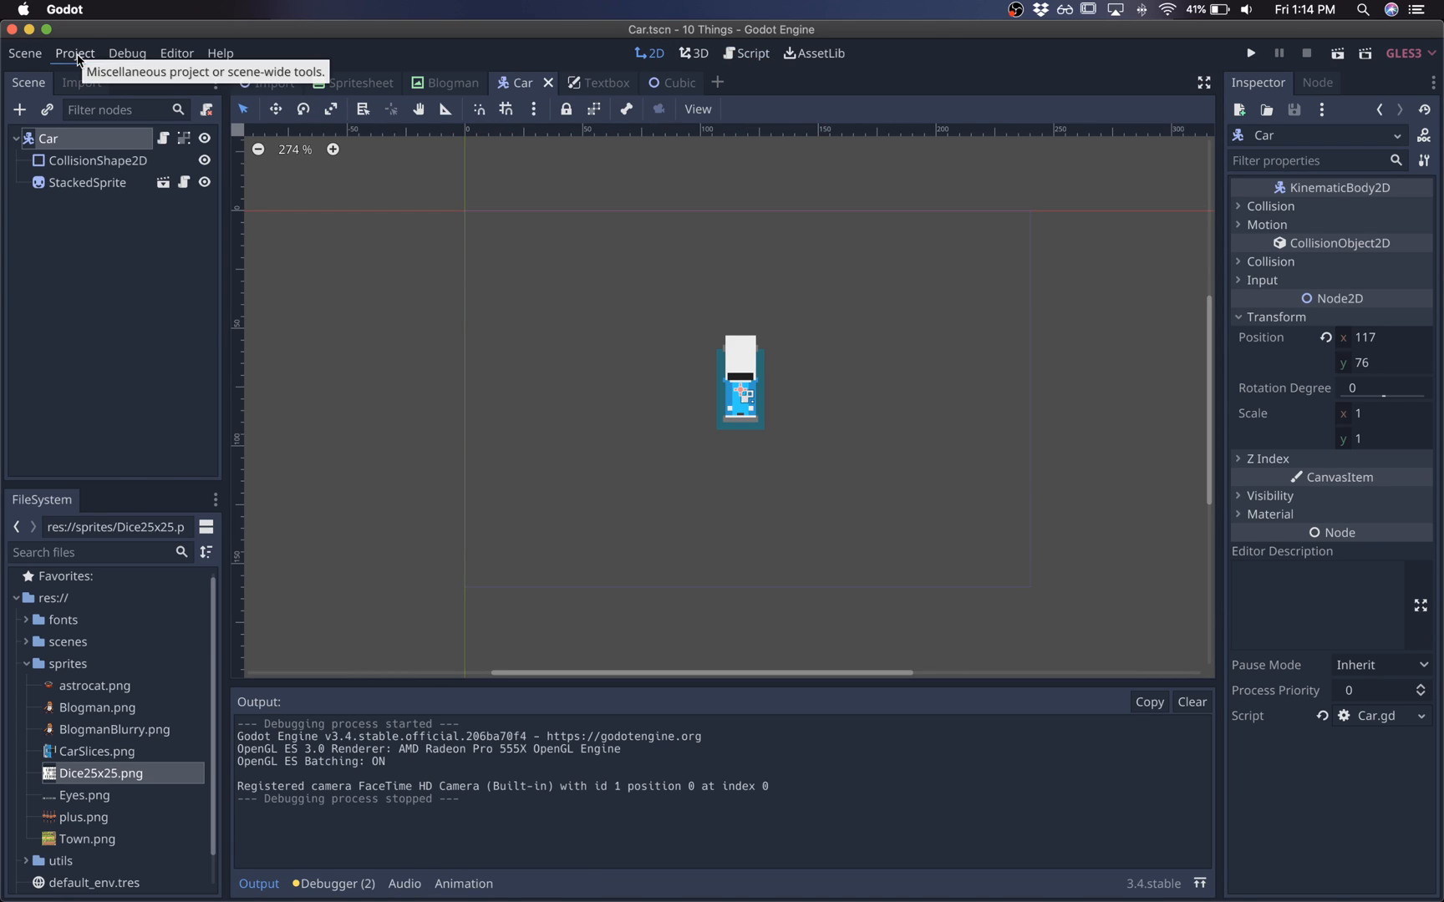
pyautogui.click(749, 52)
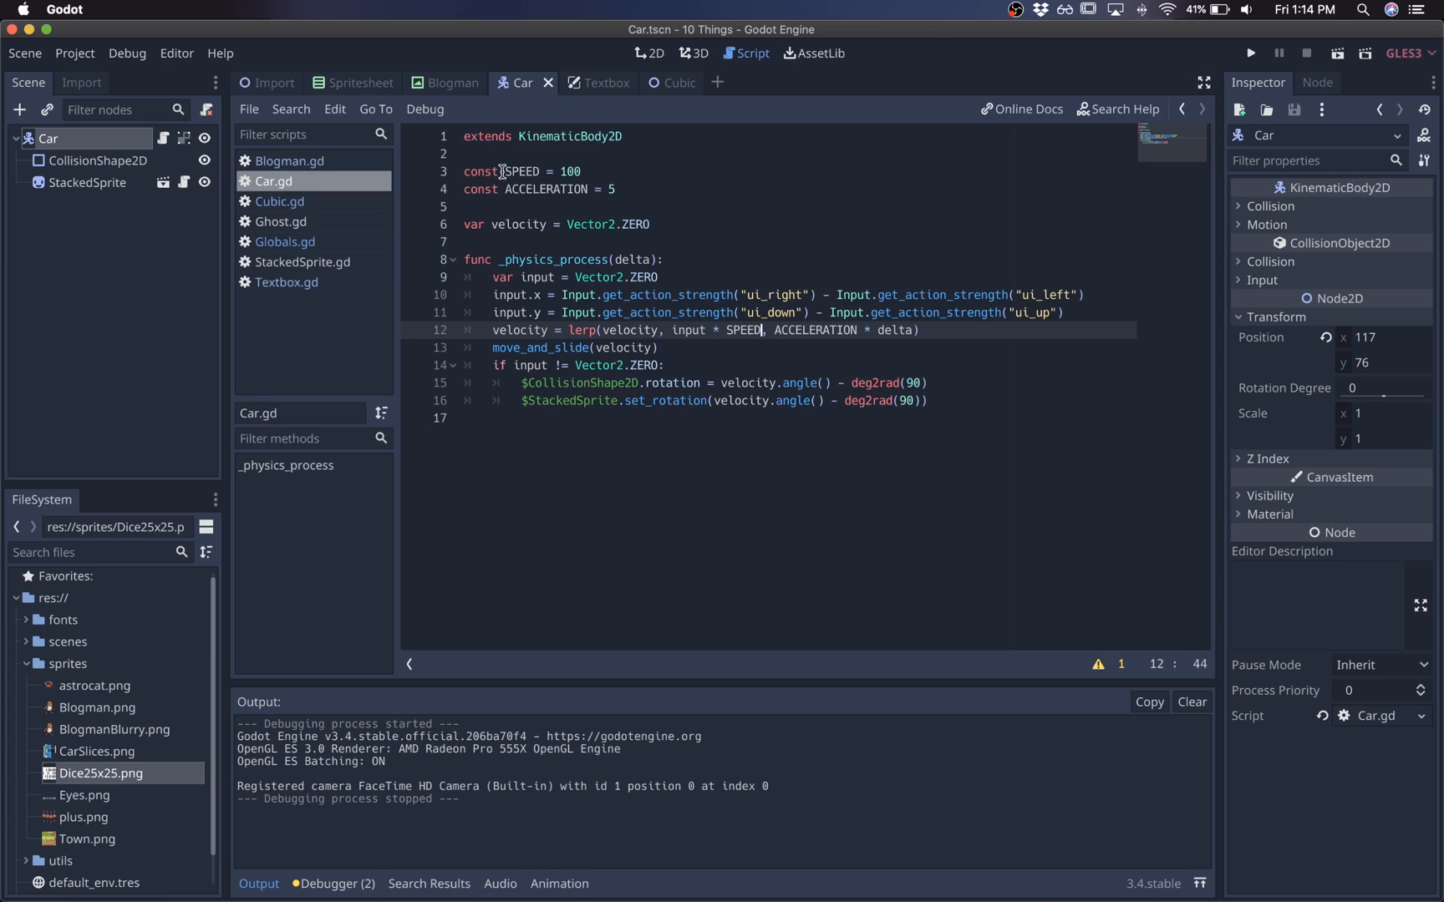
pyautogui.click(649, 52)
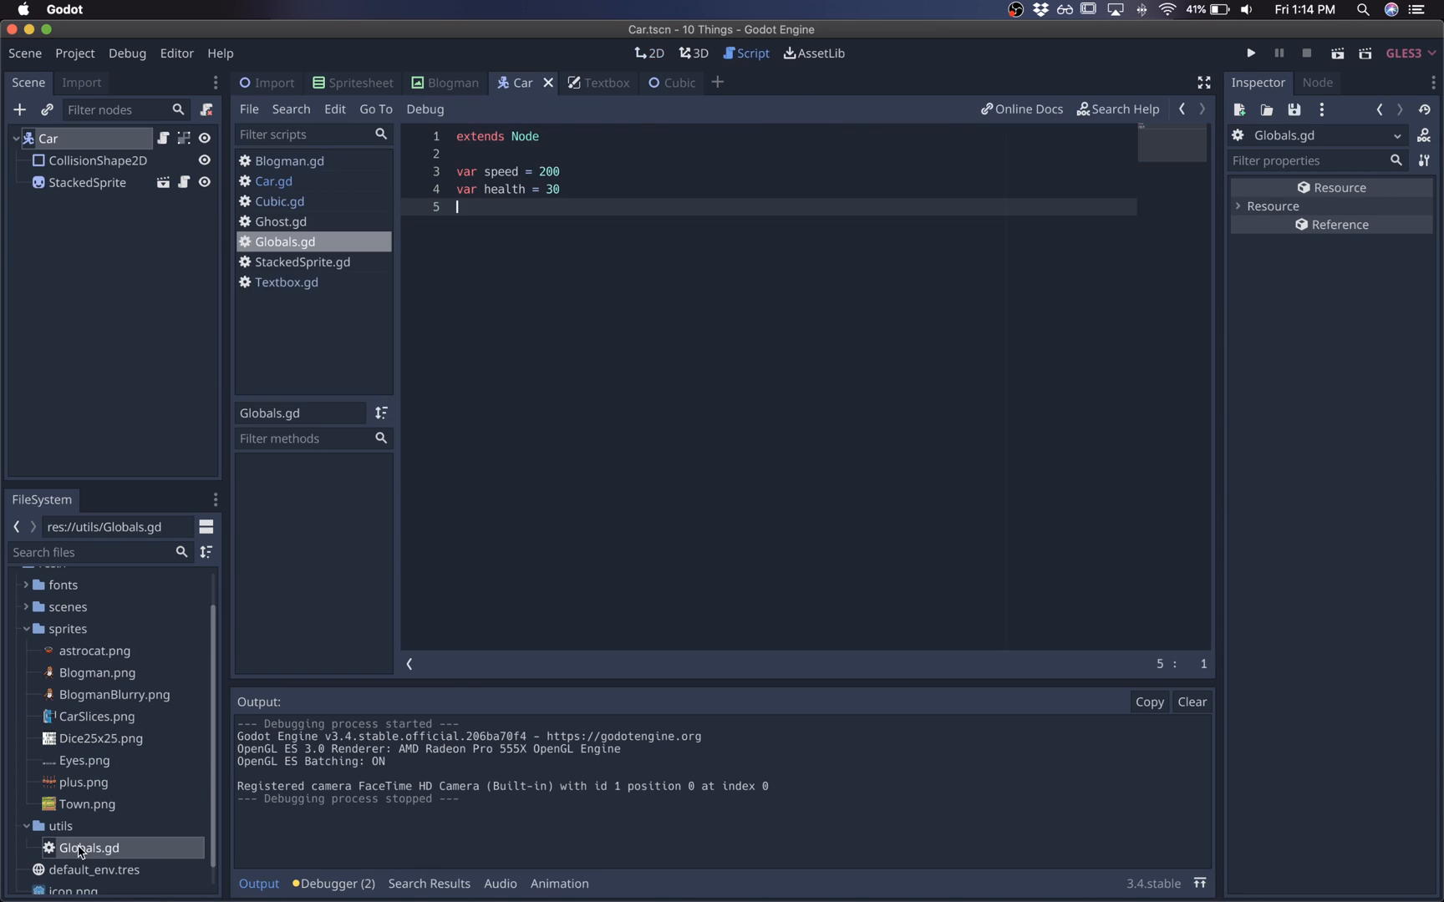
pyautogui.click(562, 171)
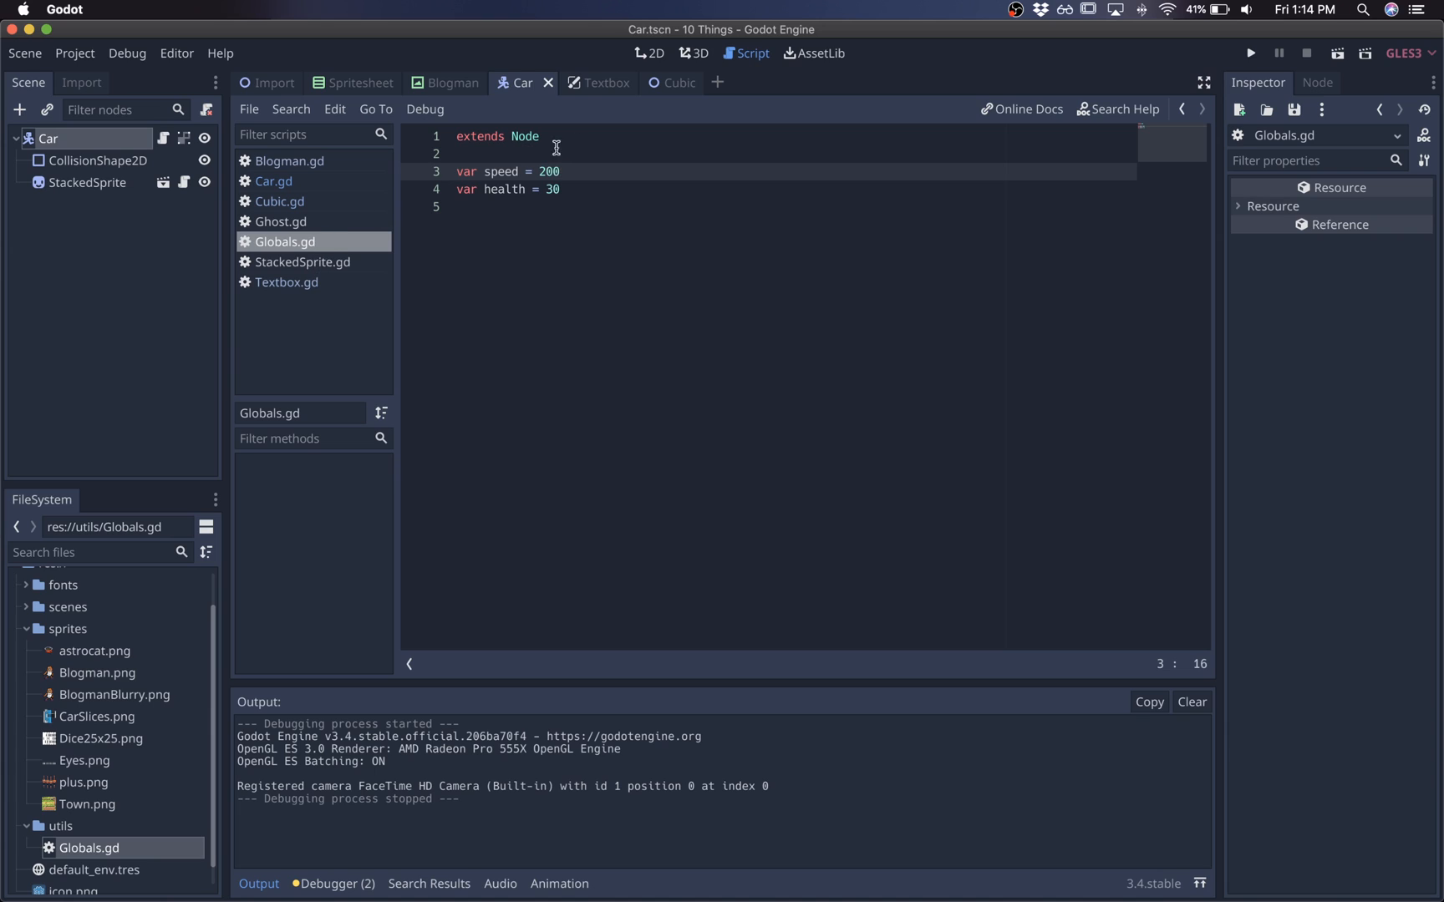
pyautogui.click(588, 83)
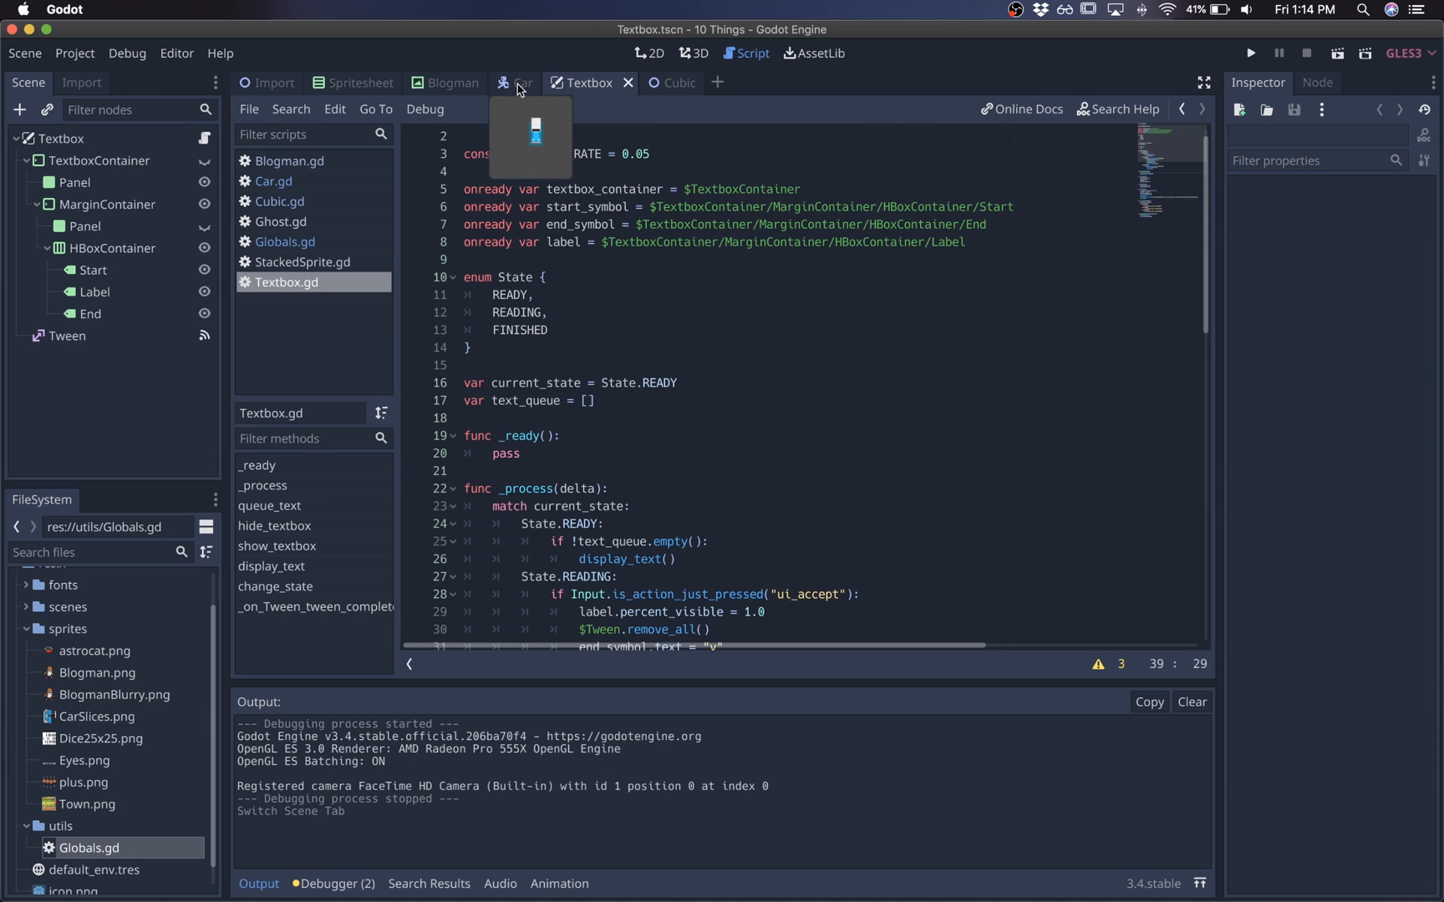
pyautogui.click(524, 83)
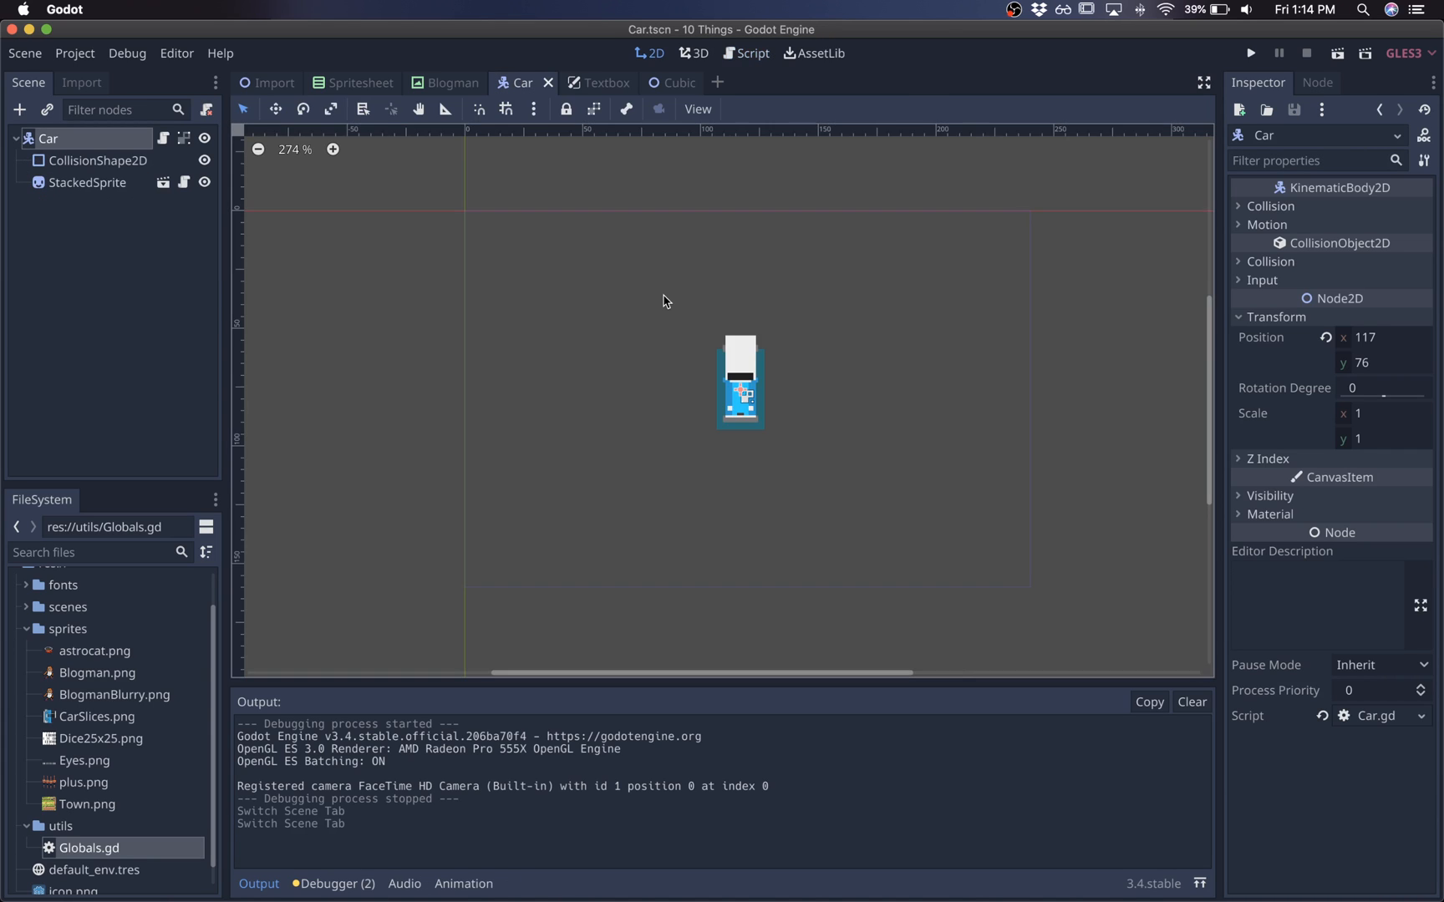
# Register res://utils/Globals.gd as an AutoLoad in Project Settings.
pyautogui.click(75, 53)
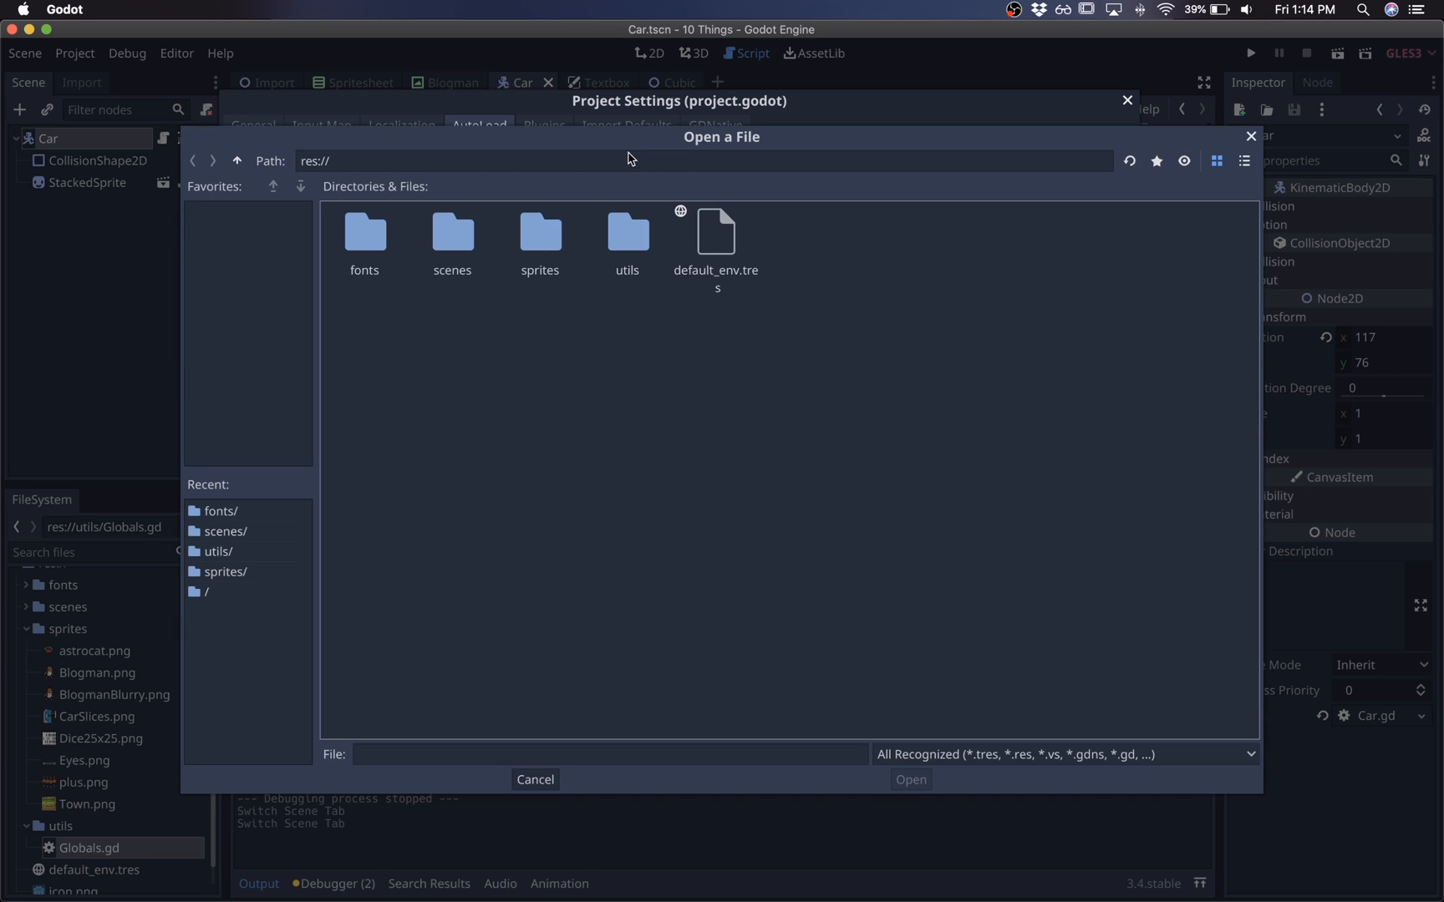
pyautogui.doubleClick(627, 235)
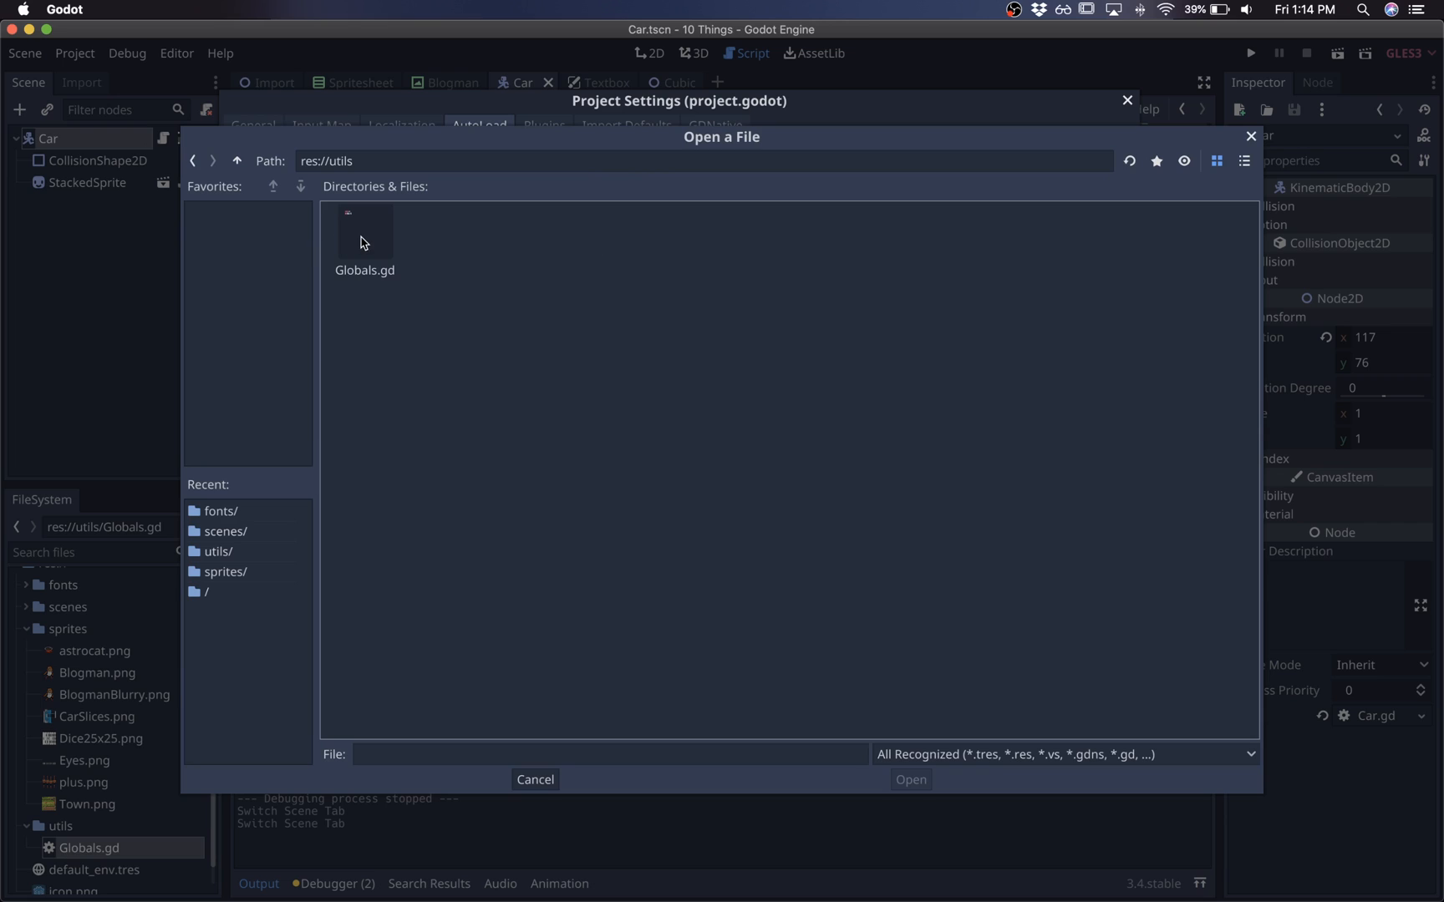
pyautogui.doubleClick(364, 231)
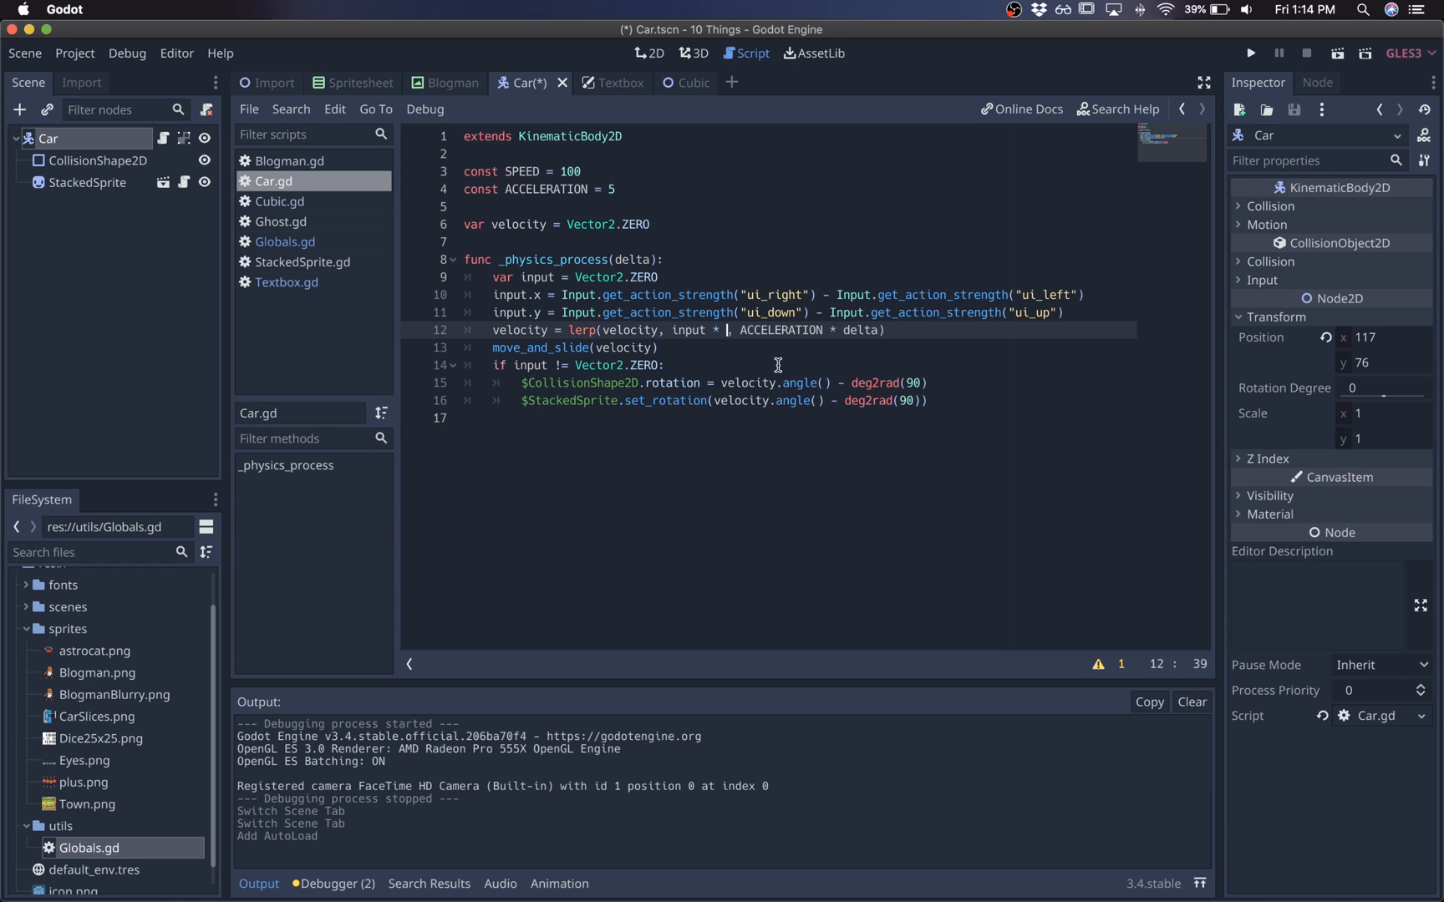
# Replace SPEED with Globals.speed in Car.gd and return to the 2D view.
pyautogui.write('Globals.speed')
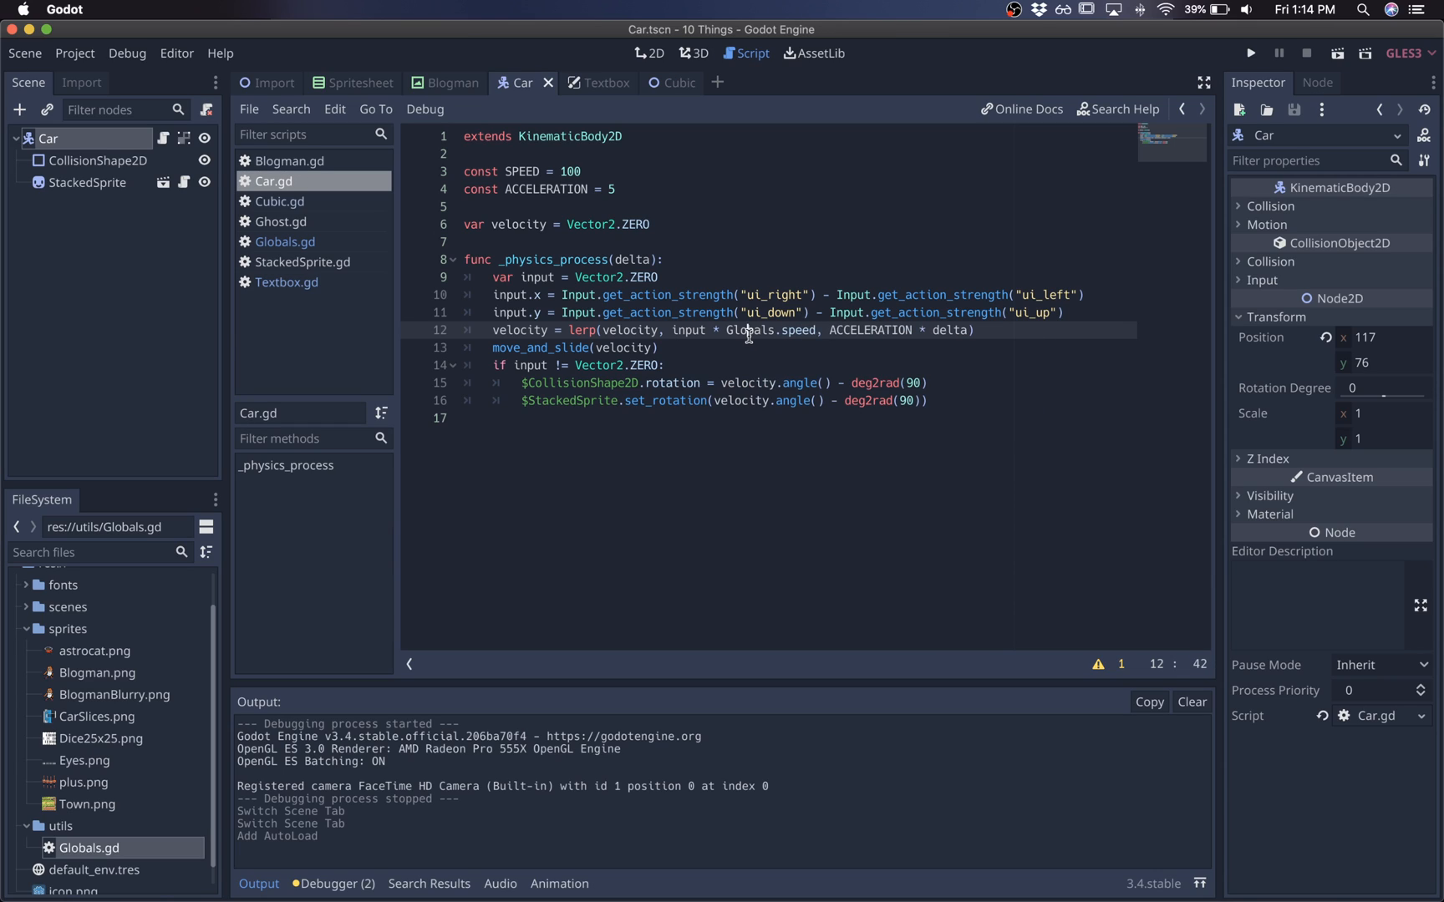
pyautogui.click(287, 241)
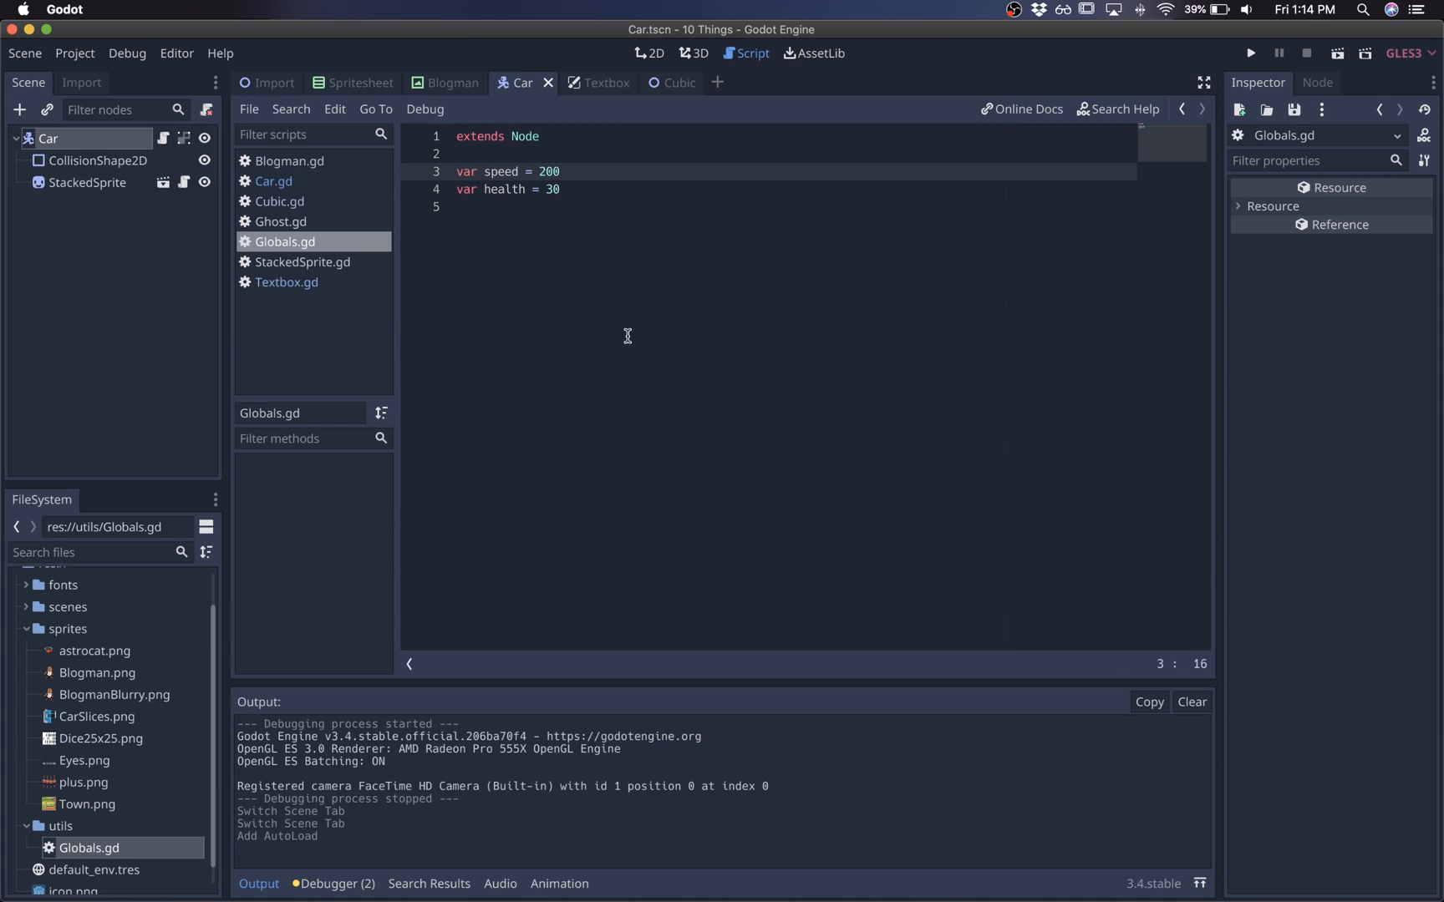
pyautogui.click(274, 181)
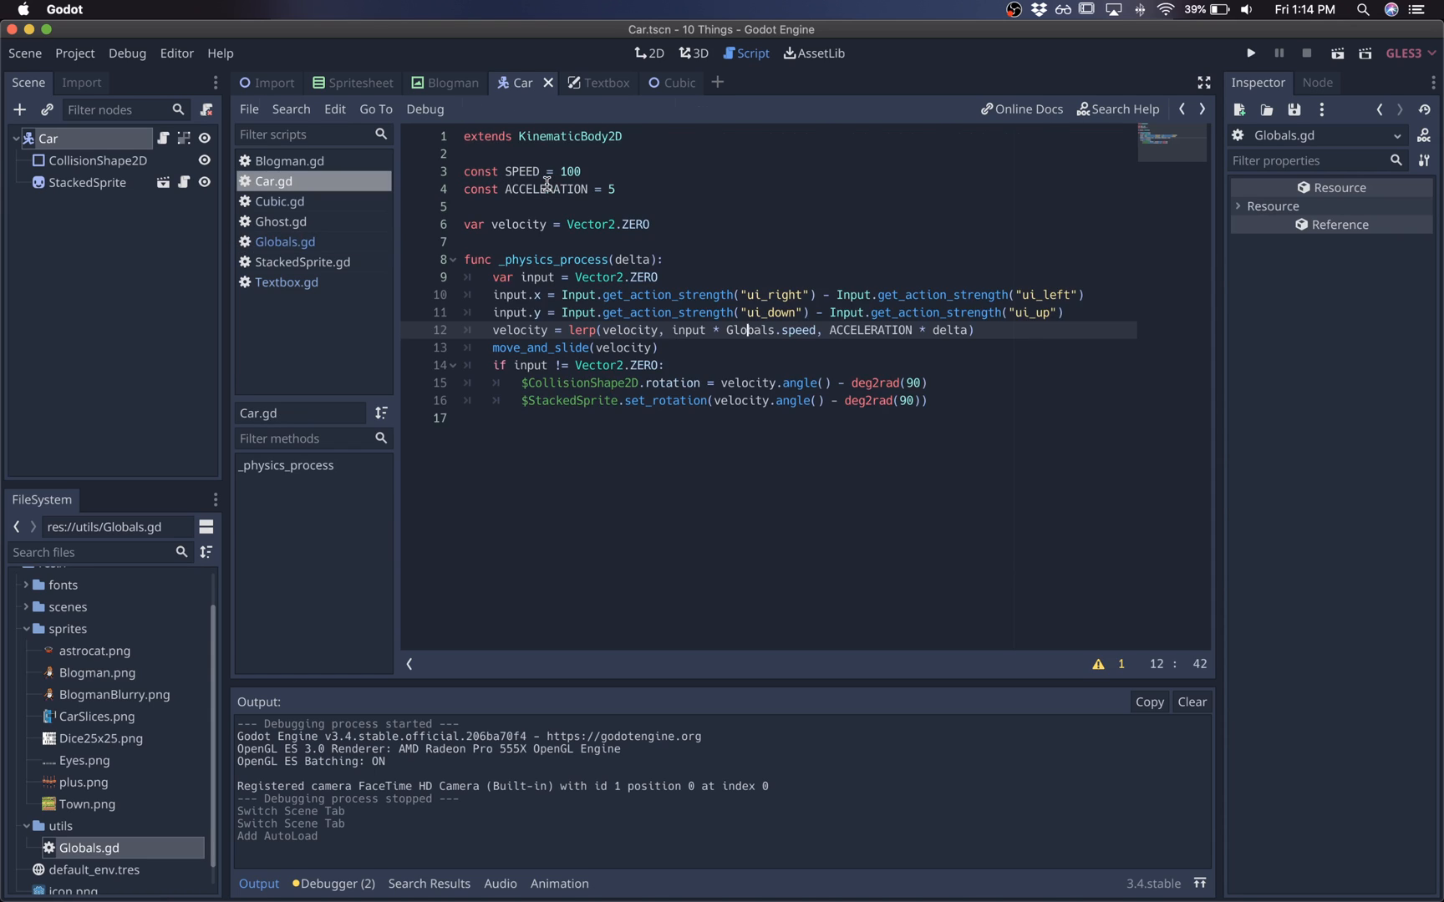
pyautogui.click(1250, 52)
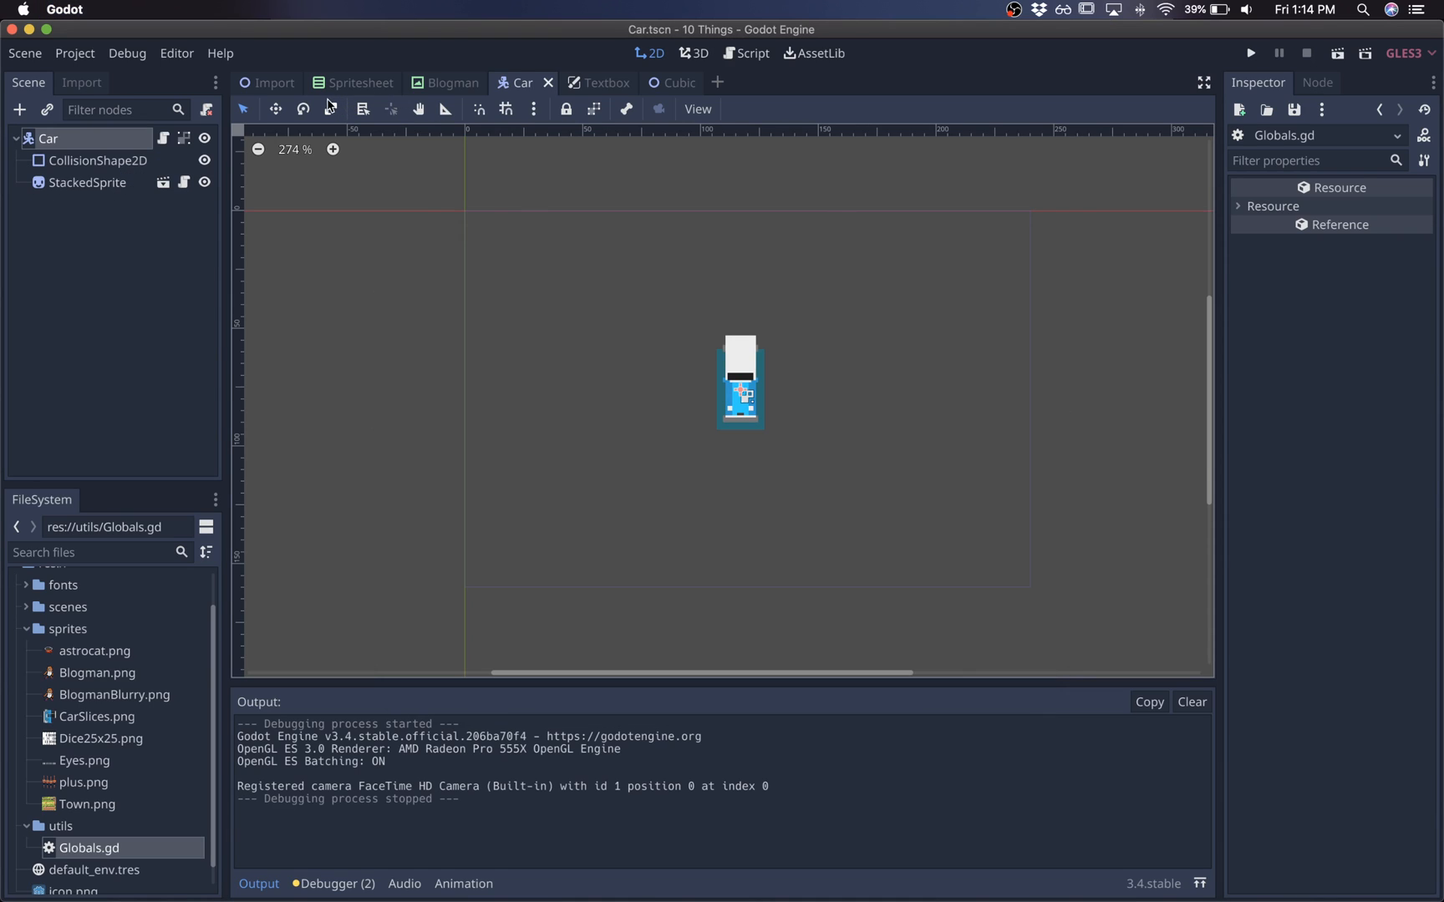
# Make the TextboxContainer visible in the Textbox scene, then return to Blogman.
pyautogui.click(74, 52)
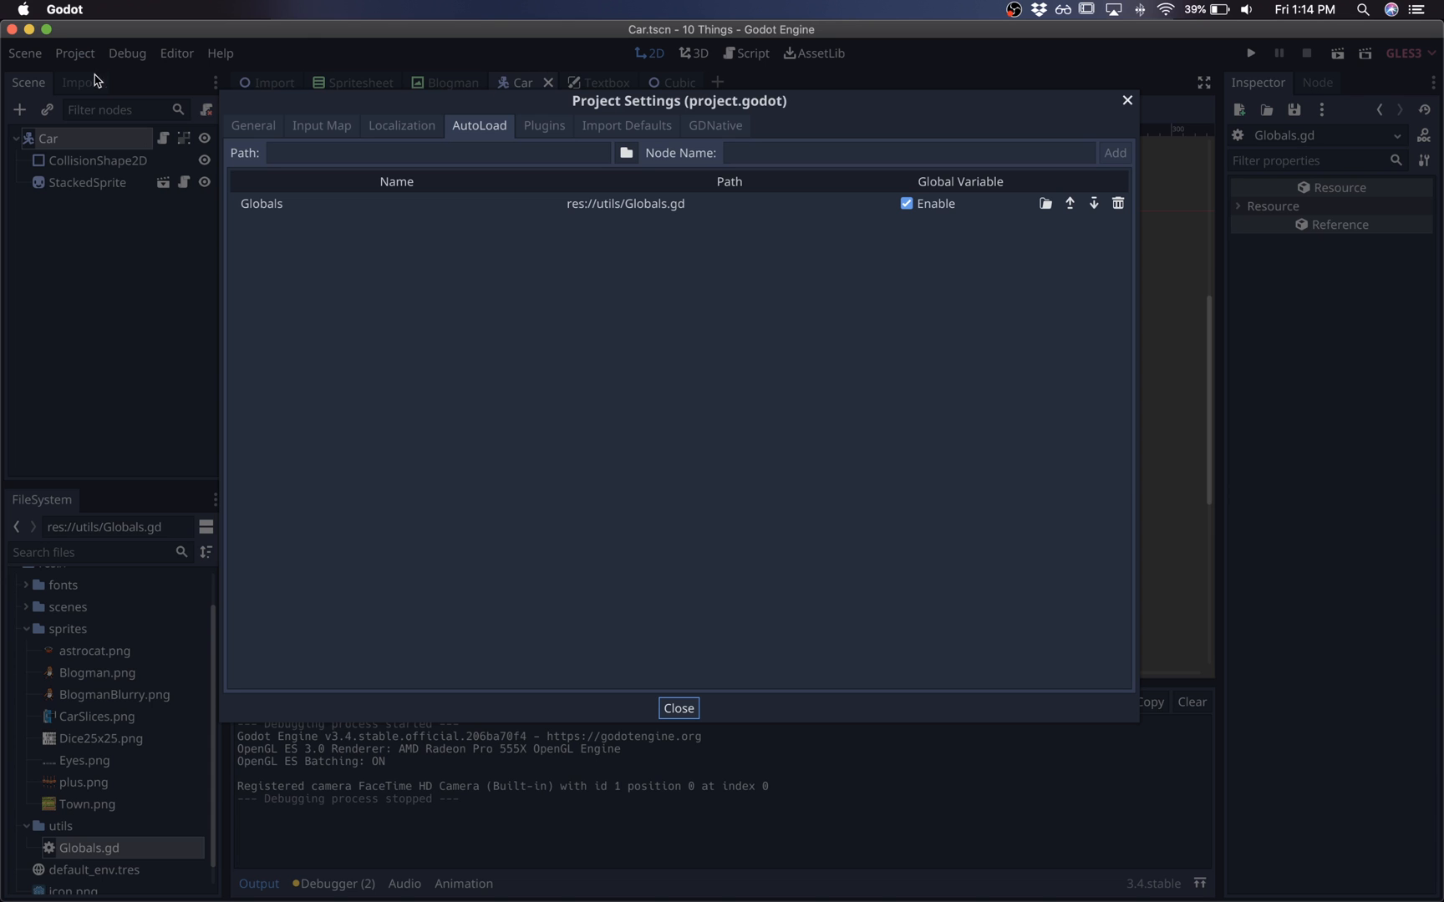
pyautogui.click(679, 707)
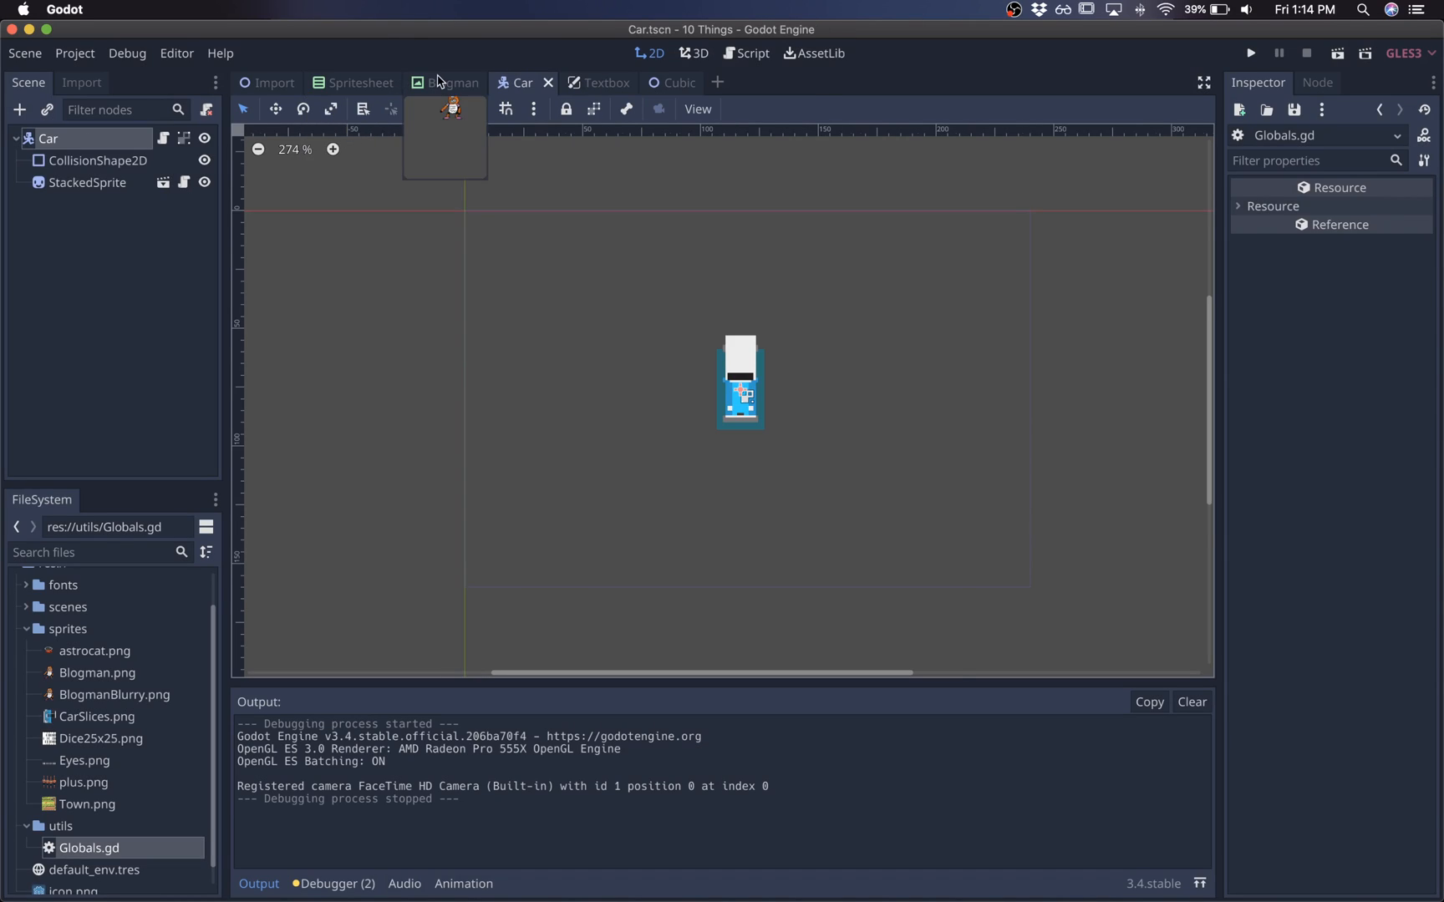
pyautogui.click(451, 83)
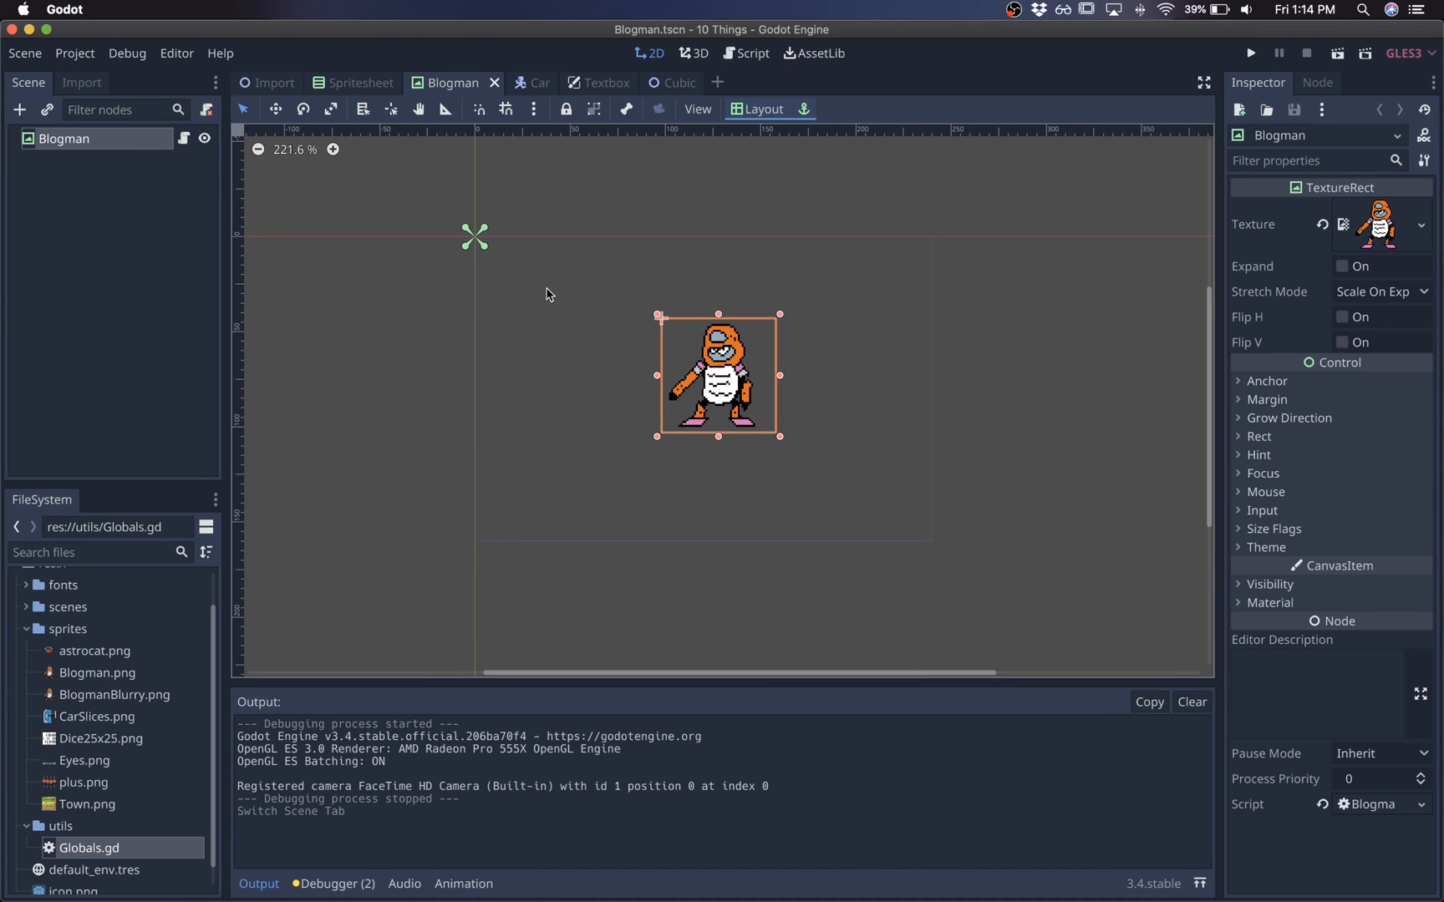
pyautogui.click(589, 83)
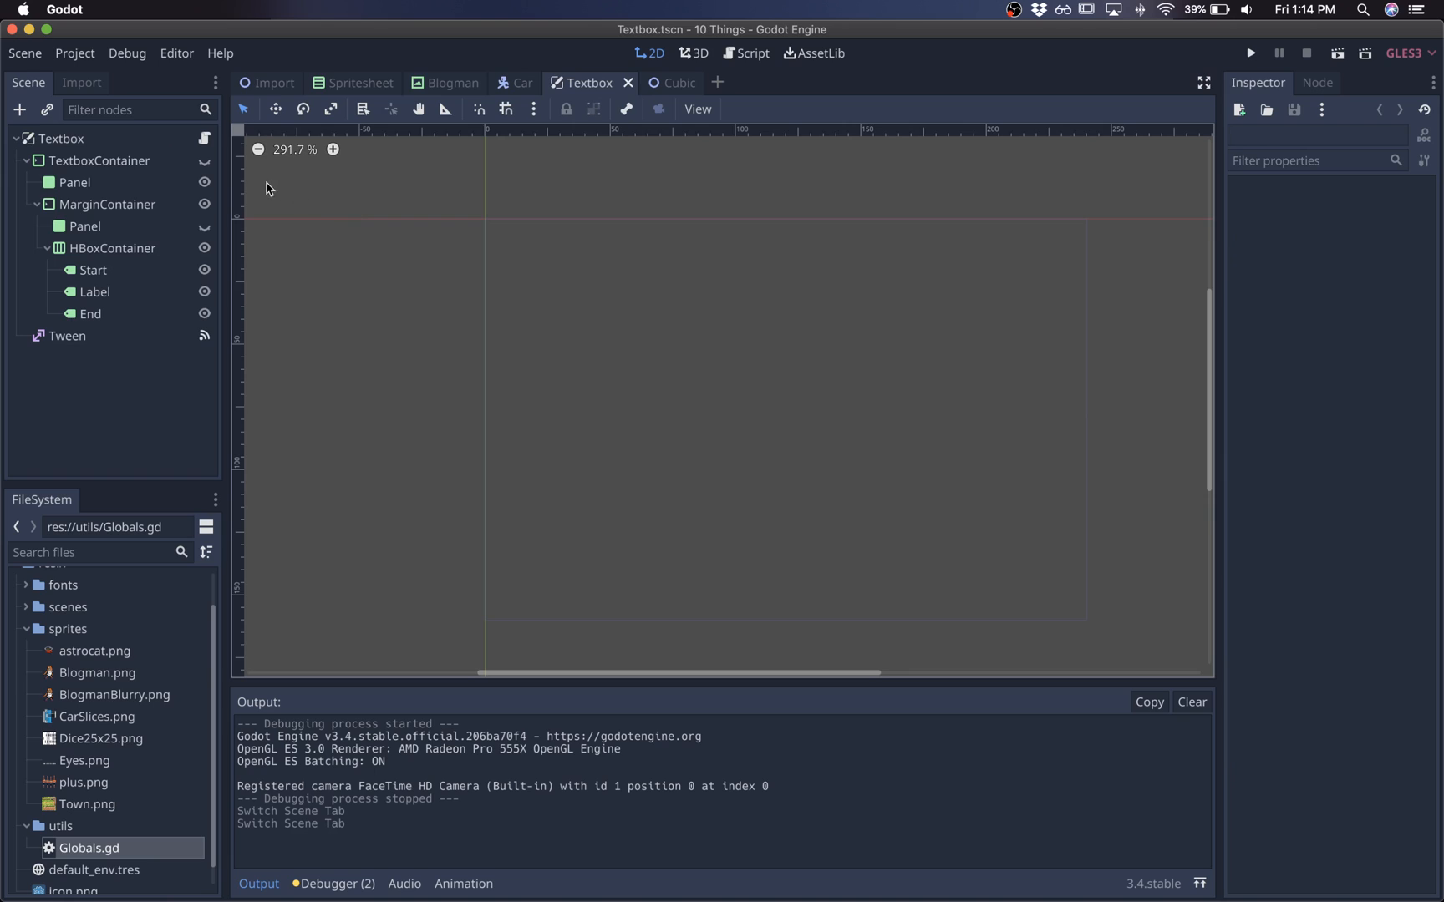
pyautogui.click(205, 161)
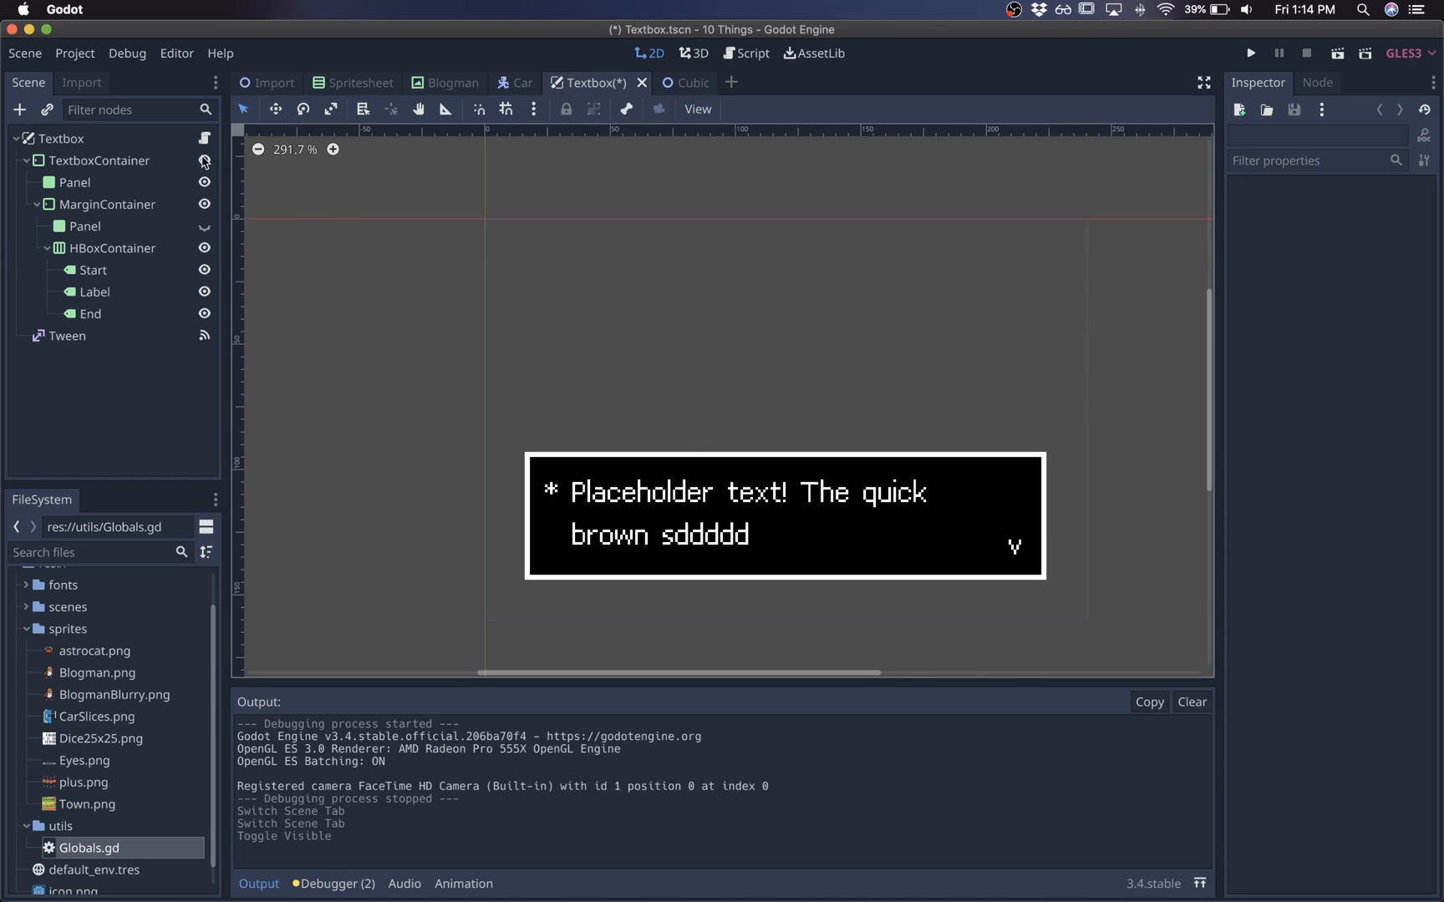
pyautogui.click(452, 82)
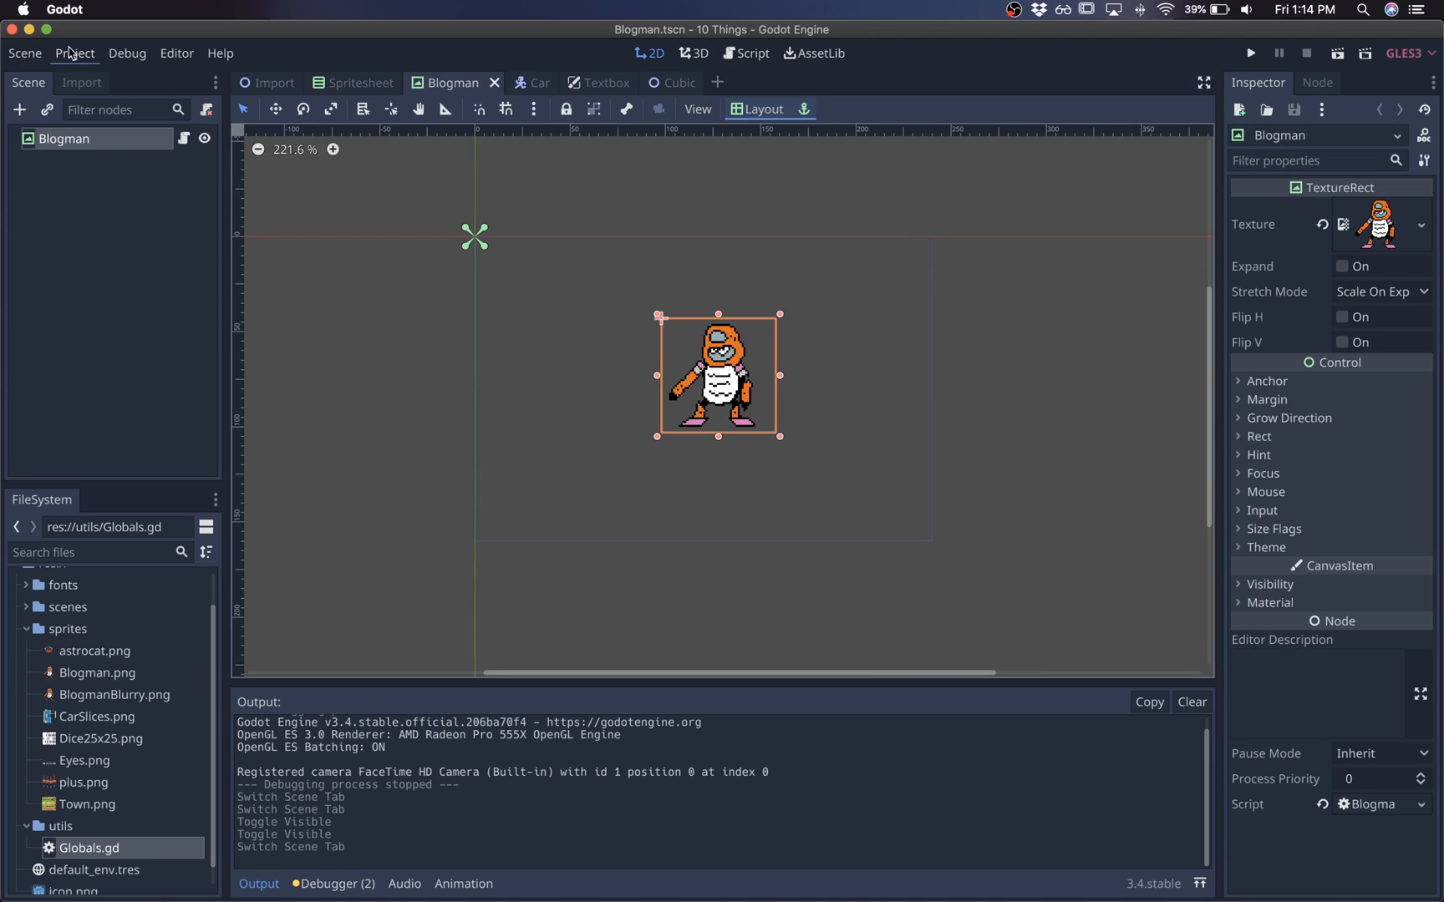
pyautogui.click(587, 82)
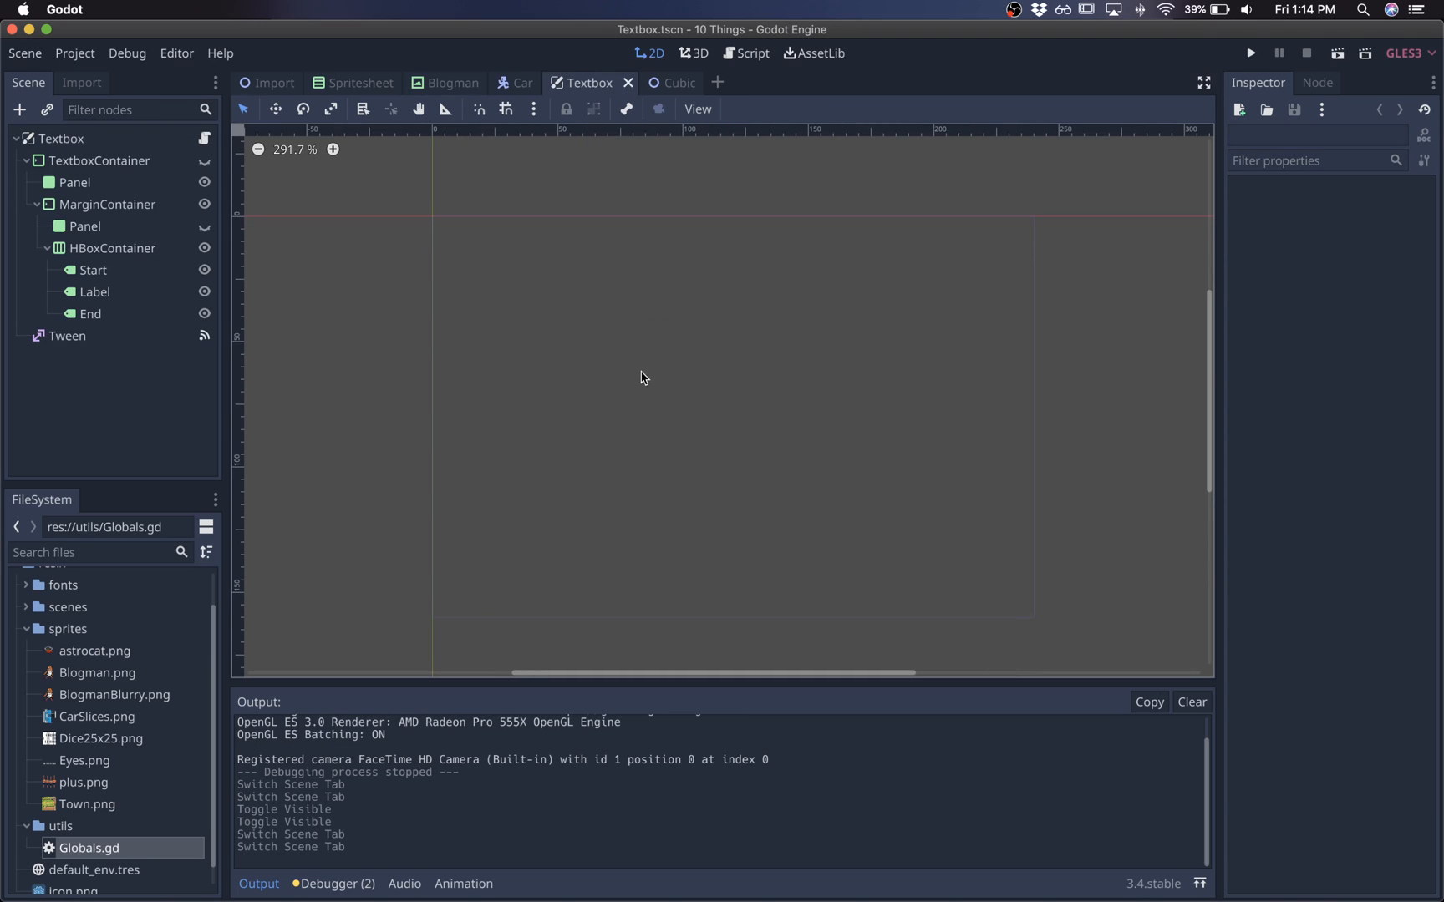
pyautogui.click(450, 82)
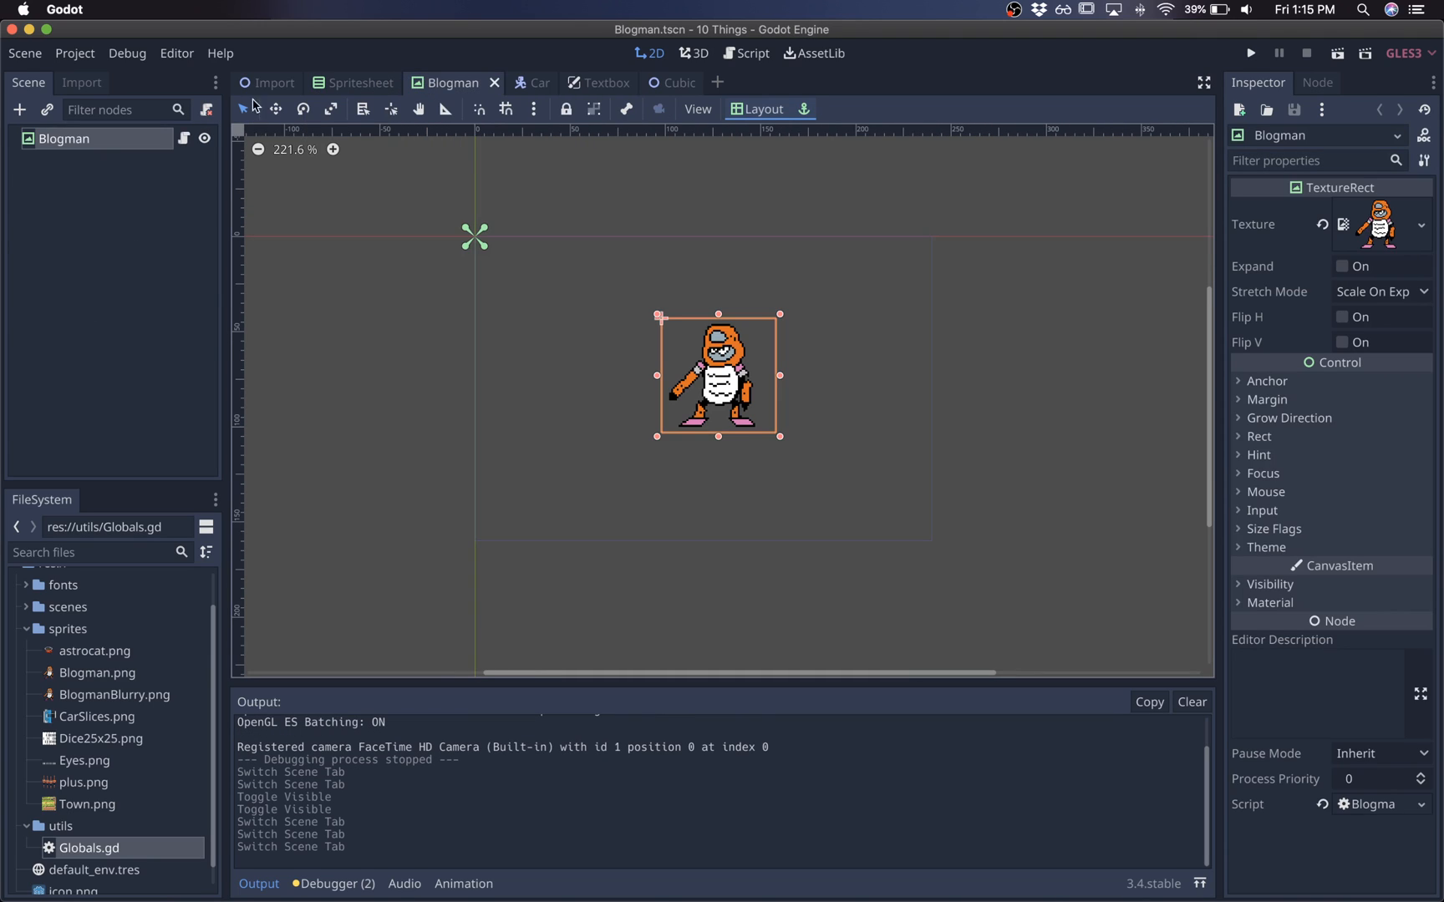
# Browse to the res://utils folder for Globals.gd in Project Settings' AutoLoad.
pyautogui.click(74, 53)
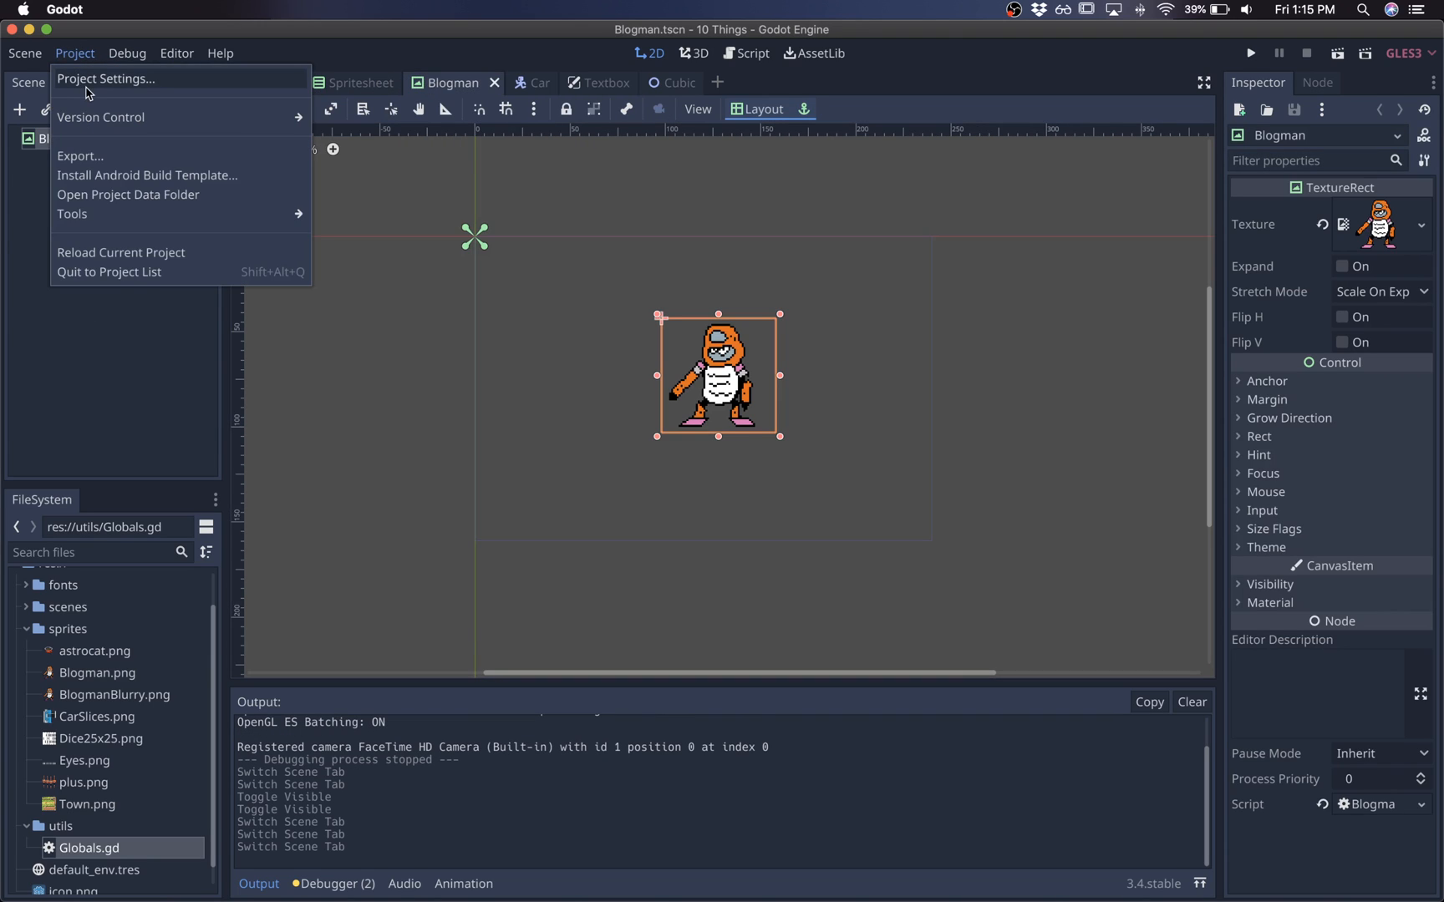
pyautogui.click(105, 78)
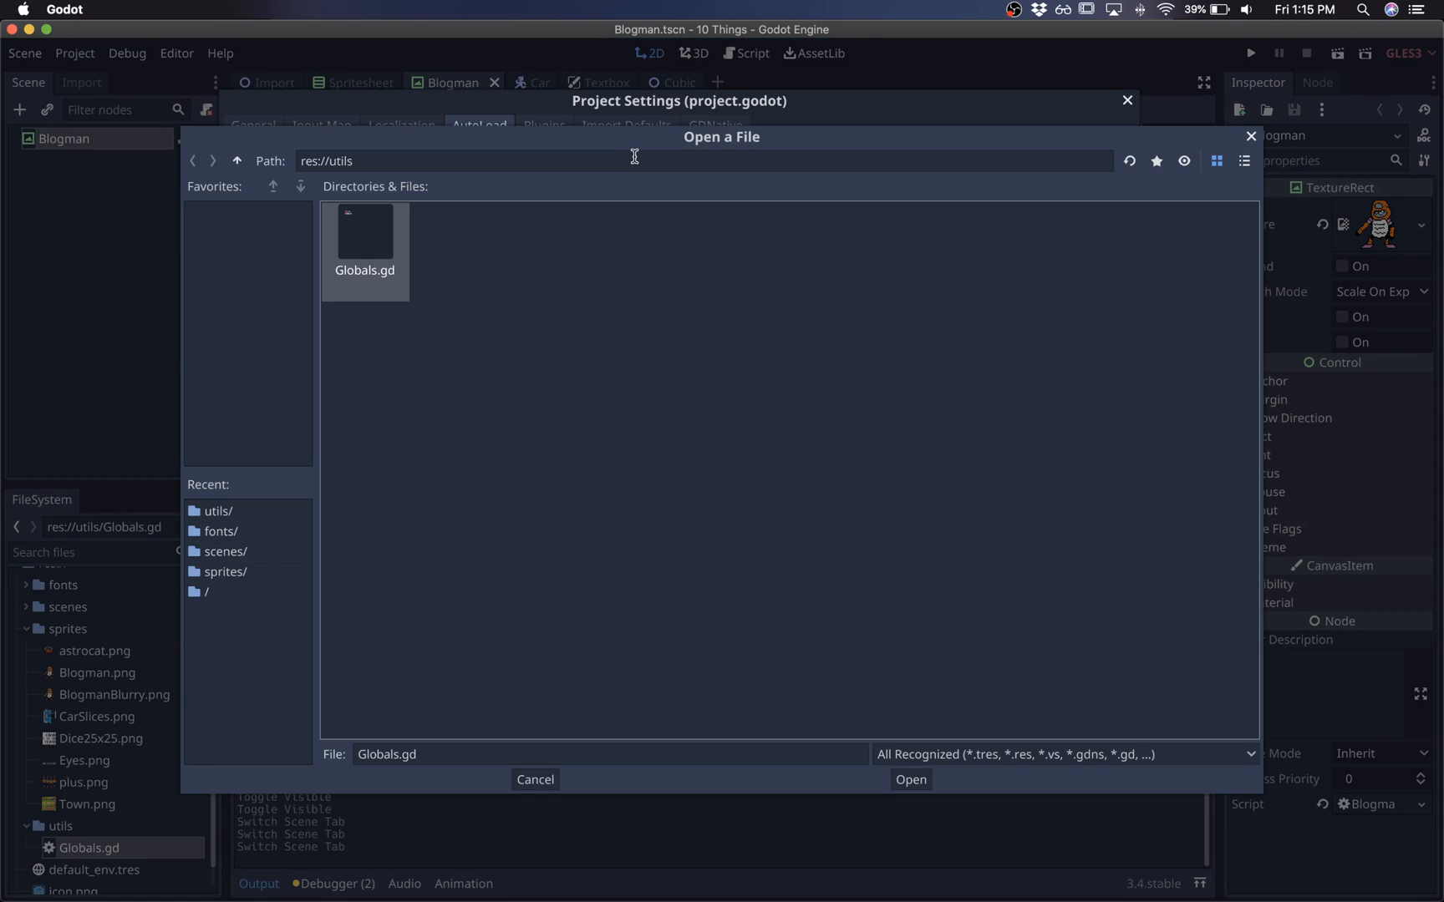
pyautogui.click(236, 161)
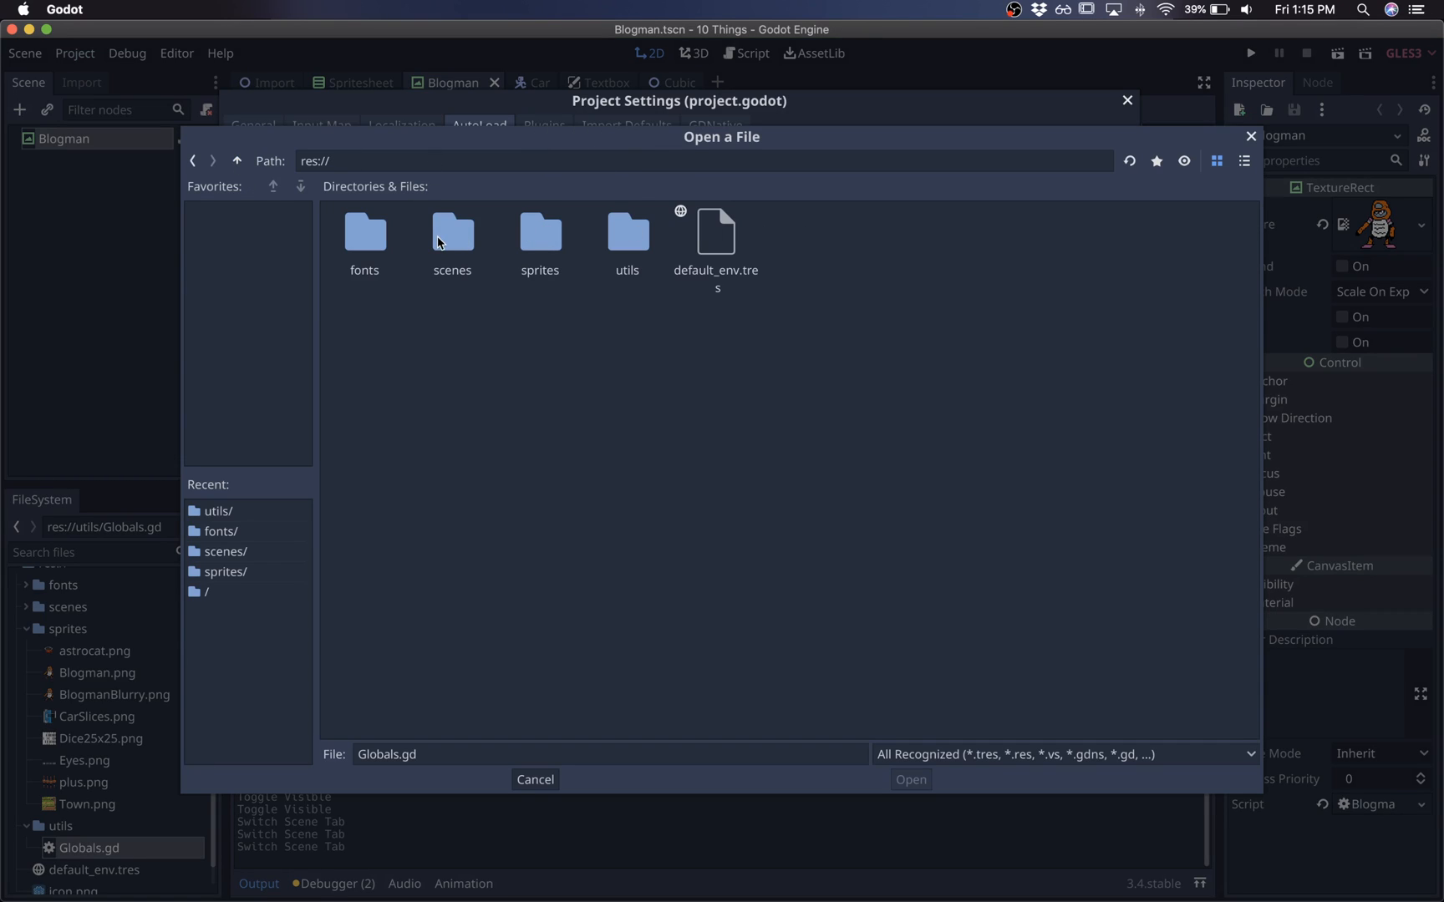
pyautogui.doubleClick(451, 234)
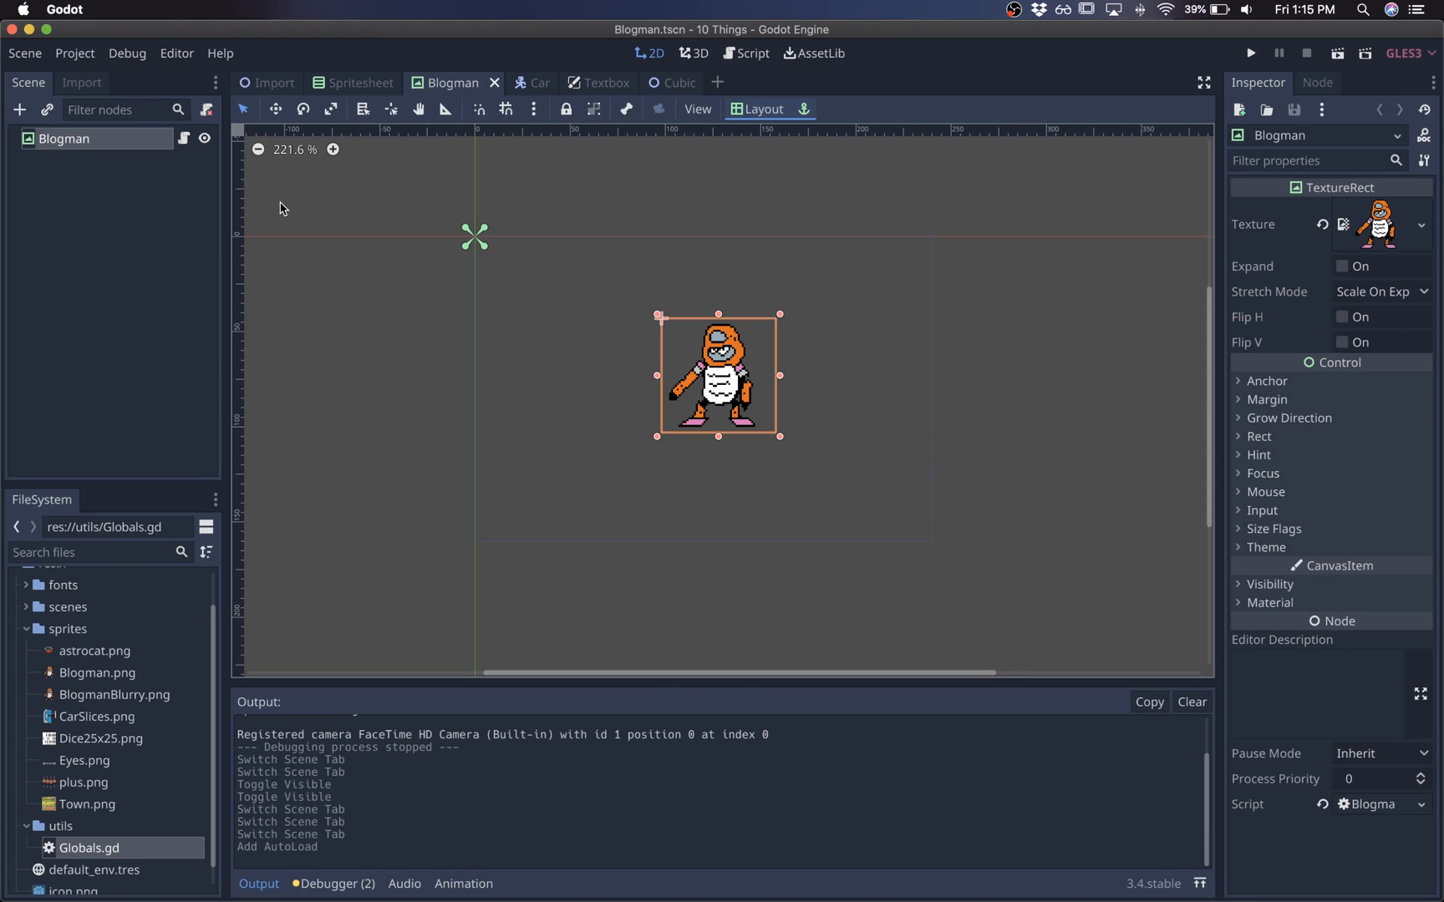
# Run the game and inspect the Textbox node in the Remote scene tree.
pyautogui.click(1251, 53)
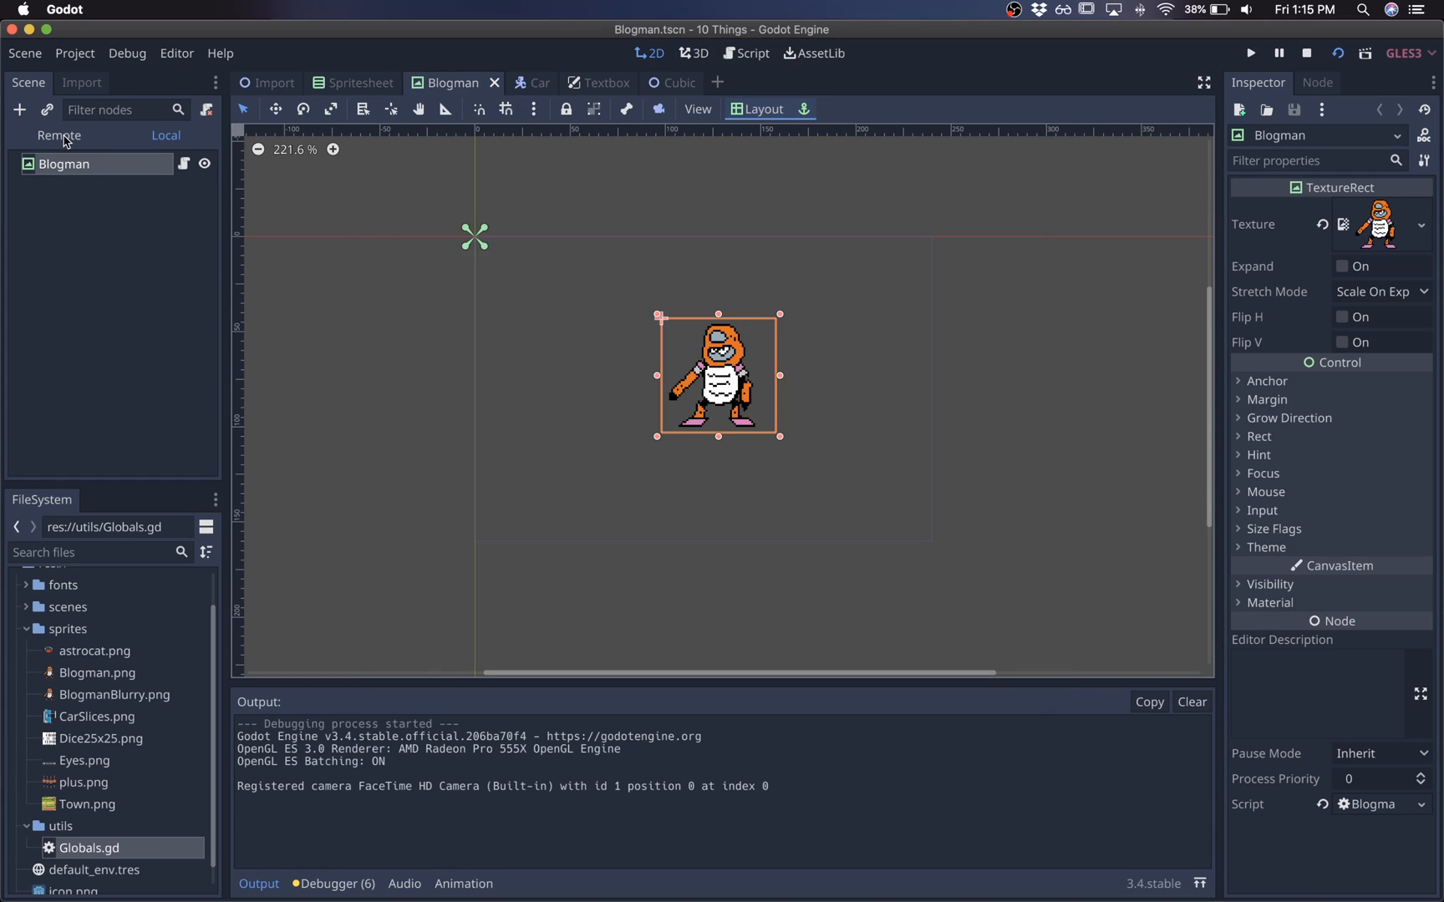
pyautogui.click(58, 136)
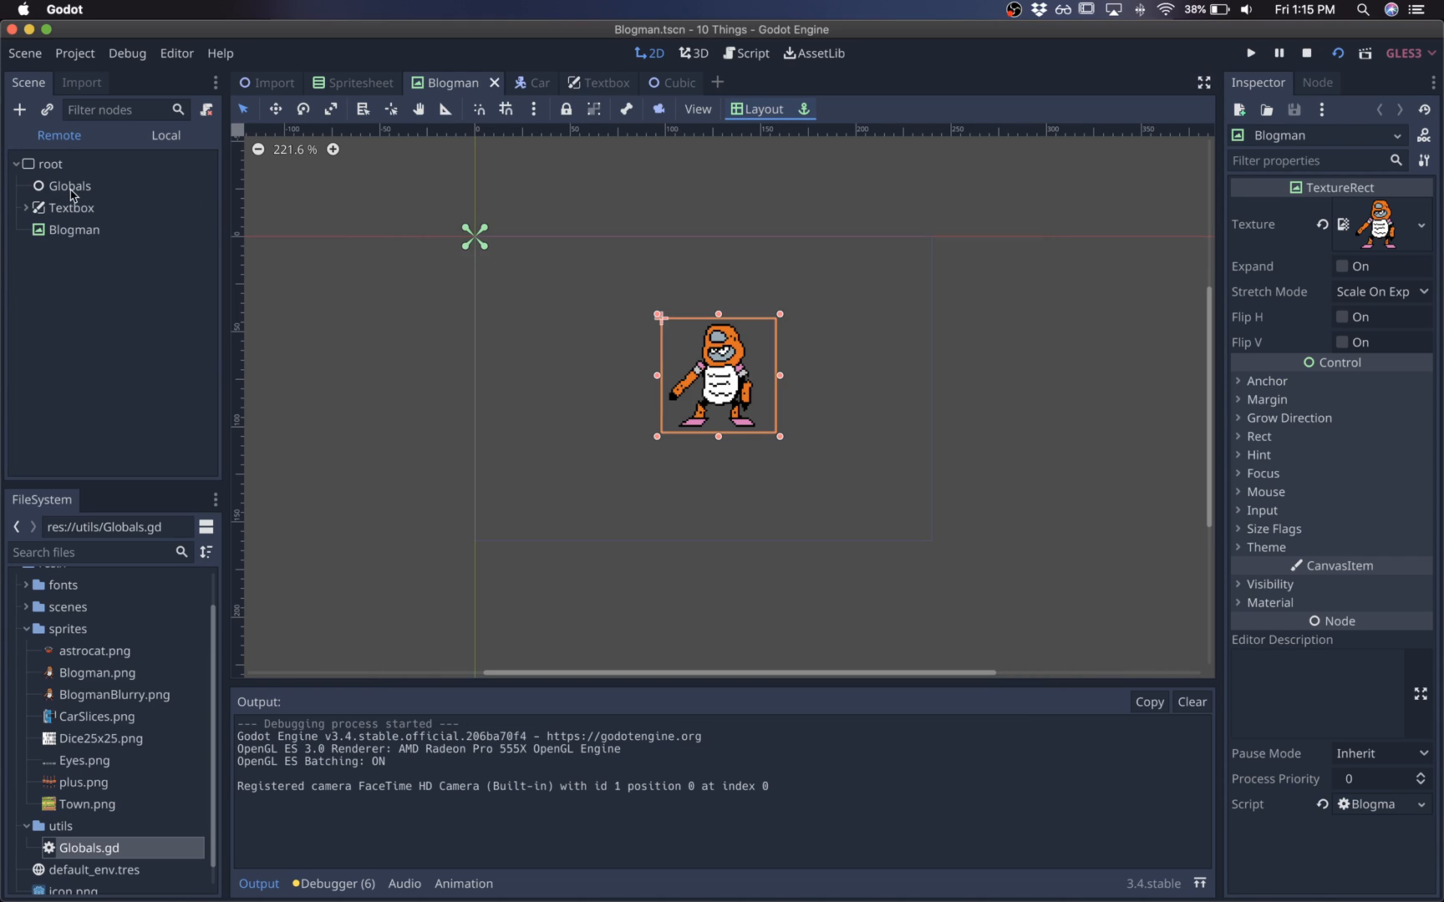
pyautogui.click(72, 207)
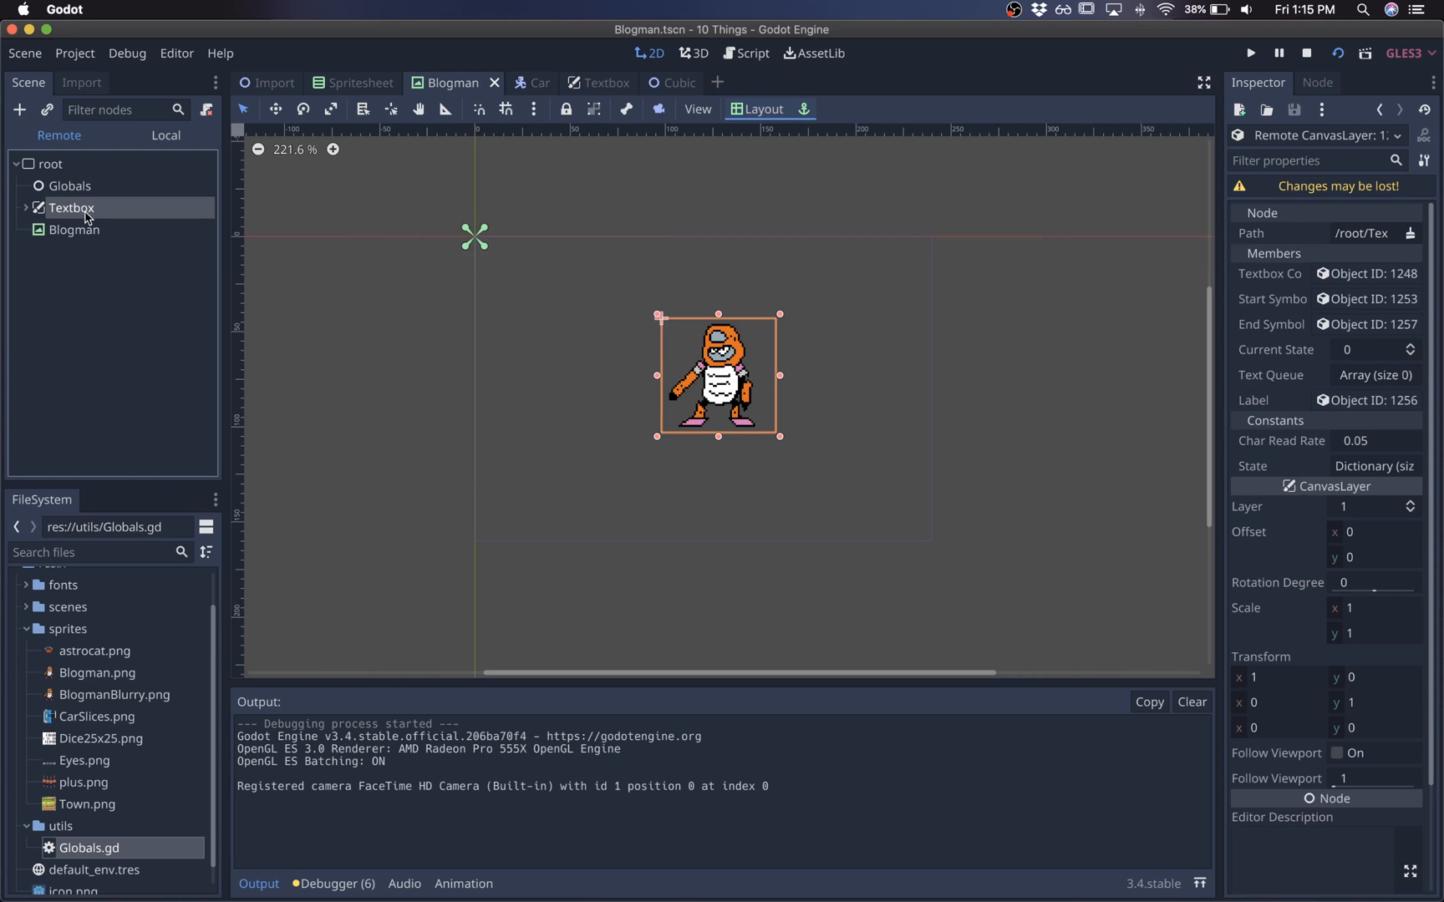
pyautogui.click(1252, 53)
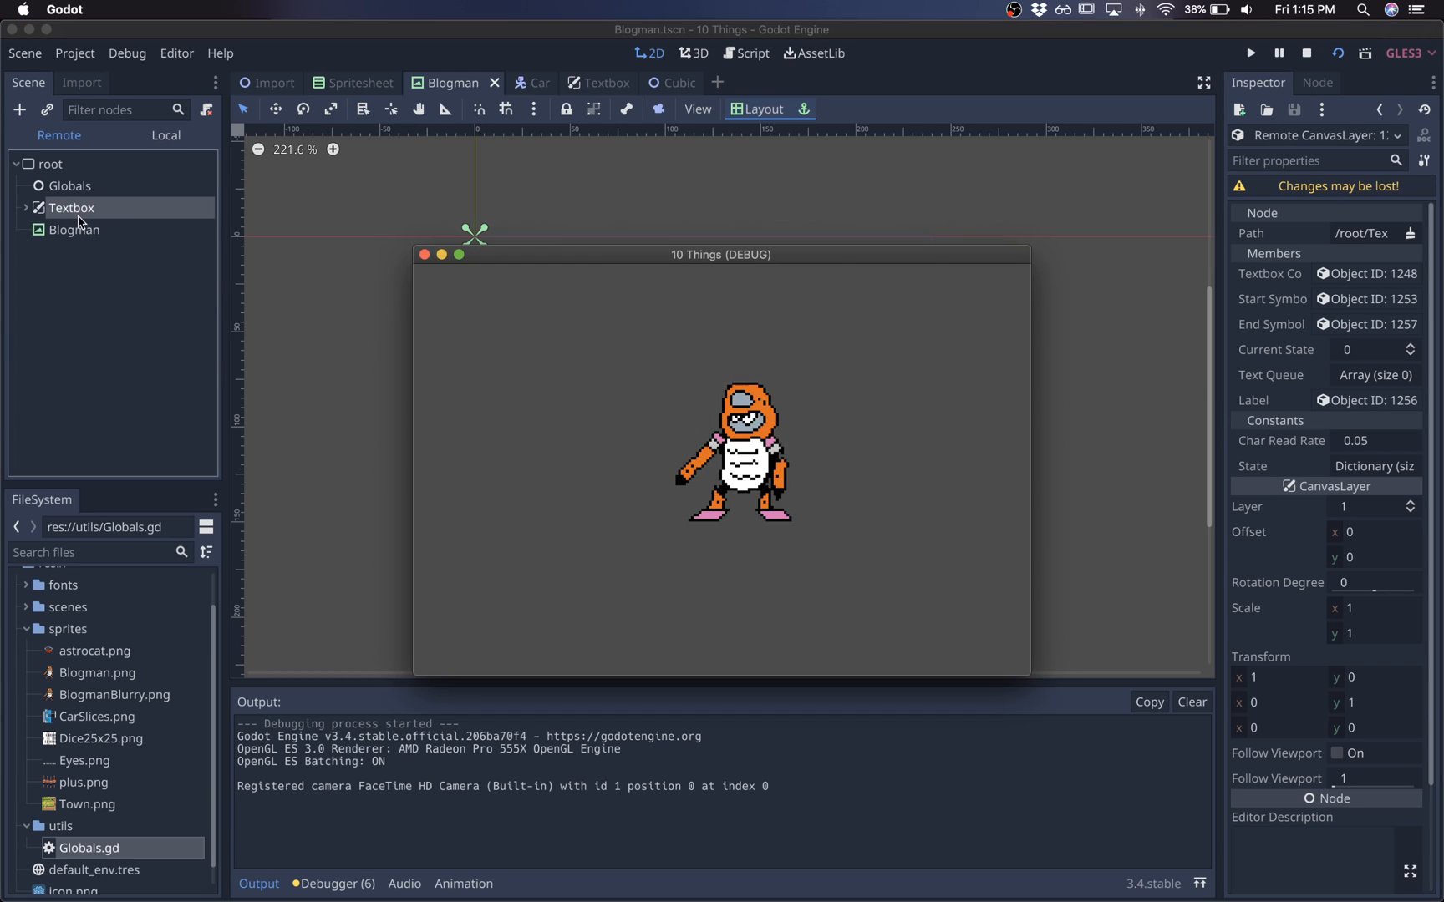
# Edit Blogman.gd to queue 'Hello I am Blogman!' on the Textbox and run again.
pyautogui.click(751, 52)
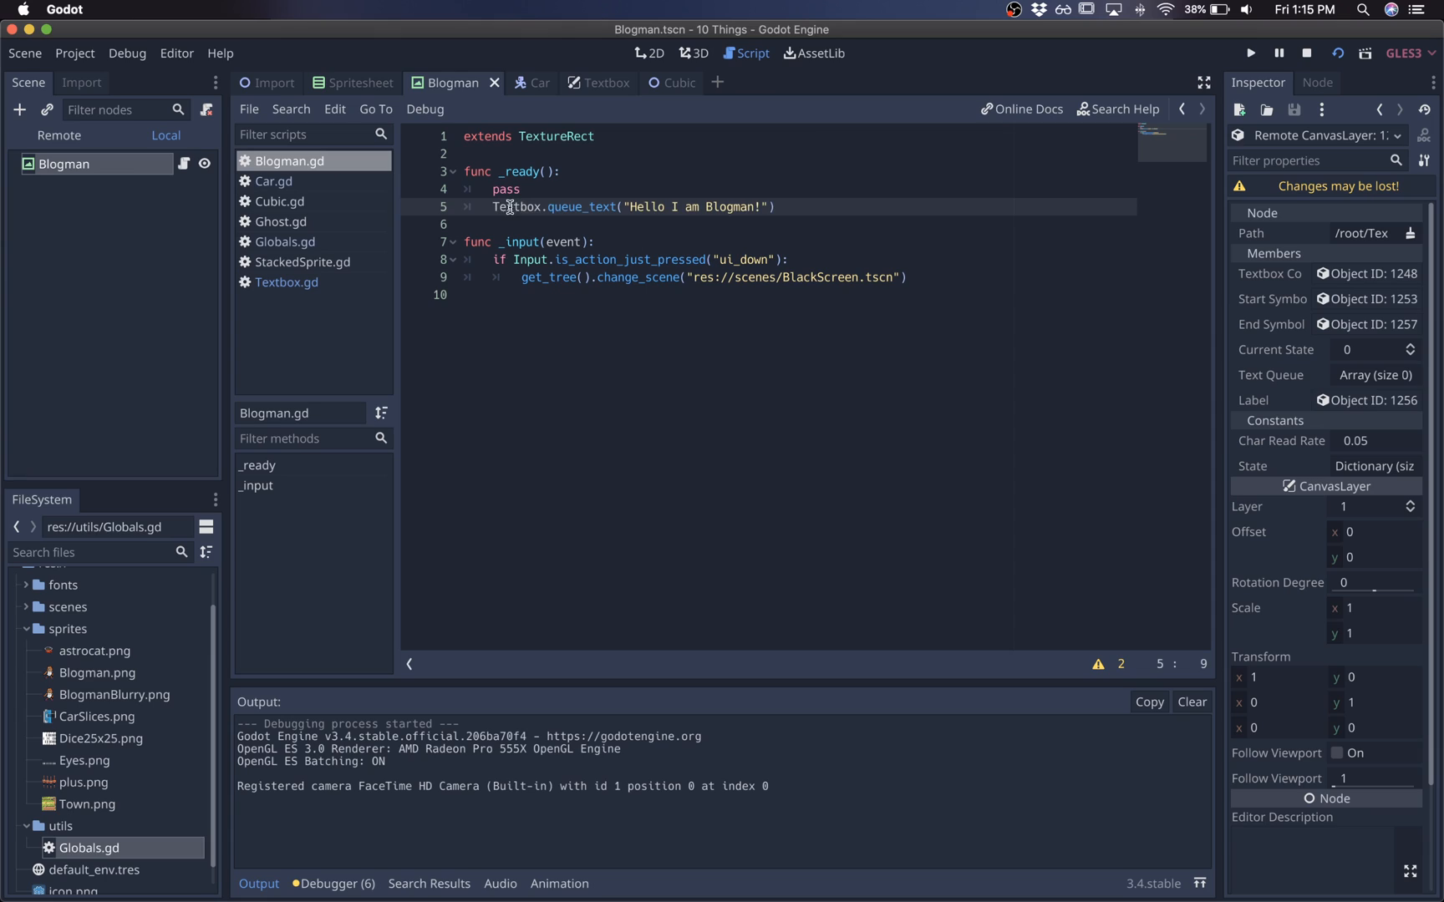
pyautogui.click(776, 206)
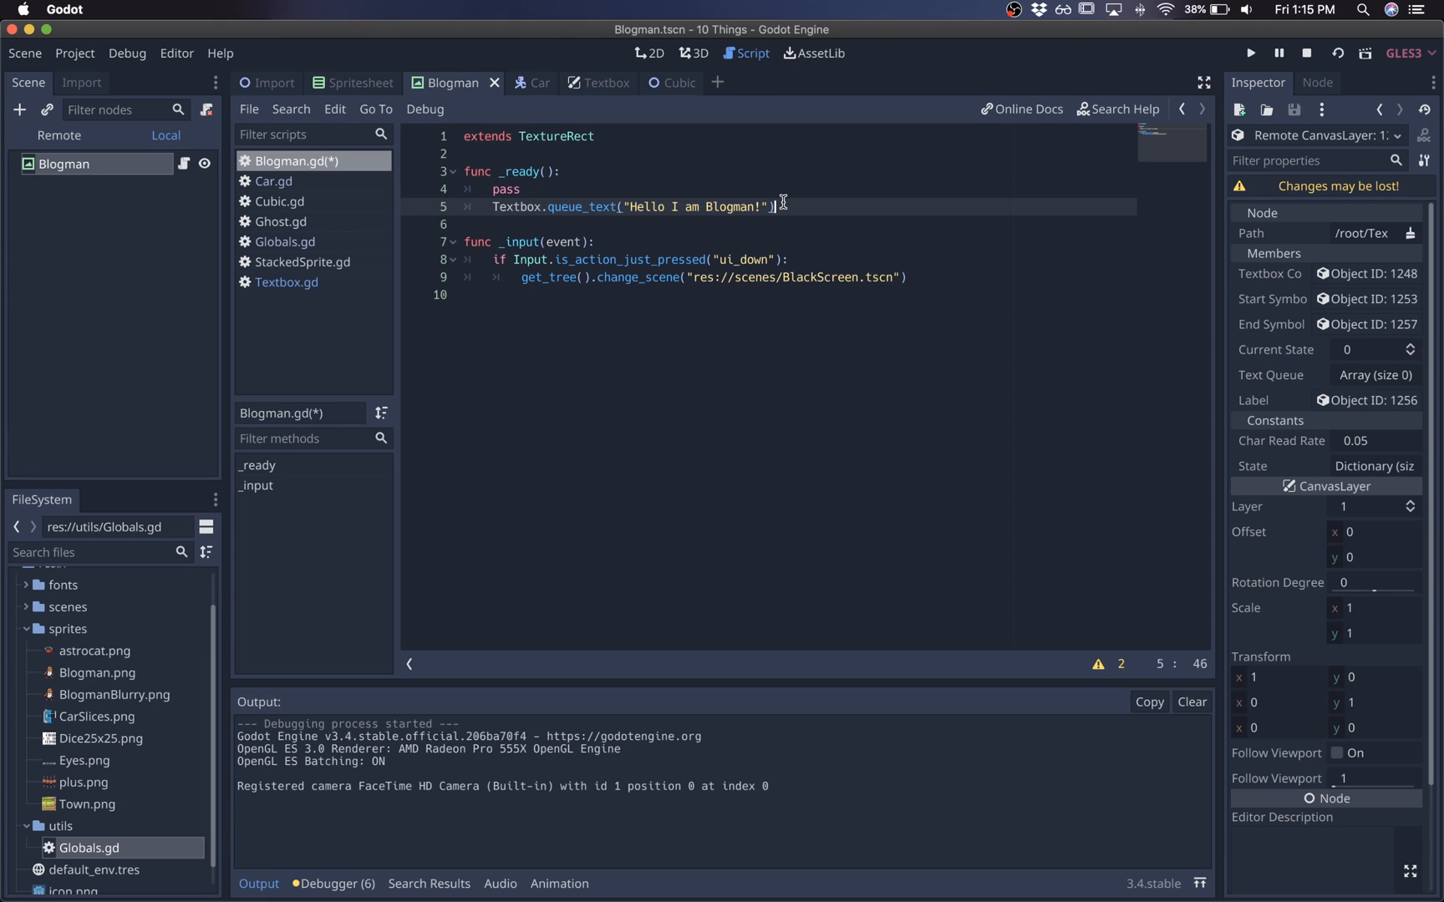
pyautogui.click(1251, 53)
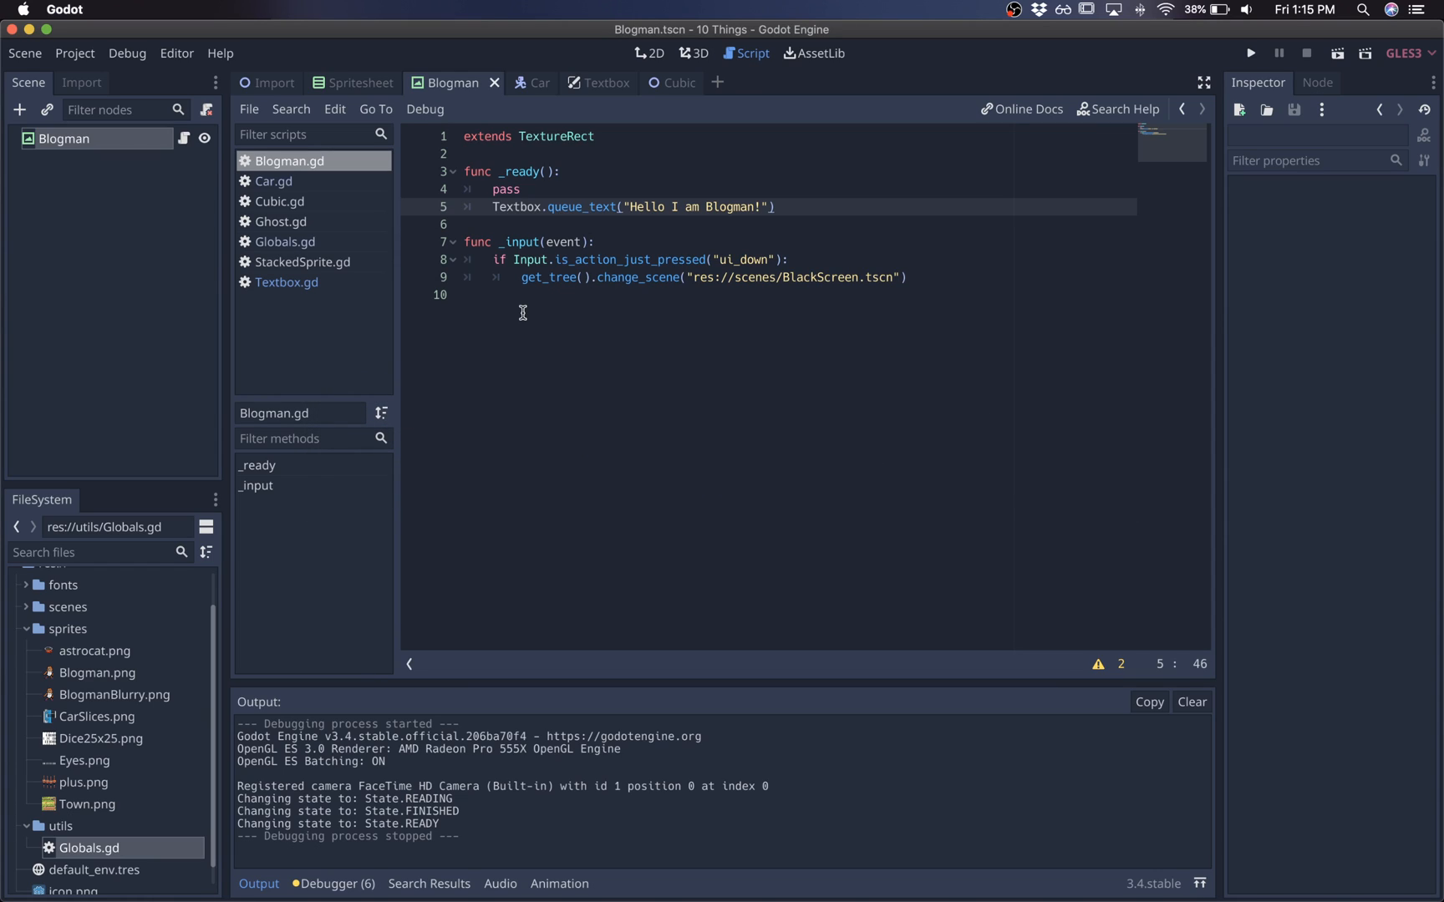
pyautogui.moveTo(547, 268)
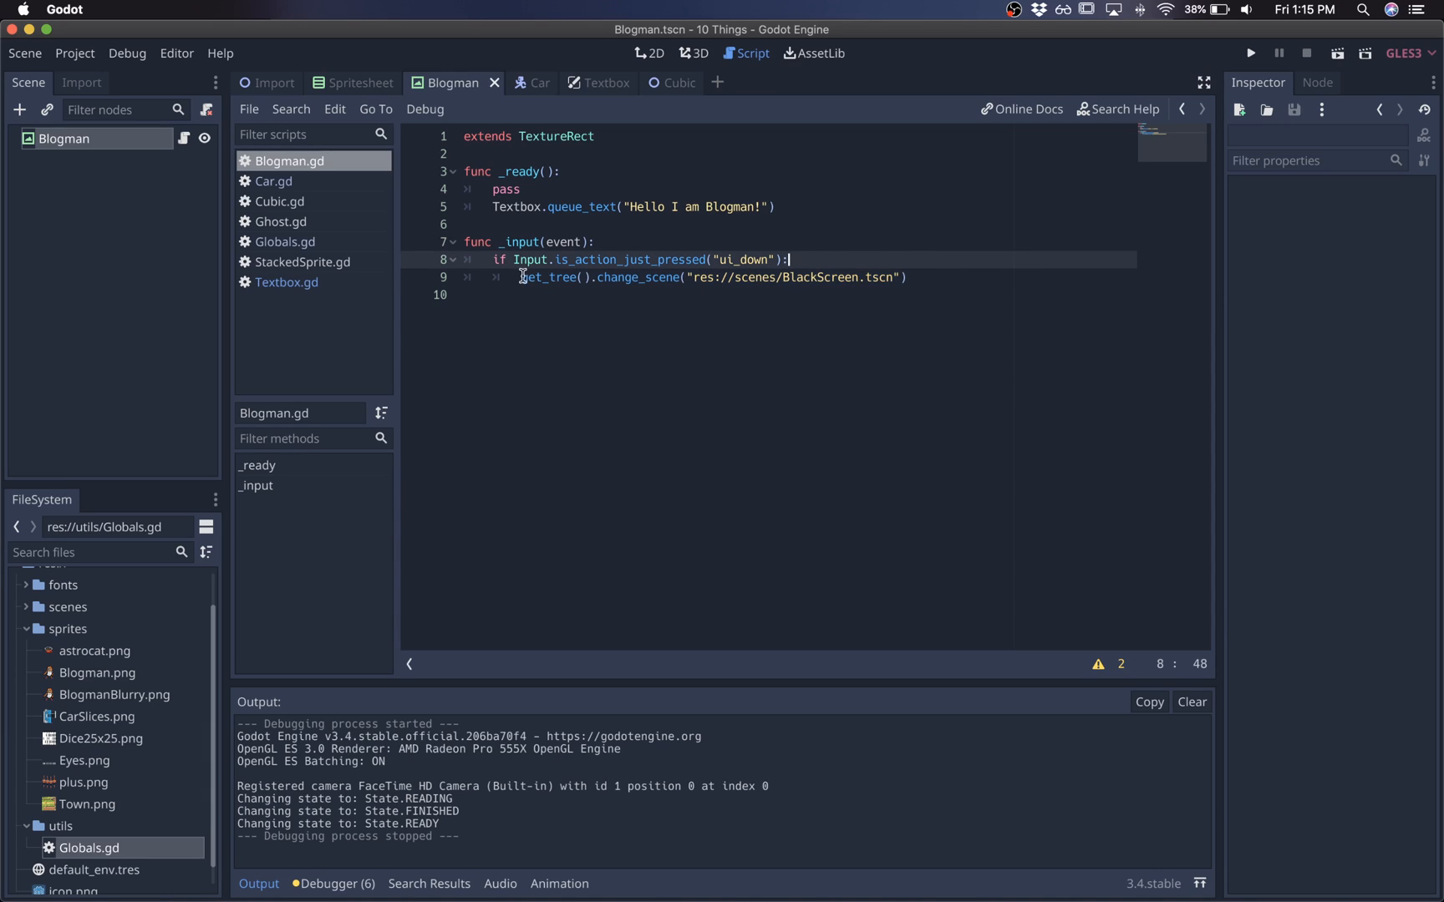
# Check the ui_down change_scene line, run Blogman and inspect the Remote scene tree.
pyautogui.click(701, 259)
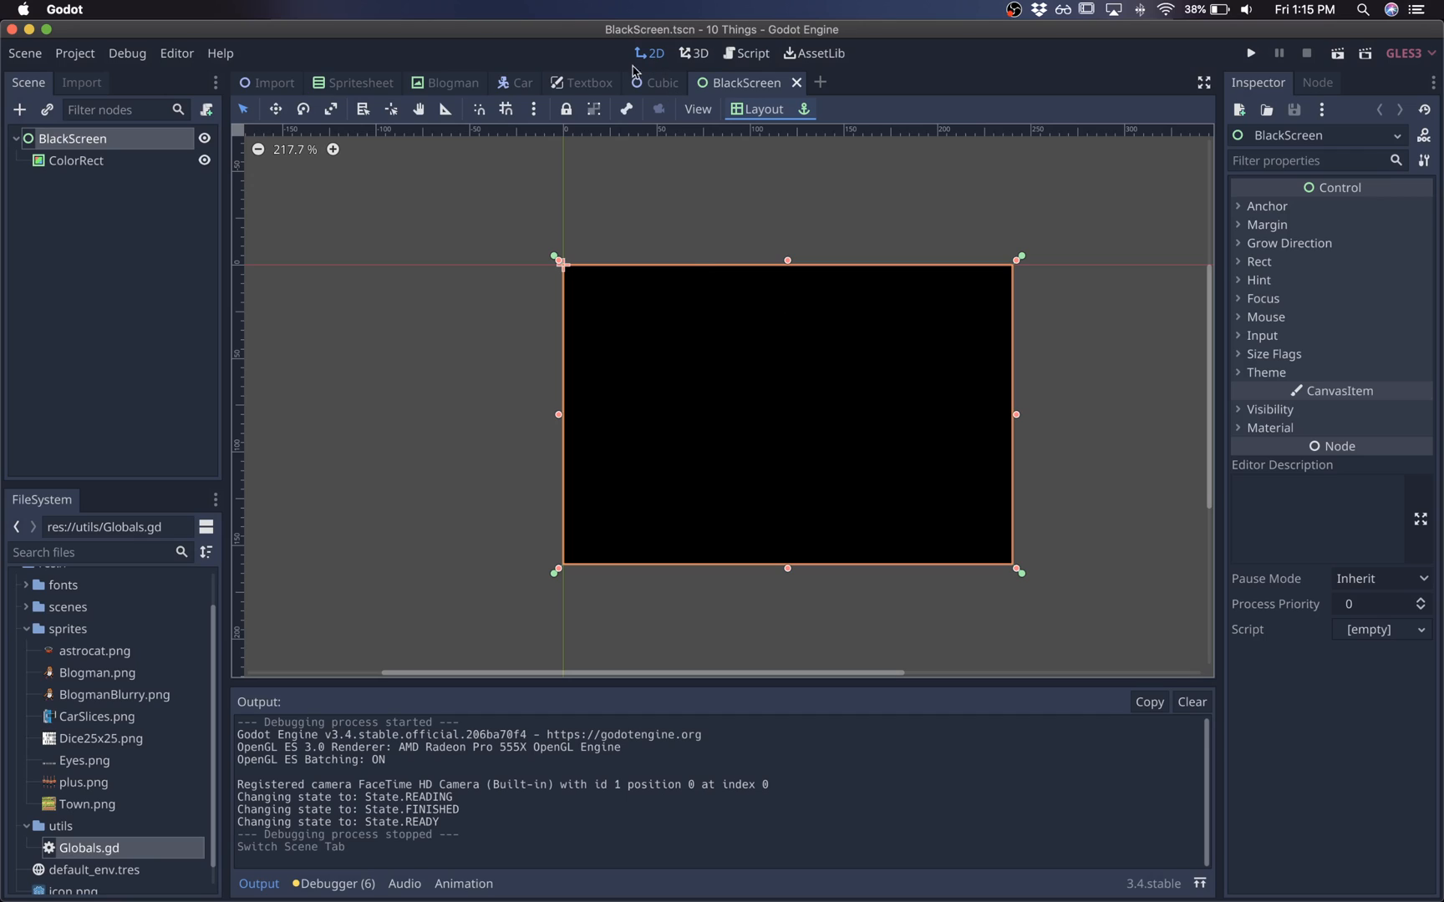
pyautogui.click(450, 82)
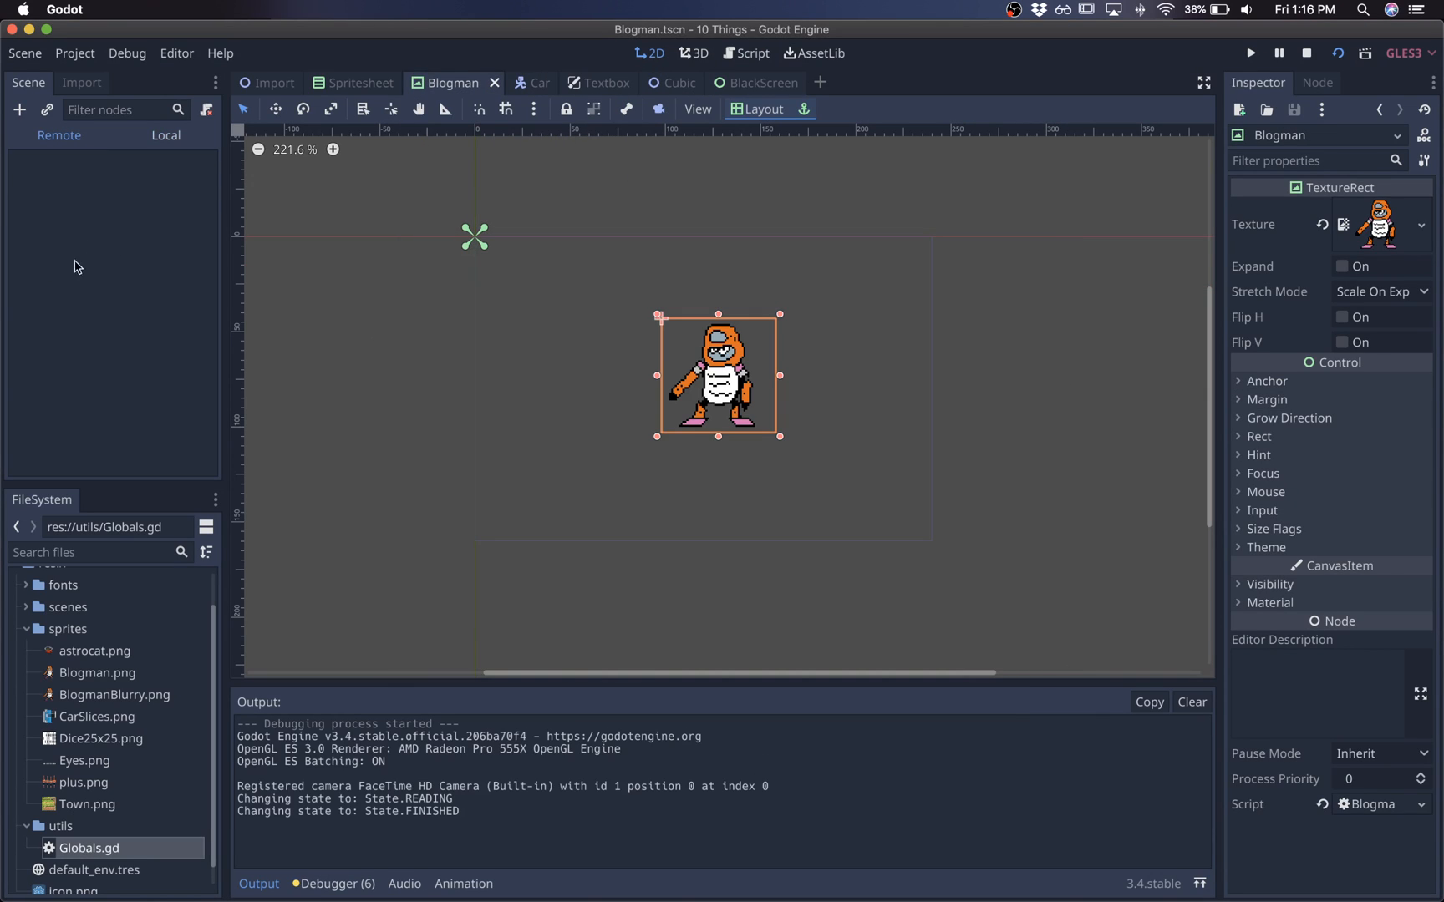
pyautogui.click(1250, 52)
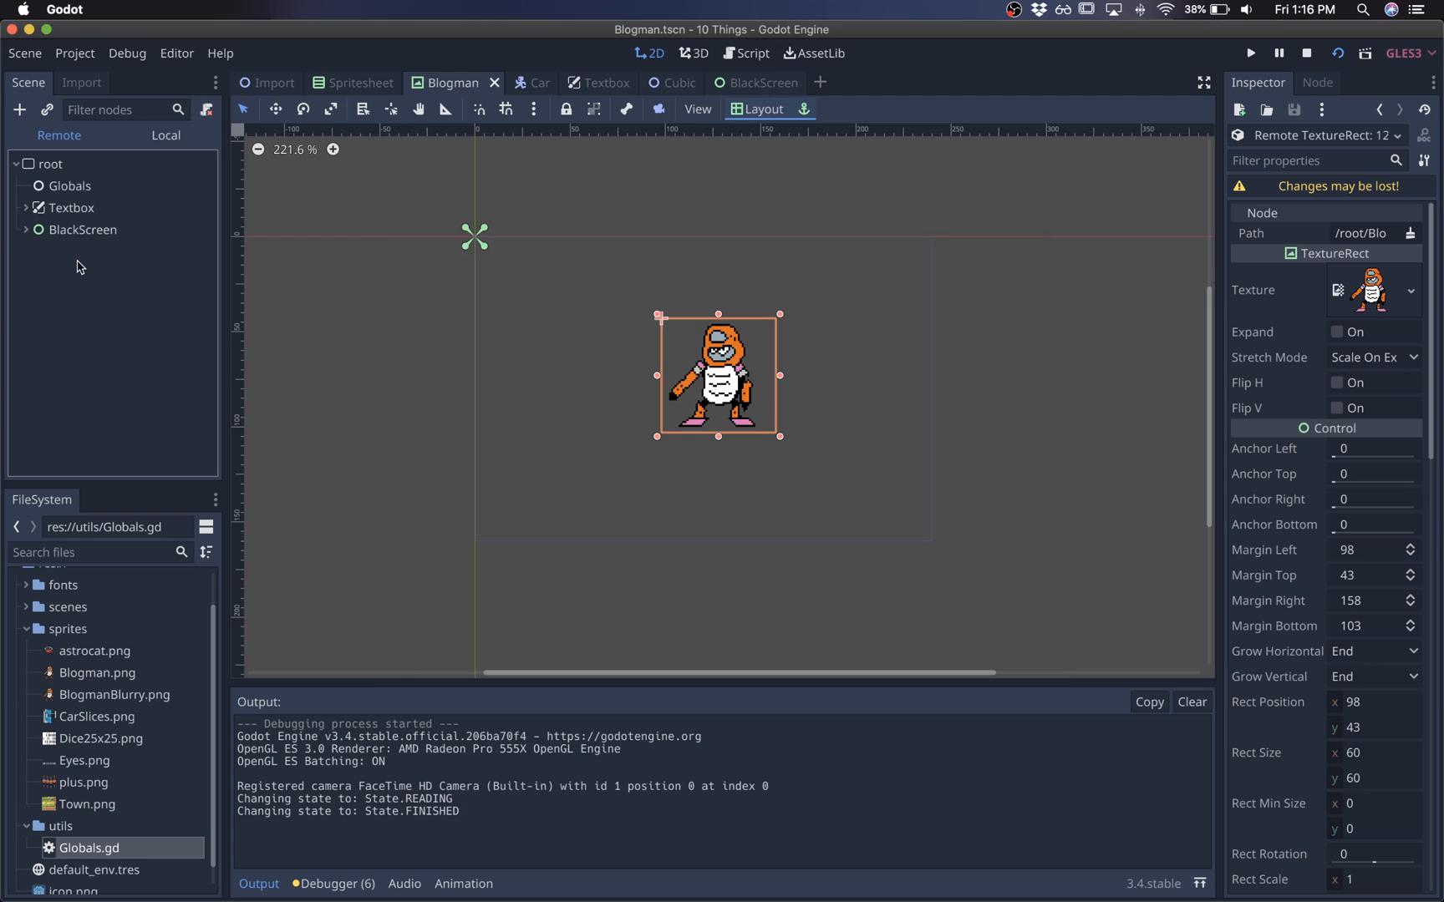
pyautogui.click(751, 52)
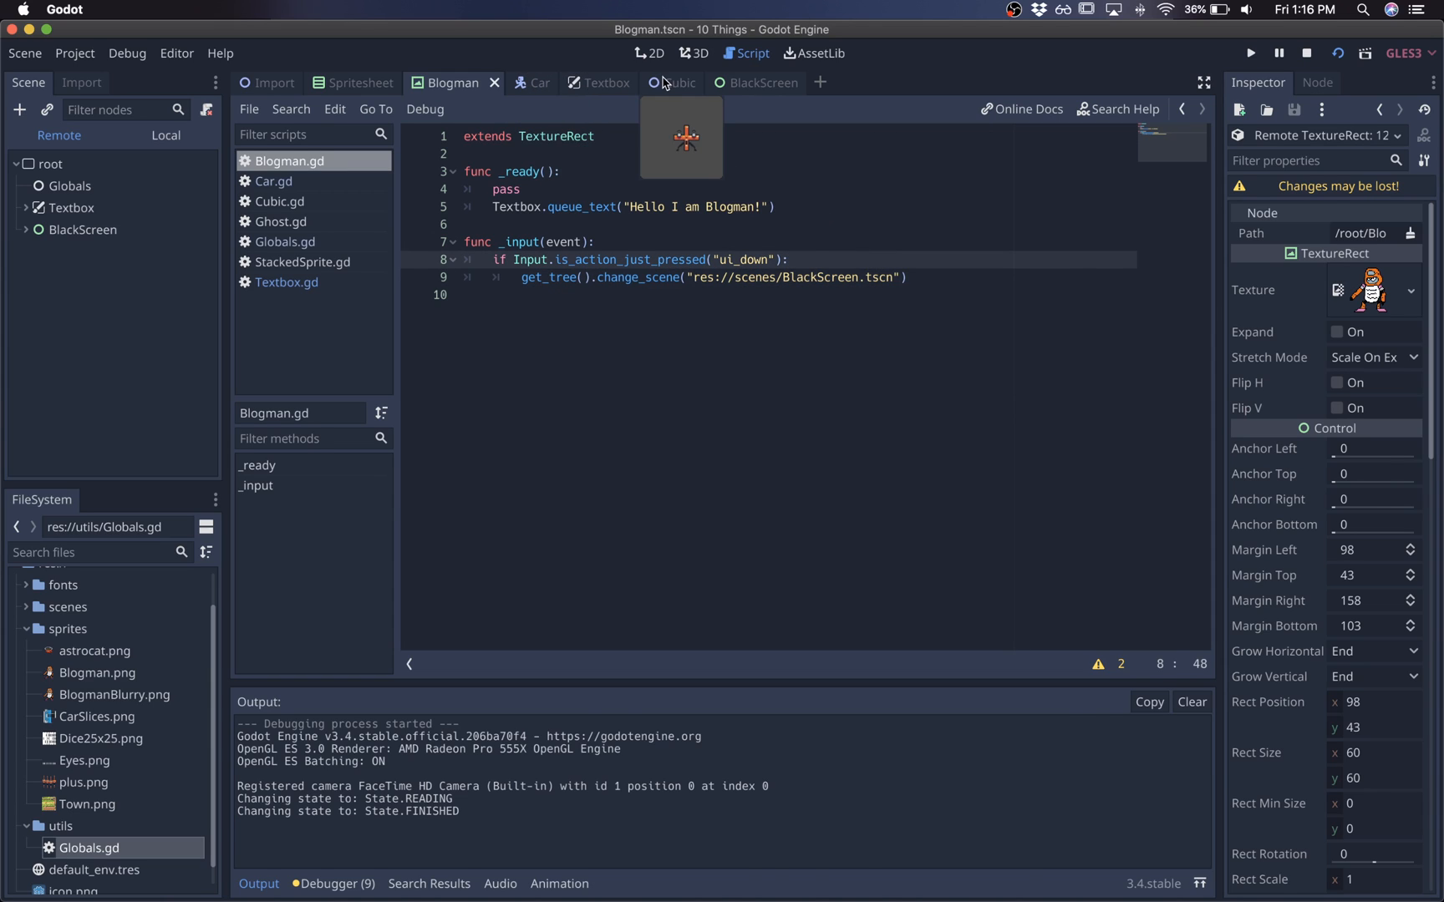
# Set Cubic.gd's tween transition argument to Tween.TRANS_CUBIC and test-run the Cubic scene.
pyautogui.click(661, 82)
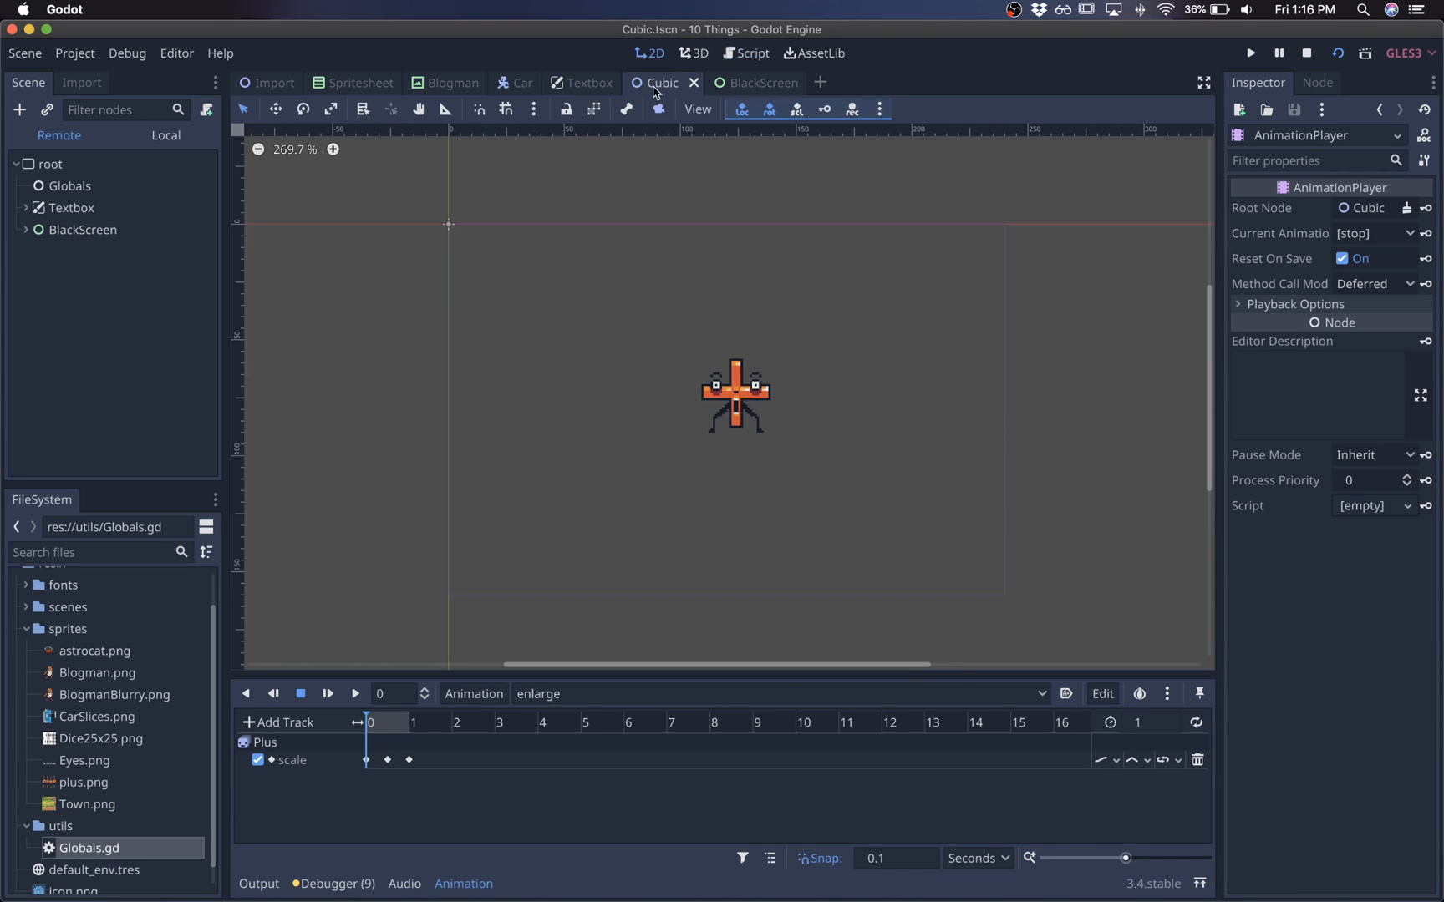
pyautogui.click(1251, 53)
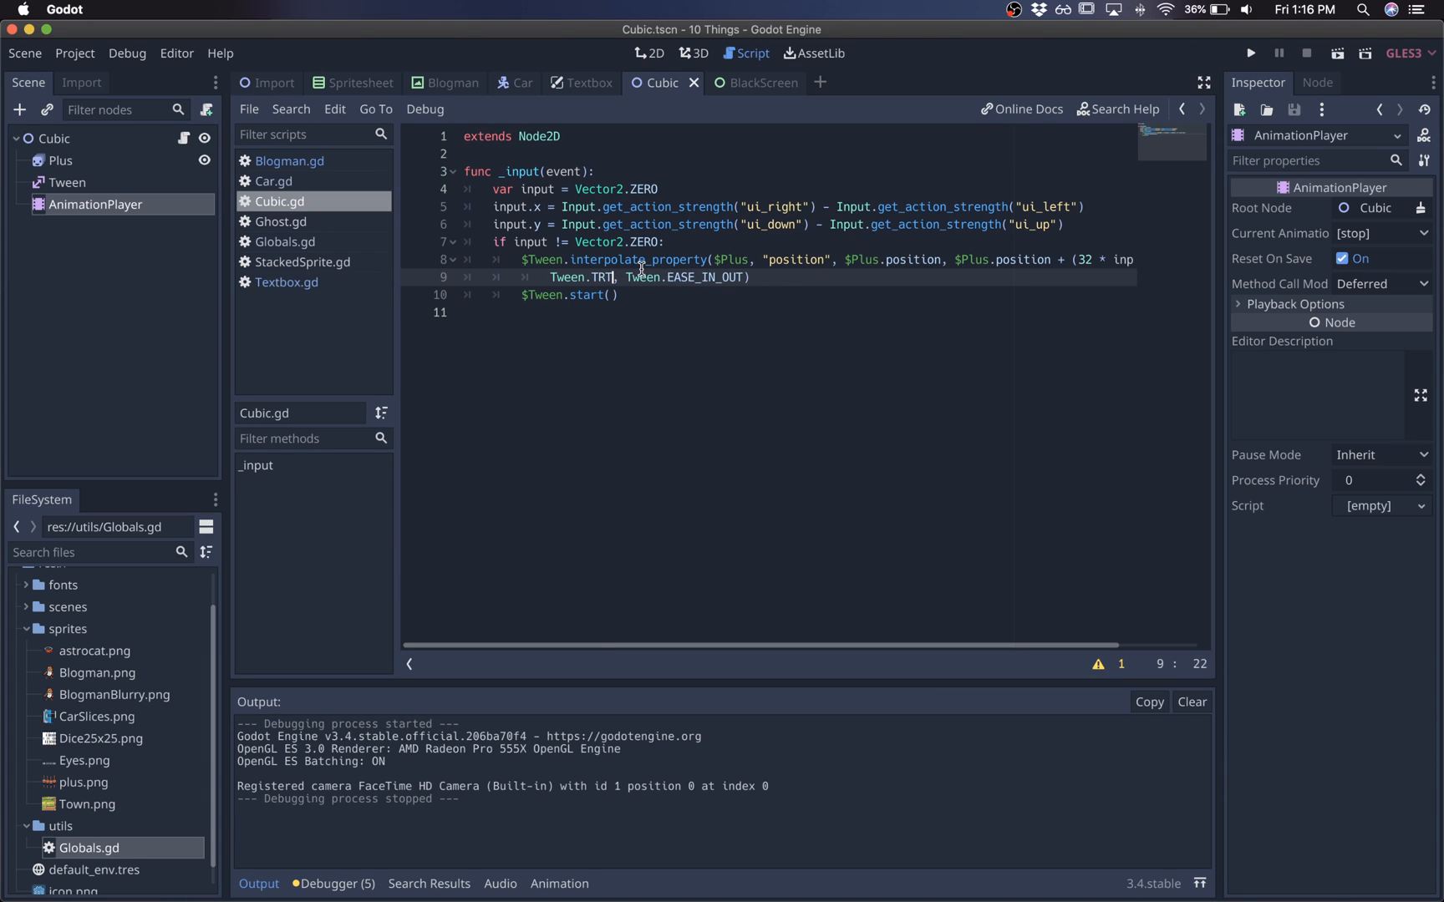
pyautogui.write('TRANS_CUBIC')
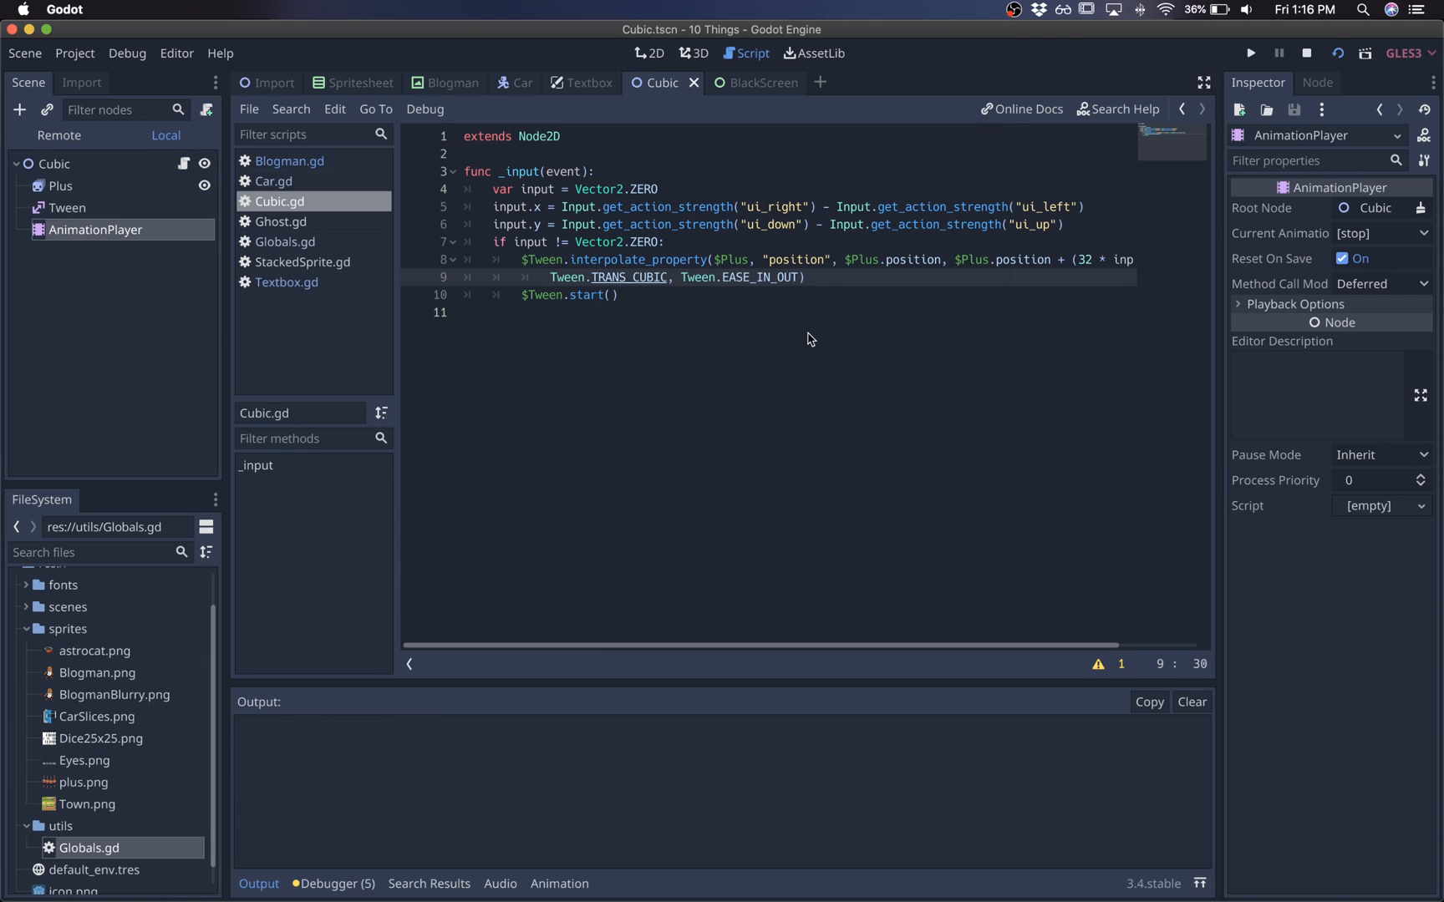
pyautogui.click(1250, 53)
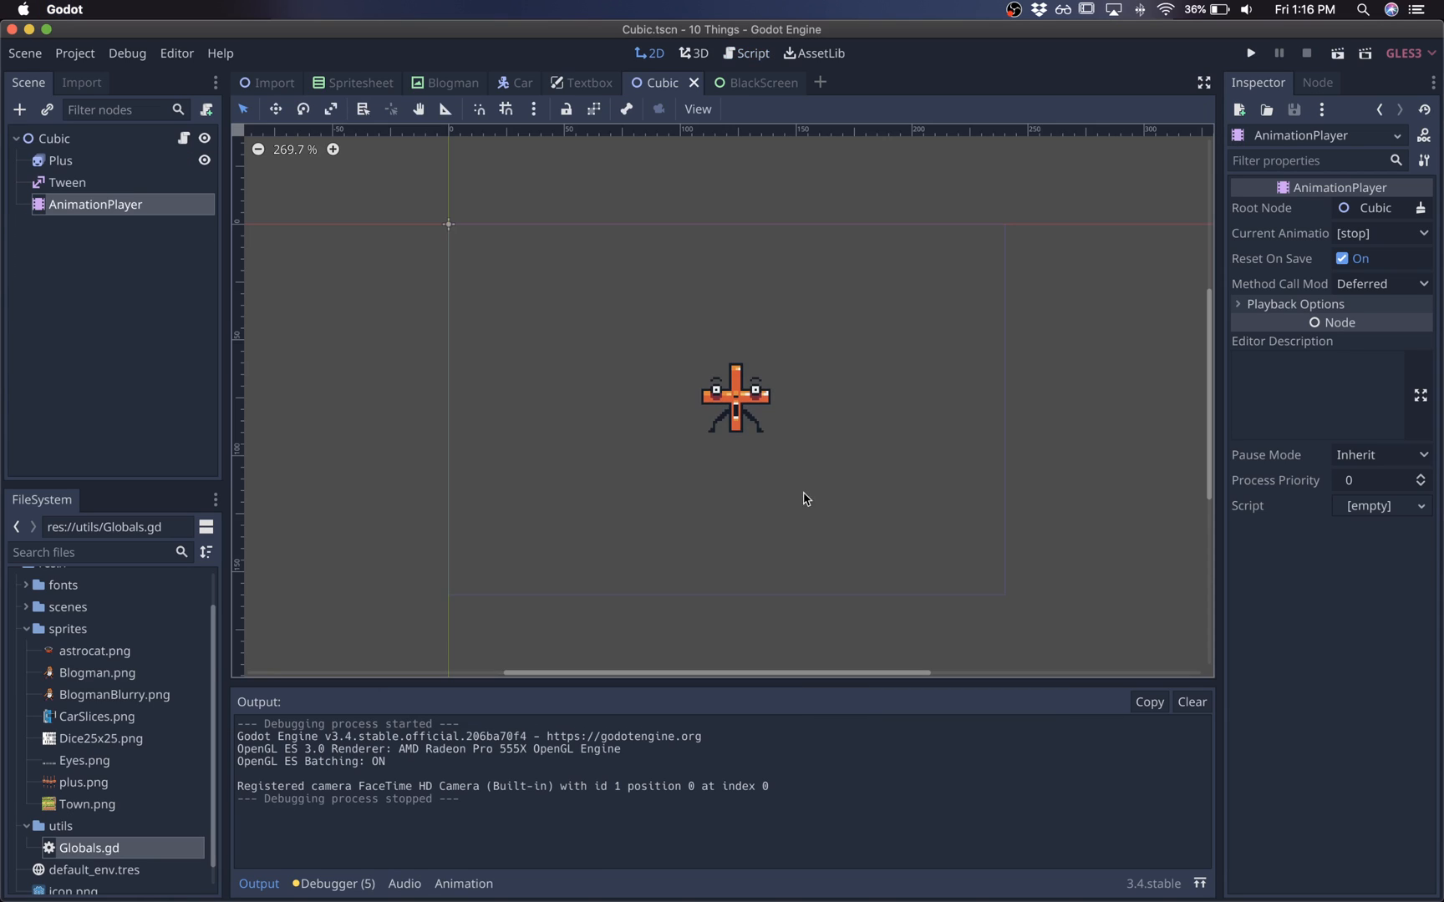
# Preview the 'enlarge' animation, set its scale track to Cubic interpolation, and replay it.
pyautogui.click(463, 883)
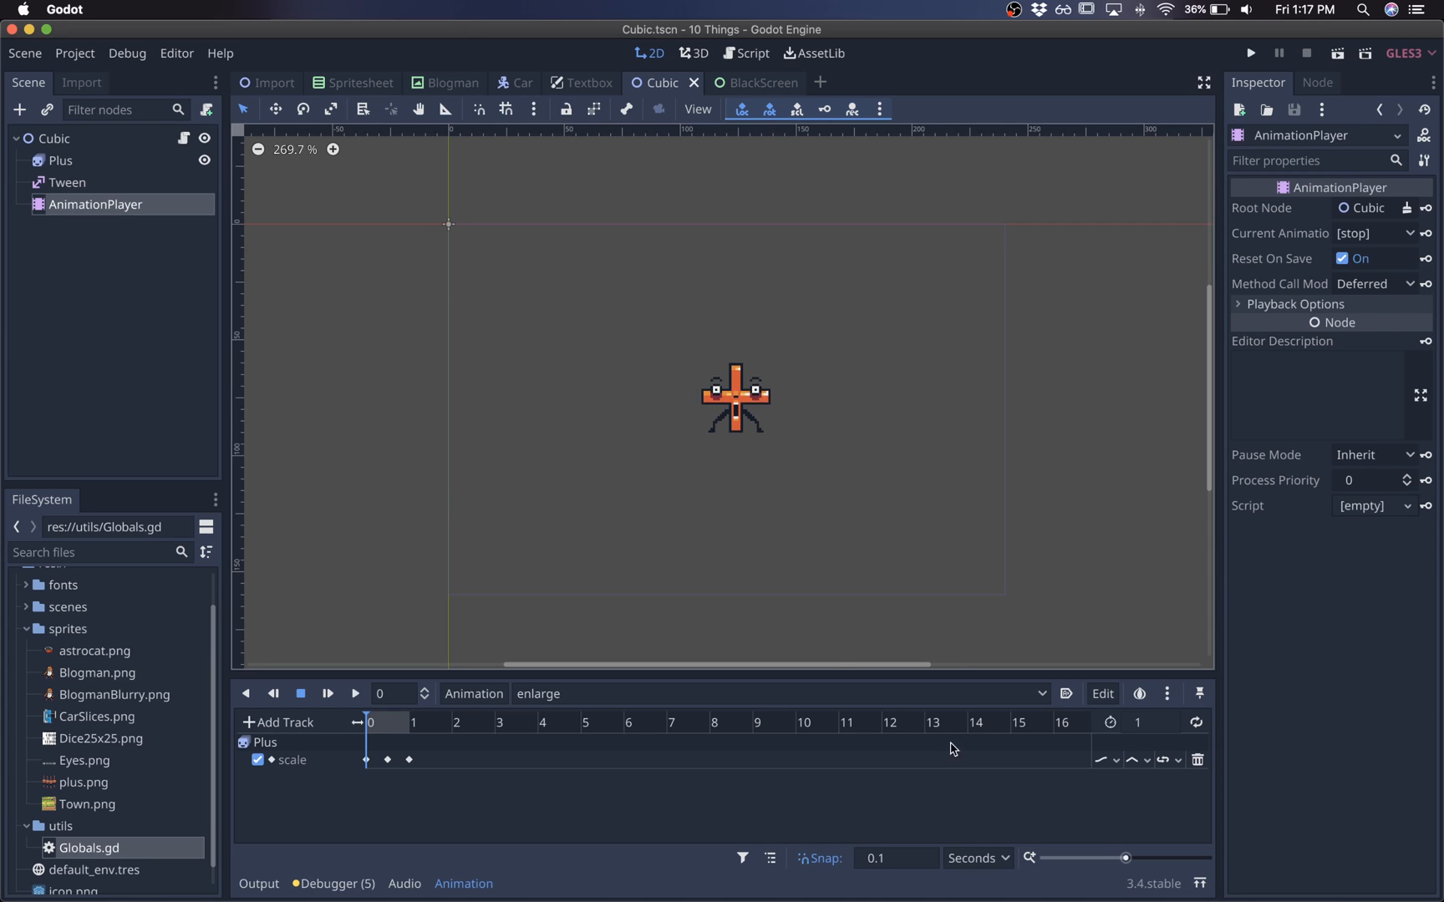
pyautogui.click(1135, 760)
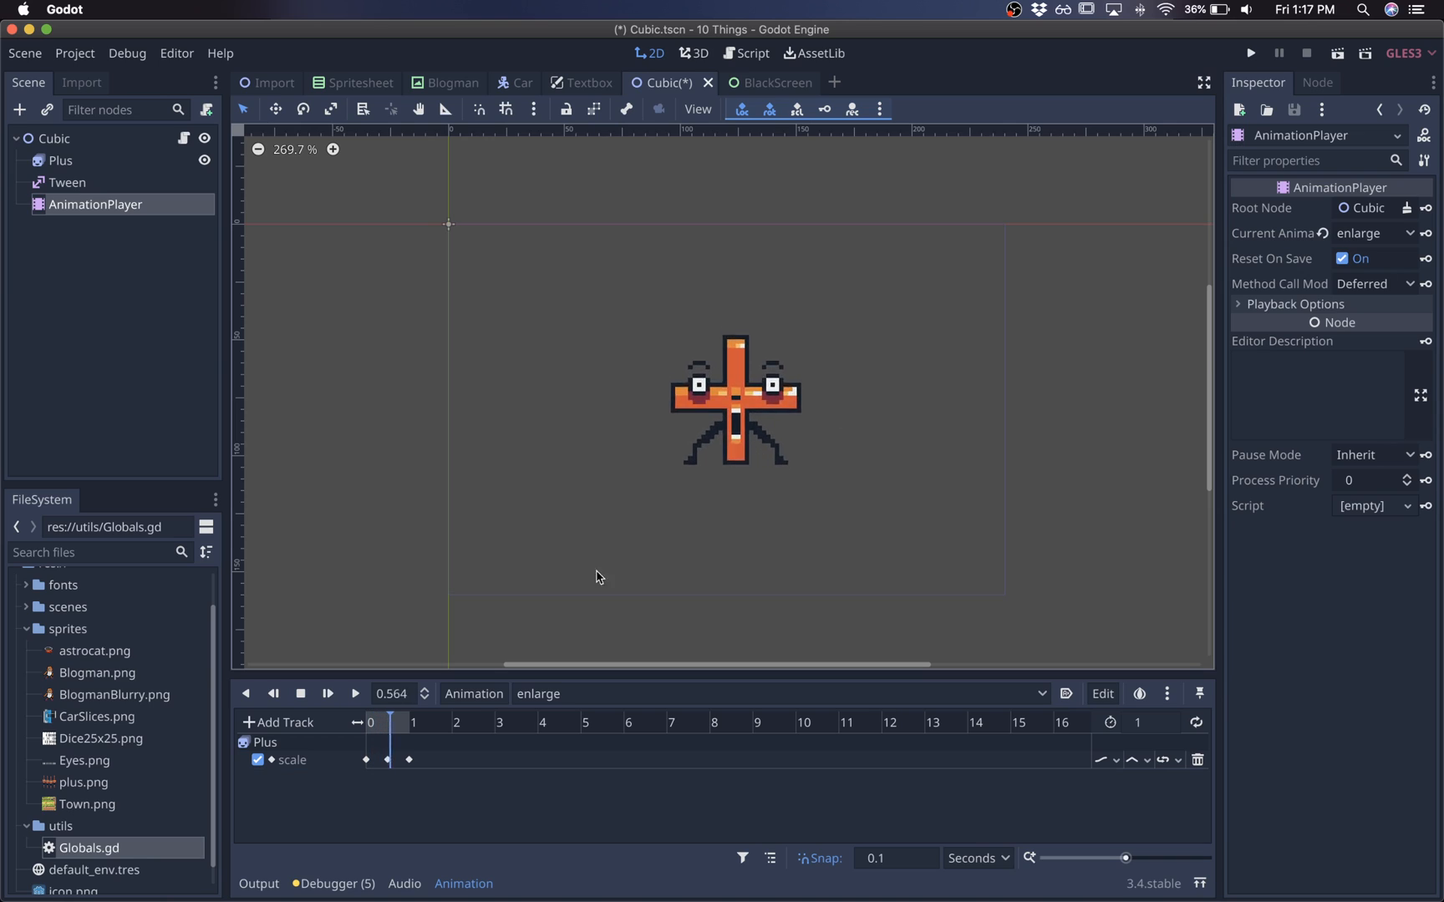
pyautogui.click(300, 693)
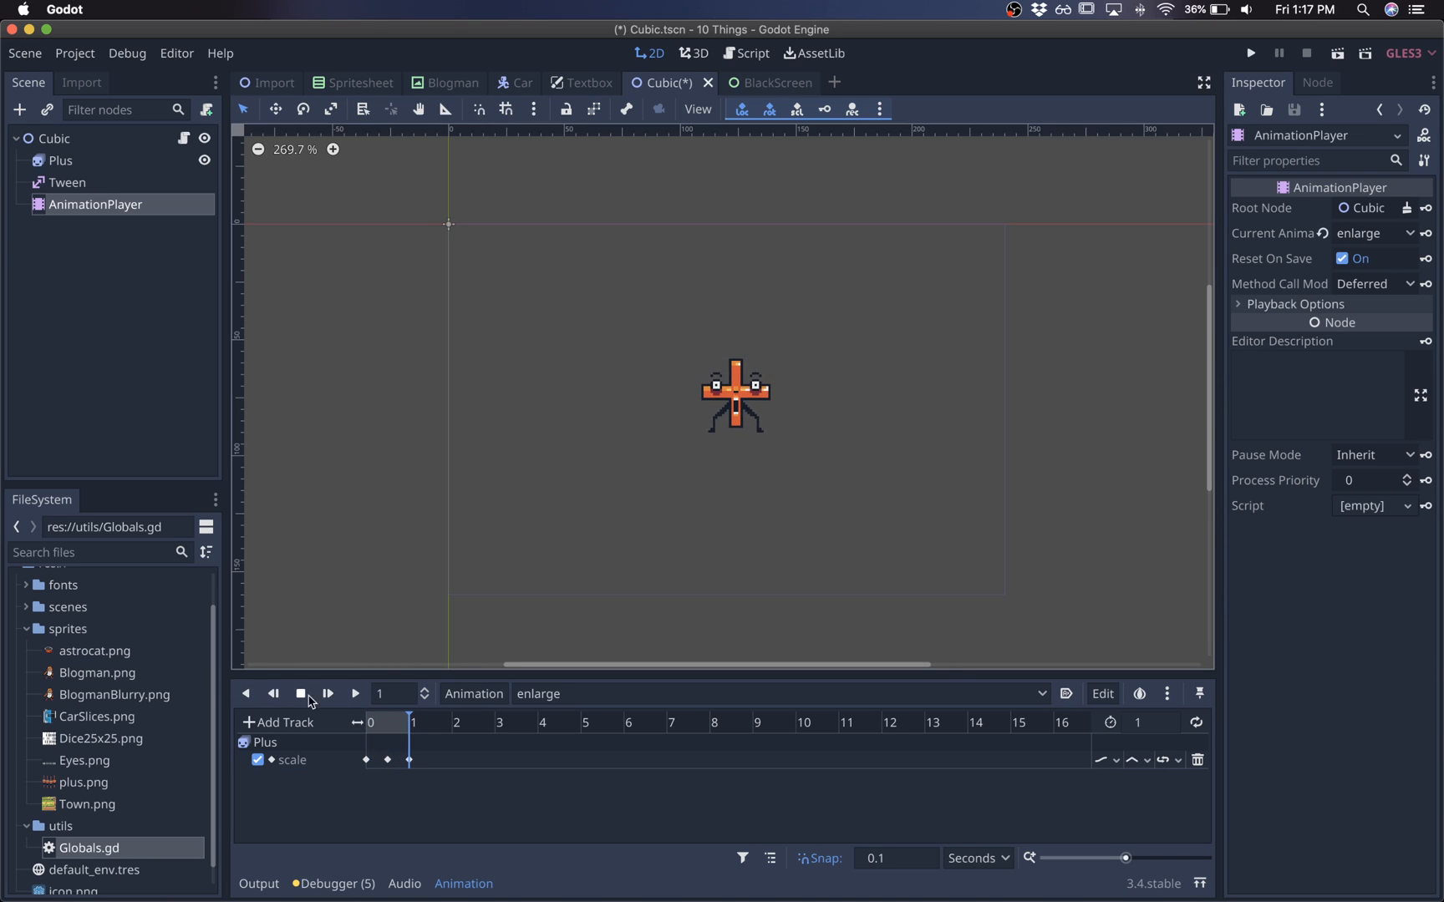
pyautogui.click(1134, 760)
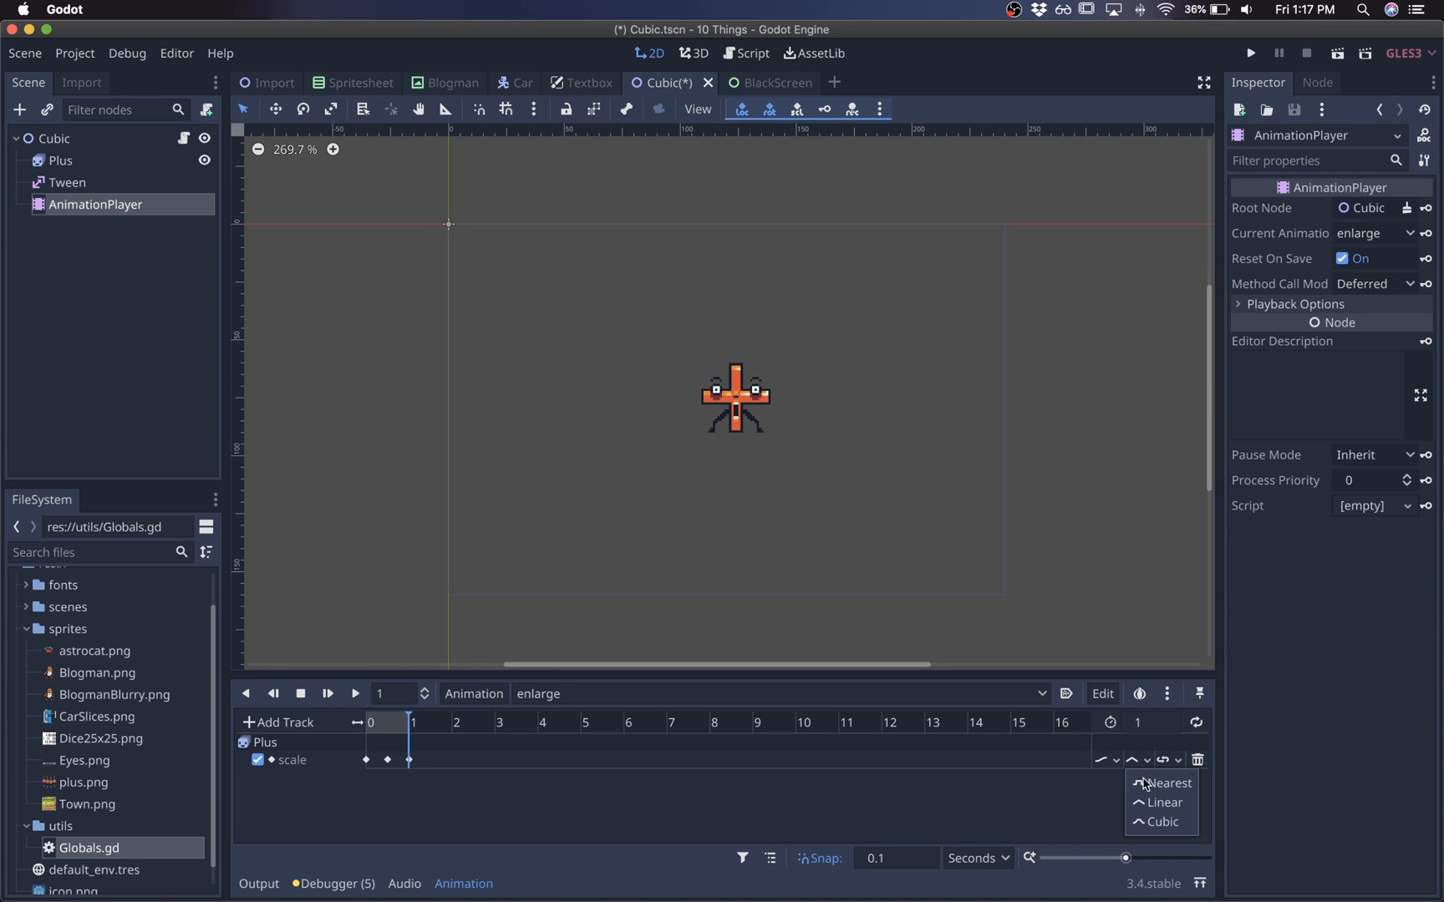
pyautogui.click(355, 693)
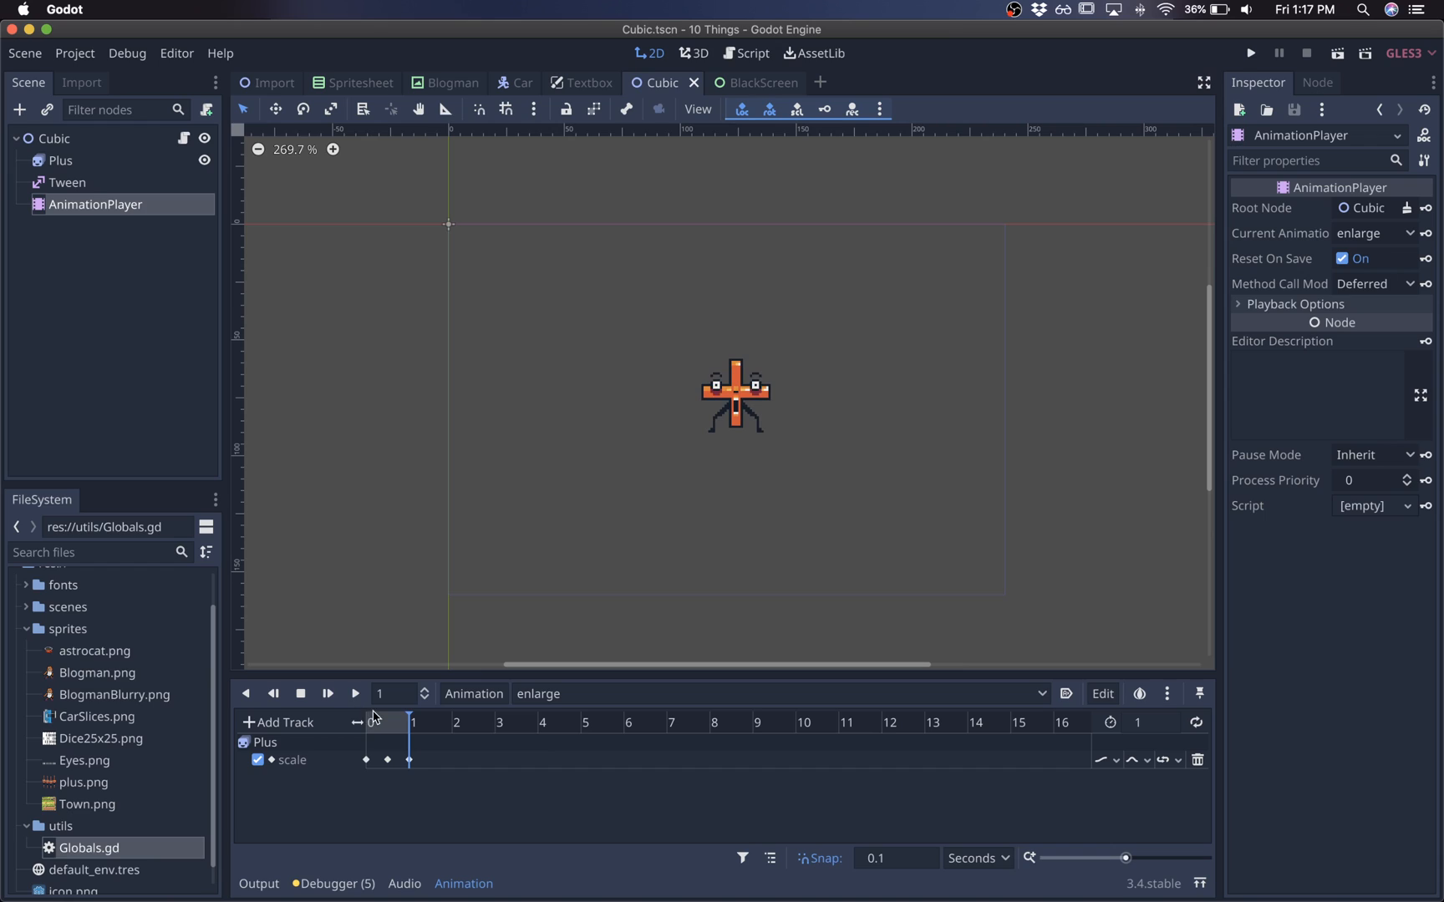
pyautogui.click(328, 693)
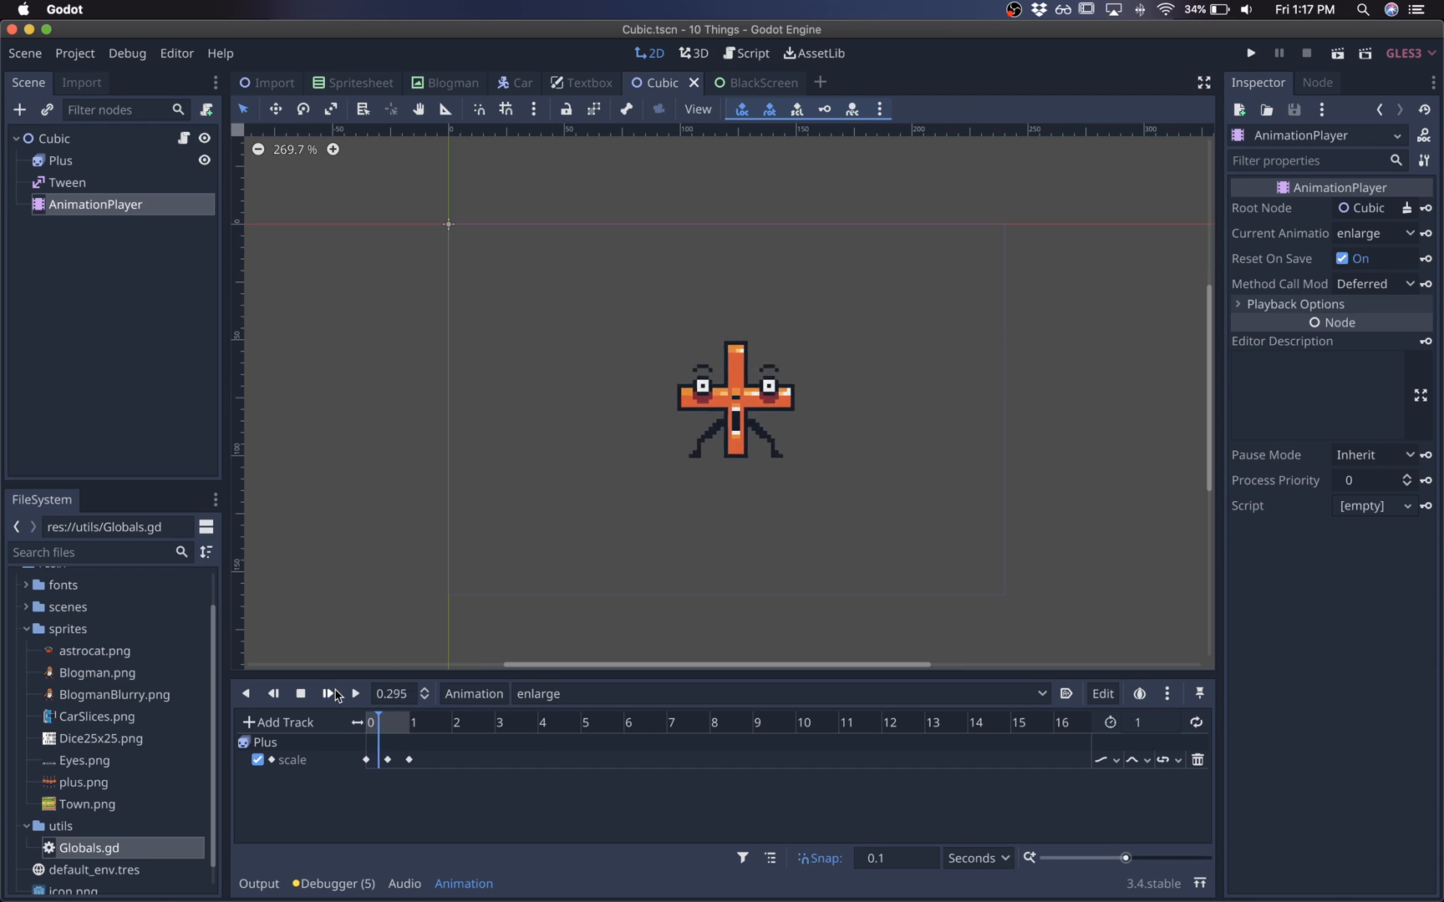
pyautogui.click(327, 693)
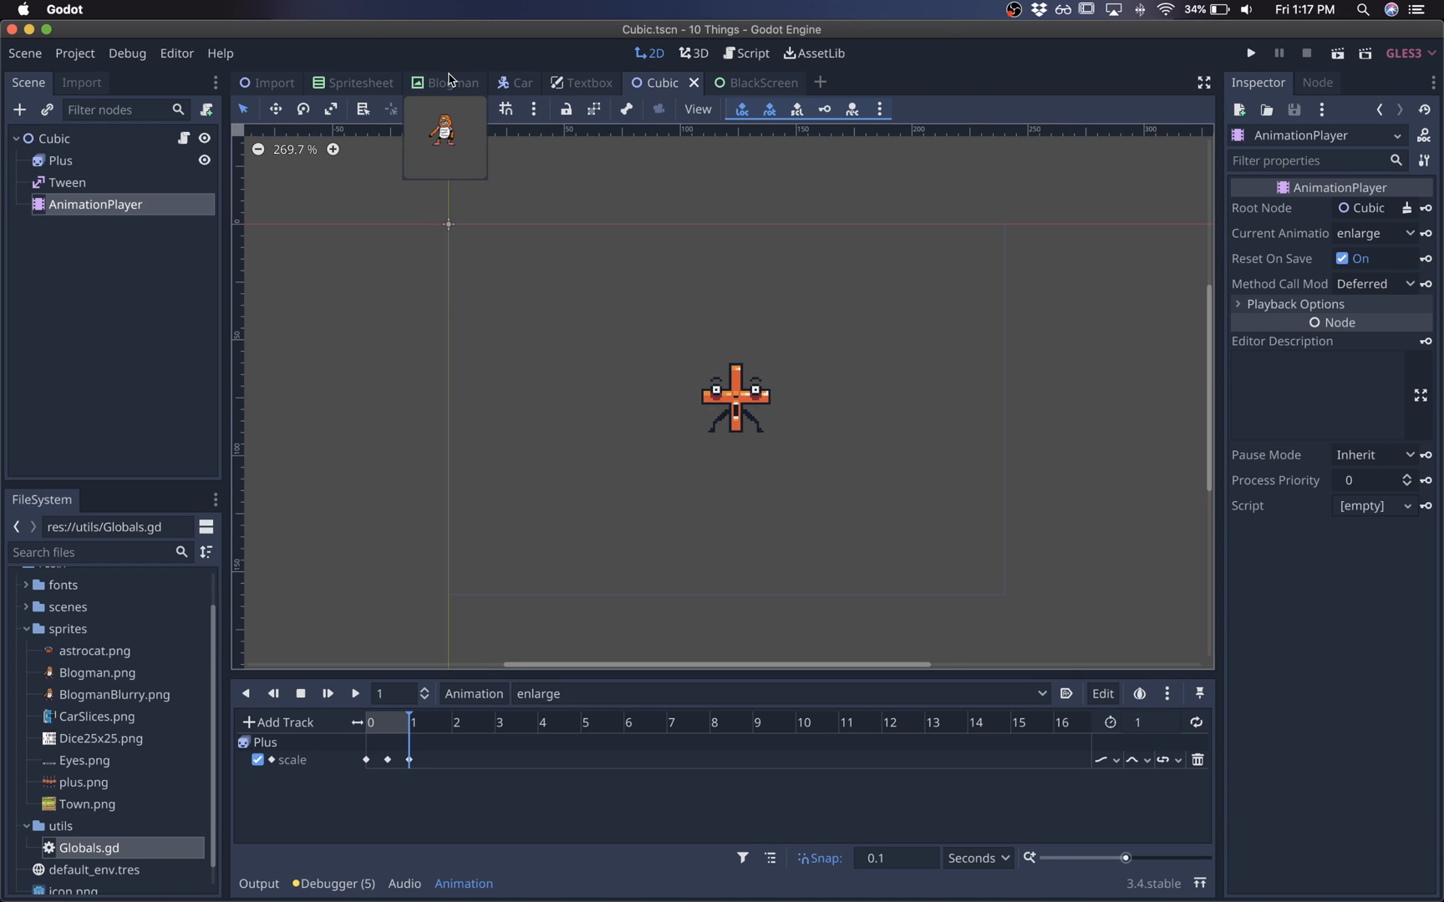
pyautogui.click(451, 83)
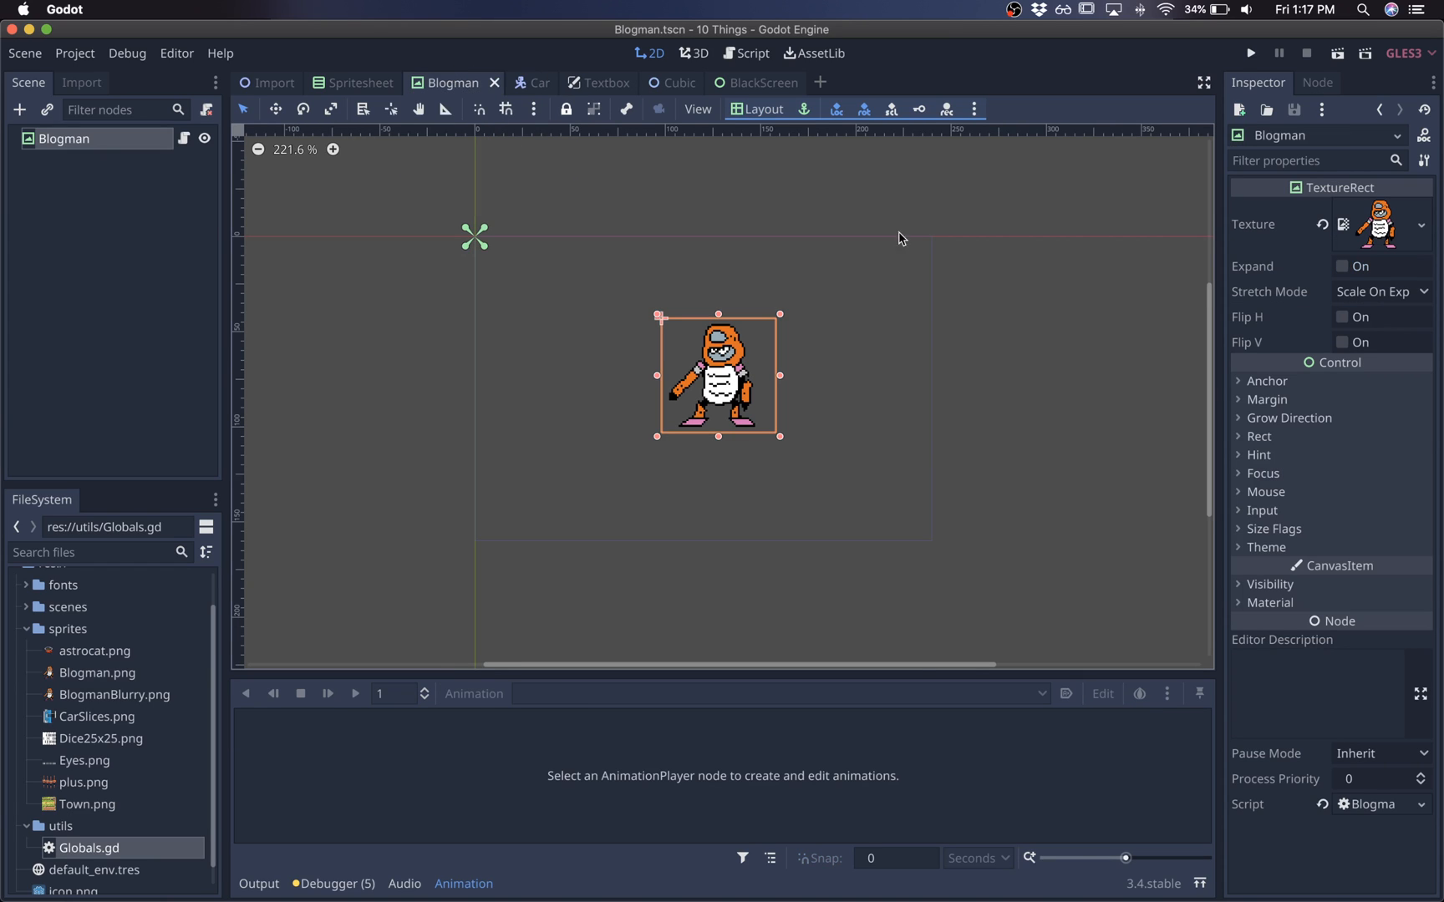
pyautogui.click(1270, 584)
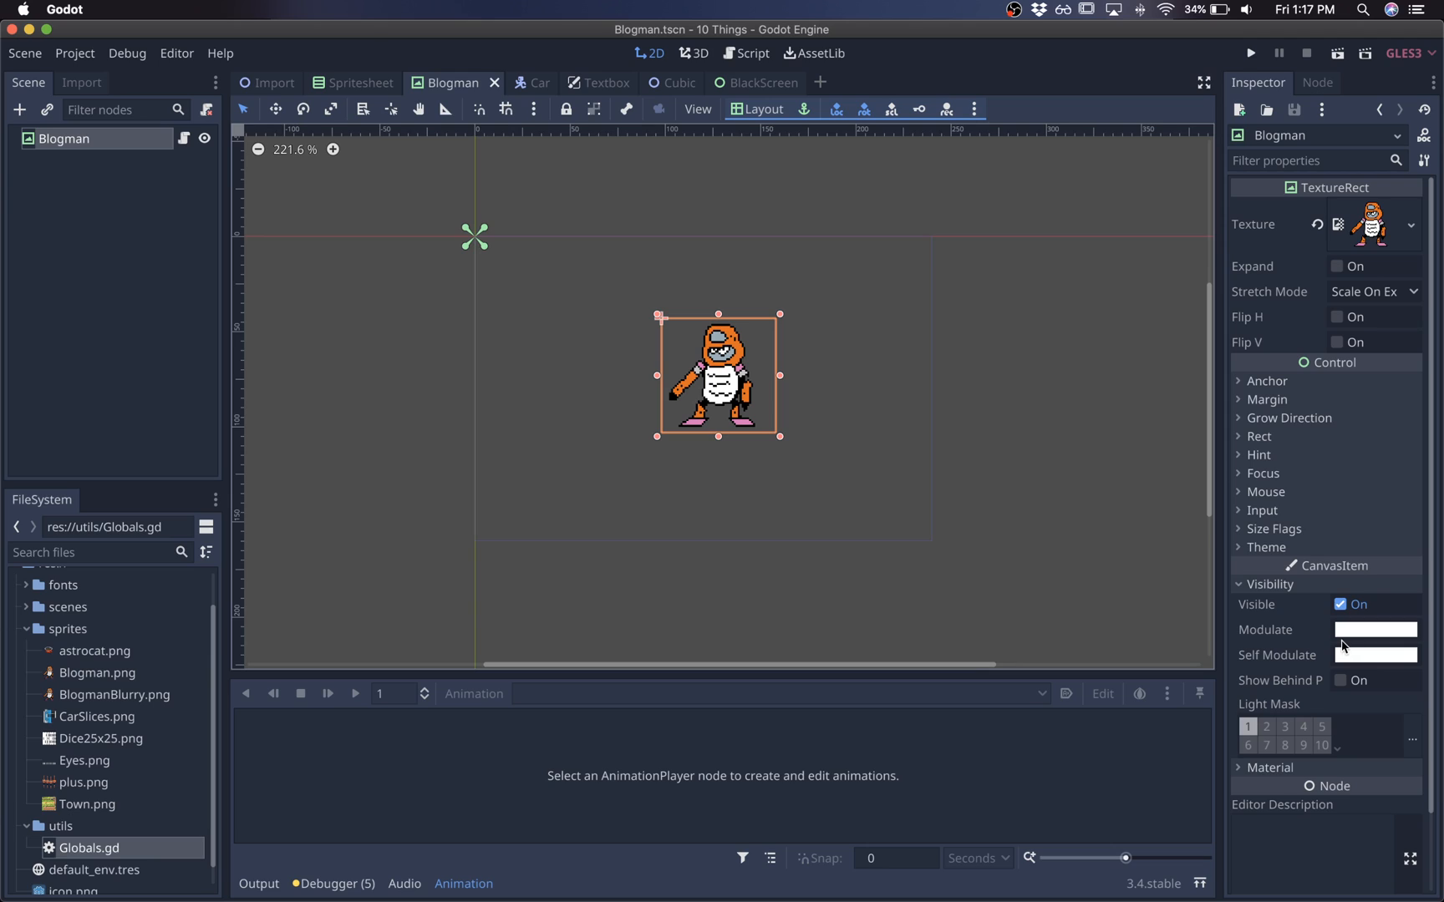
pyautogui.scroll(3)
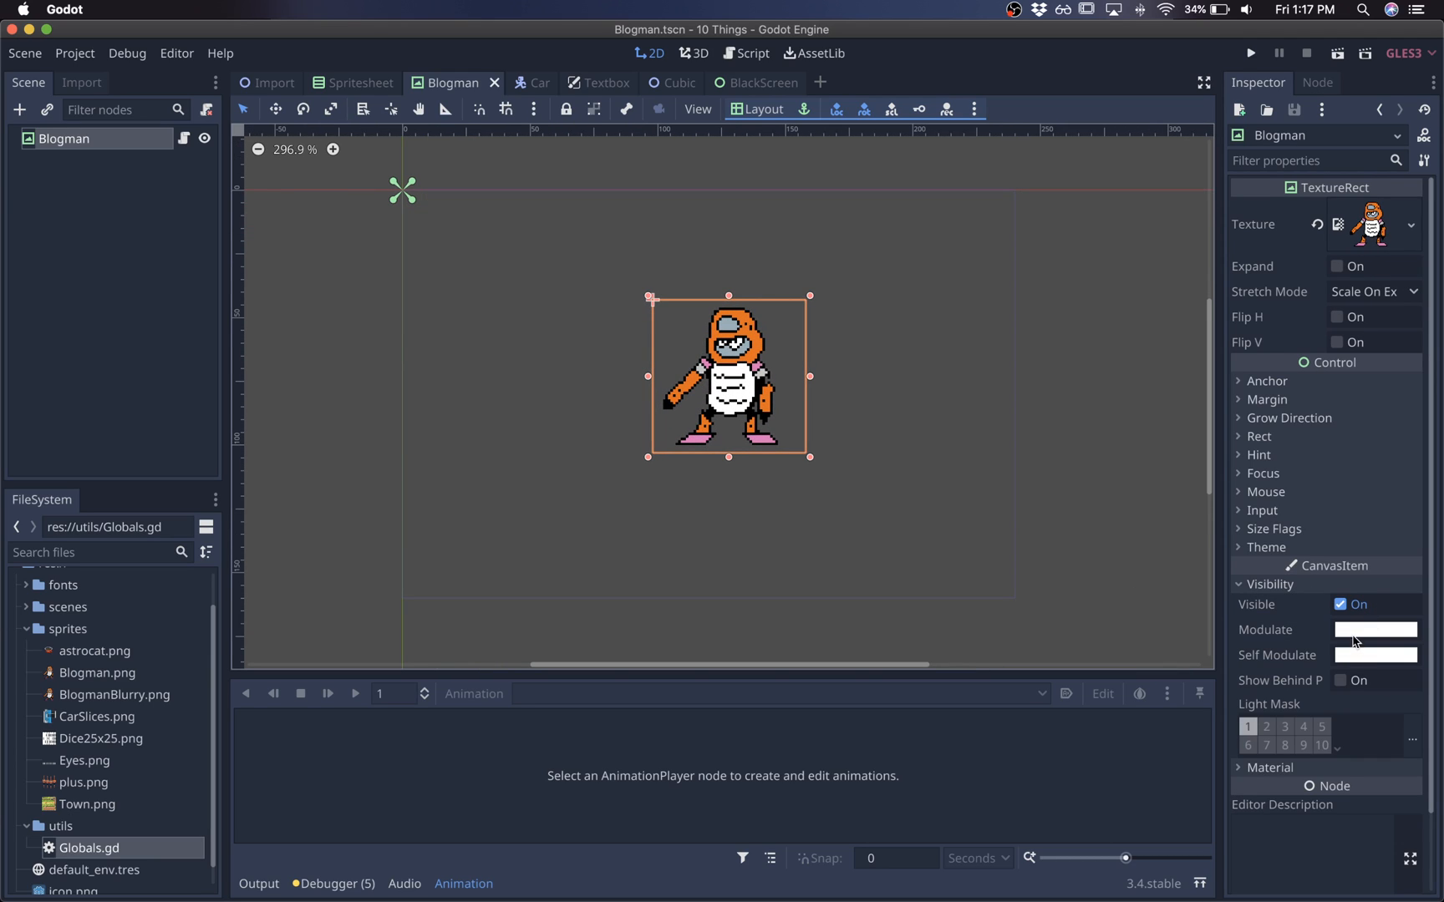
pyautogui.click(1373, 630)
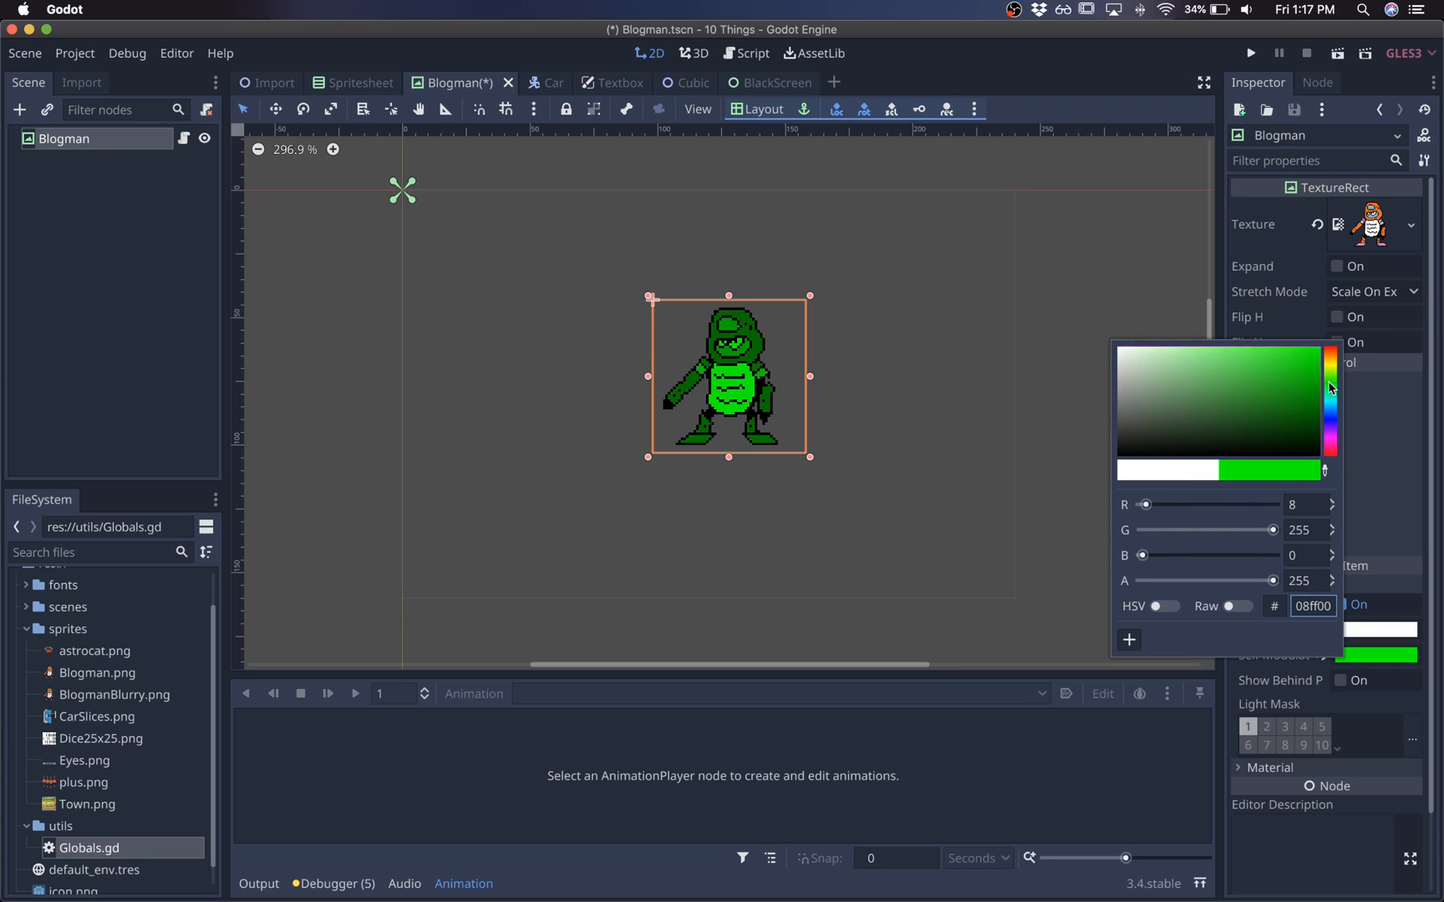
pyautogui.moveTo(1329, 350)
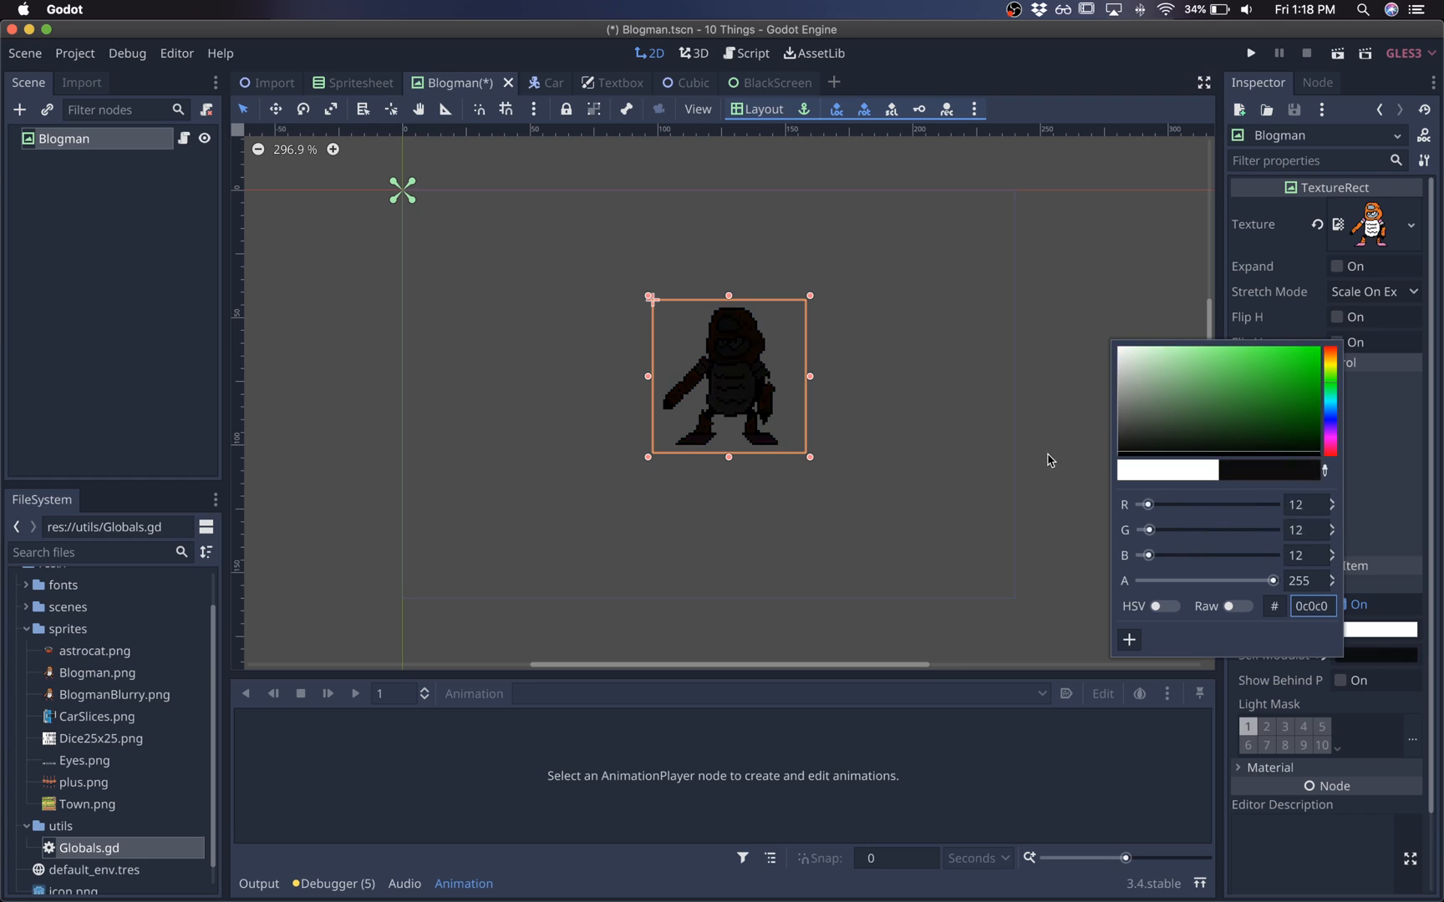
pyautogui.click(1291, 373)
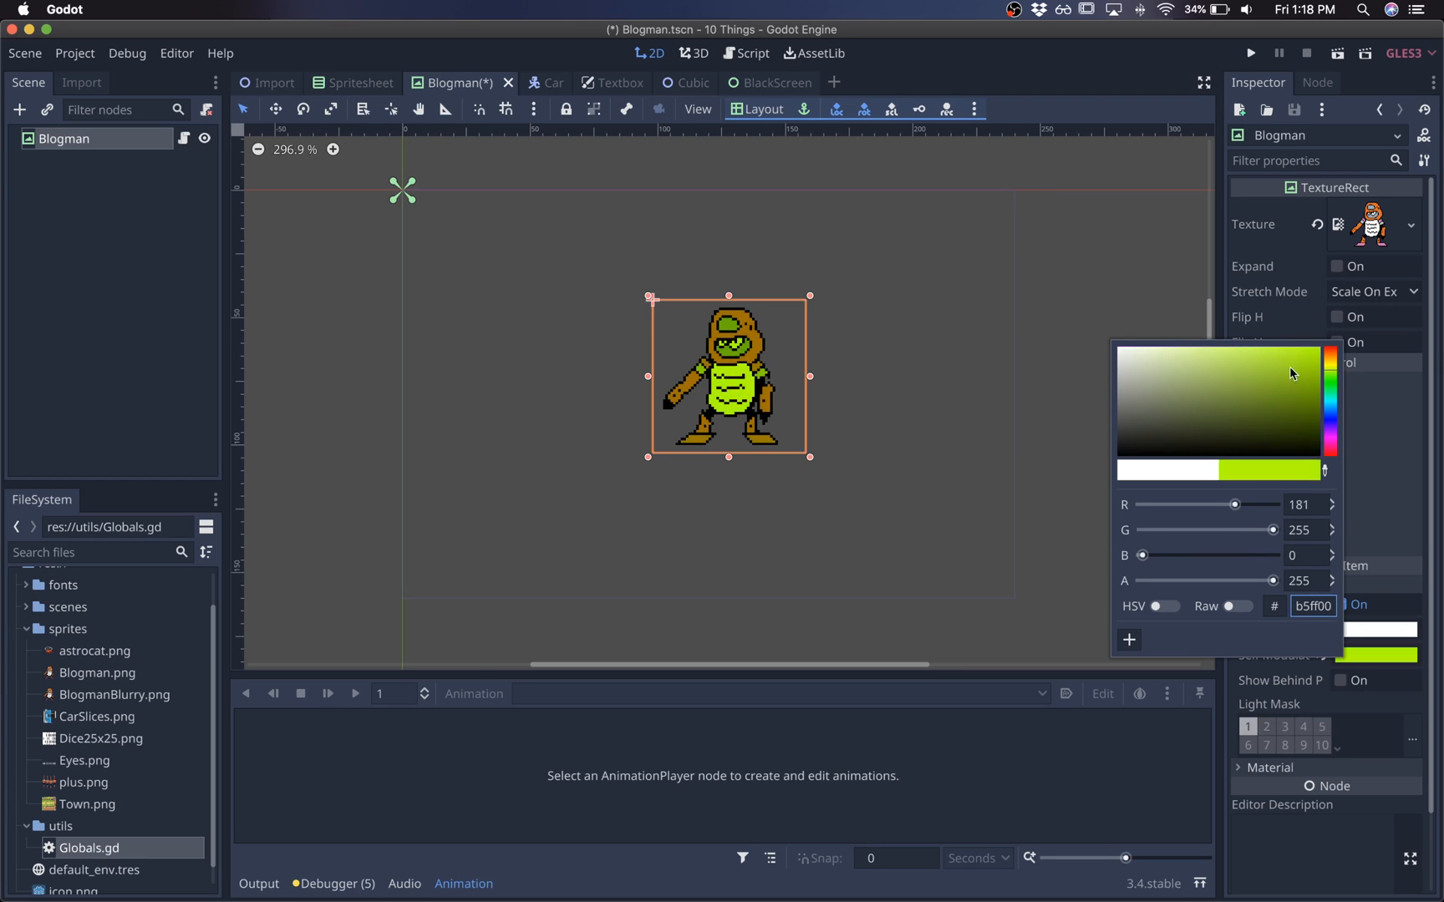
pyautogui.click(1213, 367)
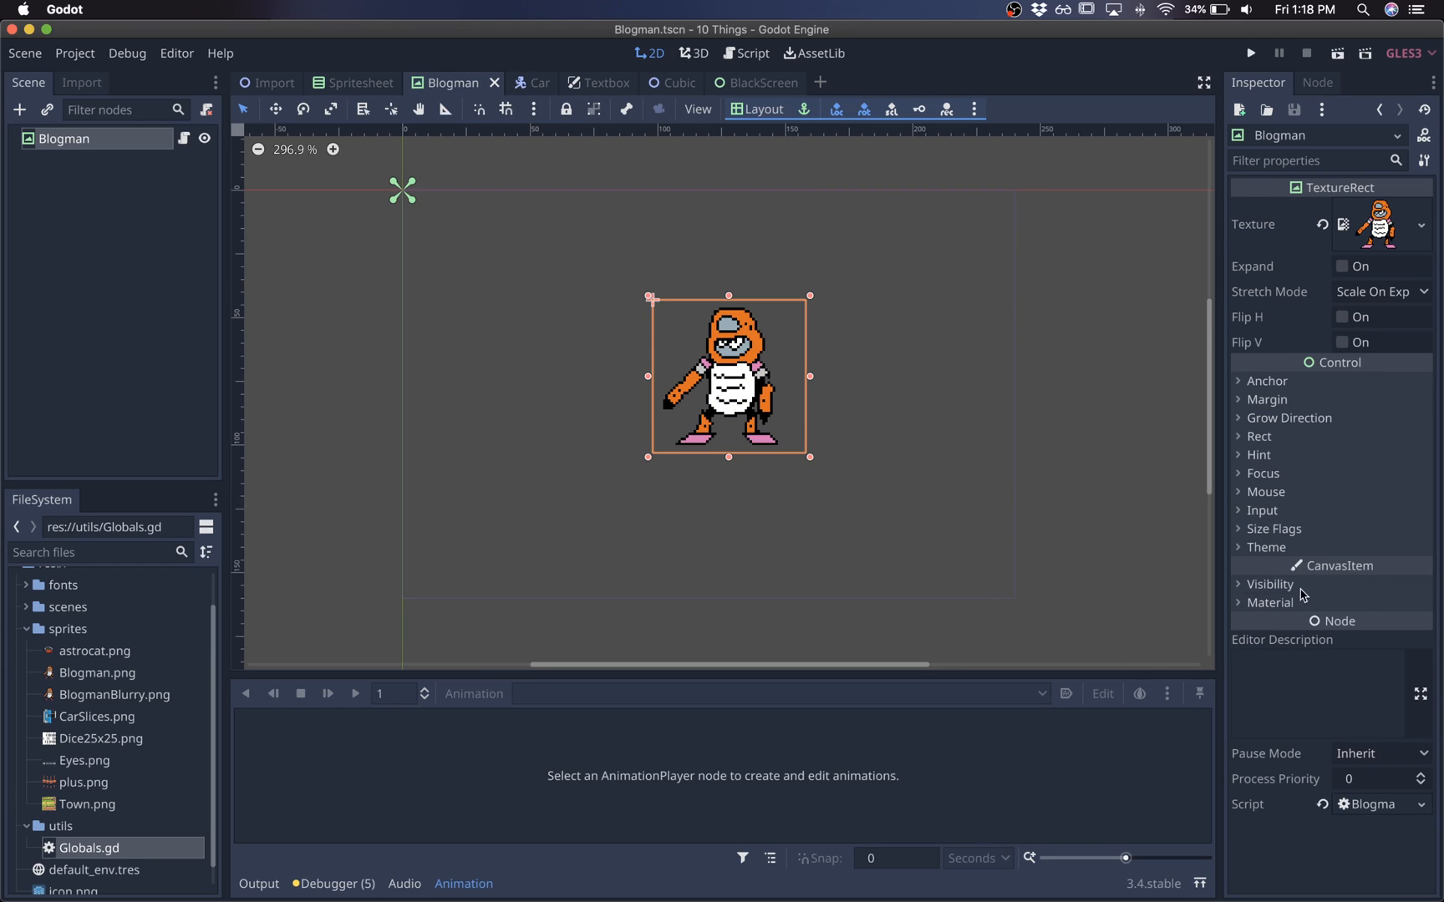
# Give the Blogman sprite a new ShaderMaterial with a new Shader, ready for editing.
pyautogui.click(1384, 623)
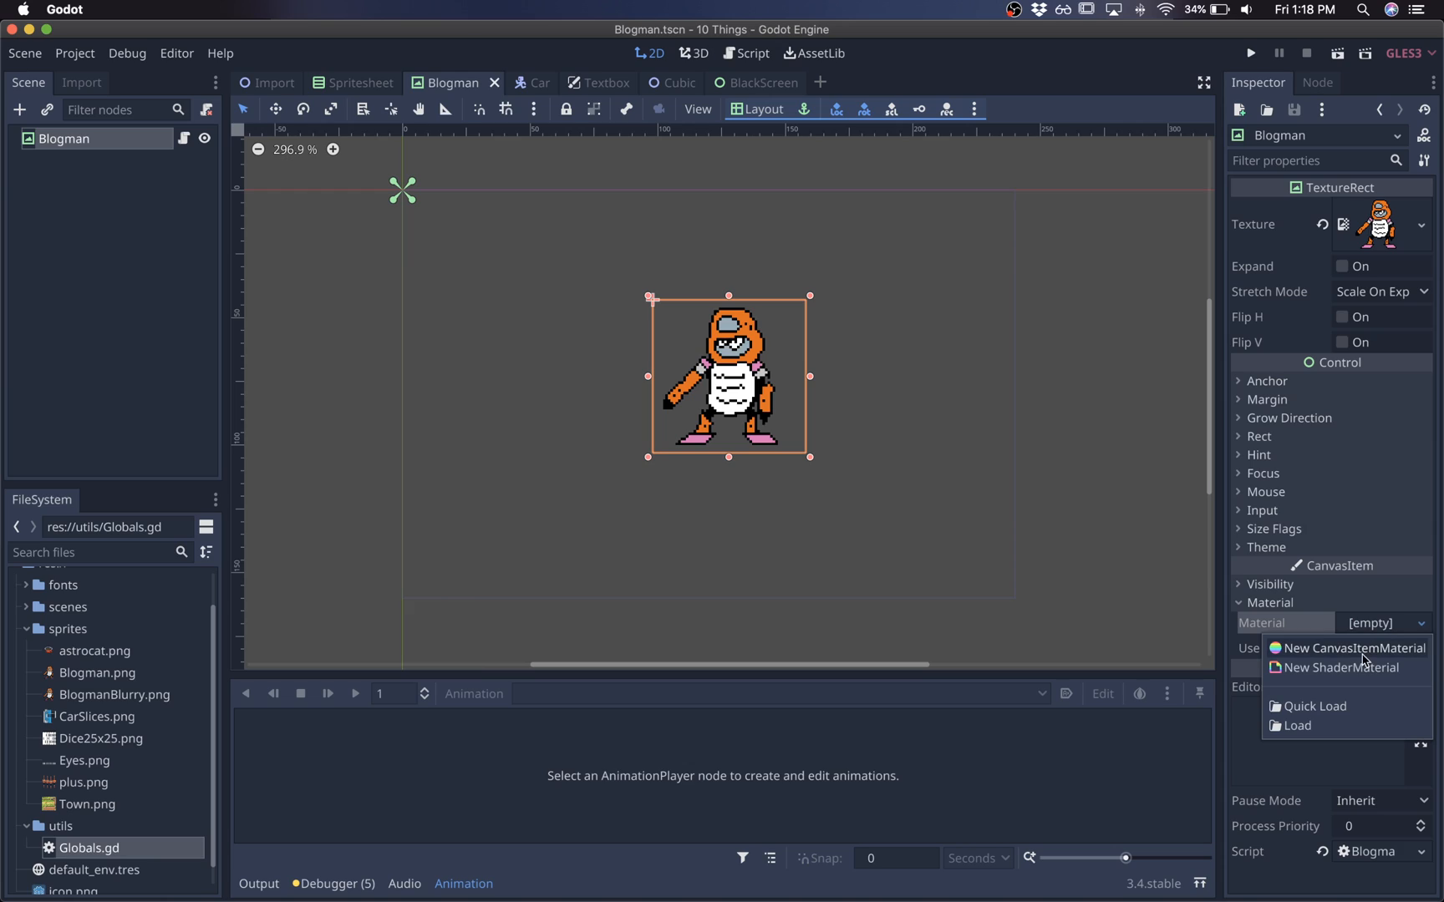
pyautogui.moveTo(1364, 668)
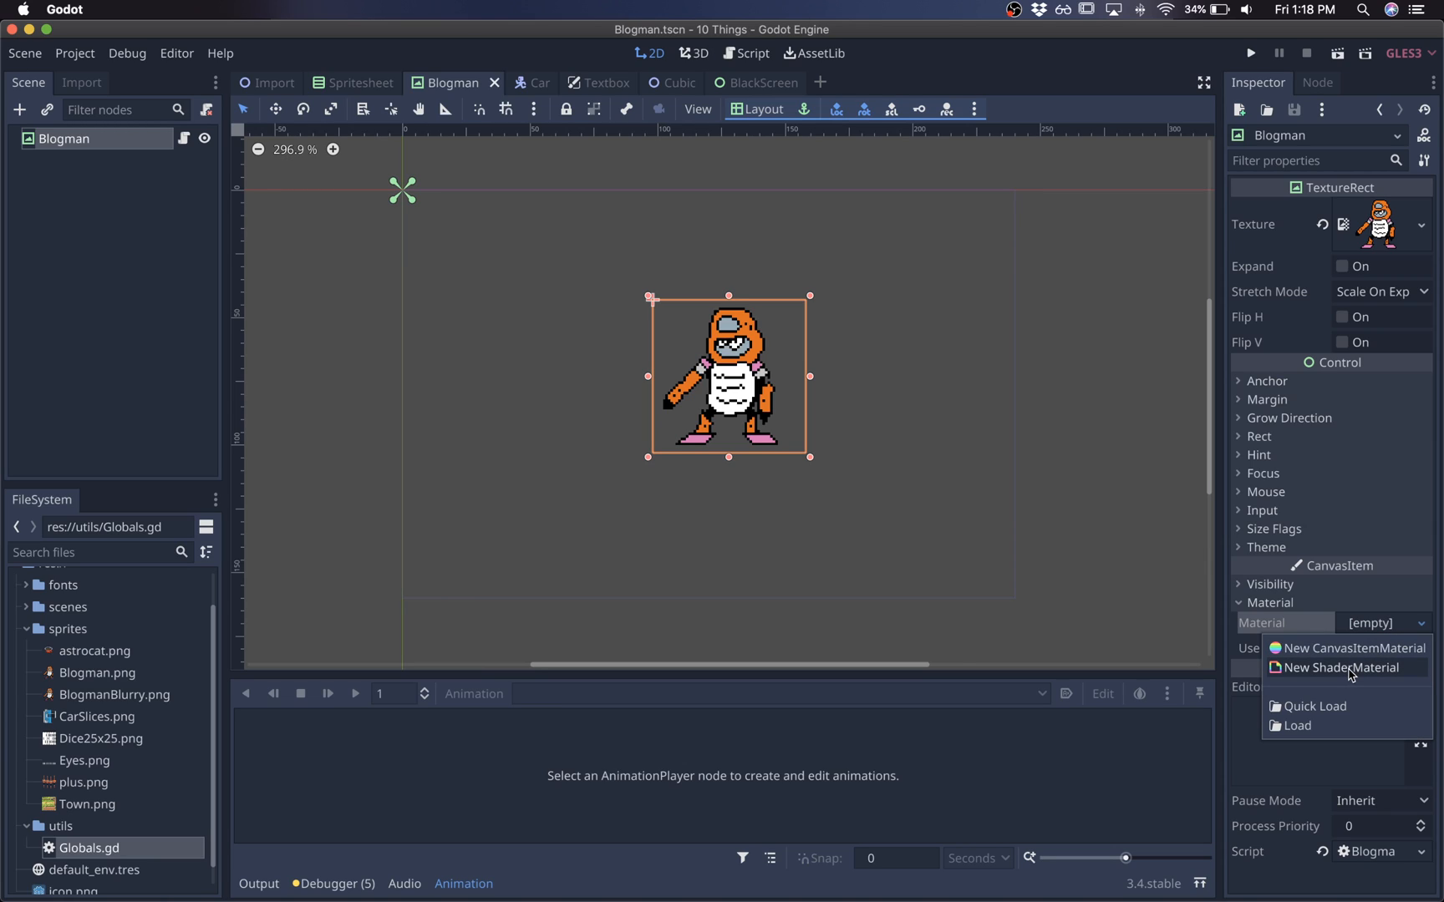
pyautogui.moveTo(1372, 630)
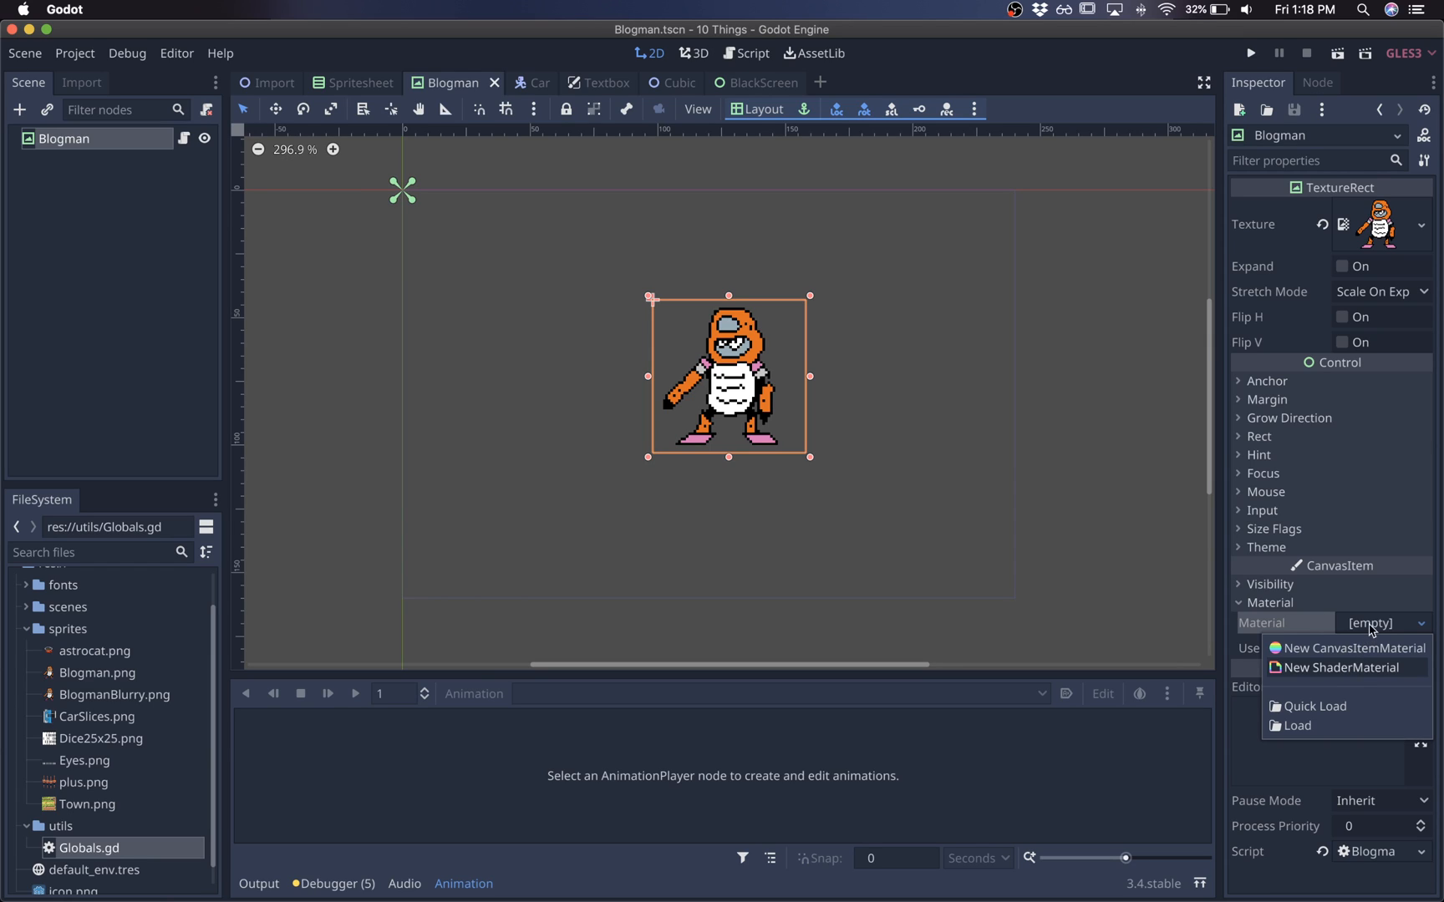
pyautogui.click(1341, 667)
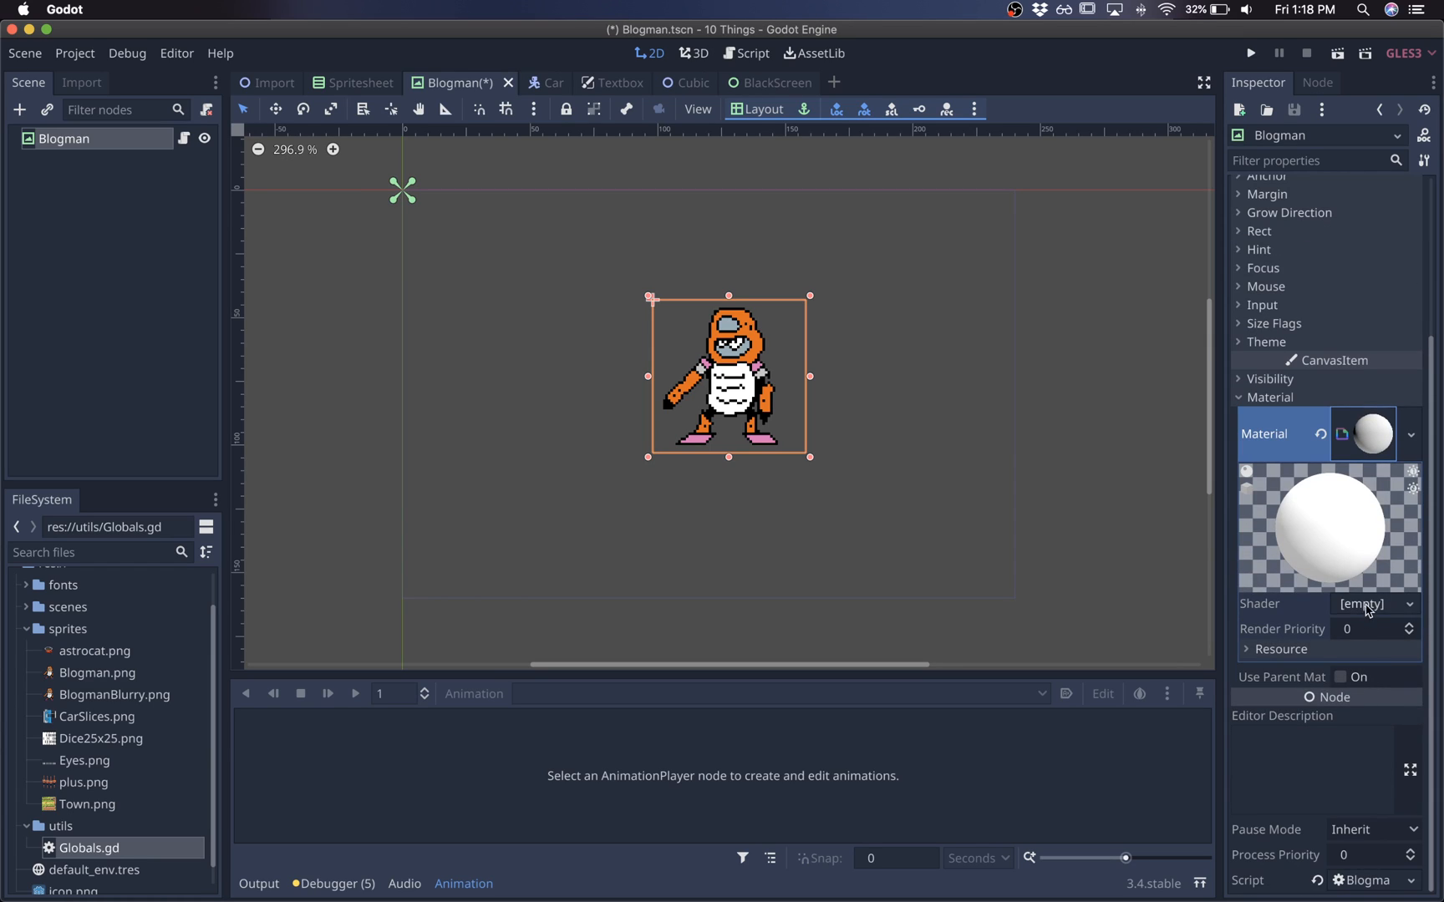
pyautogui.click(1372, 604)
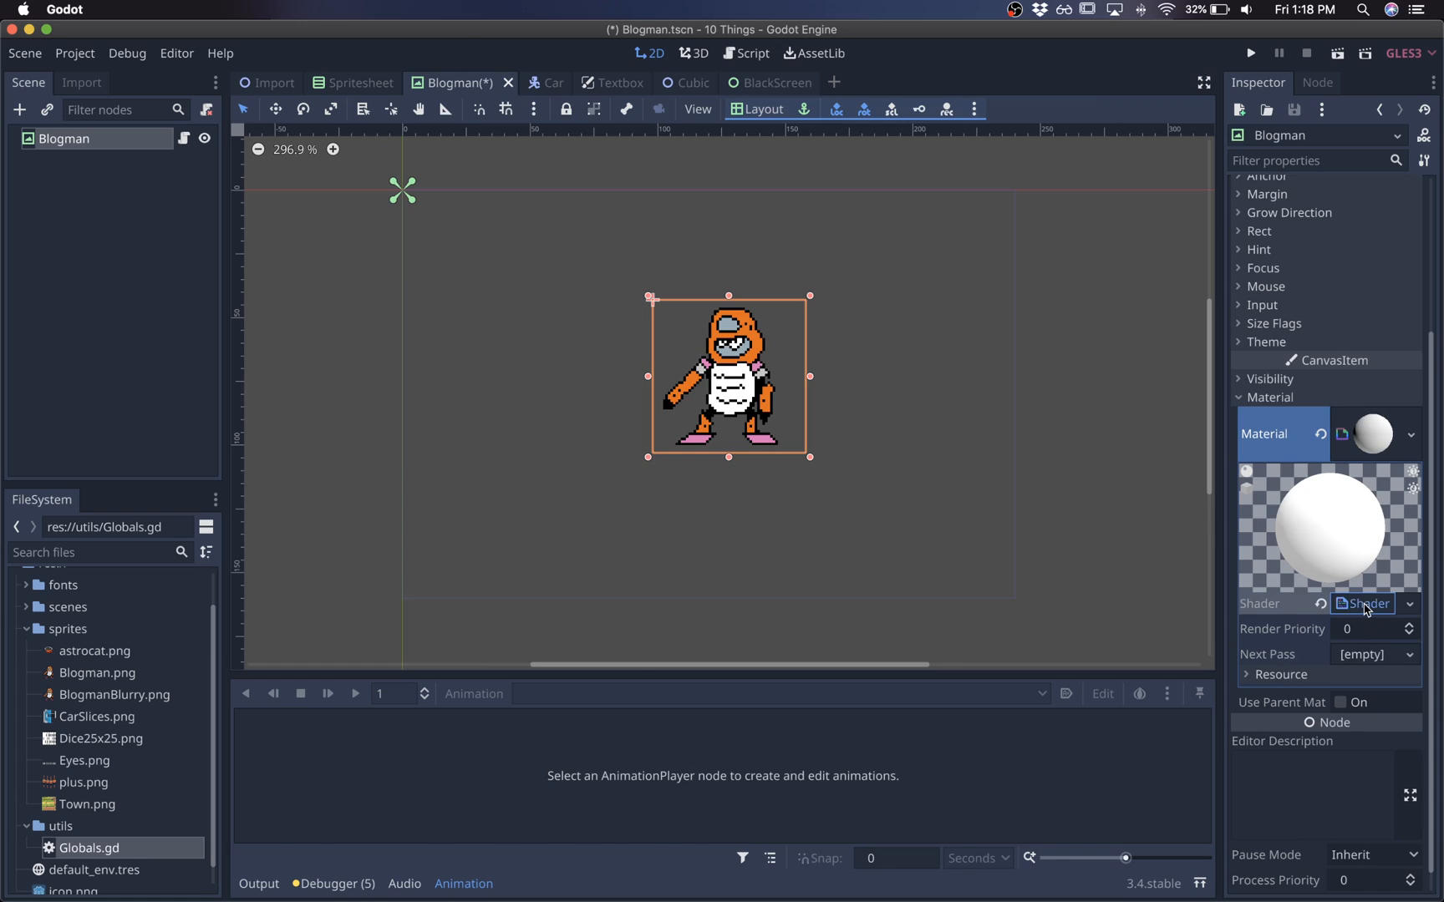
pyautogui.click(1362, 603)
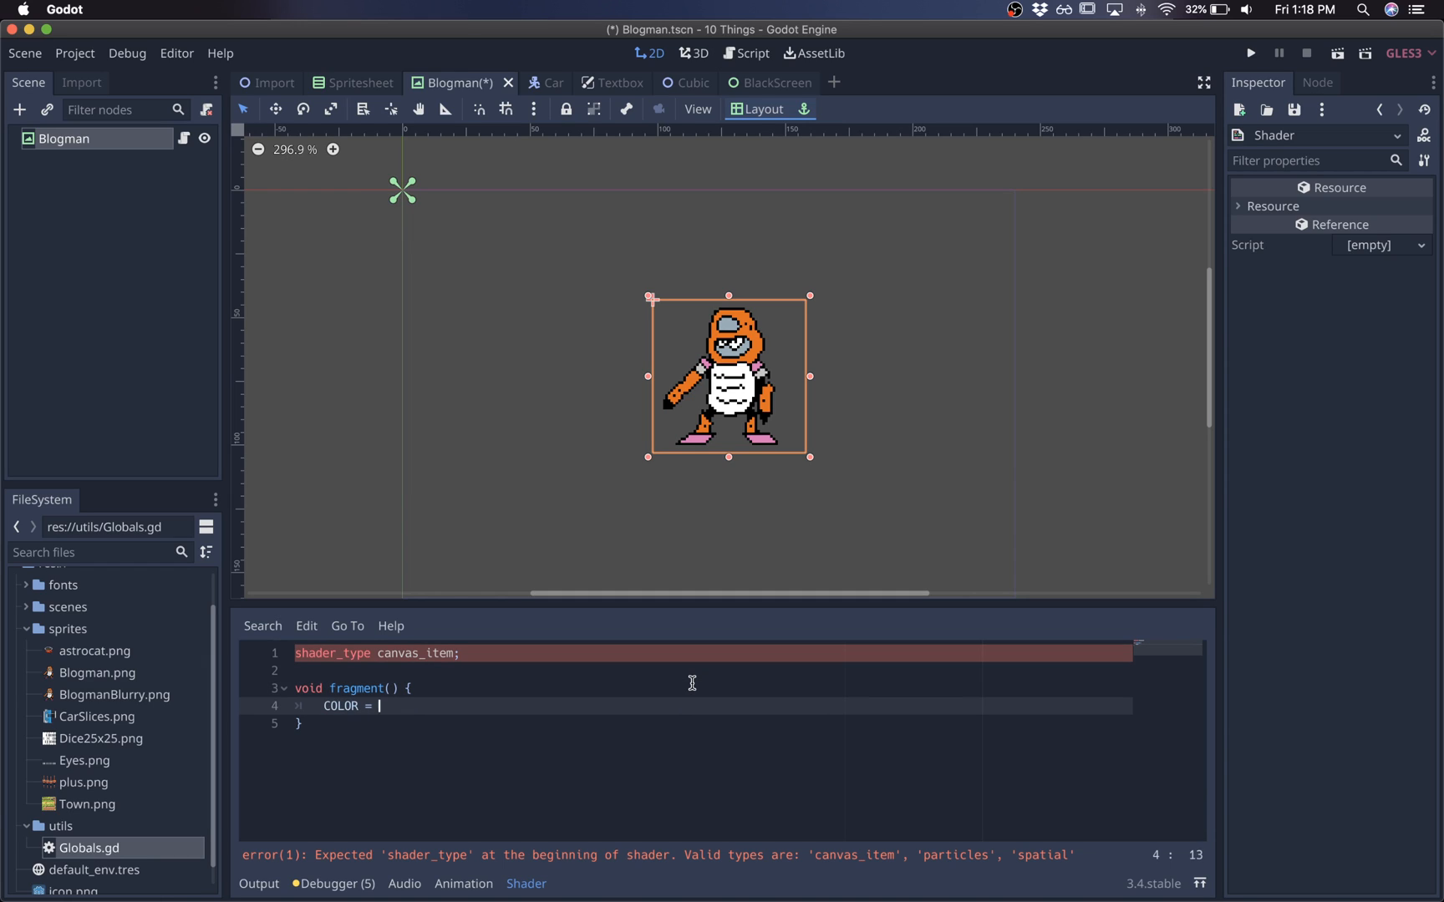
# Write shader code COLOR = texture(TEXTURE, UV); COLOR.rgb = vec3(1.0, 0.0, 0.0).
pyautogui.write('texture(TEXTURE)')
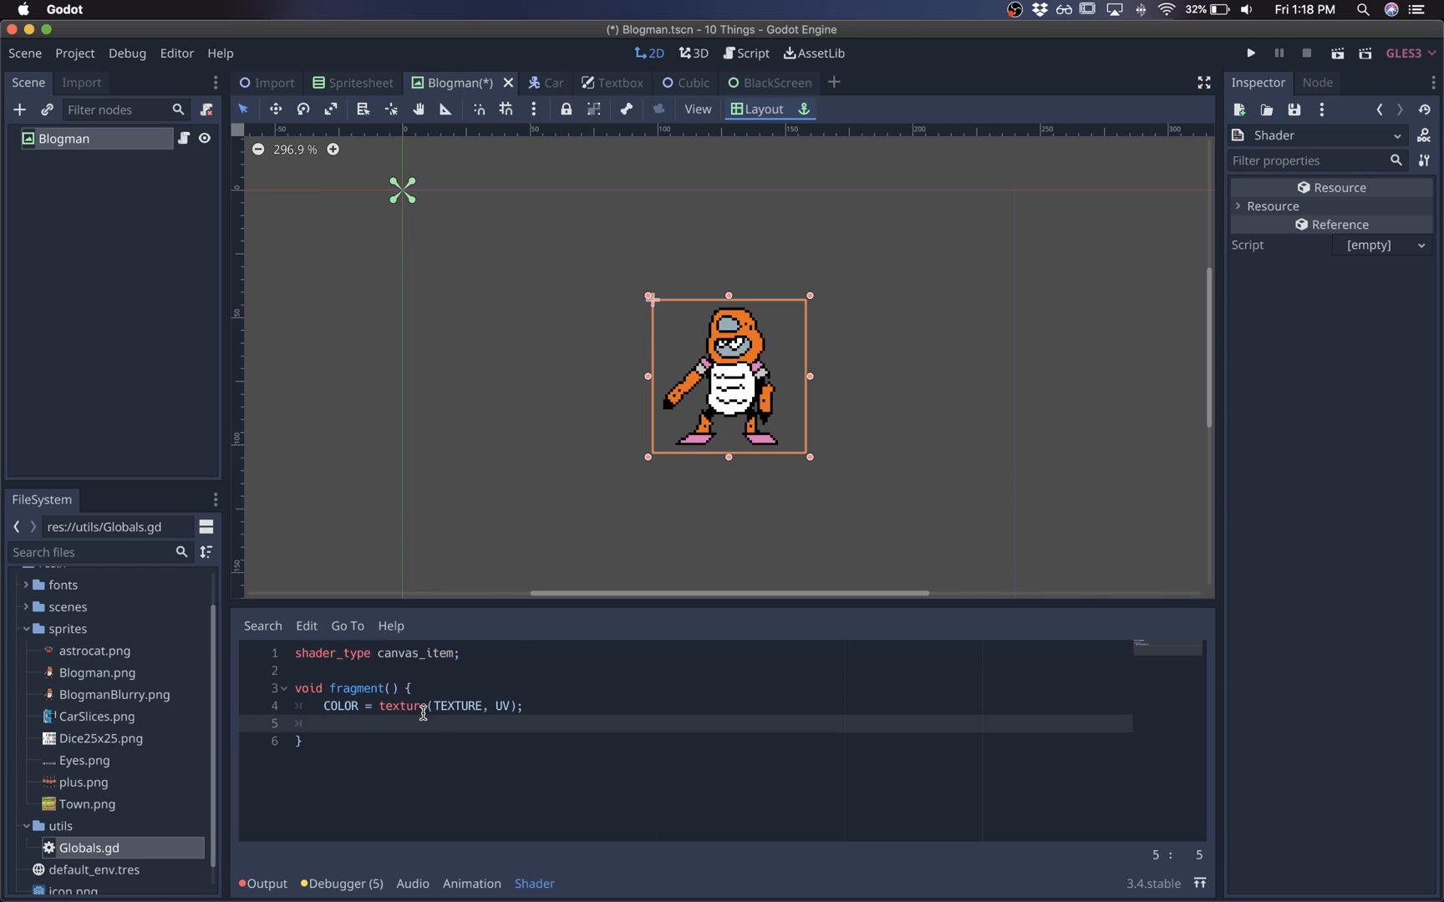
pyautogui.write('COLOR.r')
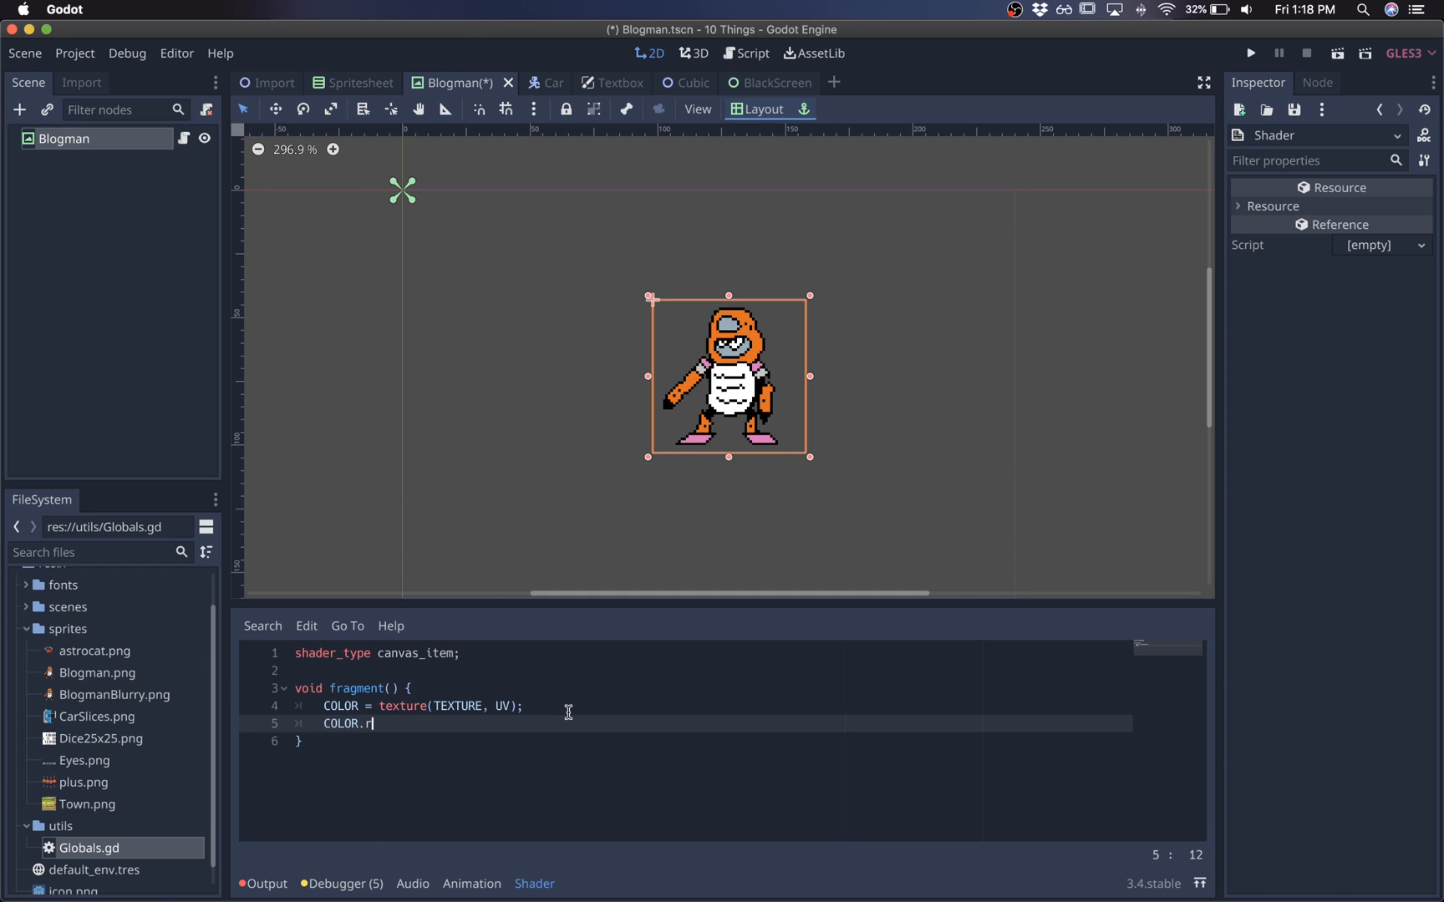
pyautogui.write('gb =')
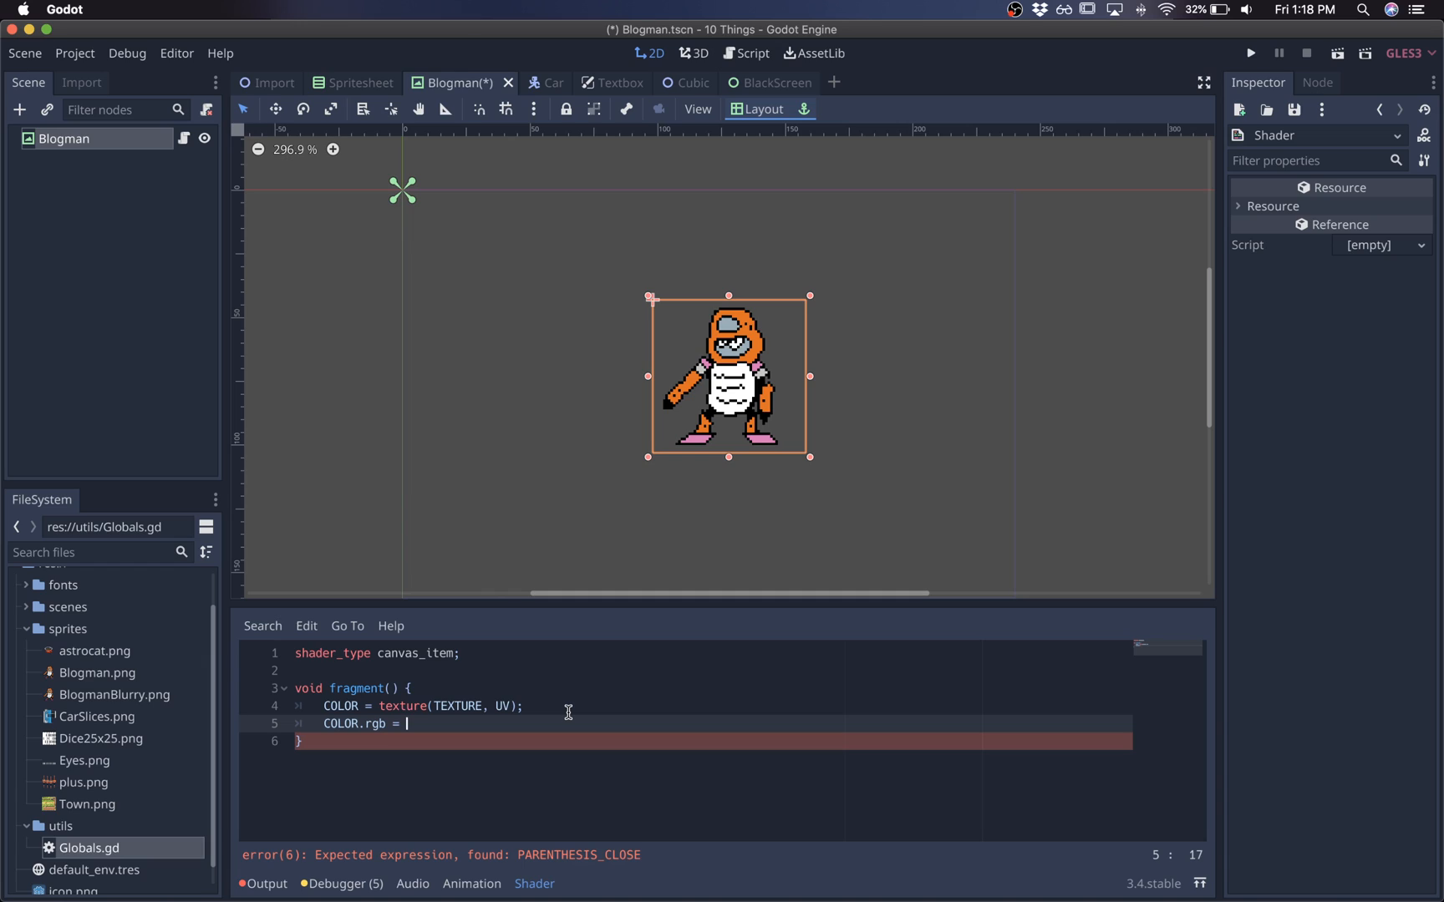
pyautogui.write('vec3(')
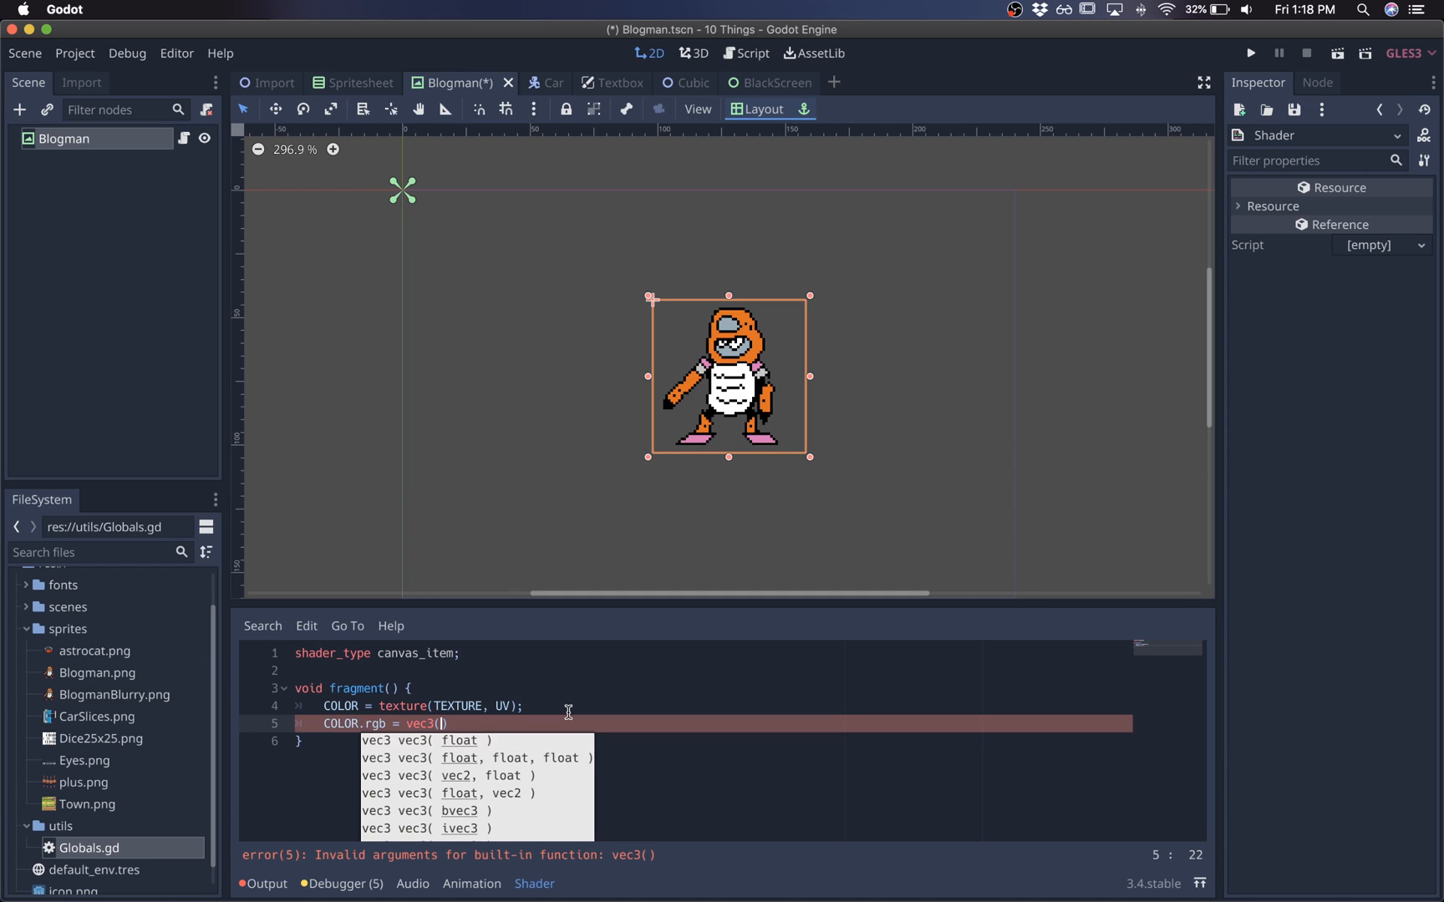
pyautogui.write('1.0);')
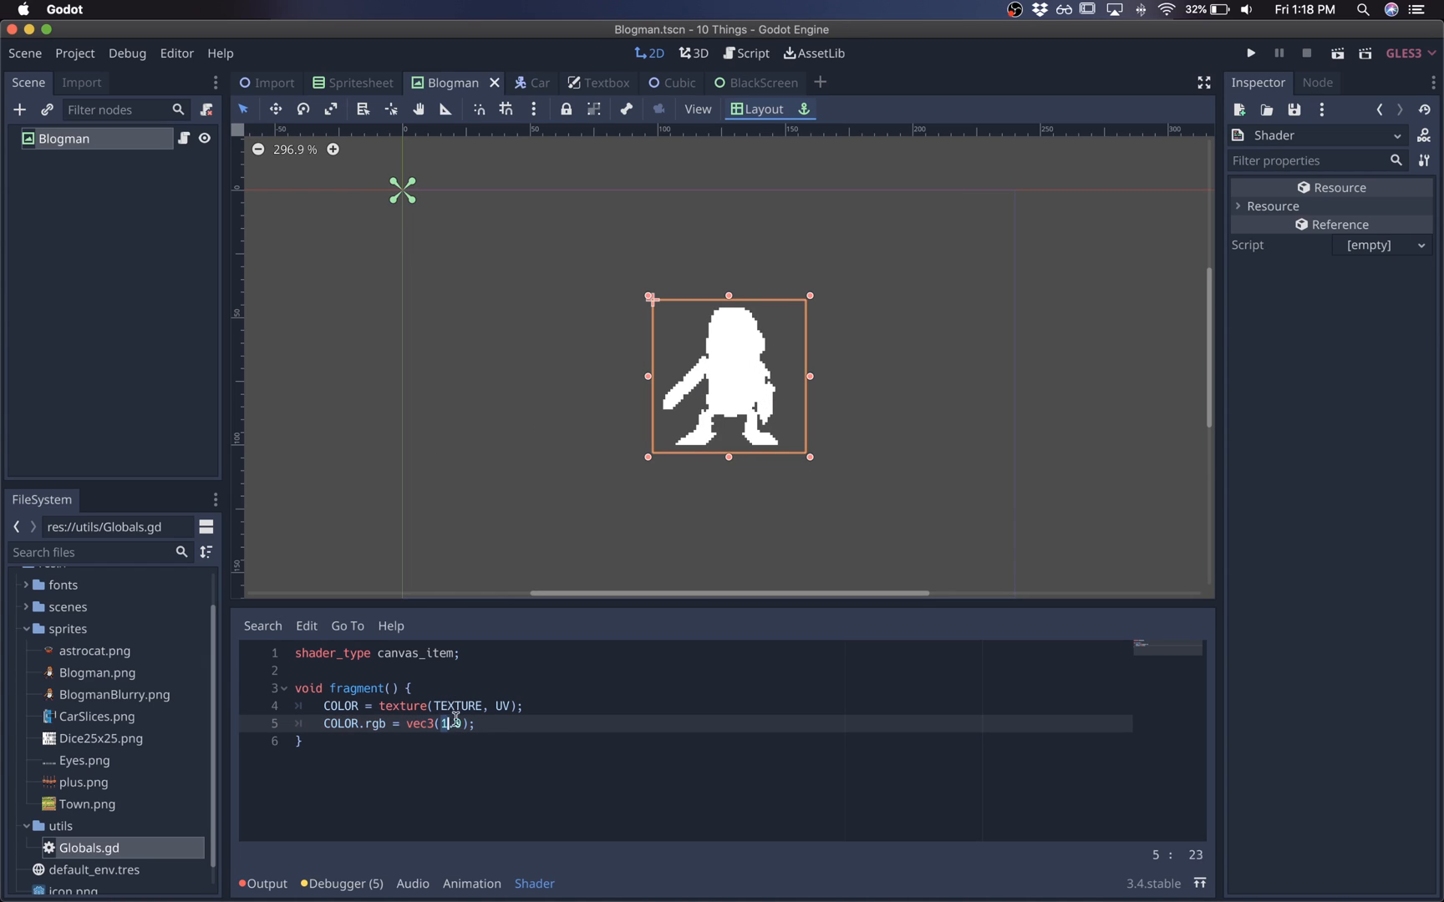
pyautogui.write('.0, 0.0')
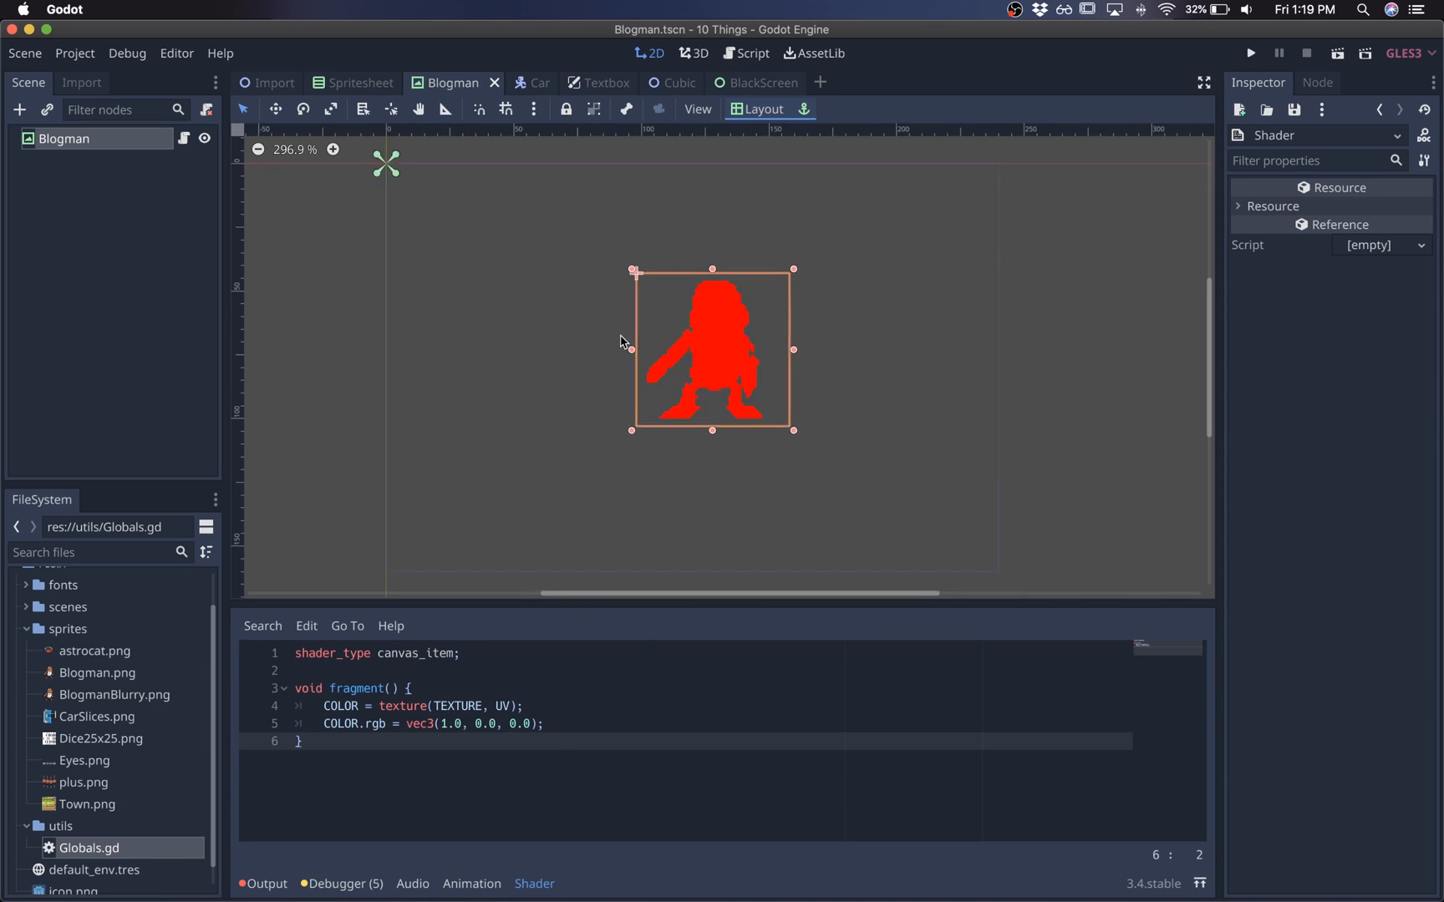
pyautogui.click(63, 138)
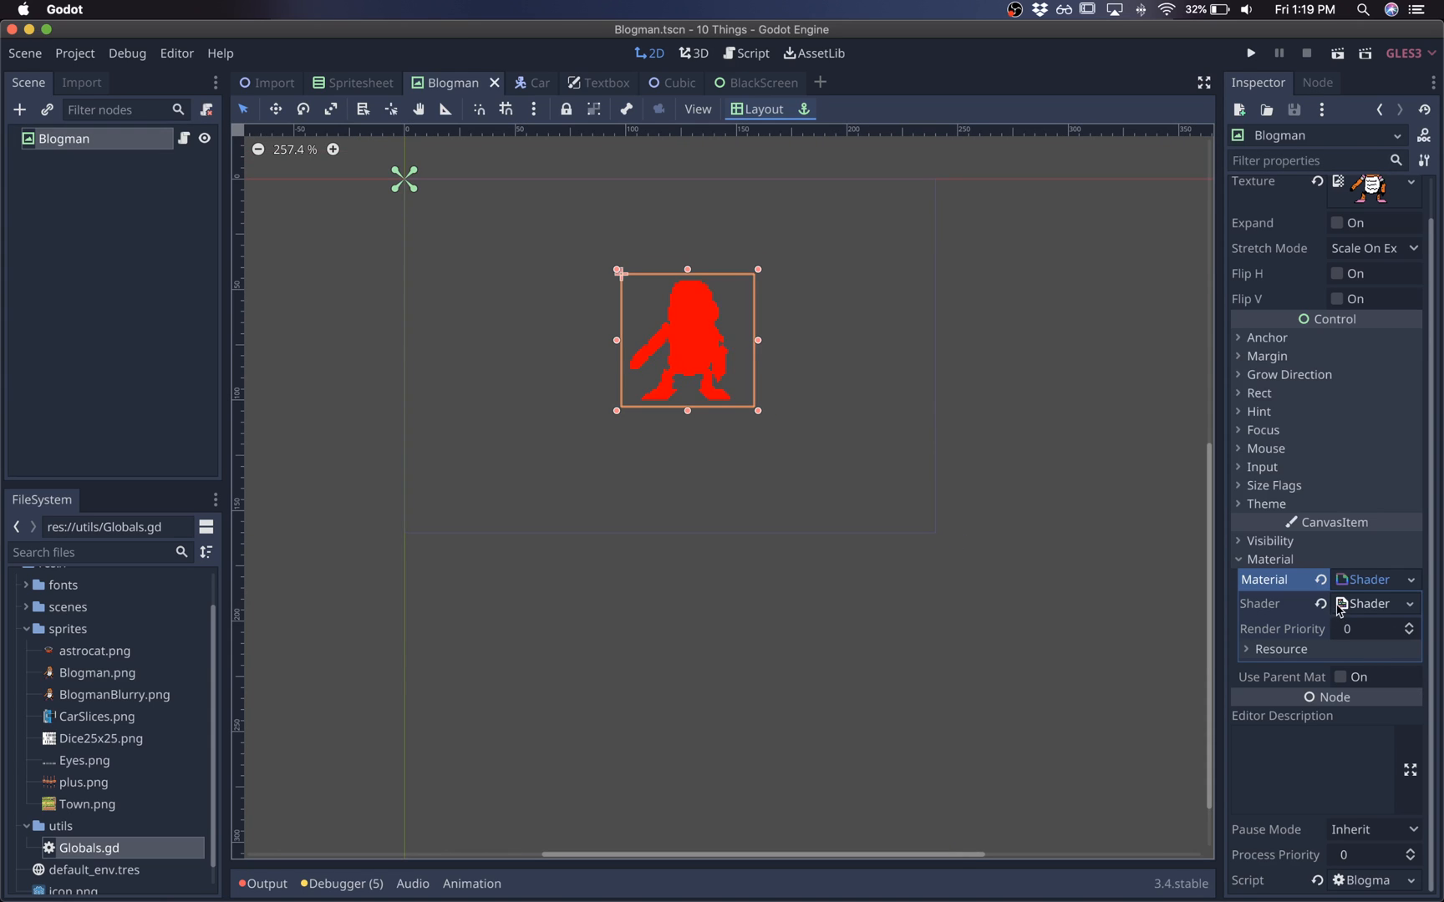
pyautogui.moveTo(839, 430)
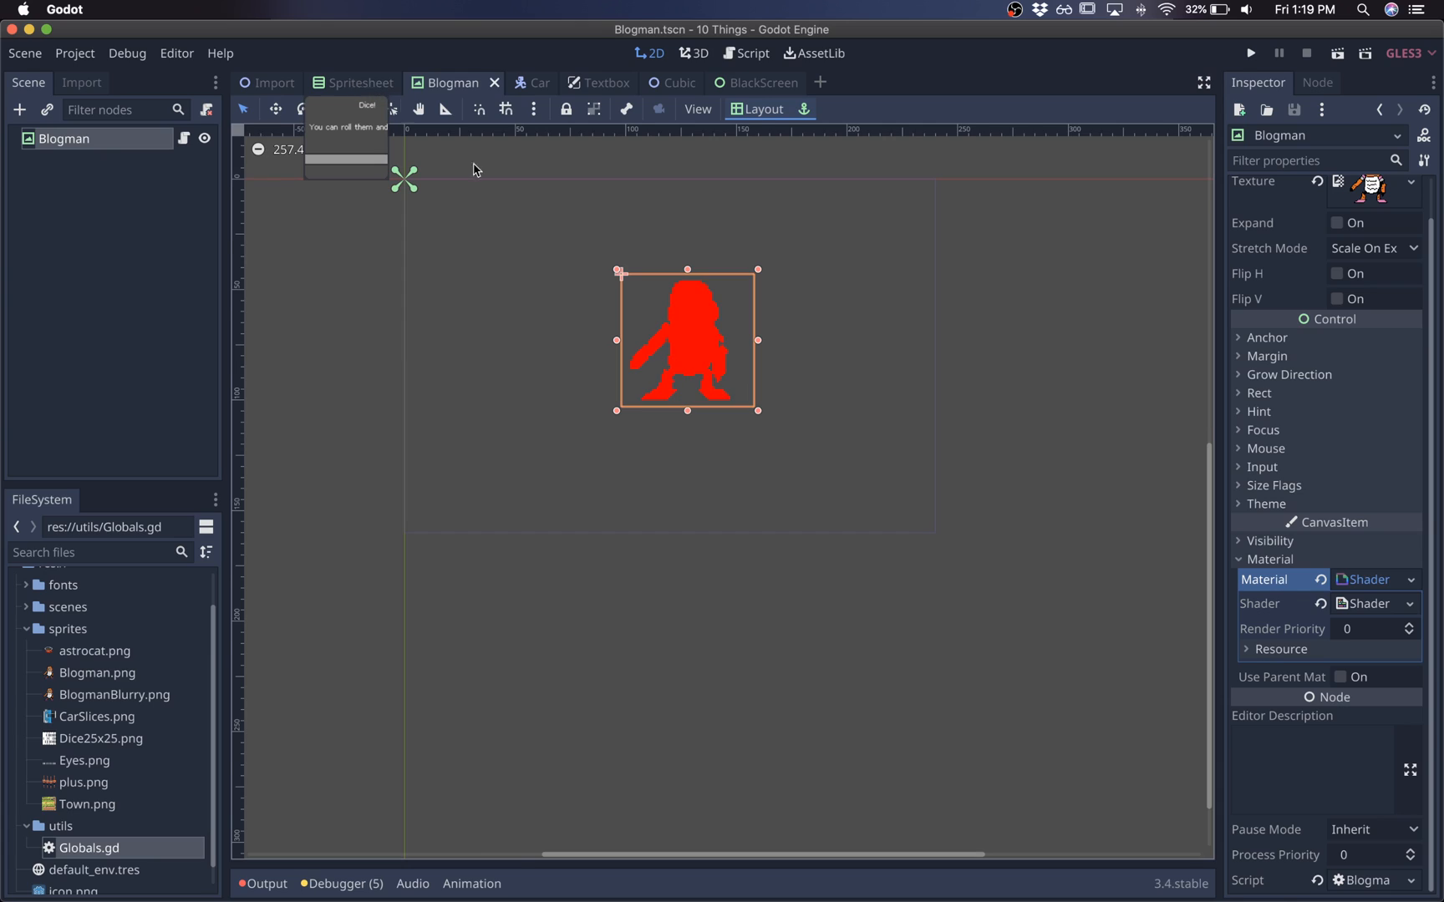
# In Spritesheet, add placeholder text 'dfjflkdjf' to Title and create a child Label.
pyautogui.click(359, 83)
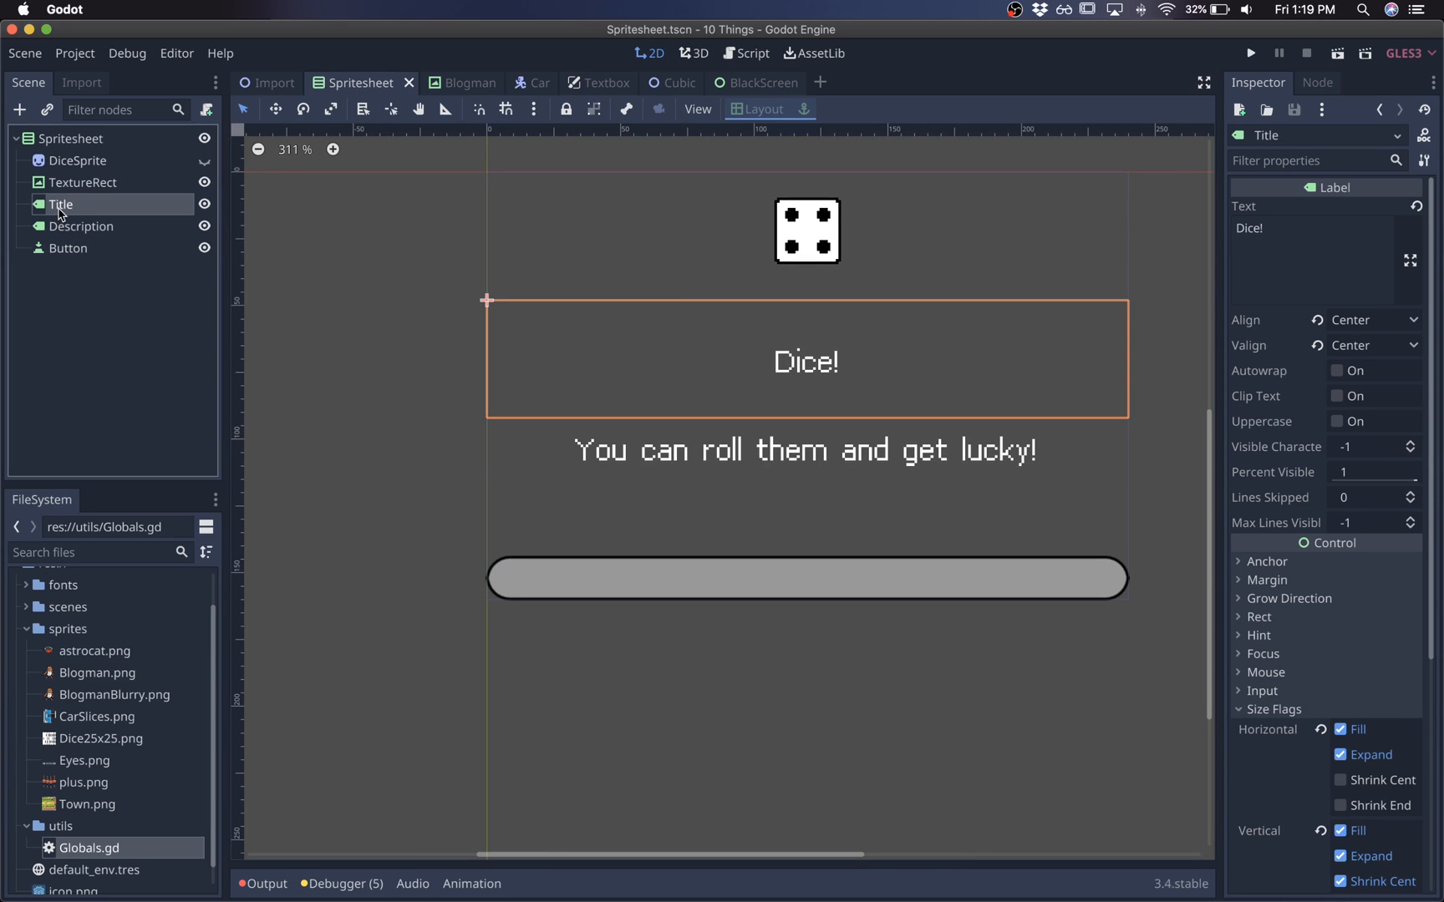
pyautogui.moveTo(1296, 575)
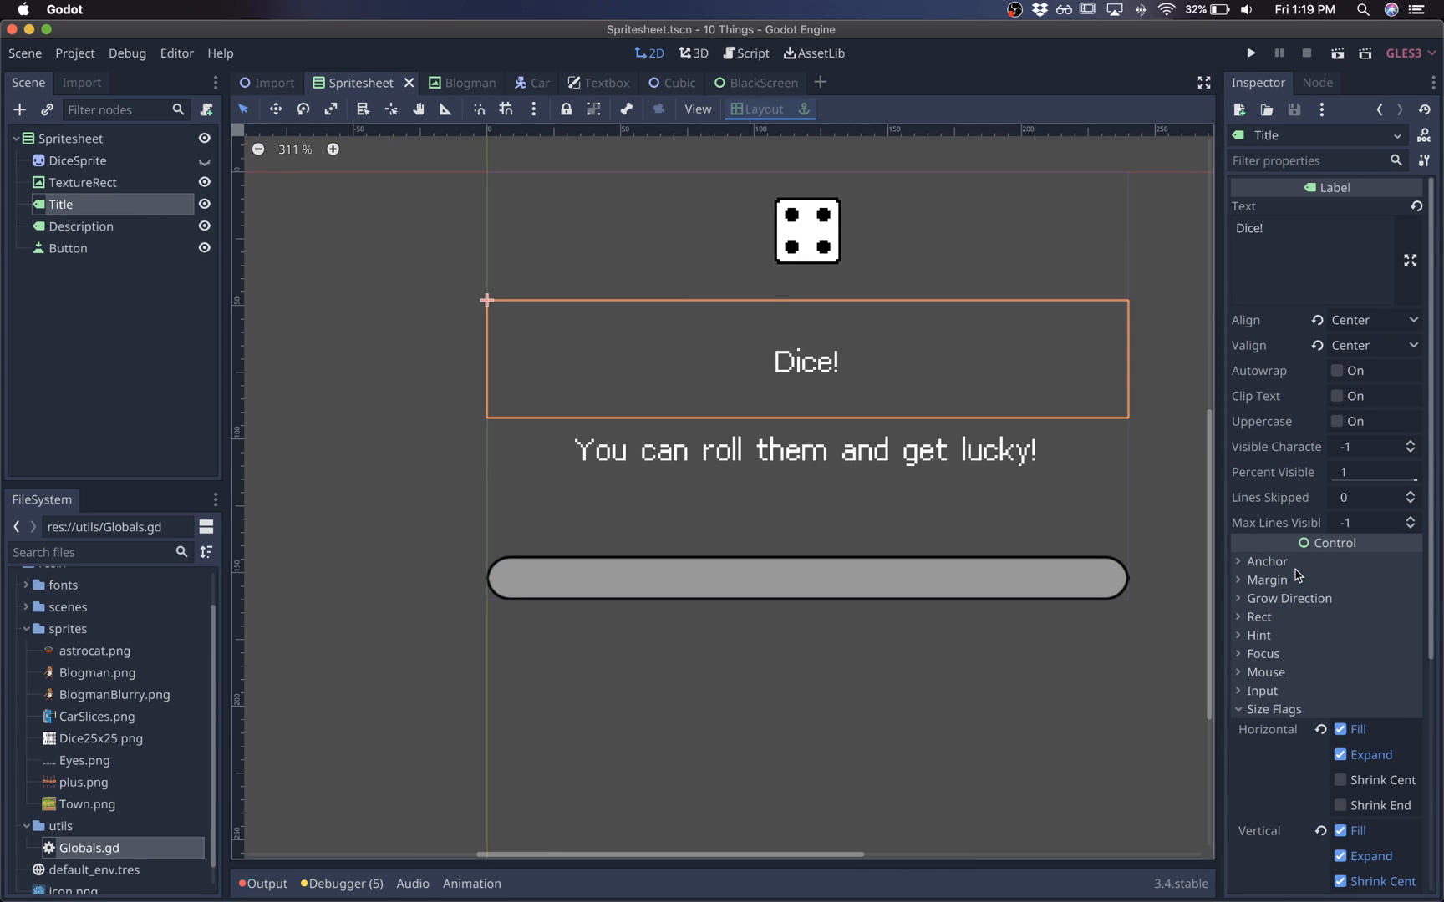
pyautogui.moveTo(927, 423)
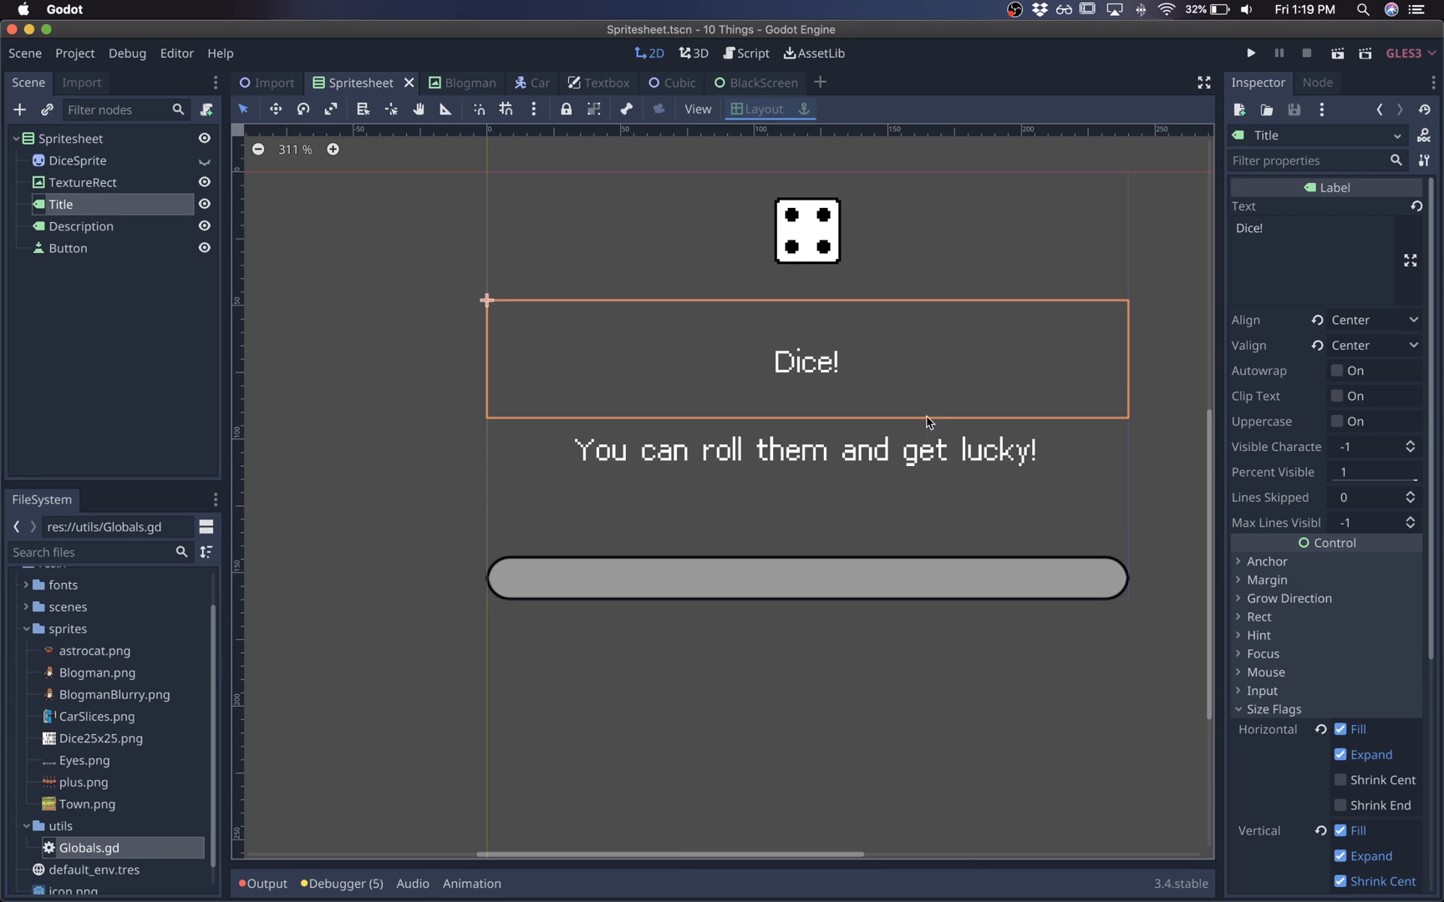
pyautogui.scroll(-3)
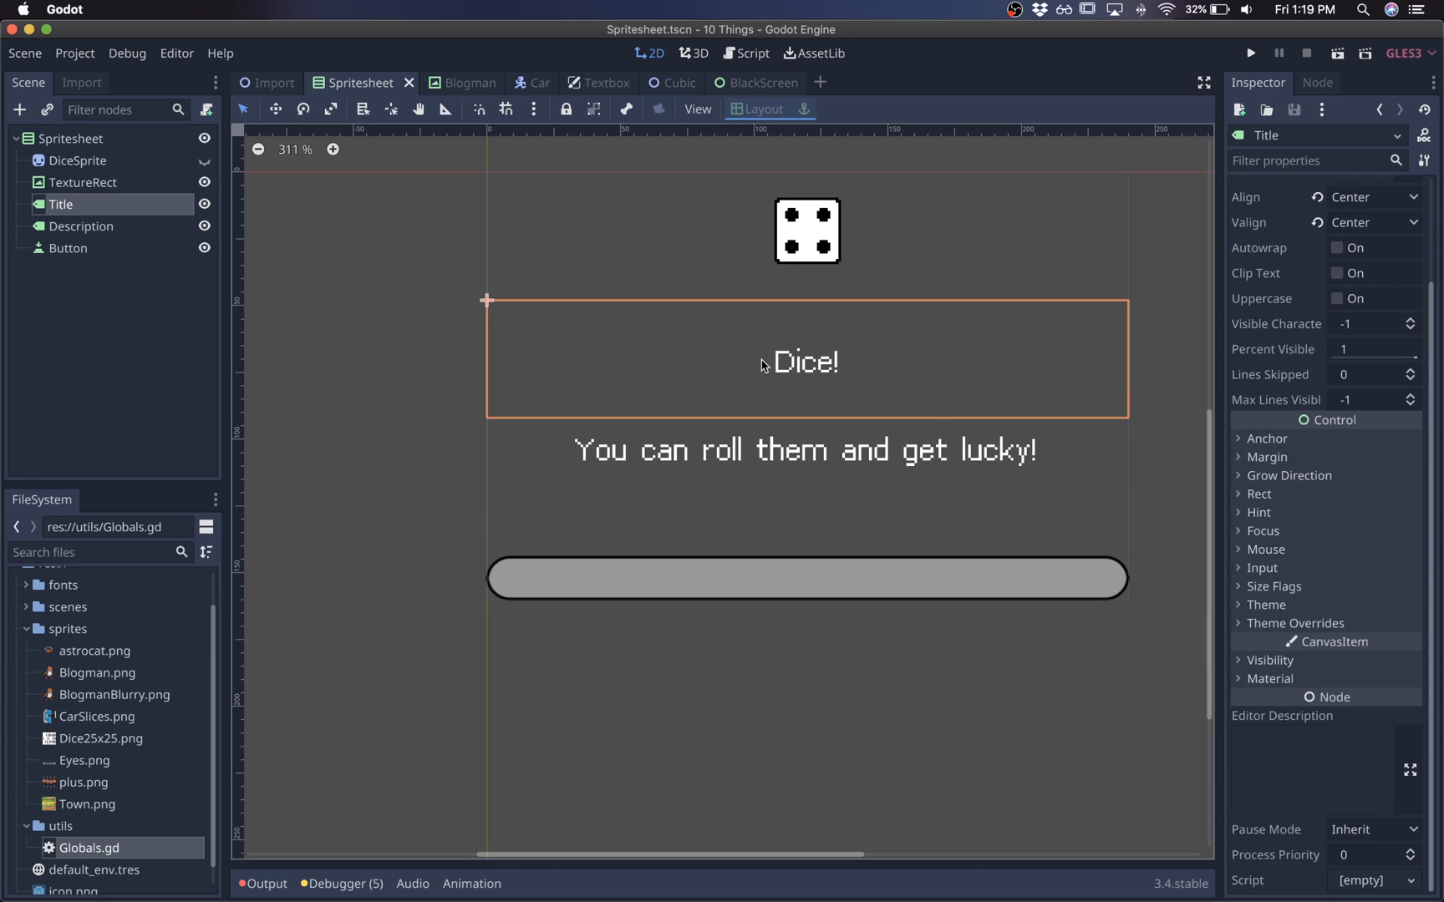
pyautogui.write('dfjflkdjf')
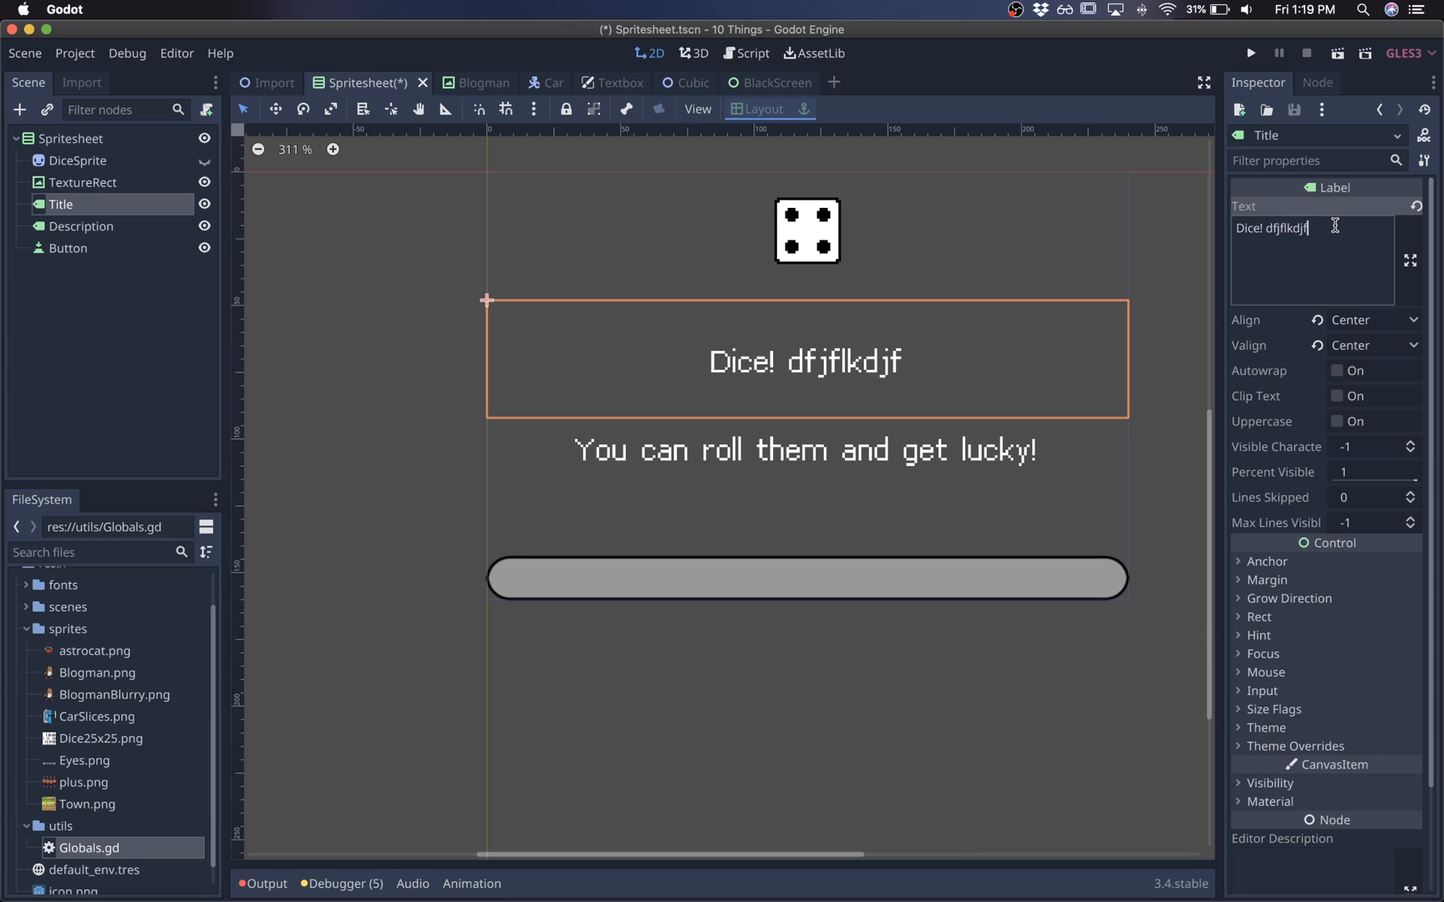
pyautogui.doubleClick(1284, 228)
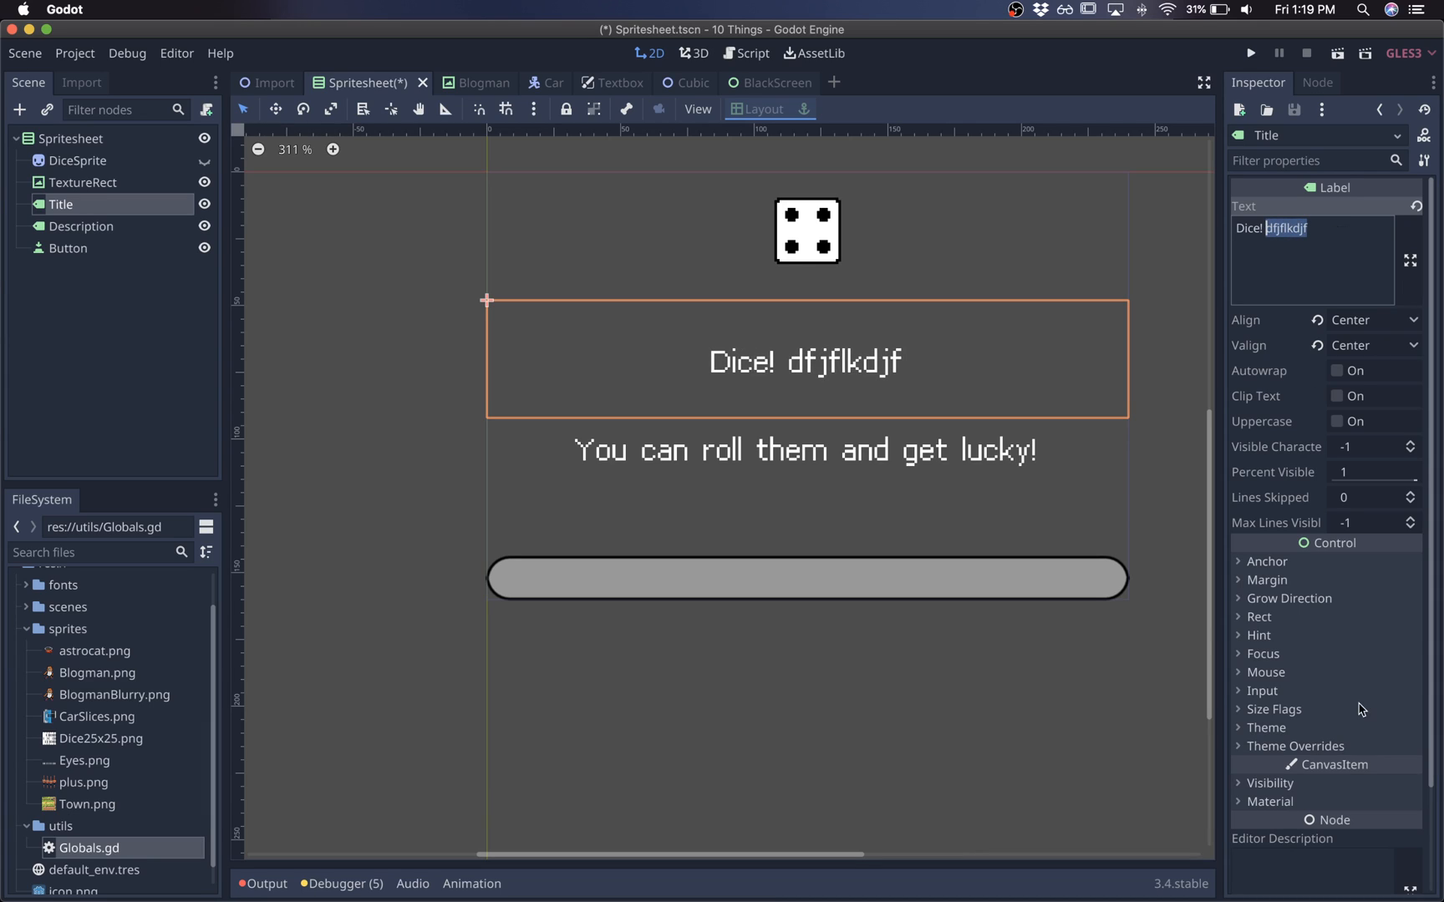
pyautogui.moveTo(1330, 702)
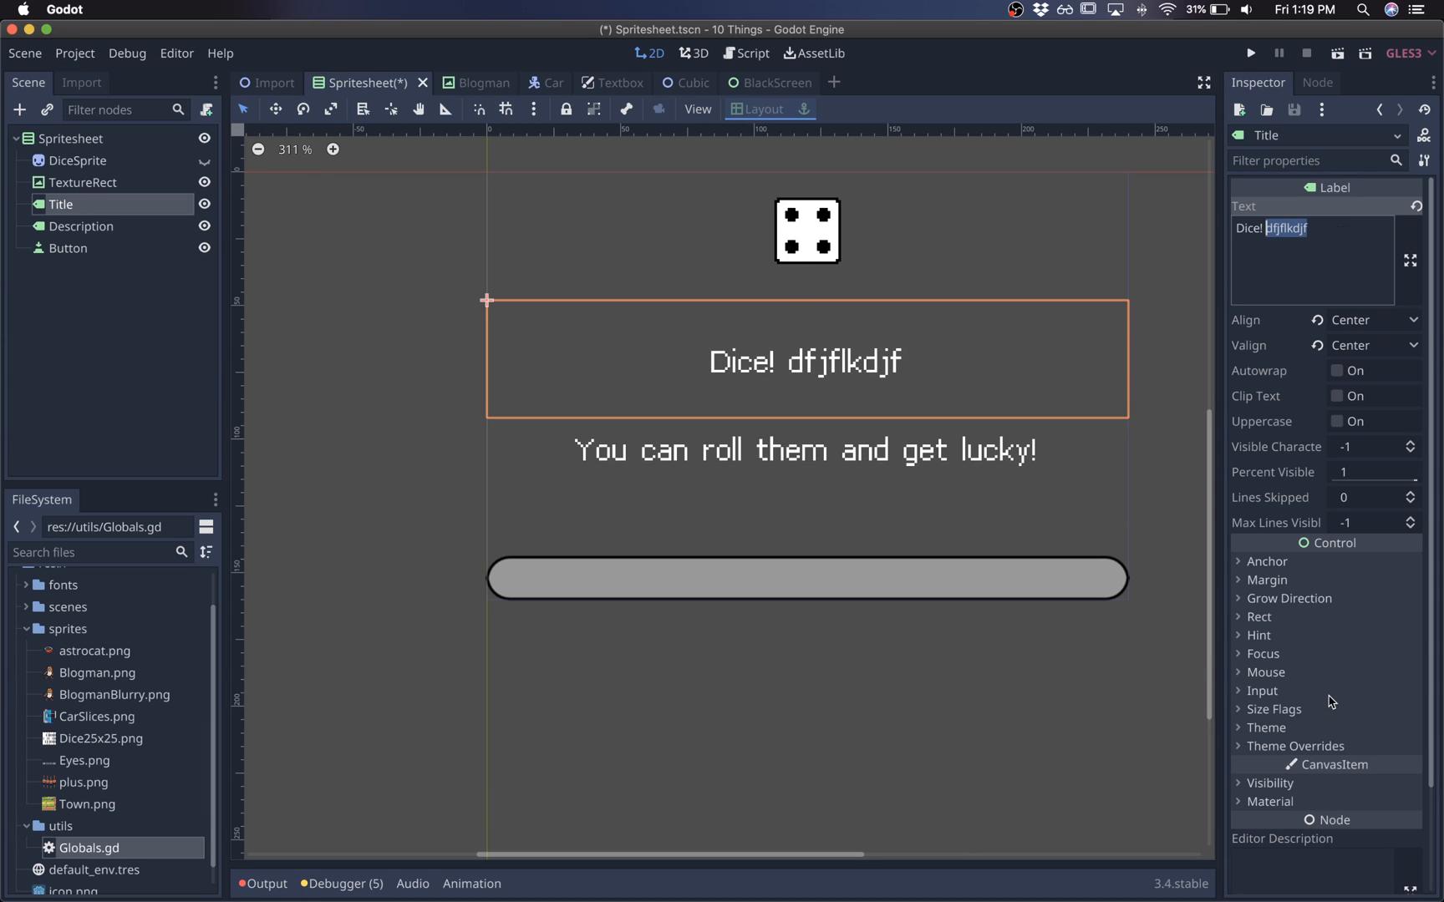
pyautogui.rightClick(60, 204)
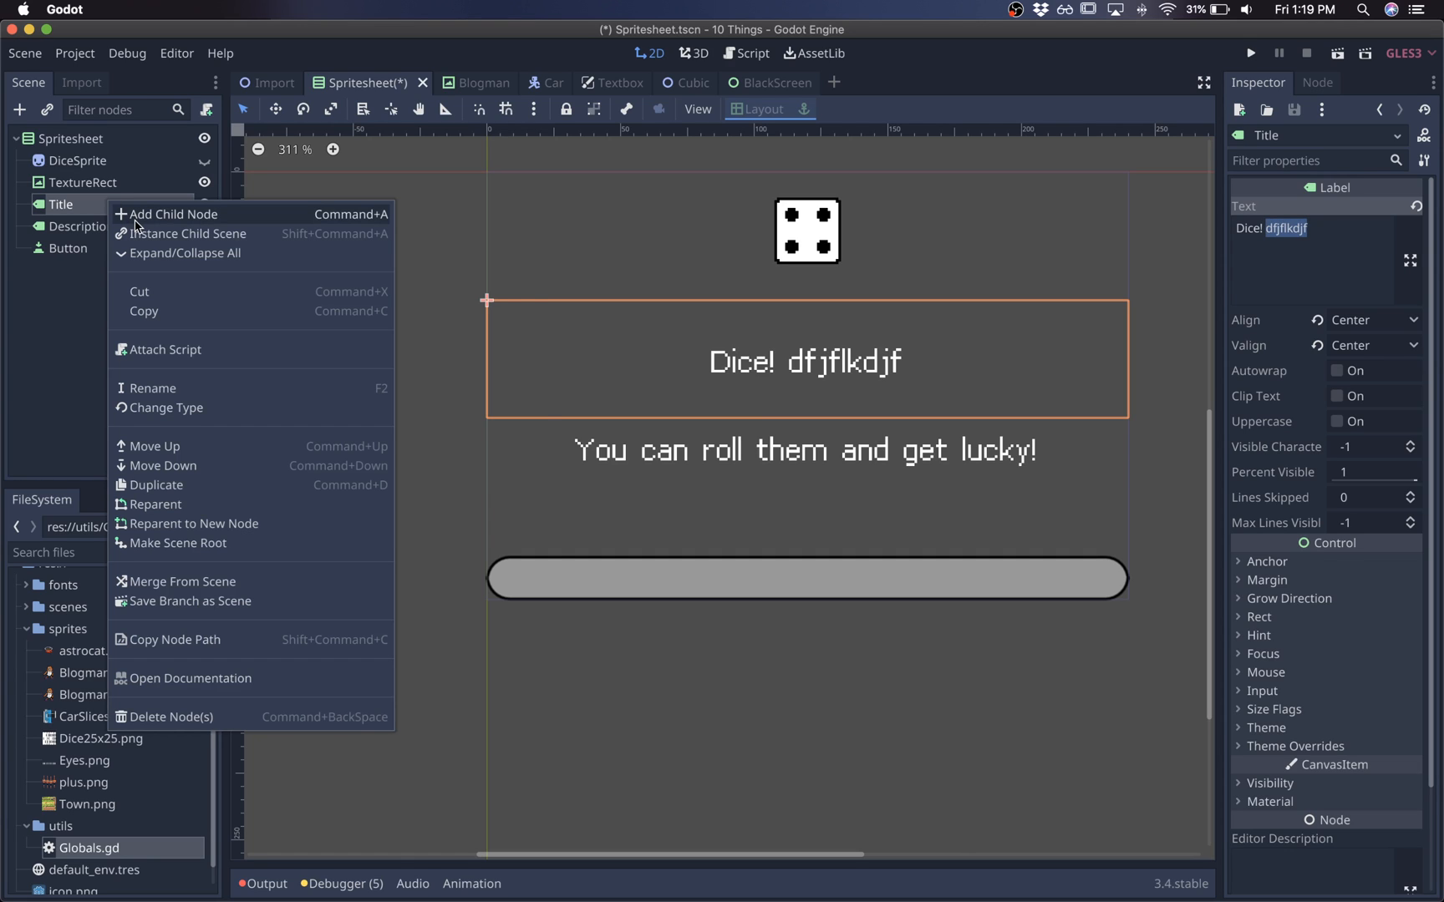
pyautogui.click(174, 214)
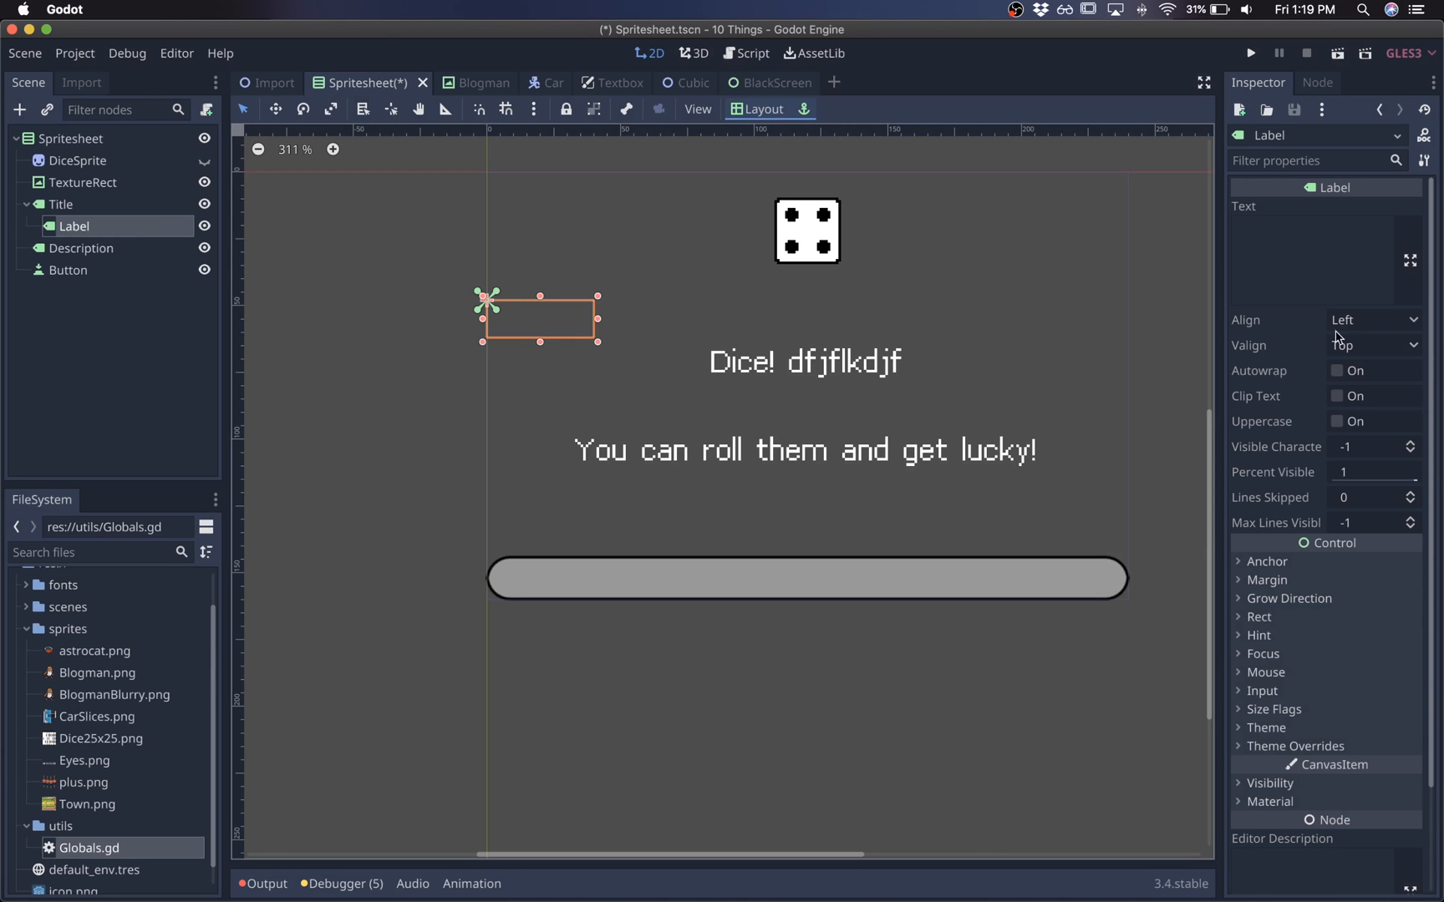
# Type Label text and add a DynamicFont override from BattleNet.ttf, saved in res://fonts.
pyautogui.write('sdfsdlfjdslkfjdfksf')
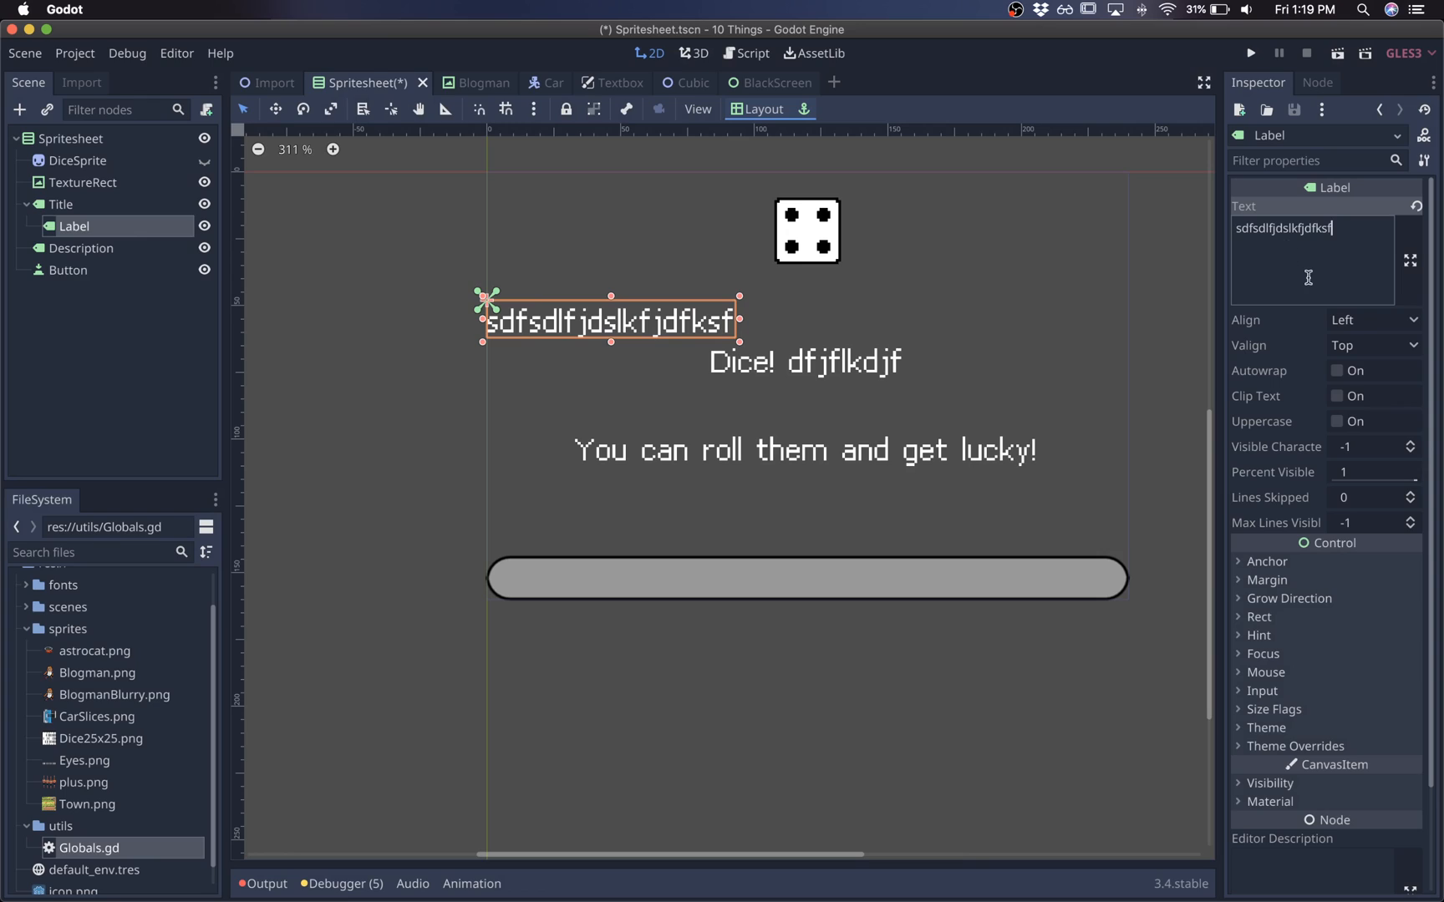
pyautogui.click(1294, 623)
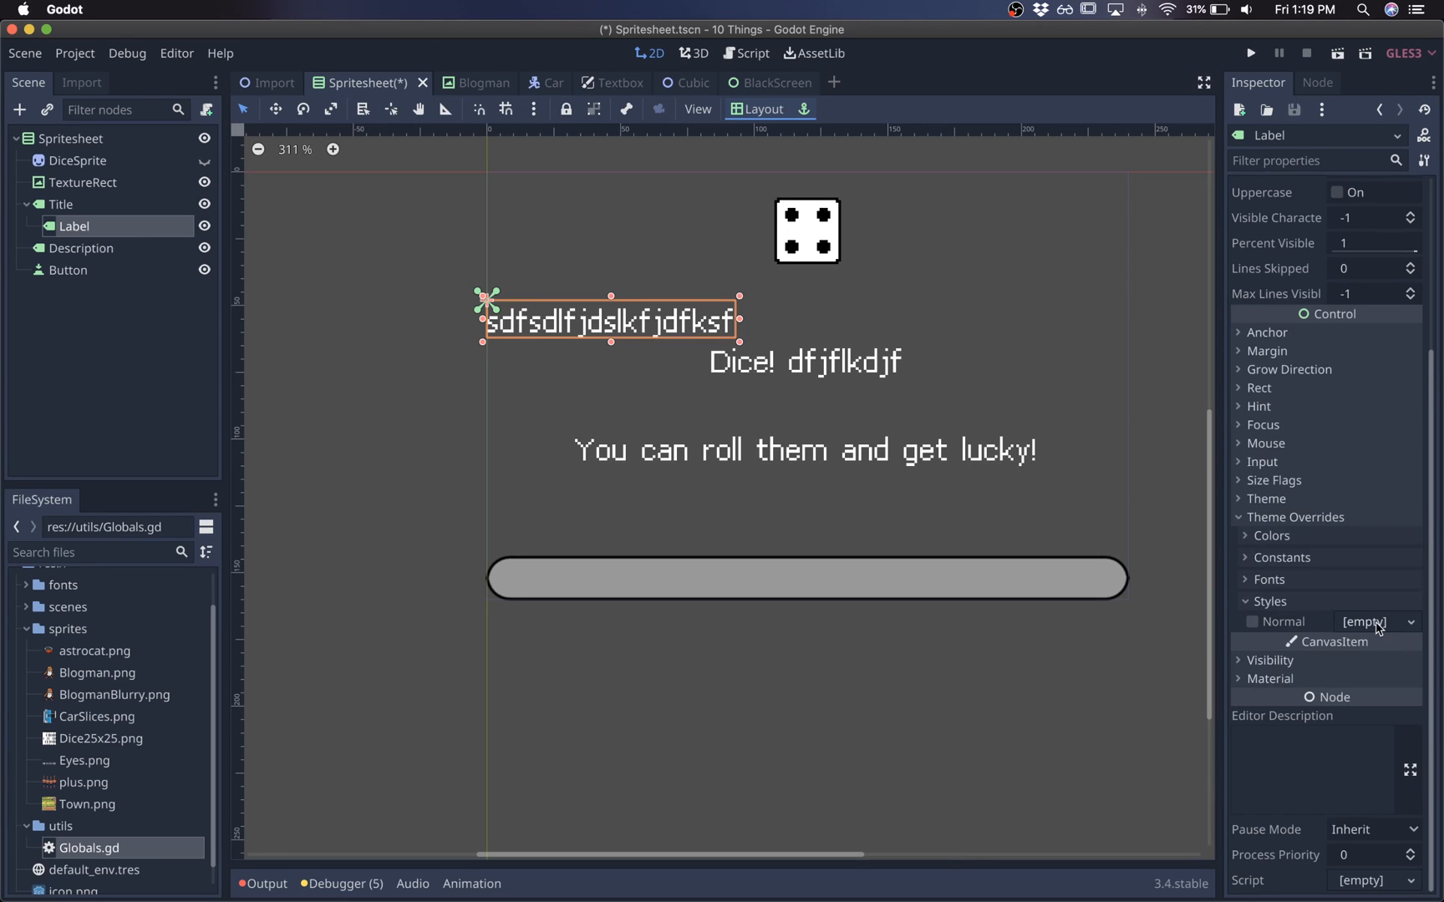
pyautogui.moveTo(1415, 626)
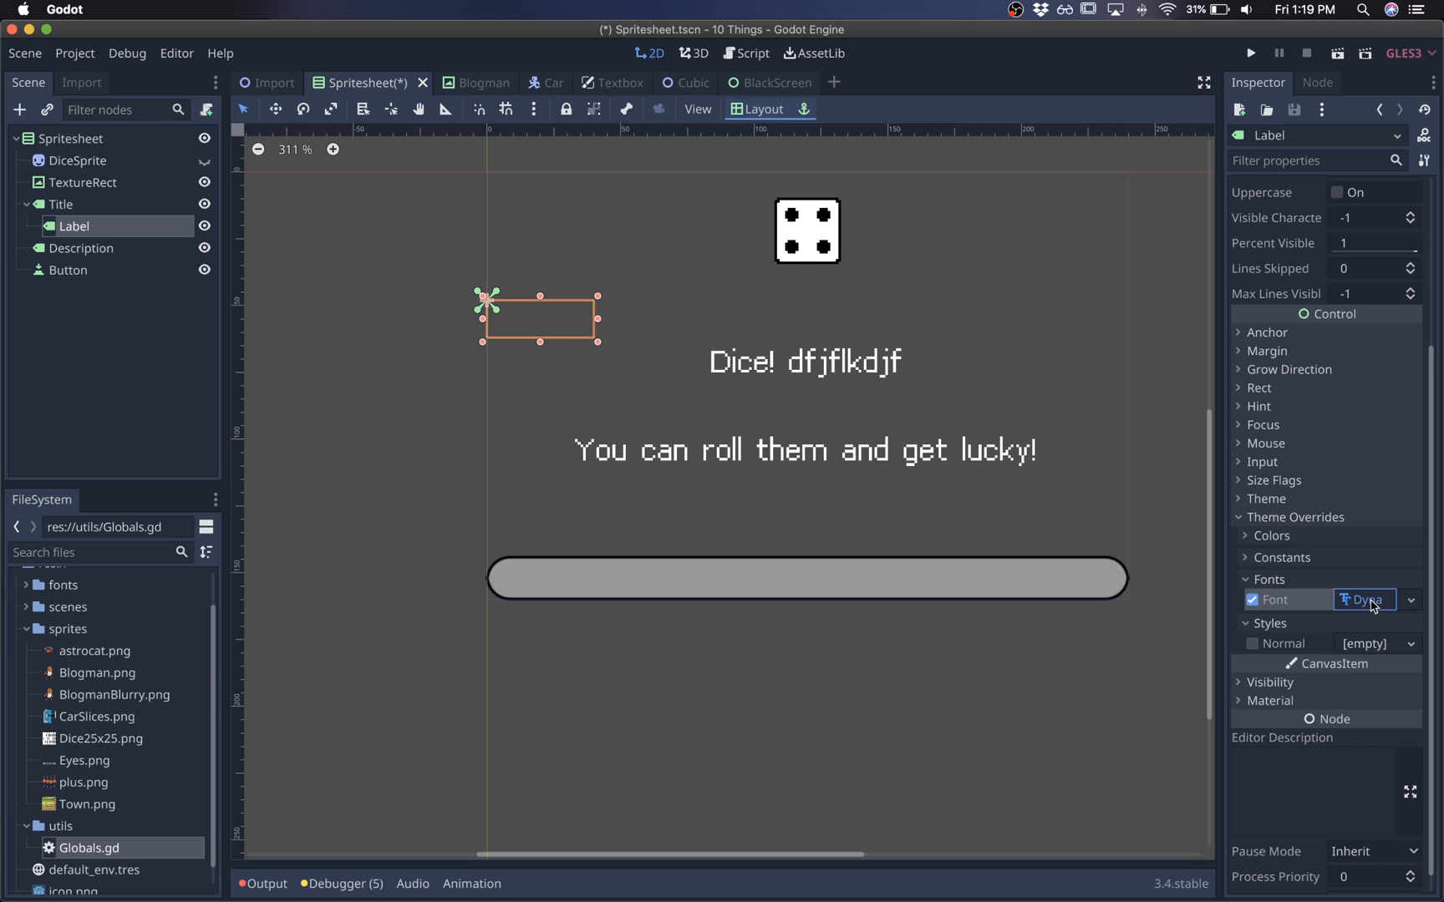
pyautogui.click(1273, 599)
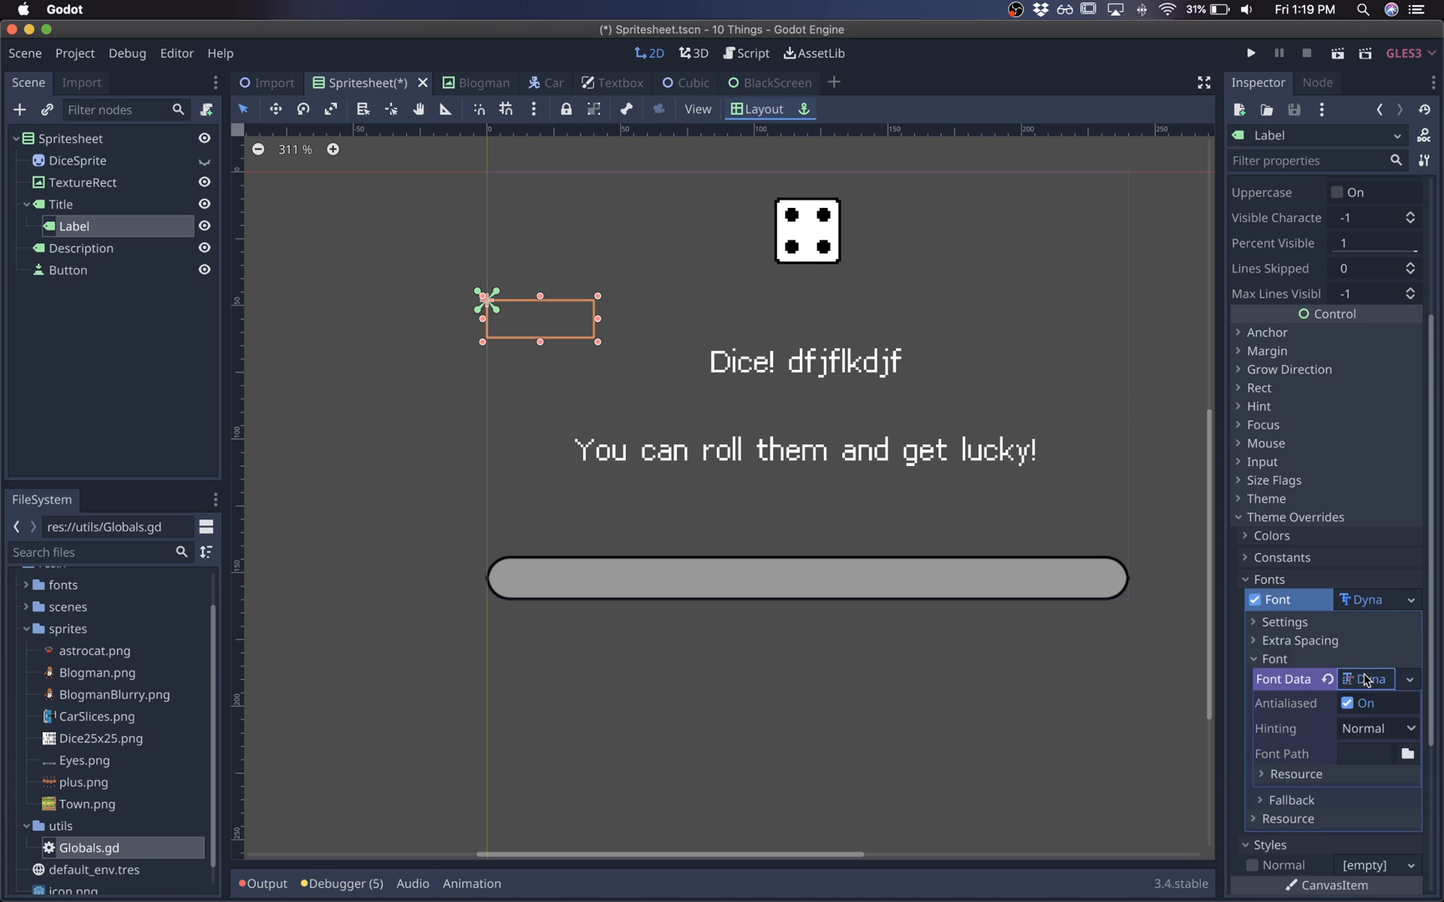
pyautogui.click(1408, 753)
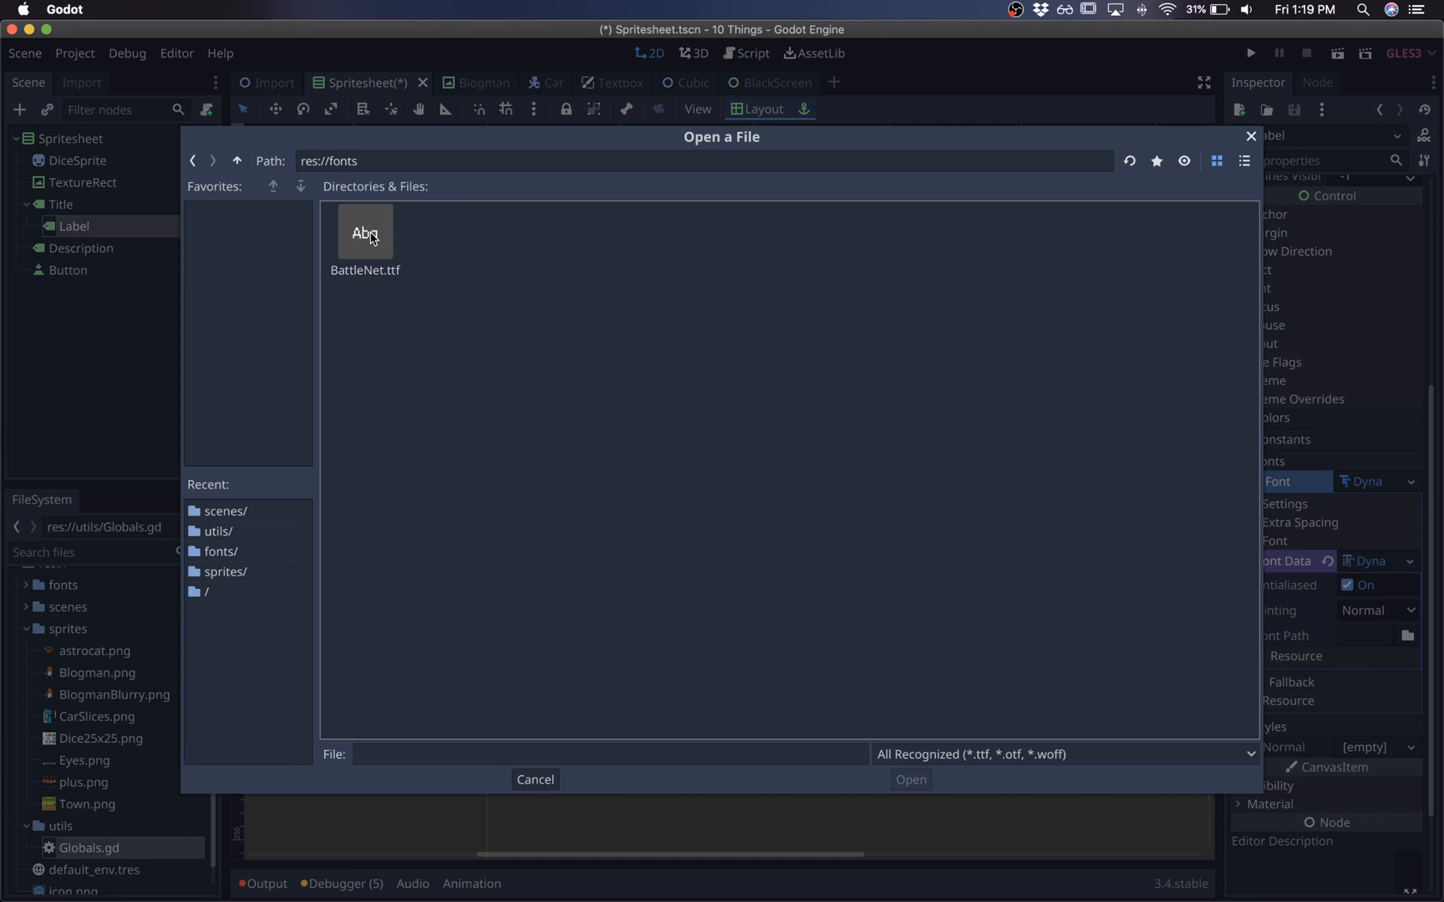
pyautogui.doubleClick(365, 232)
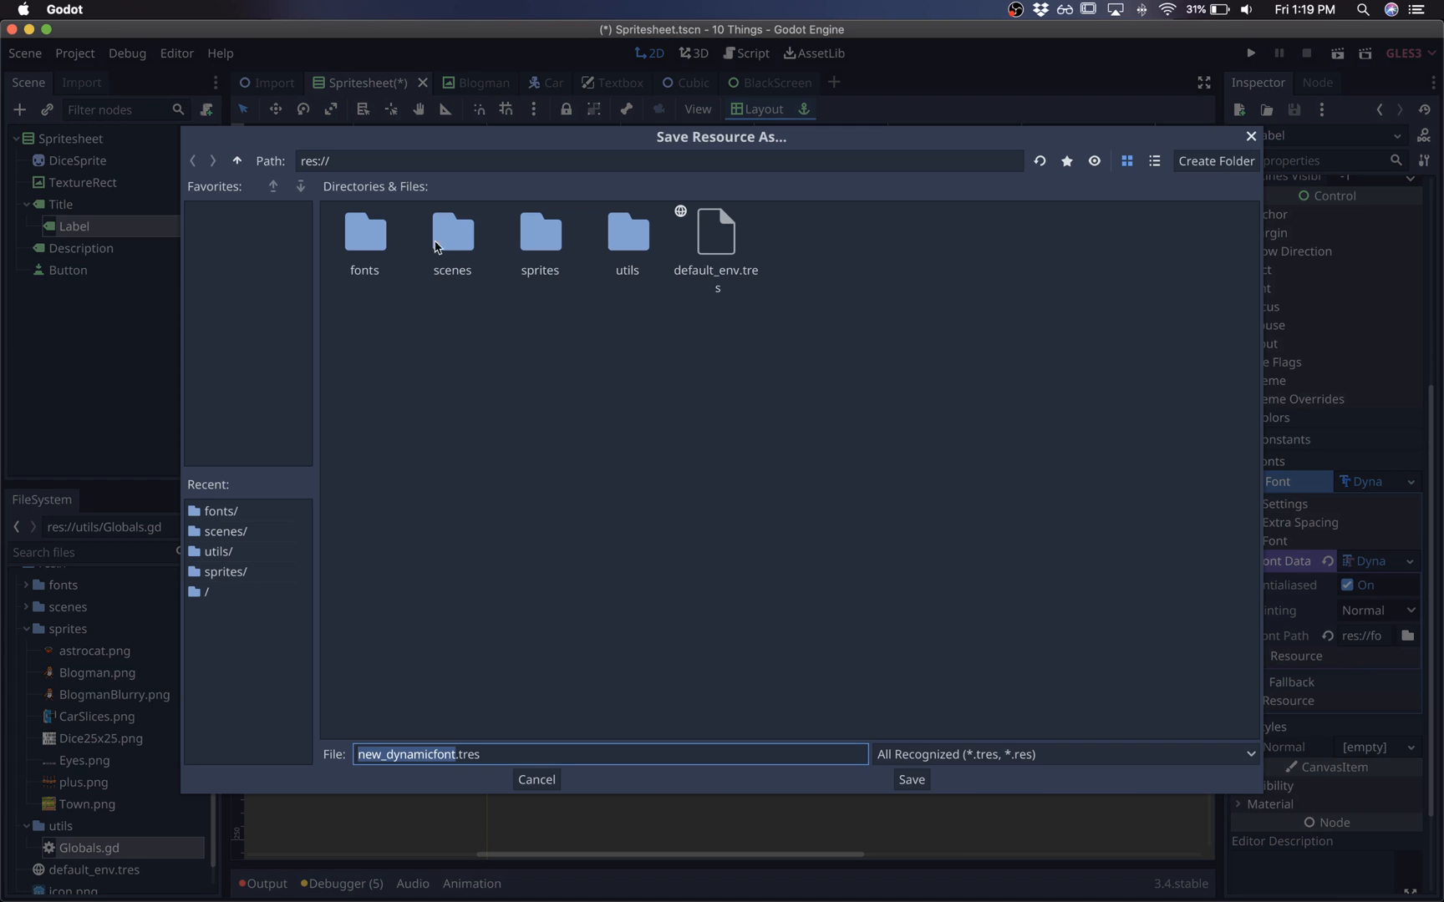
pyautogui.doubleClick(363, 235)
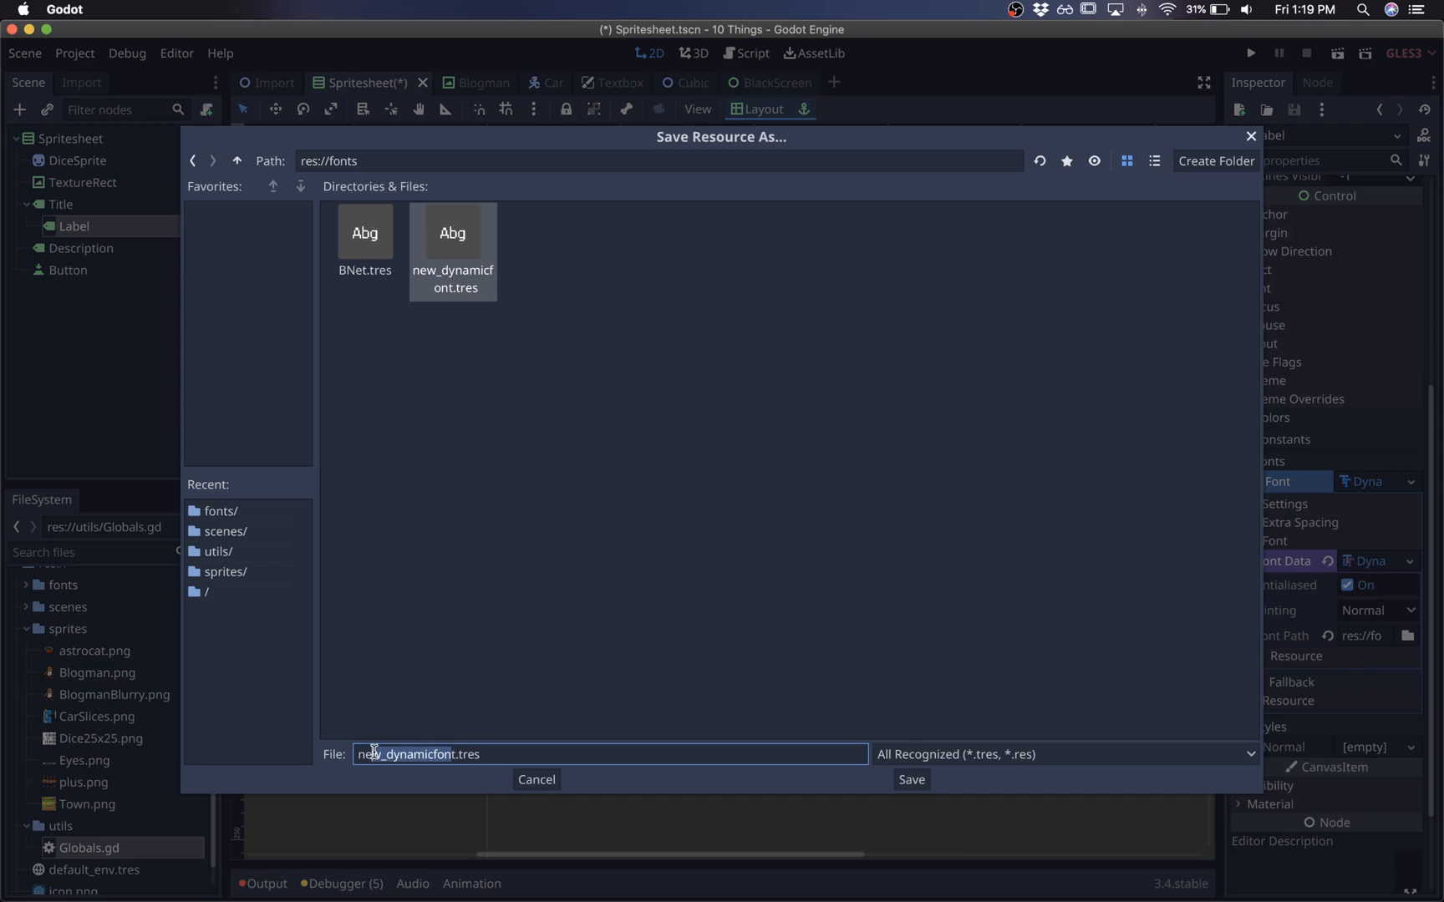
pyautogui.write('My.tres')
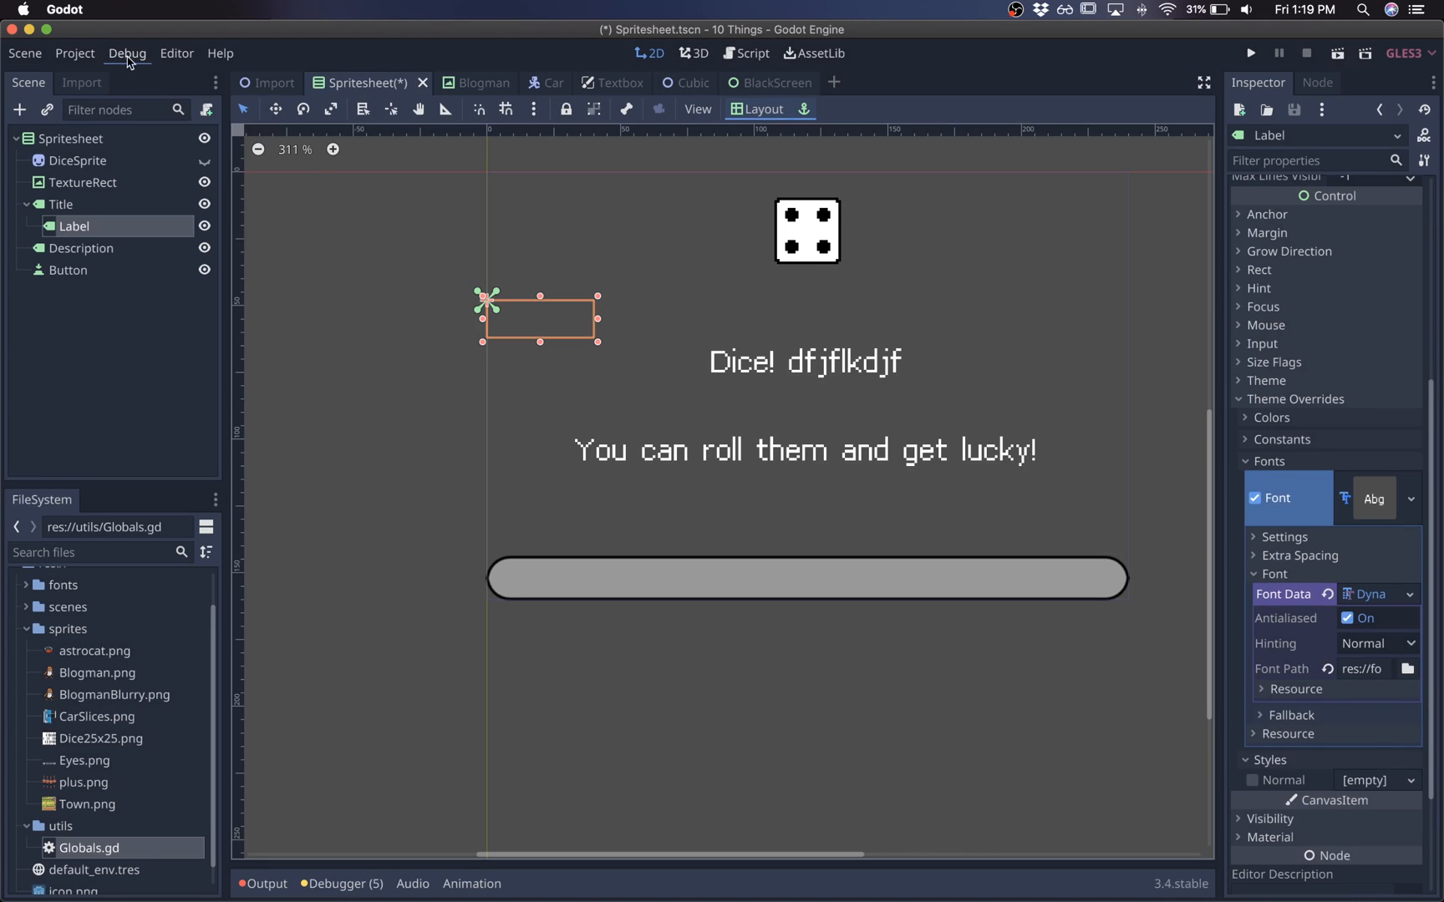
# Set Project Settings Gui > Theme Custom Font to fonts/BNet.tres and close the dialog.
pyautogui.click(74, 53)
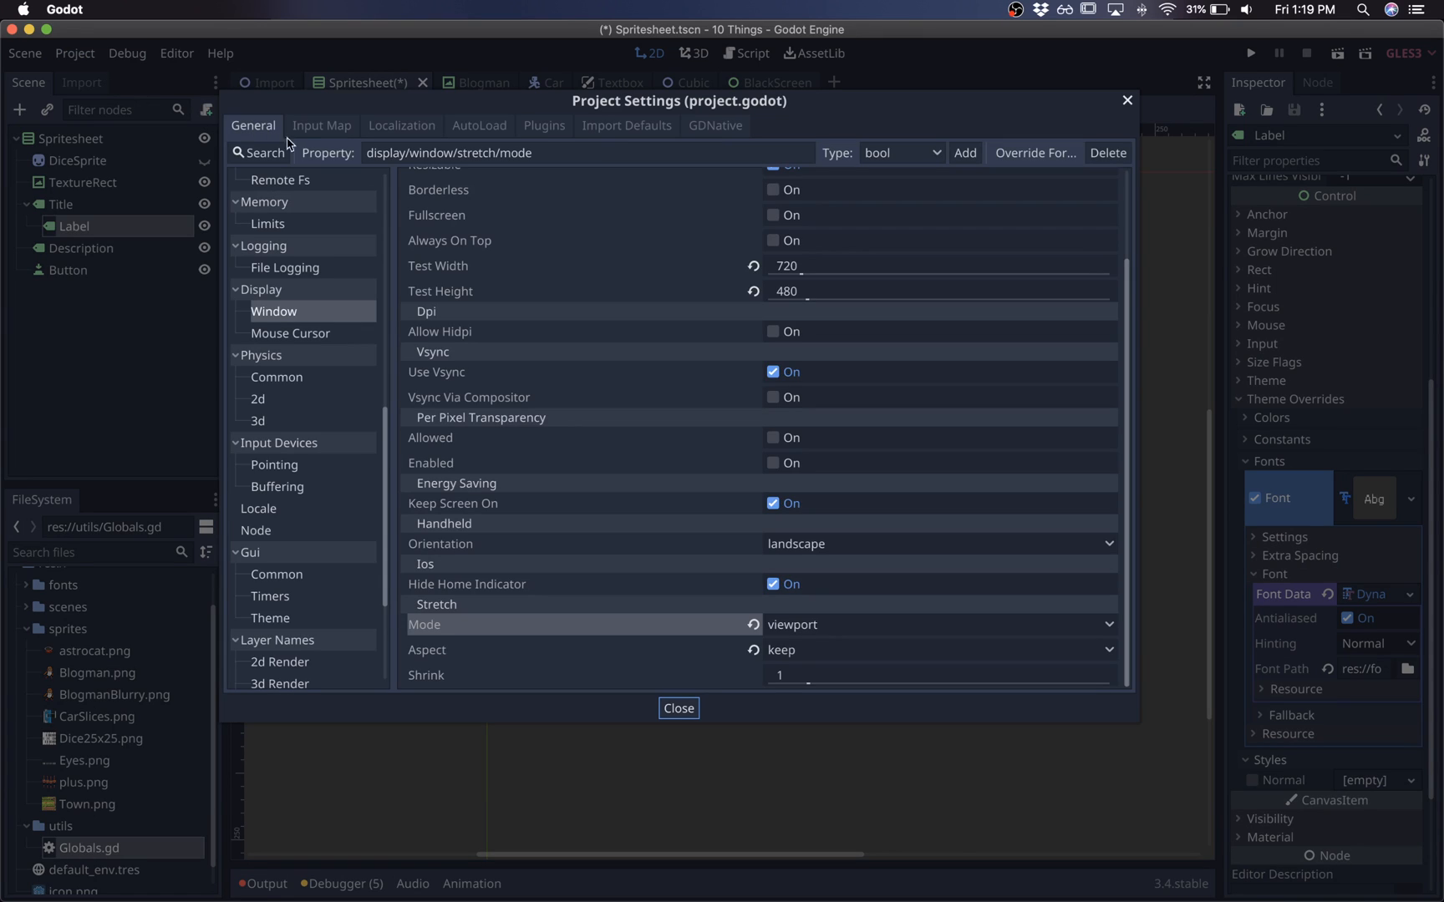
pyautogui.write('fon')
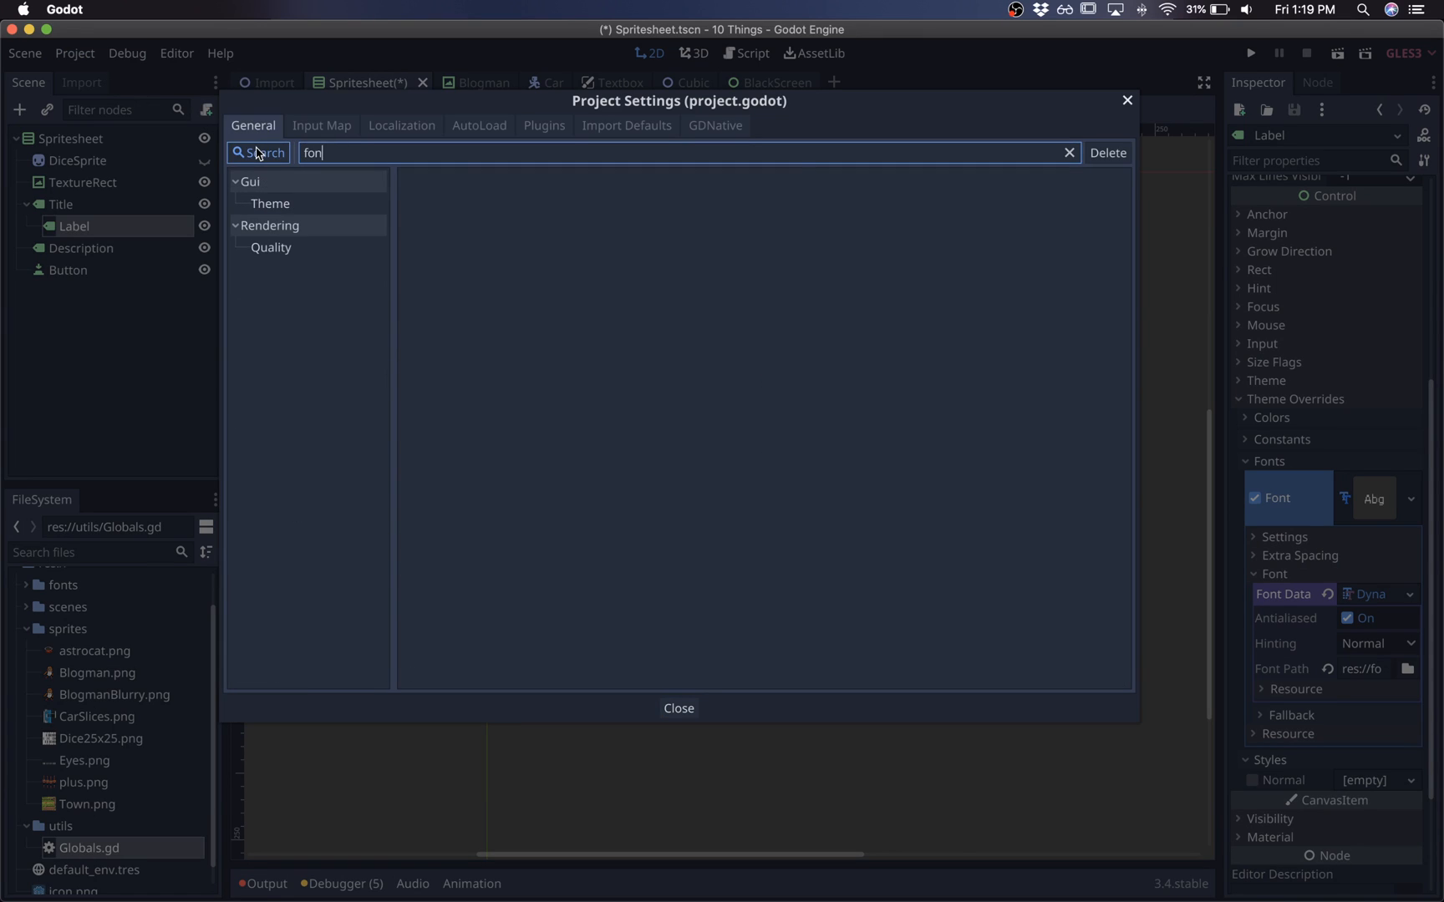
pyautogui.click(270, 204)
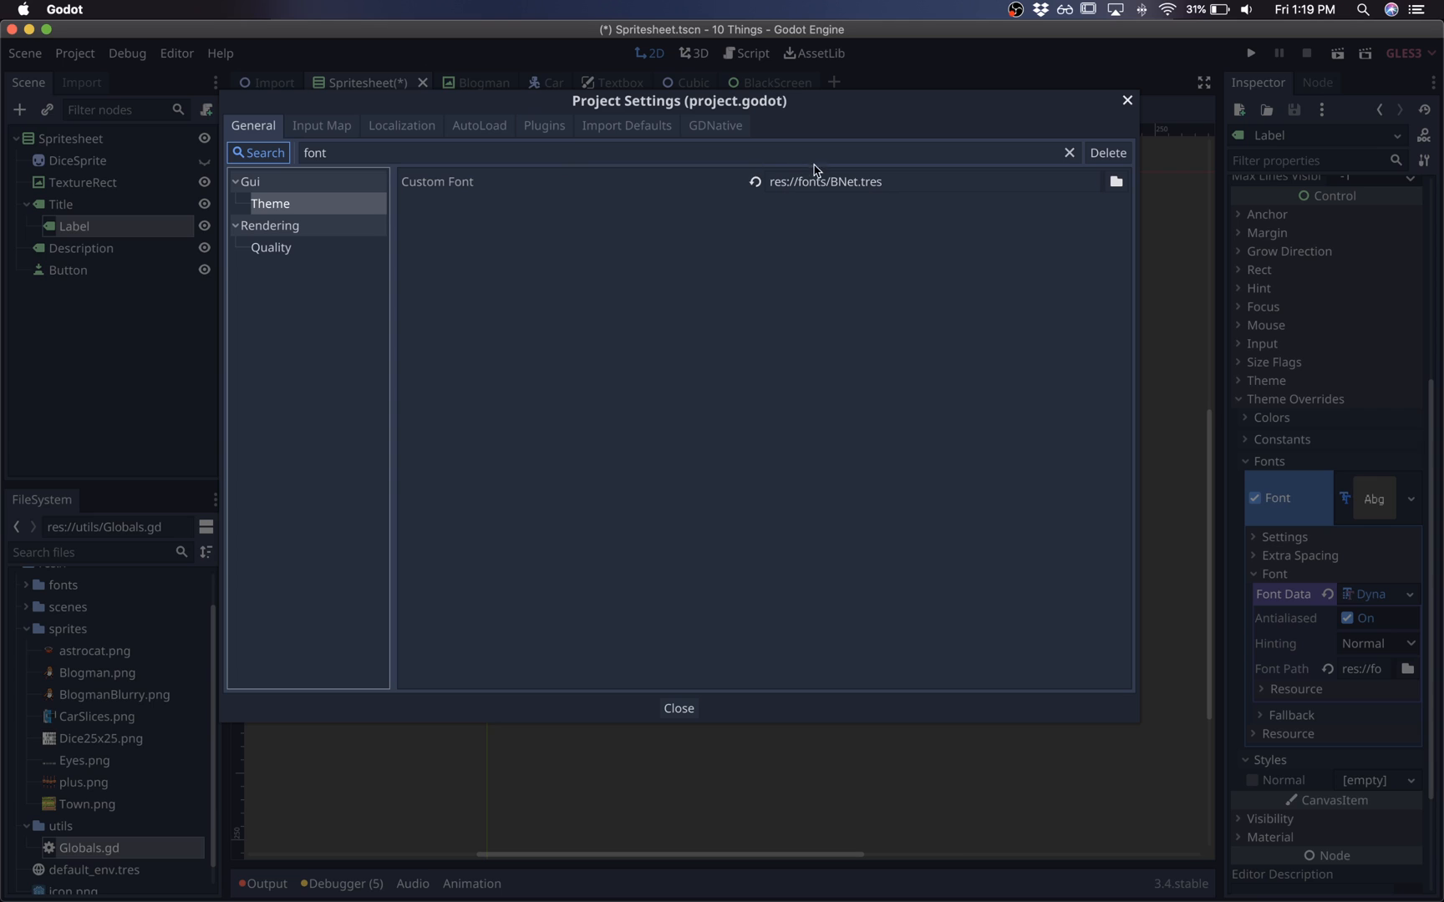
pyautogui.click(1116, 181)
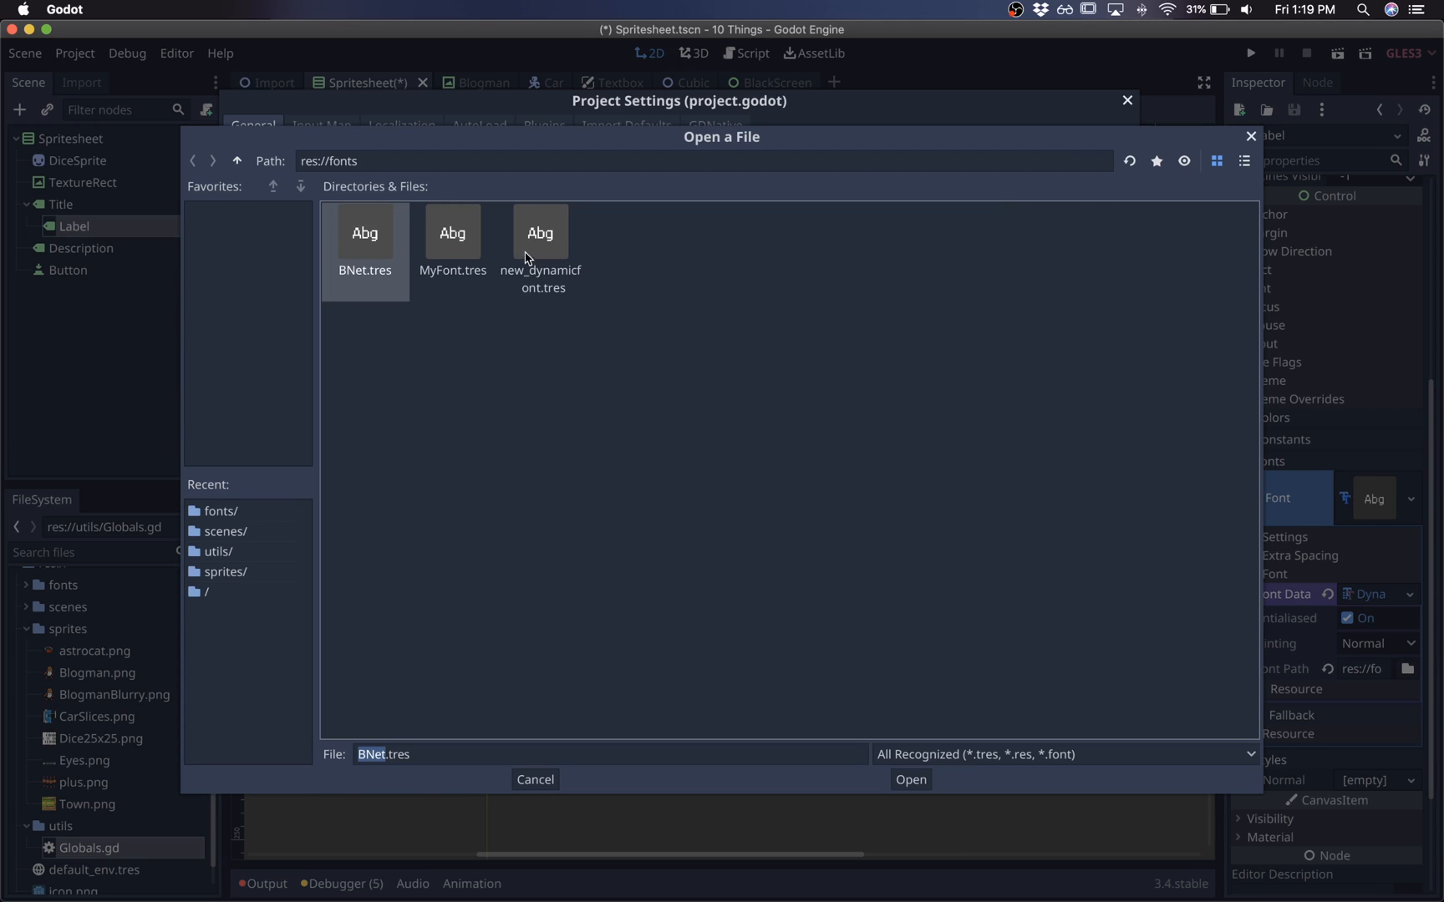
pyautogui.click(909, 779)
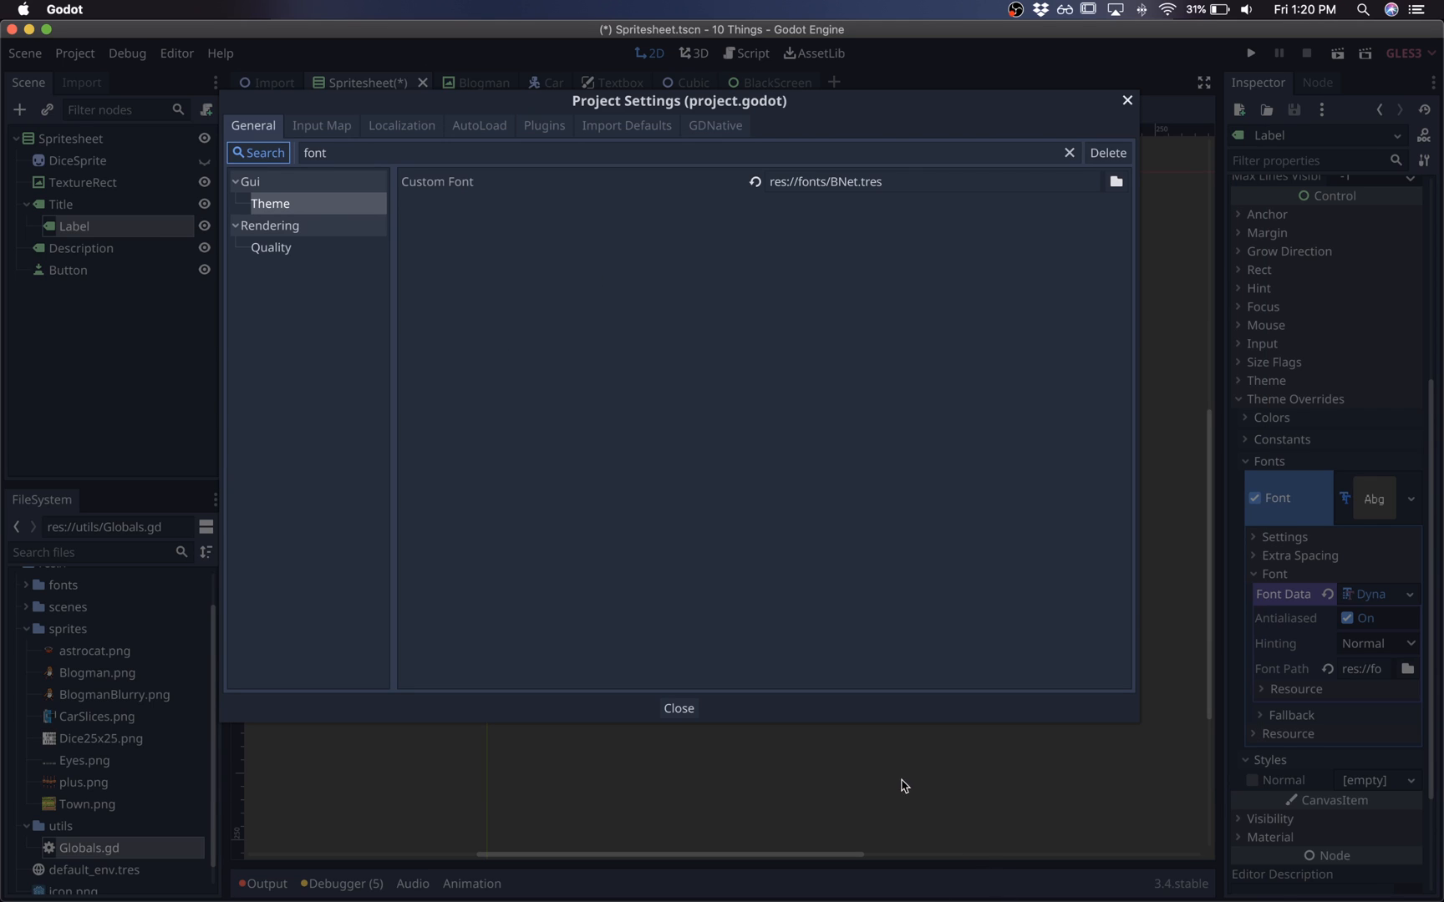
pyautogui.click(678, 708)
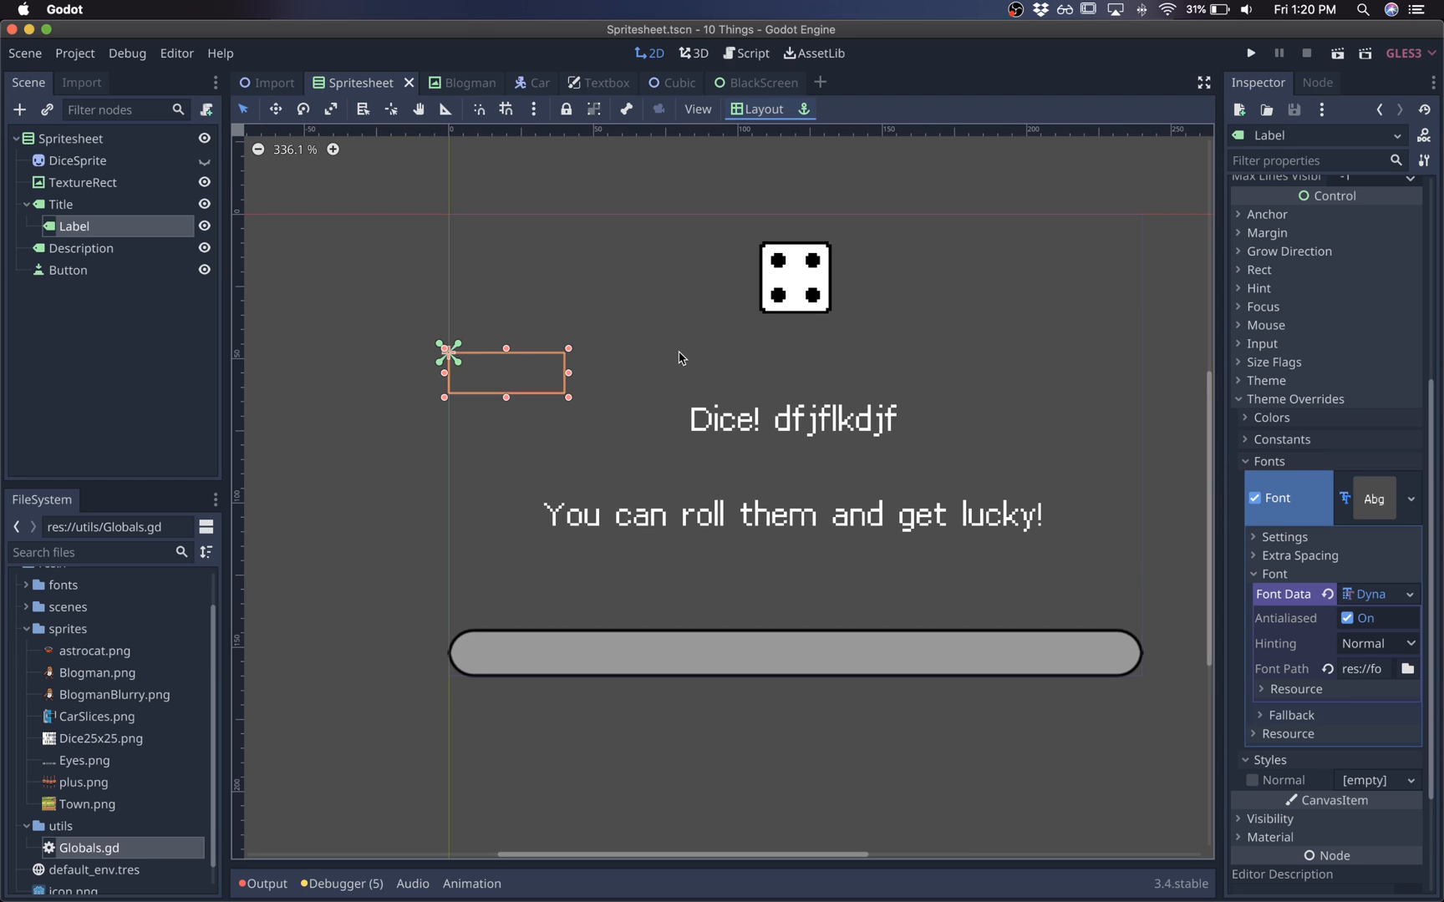
# In Editor Settings Interface > Theme, try Godot 2 and Default presets, then choose Alien.
pyautogui.click(175, 52)
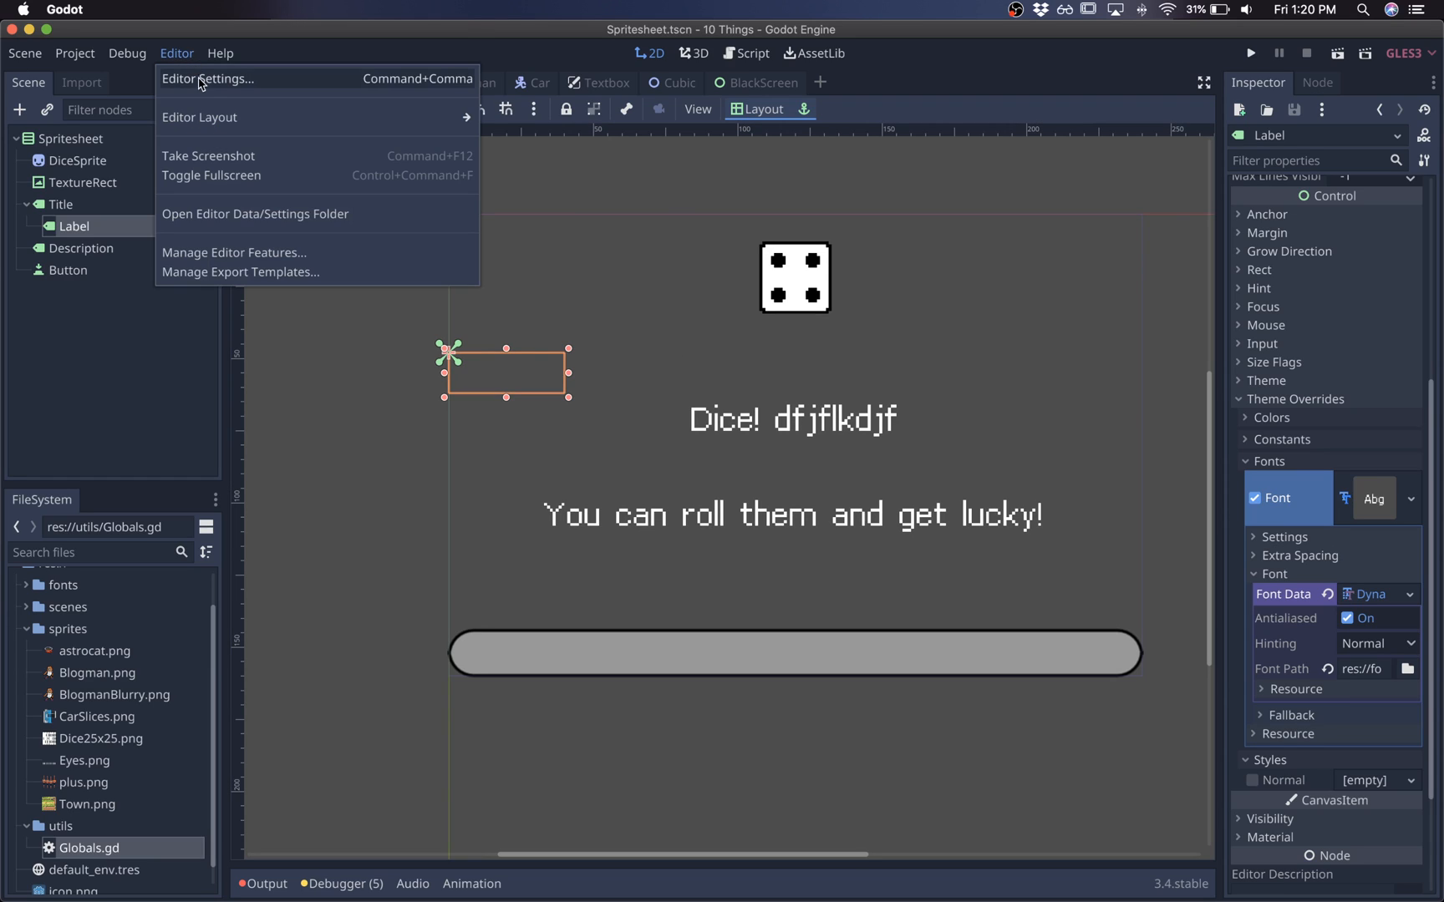
pyautogui.moveTo(221, 90)
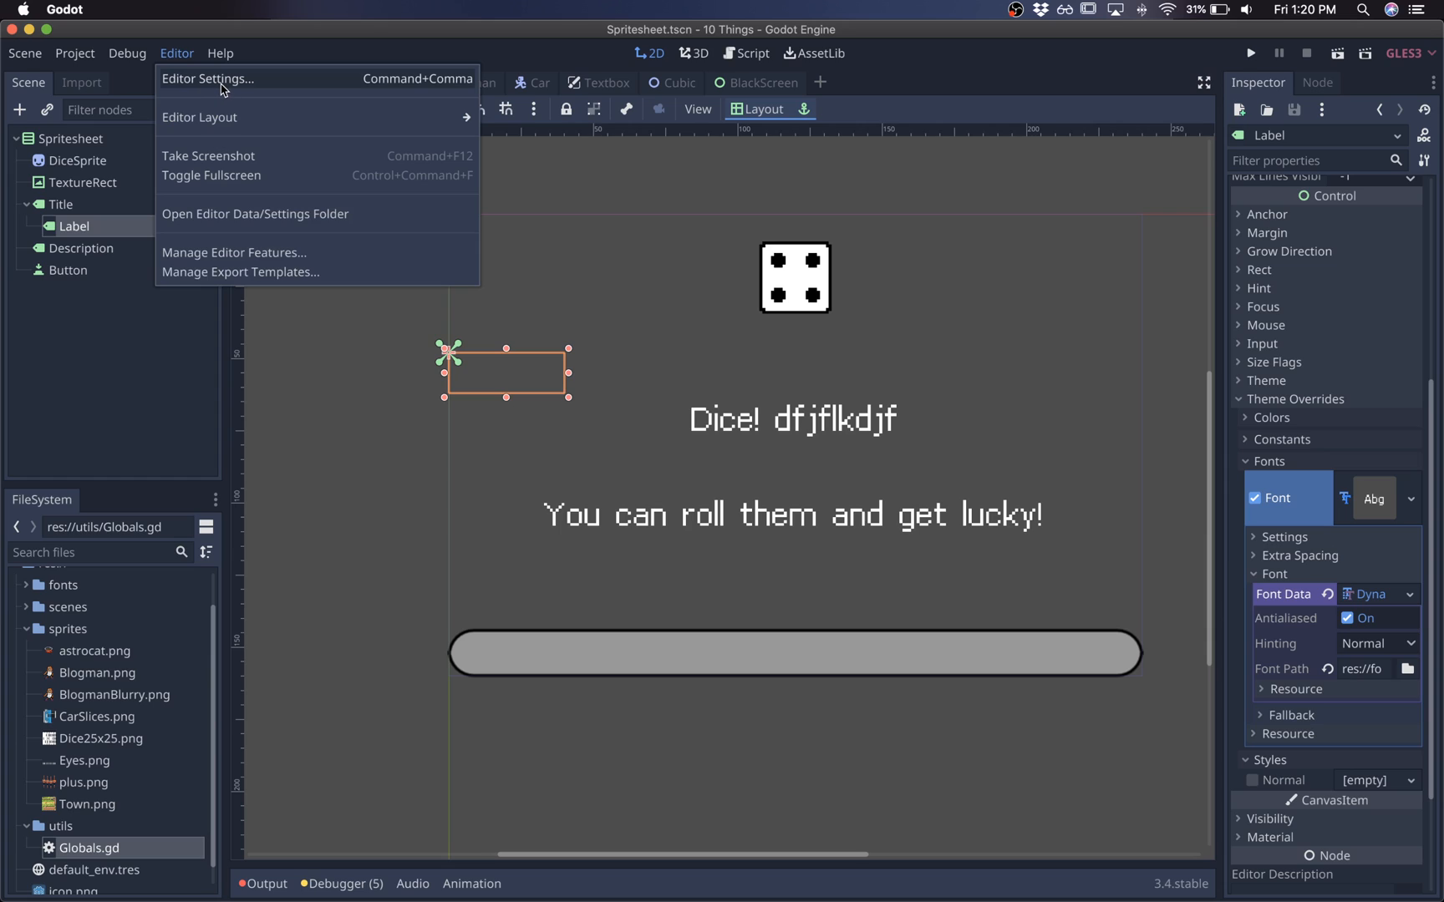
pyautogui.click(208, 79)
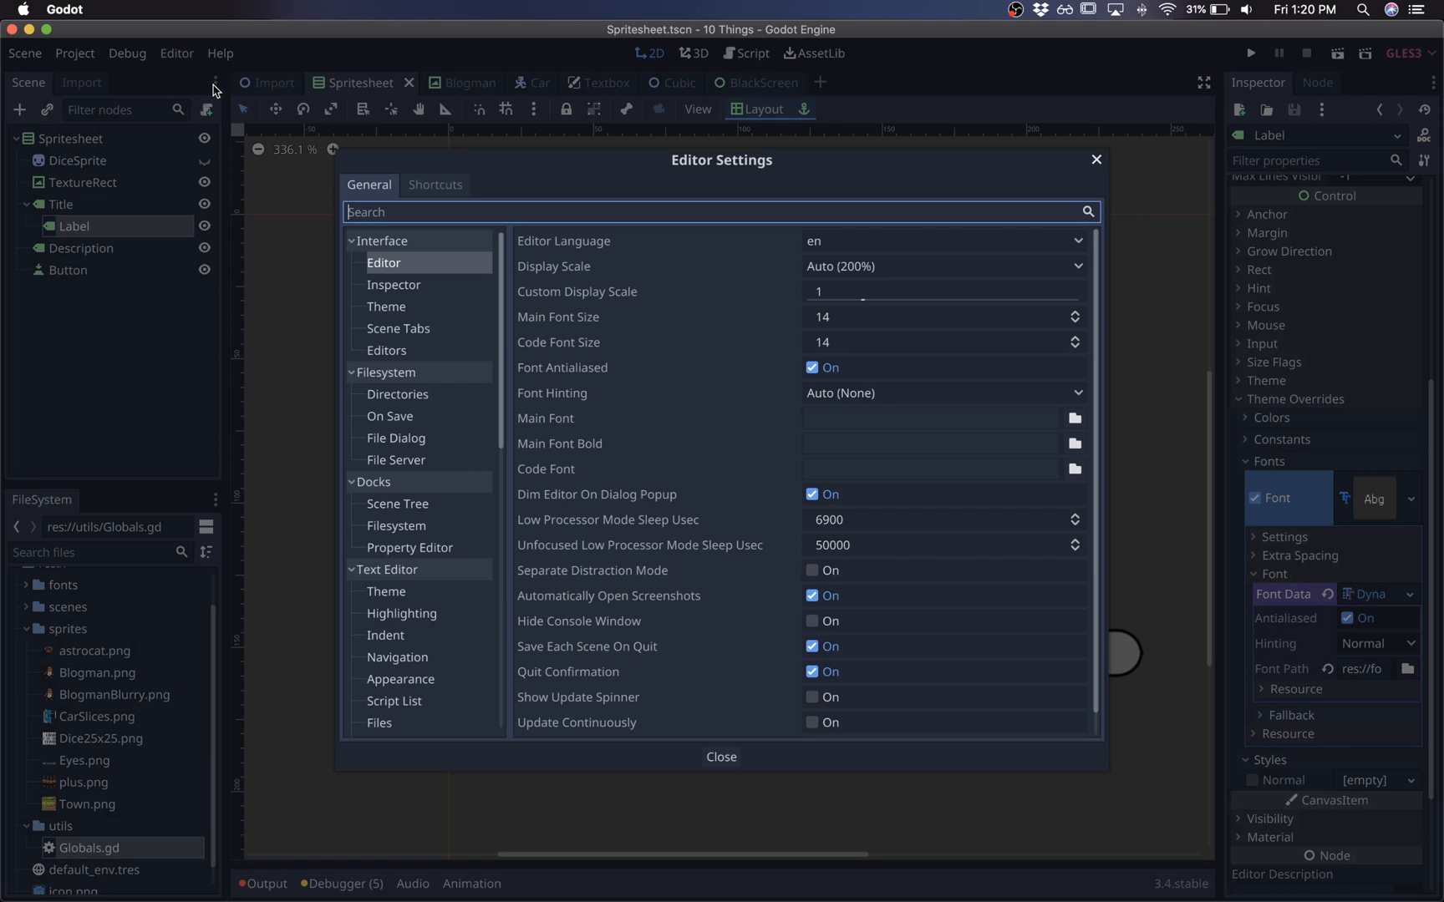
pyautogui.click(387, 307)
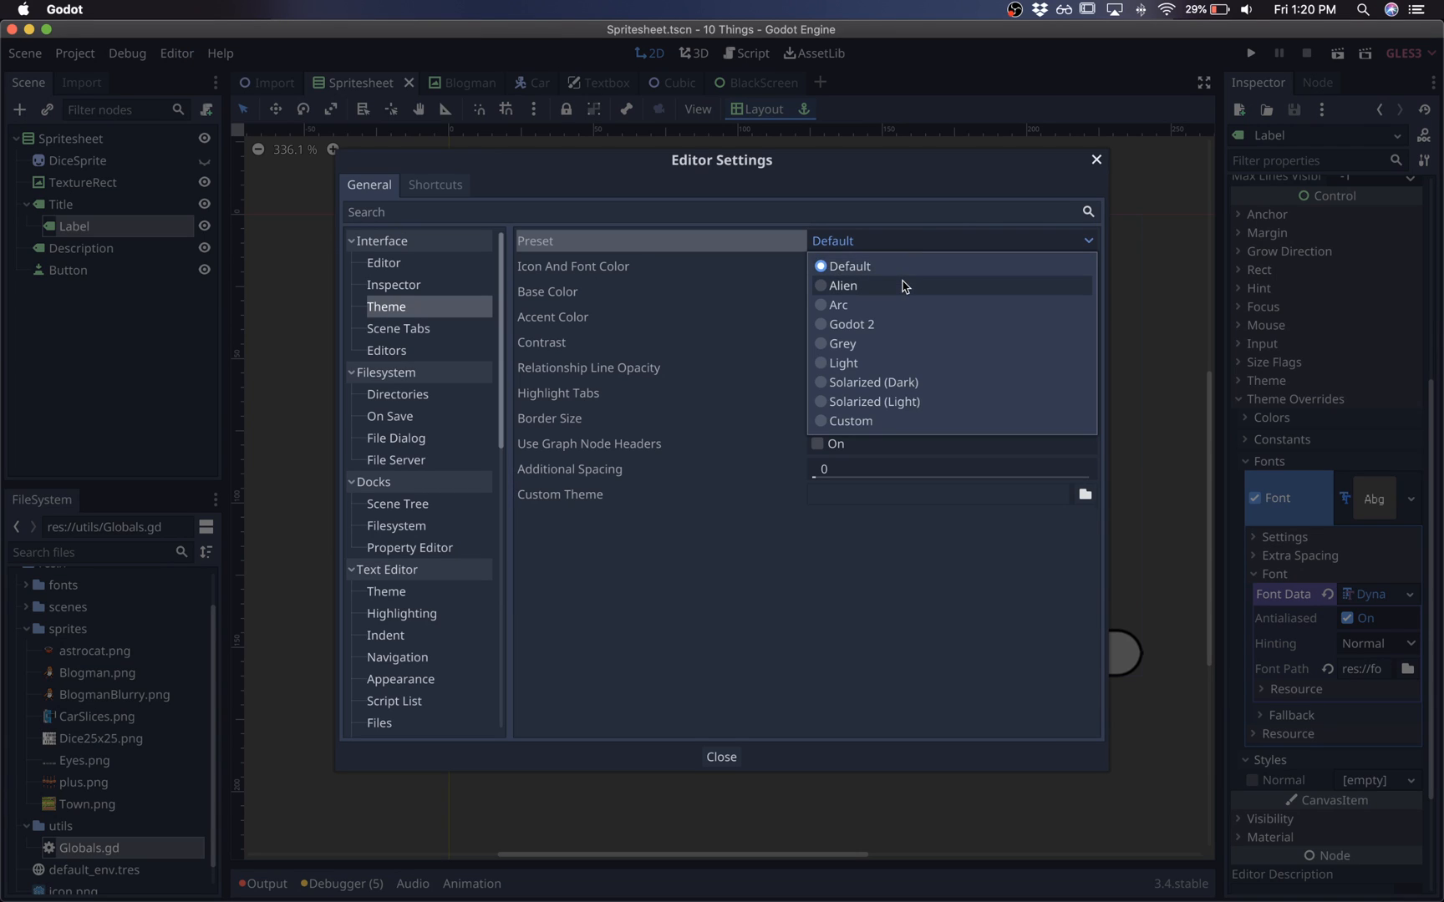
pyautogui.click(841, 286)
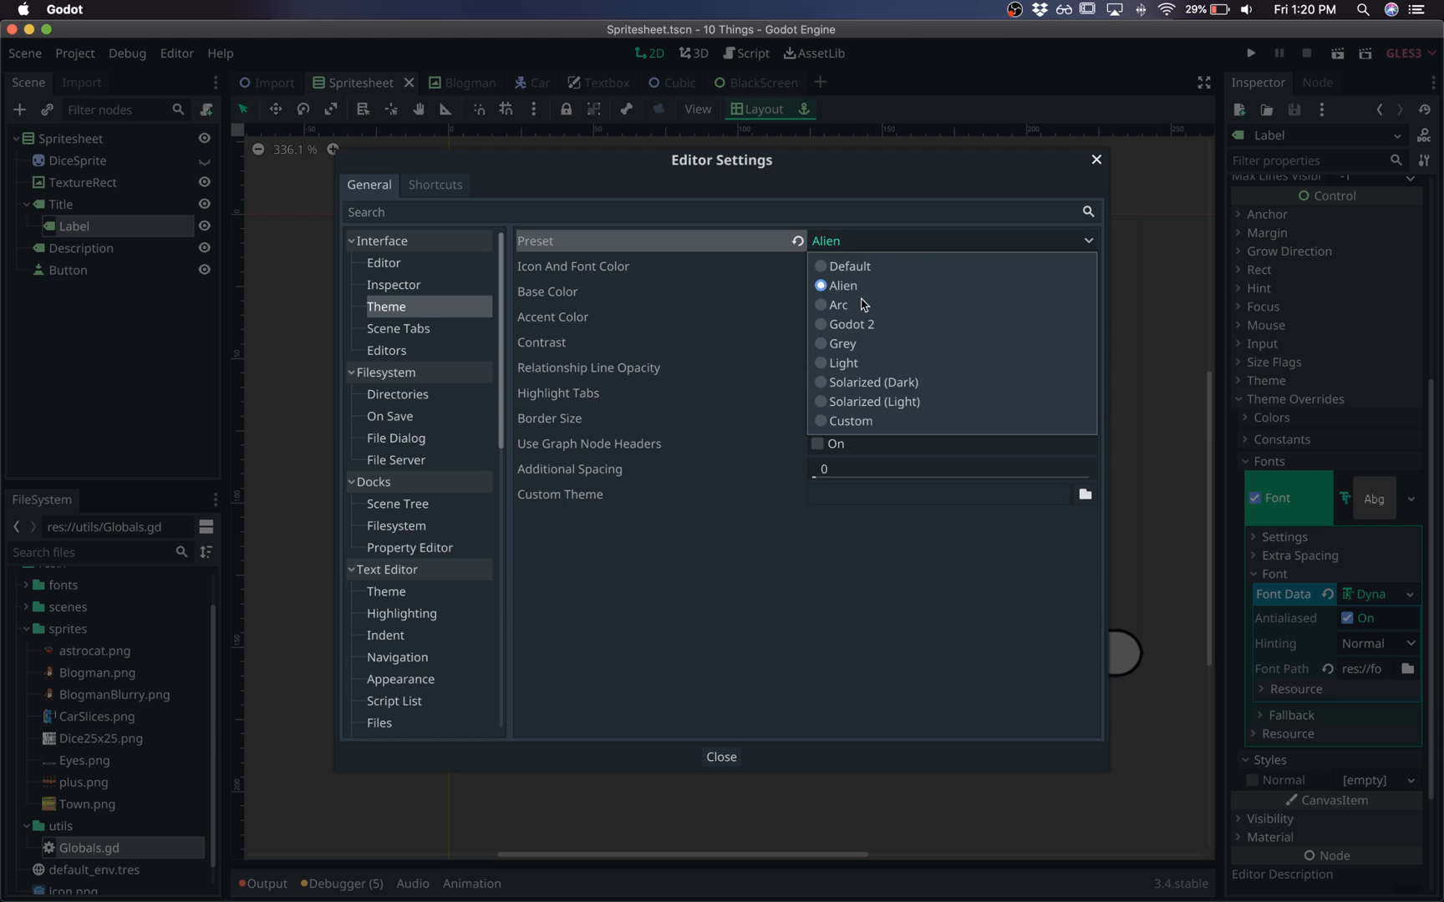
pyautogui.moveTo(864, 343)
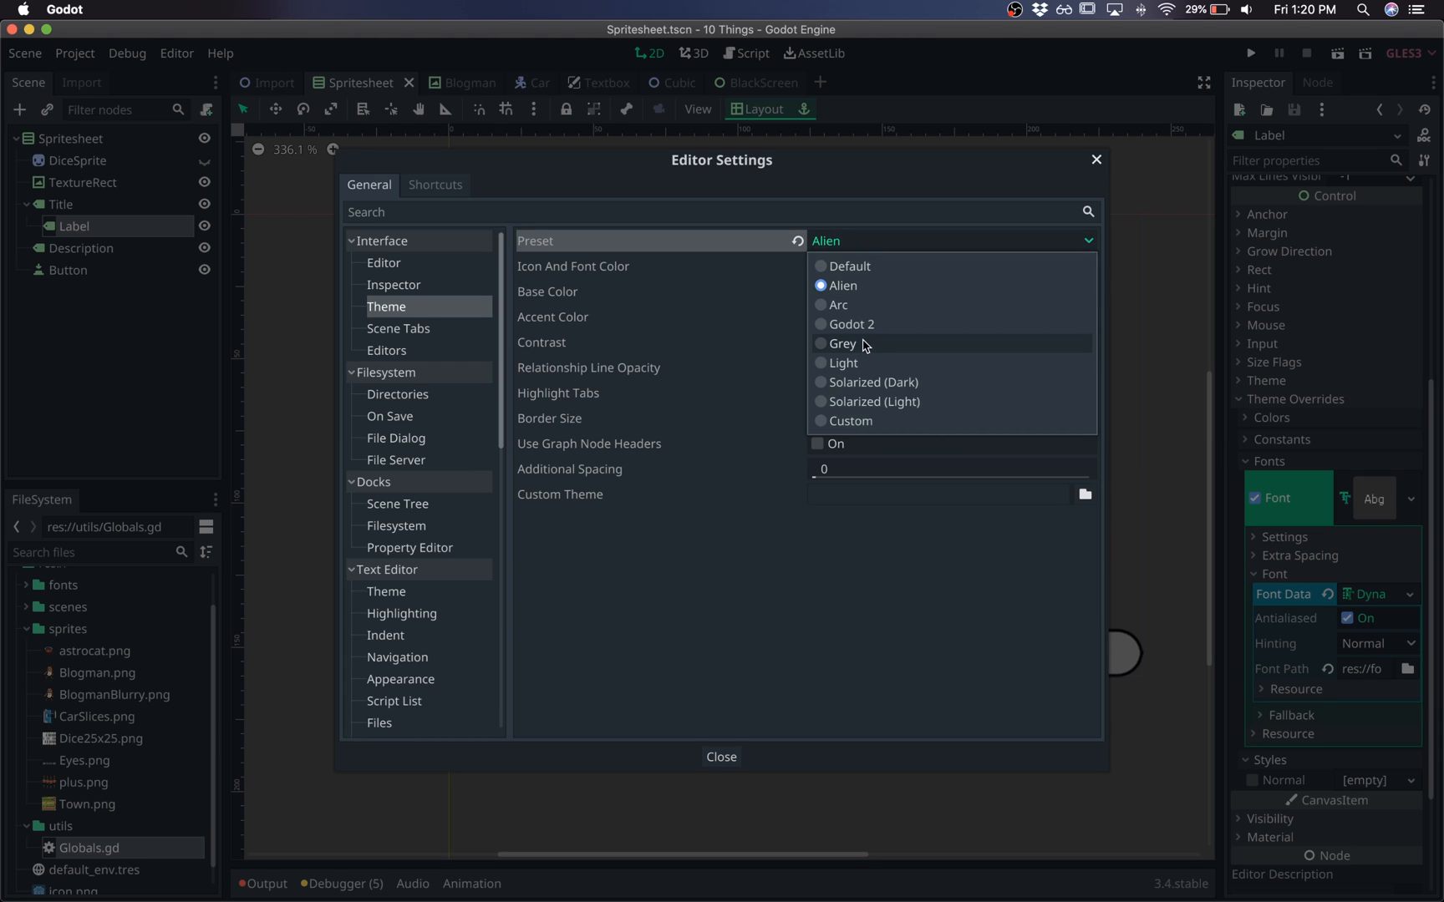
pyautogui.click(849, 325)
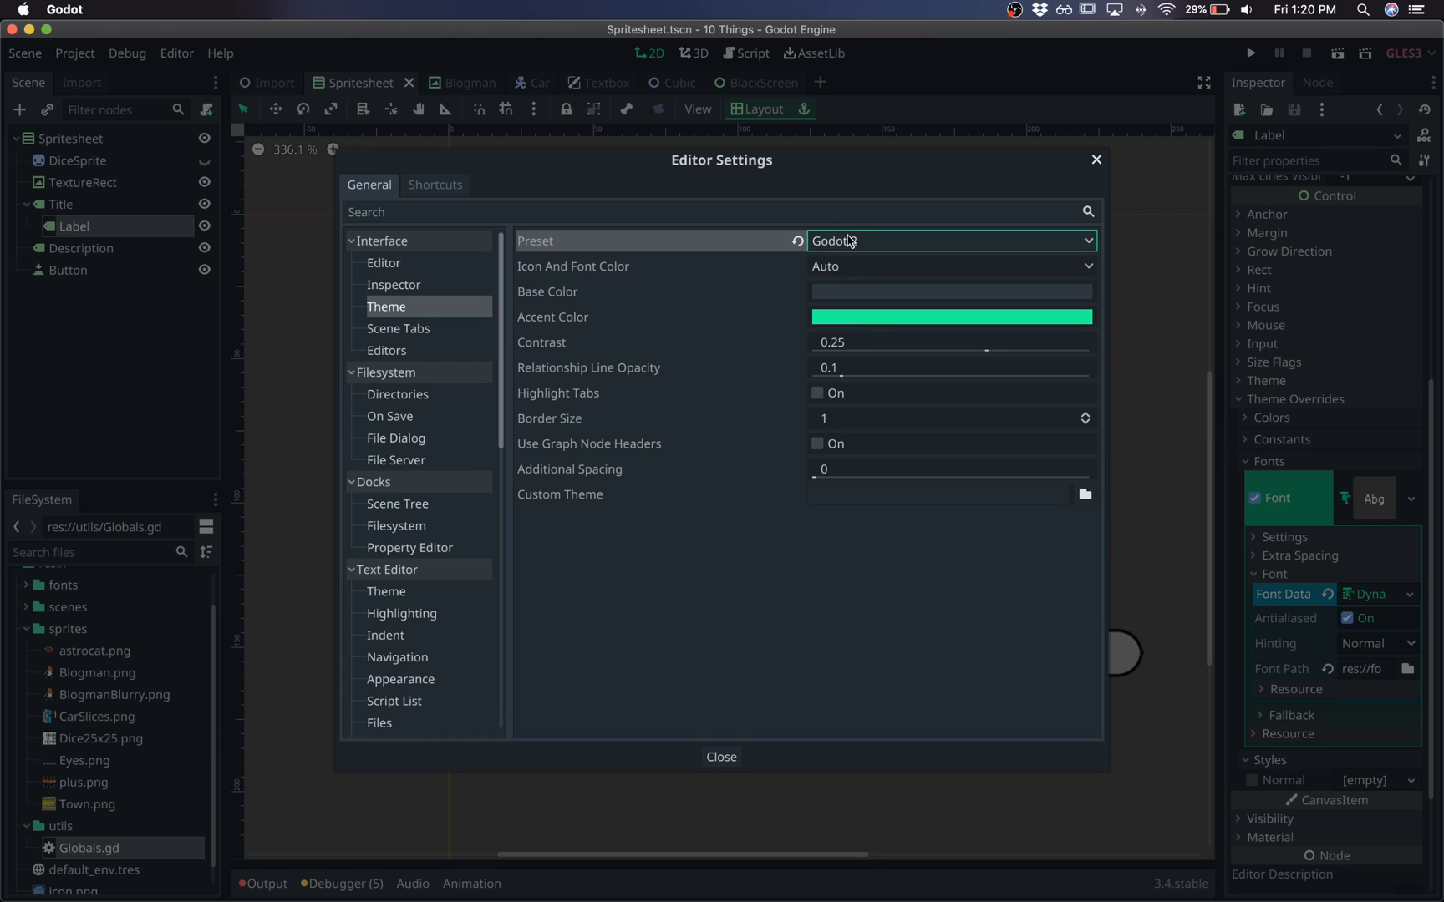
pyautogui.click(949, 240)
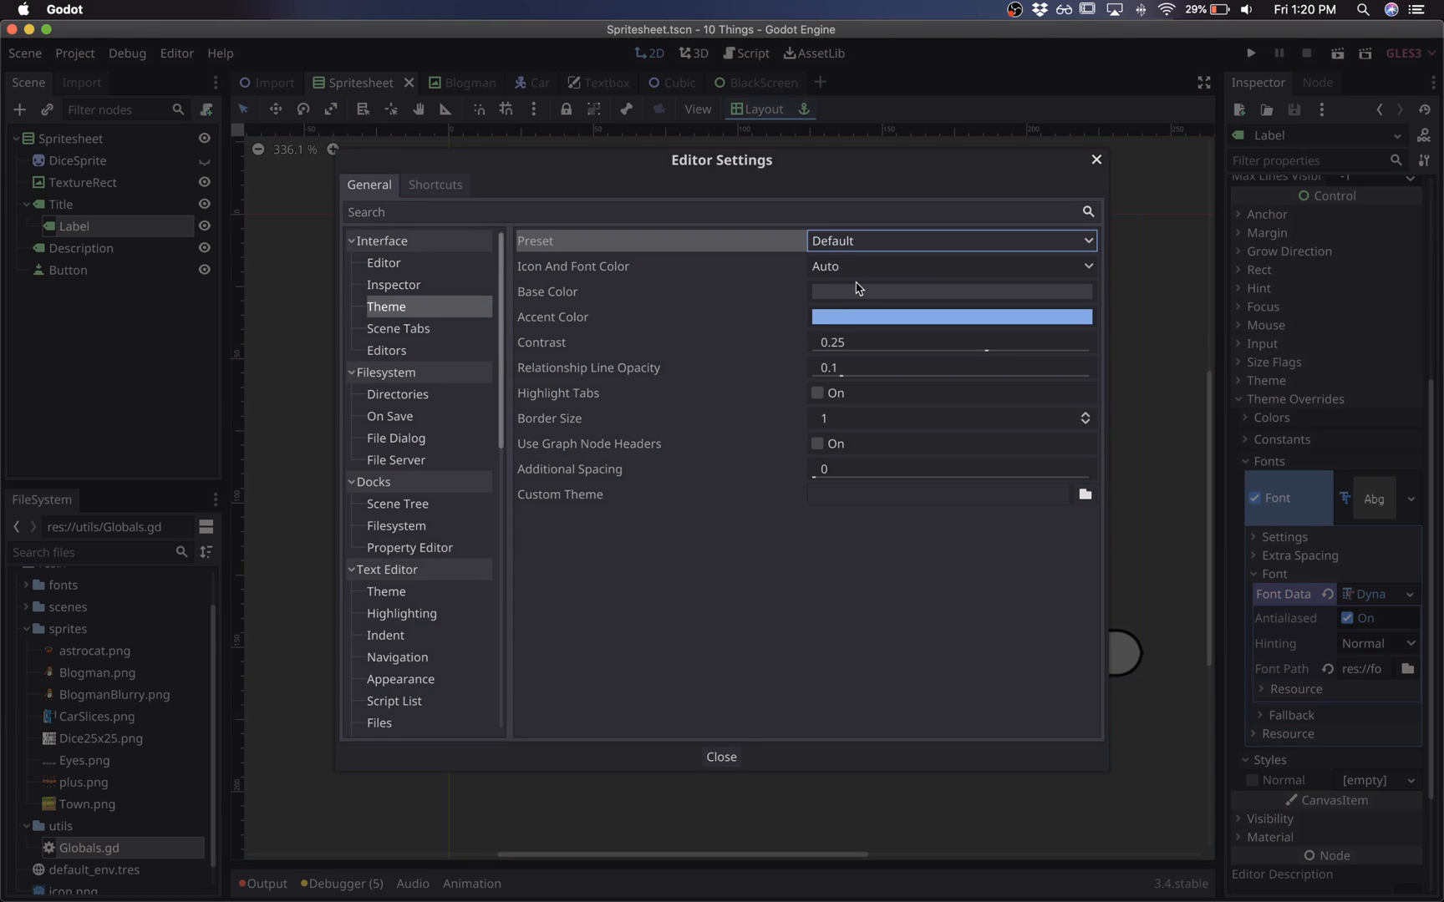
pyautogui.moveTo(721, 757)
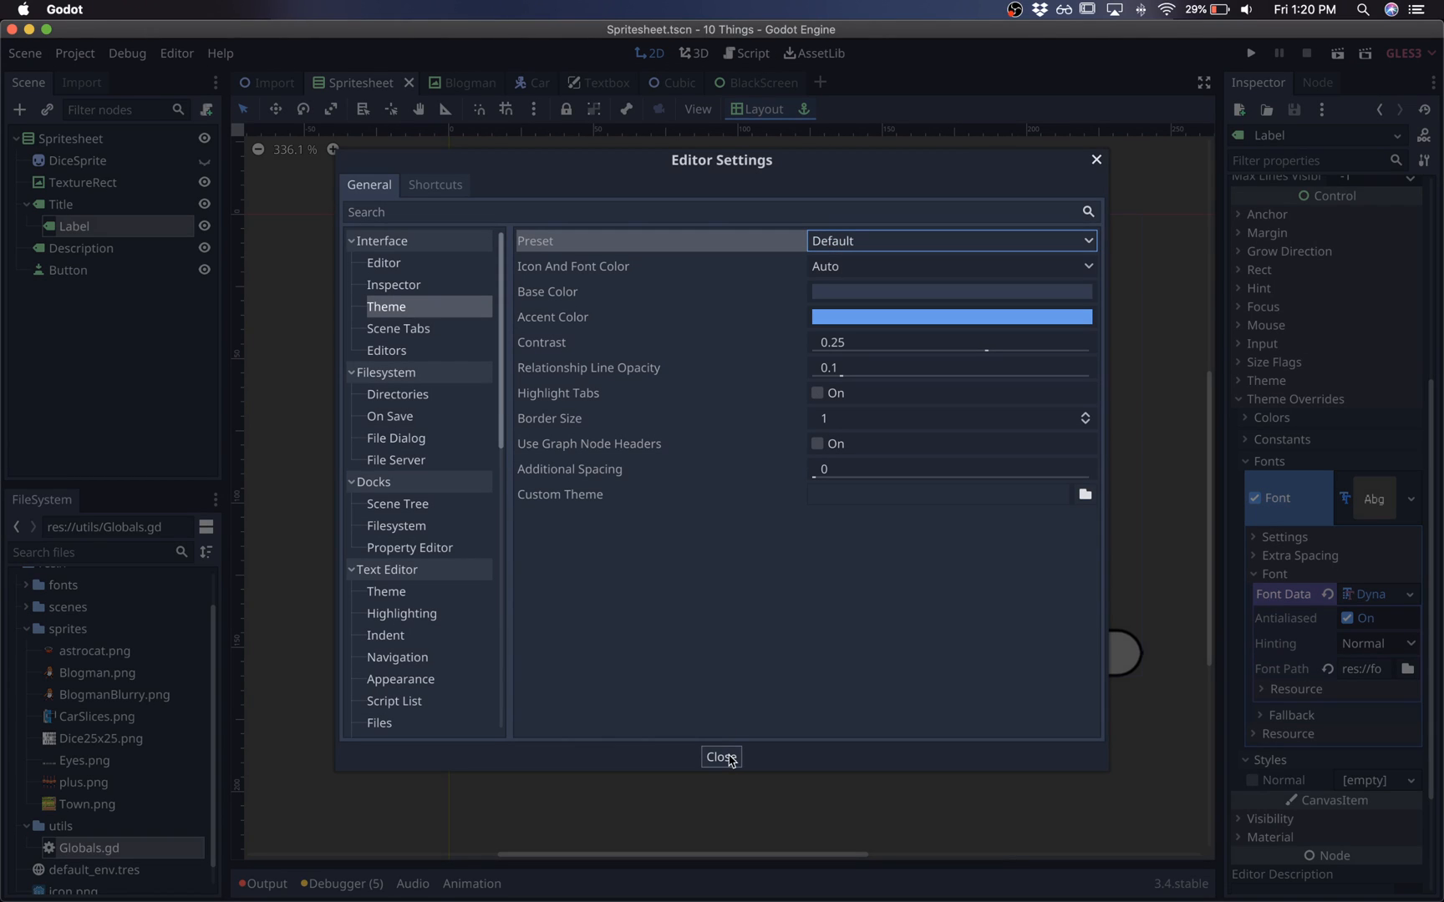
pyautogui.click(951, 240)
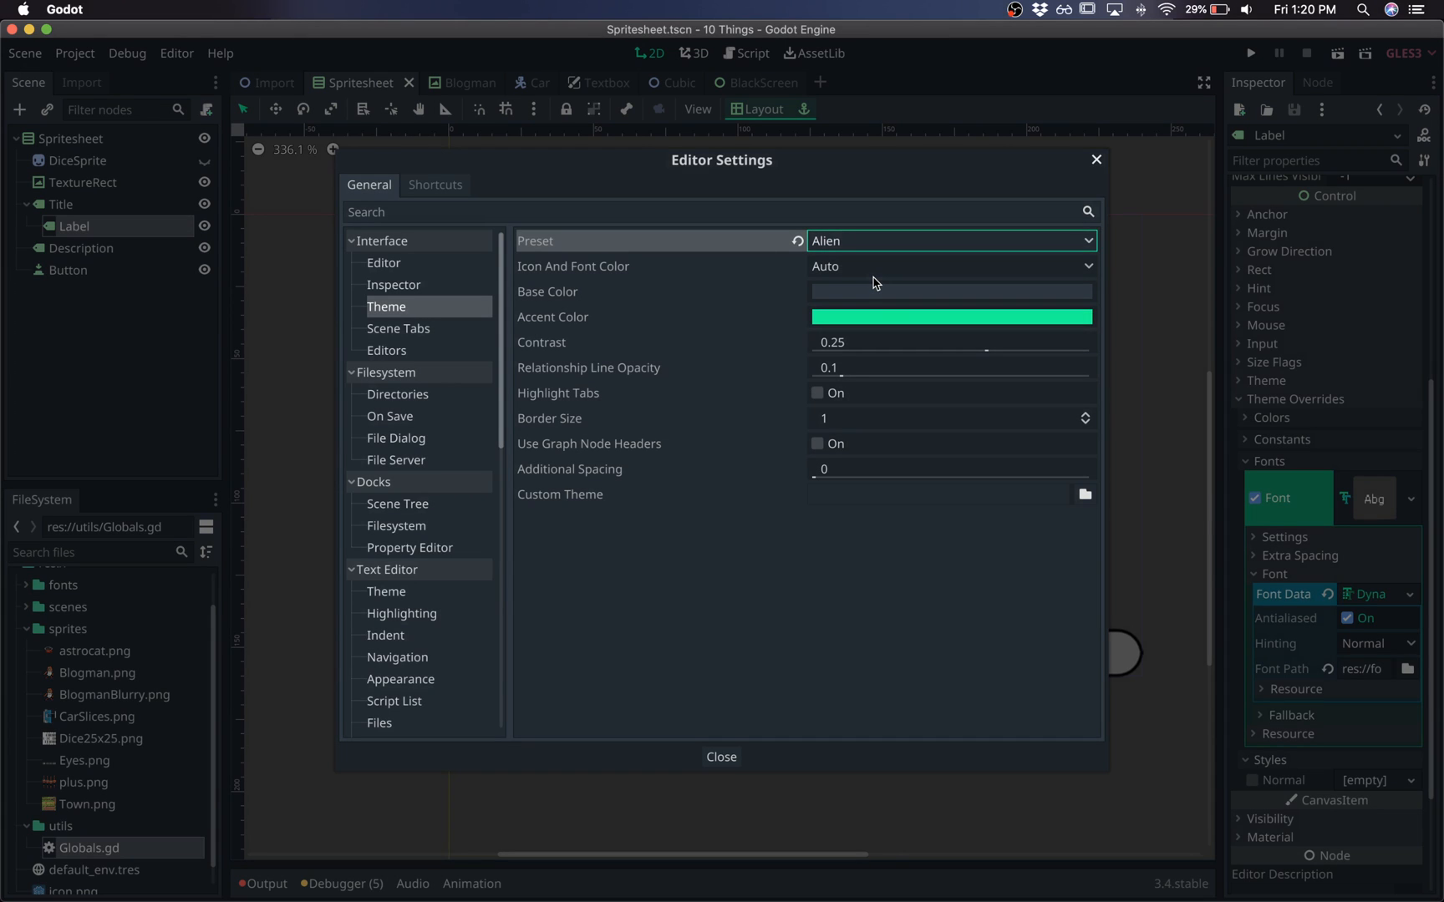
pyautogui.moveTo(807, 511)
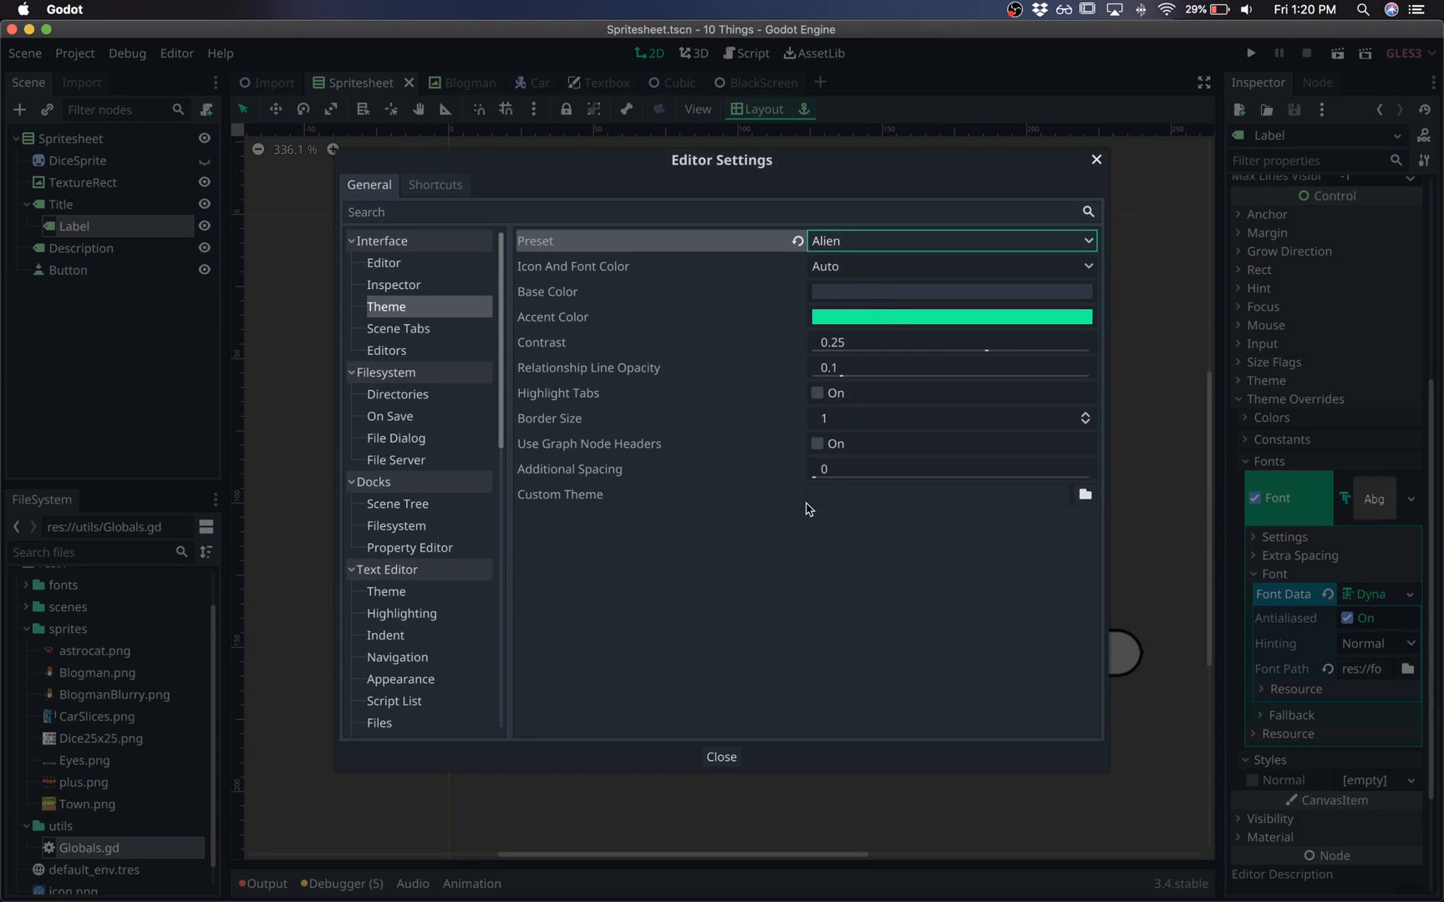